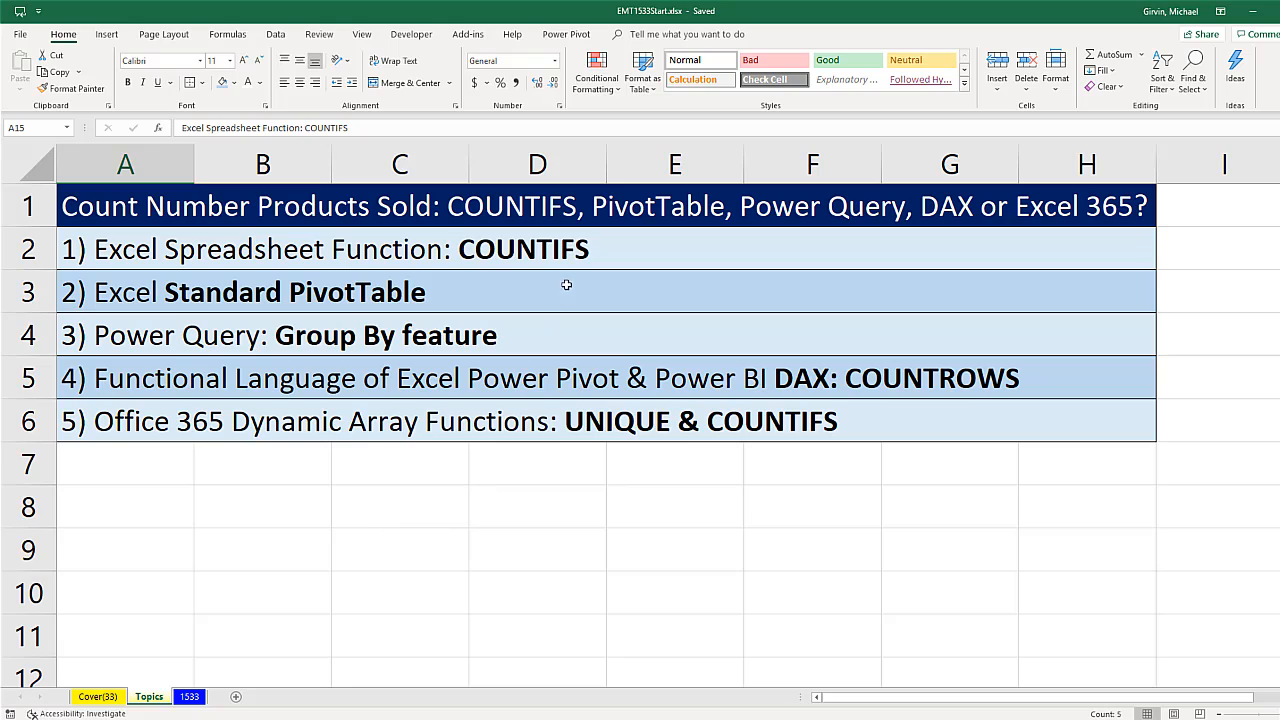
mouse_move(590, 260)
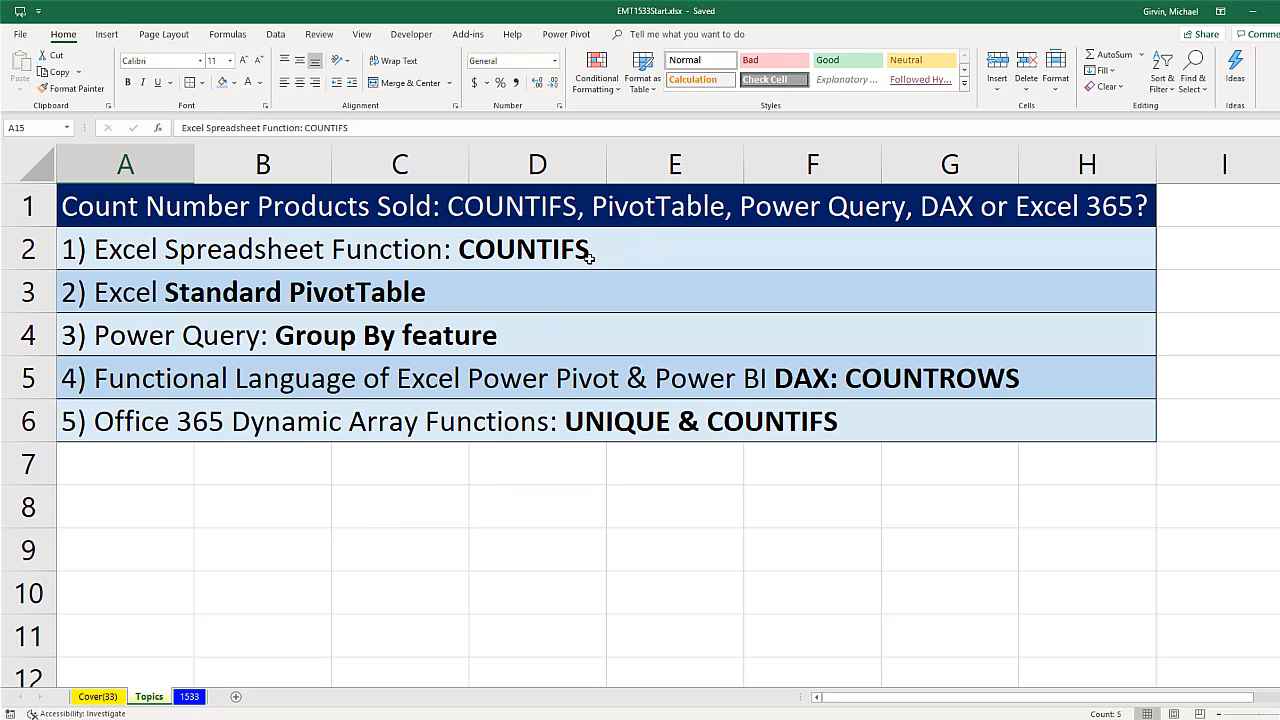
mouse_move(524, 404)
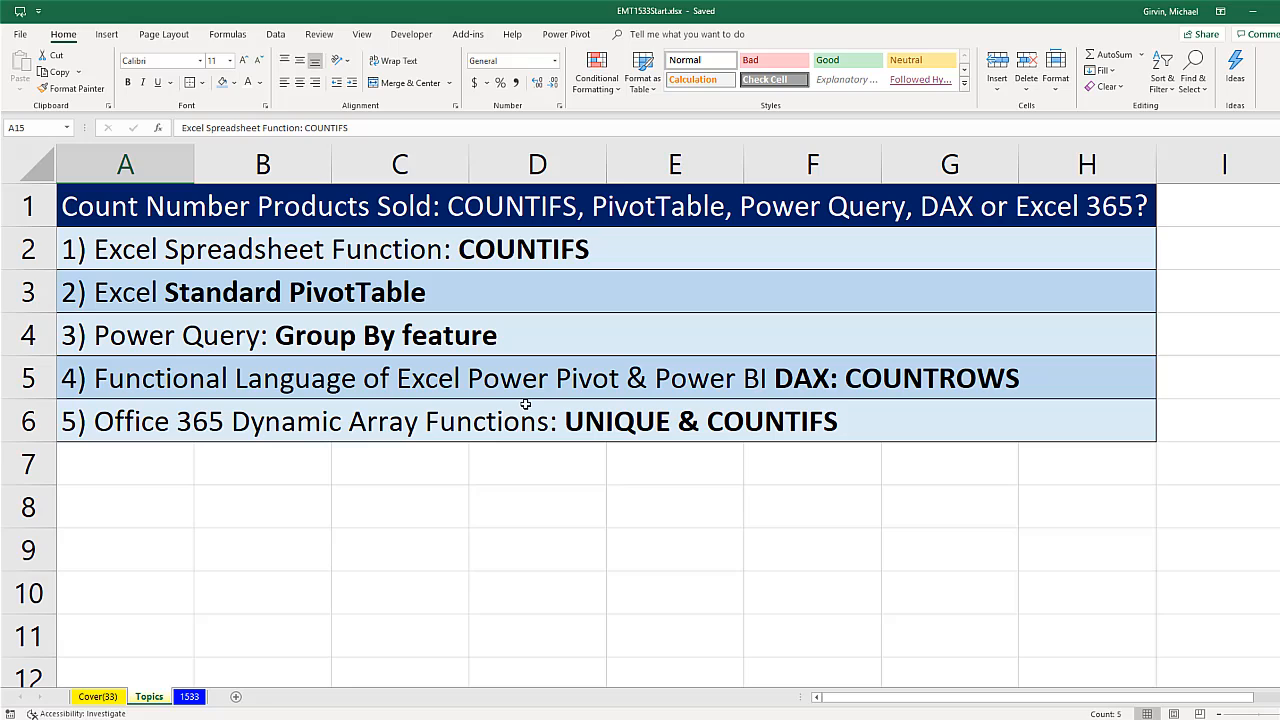
mouse_move(324, 264)
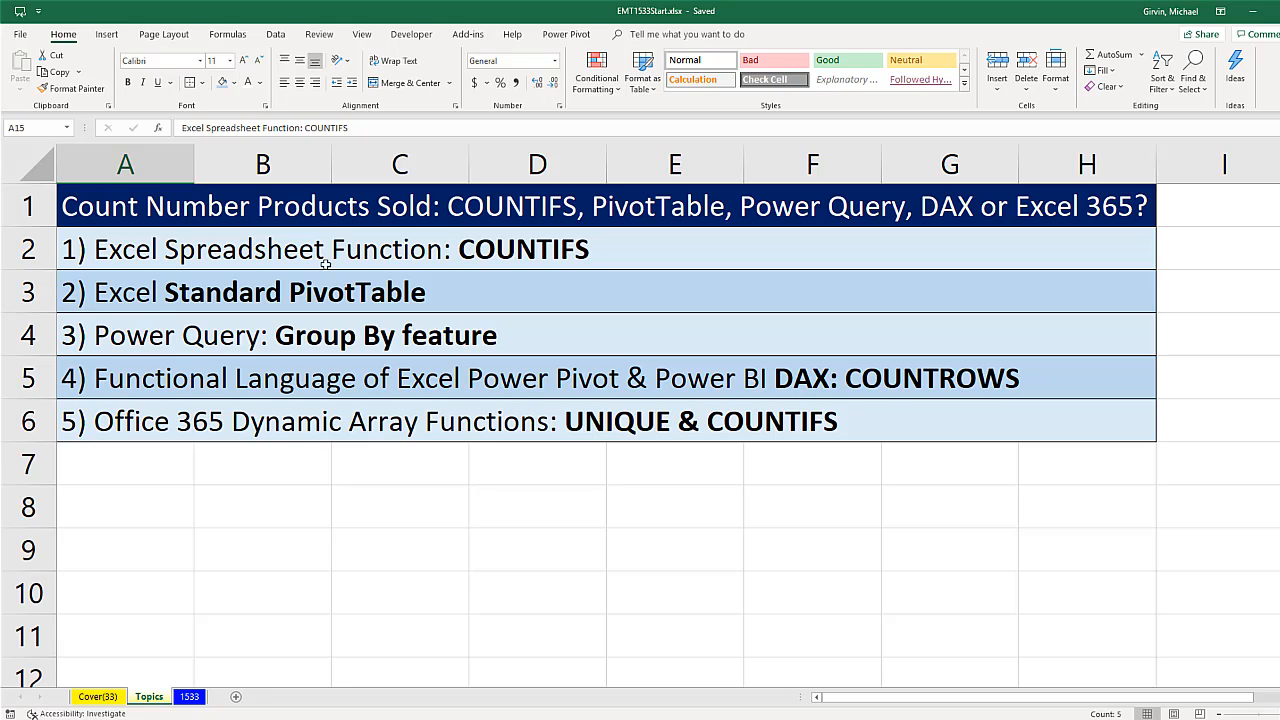
mouse_move(432, 398)
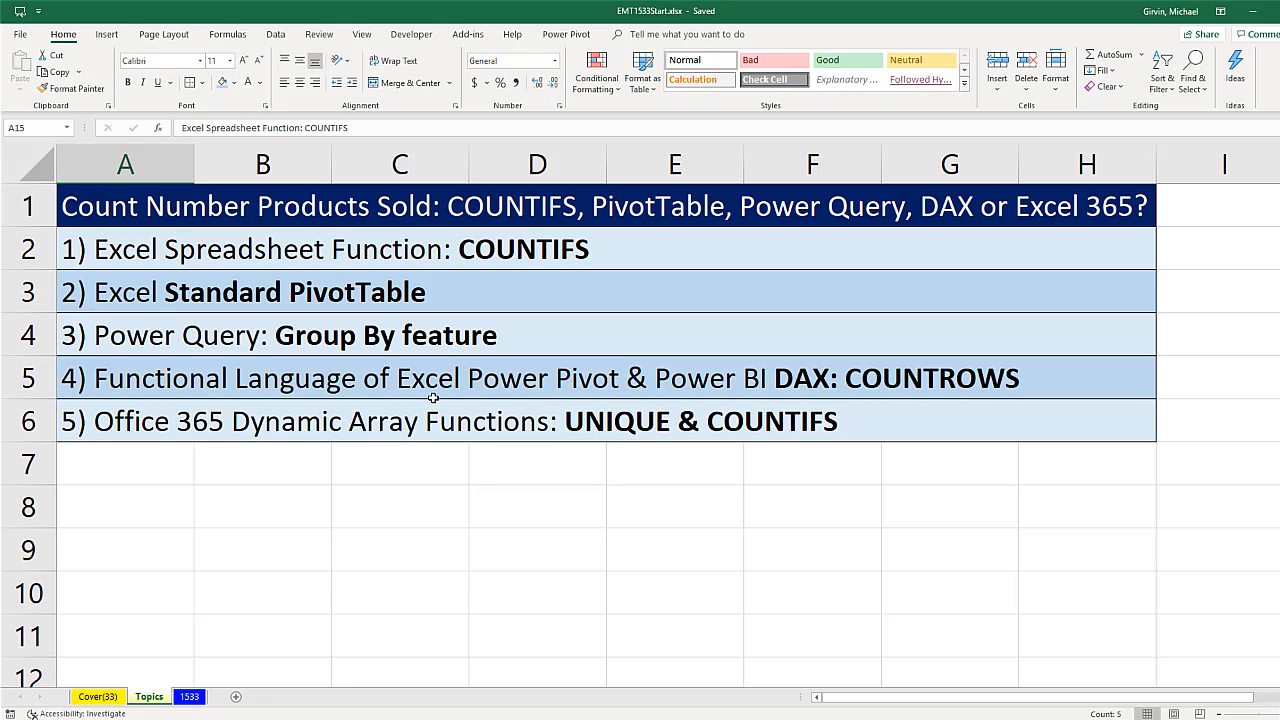
mouse_move(552, 510)
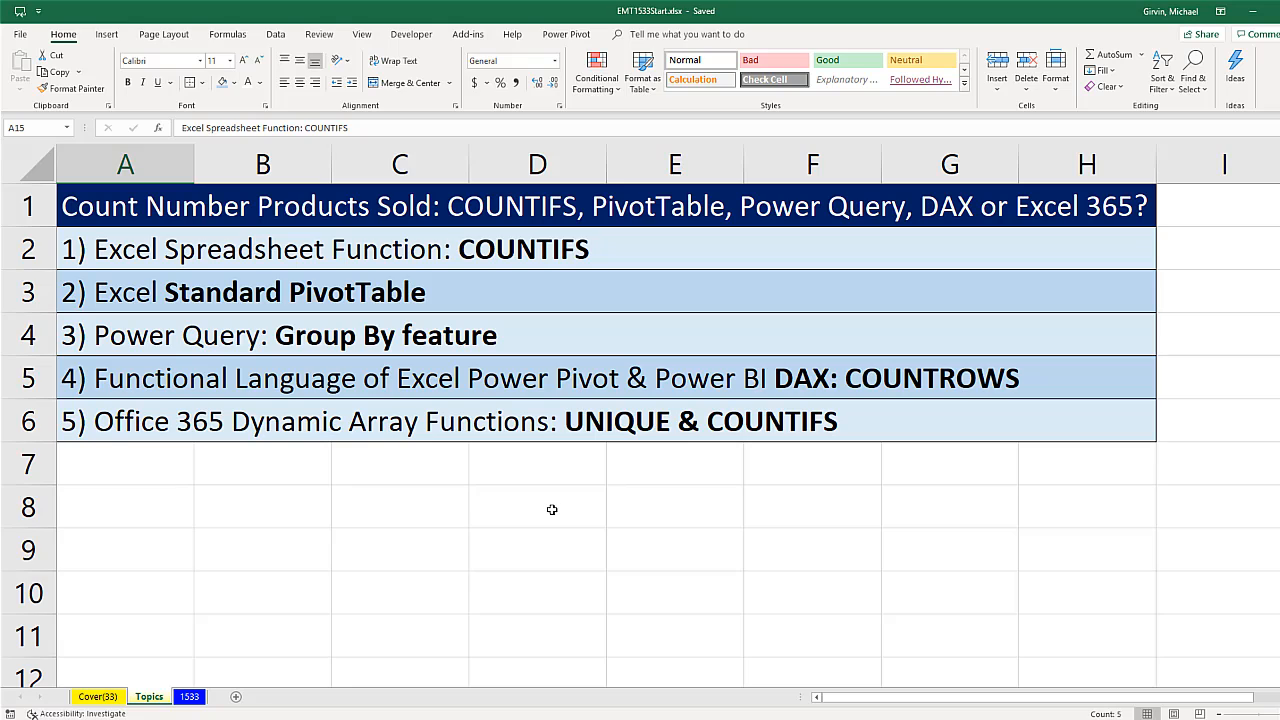
mouse_move(556, 508)
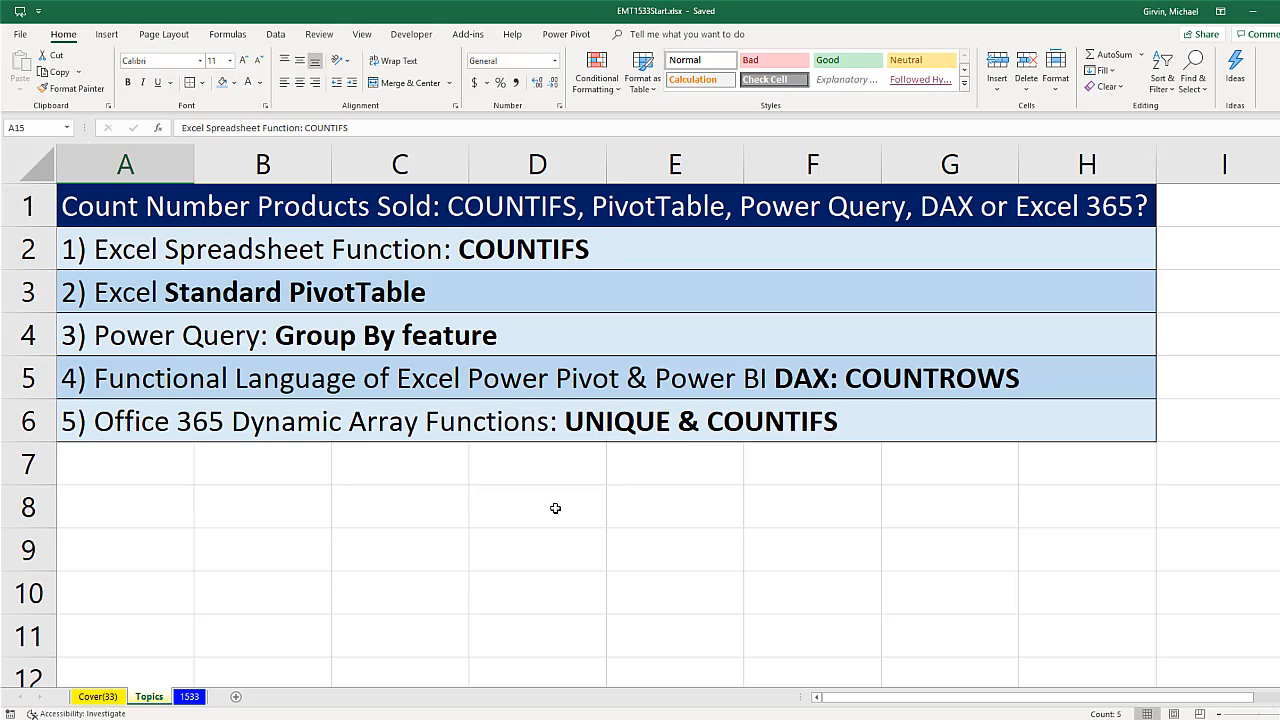
mouse_move(508, 504)
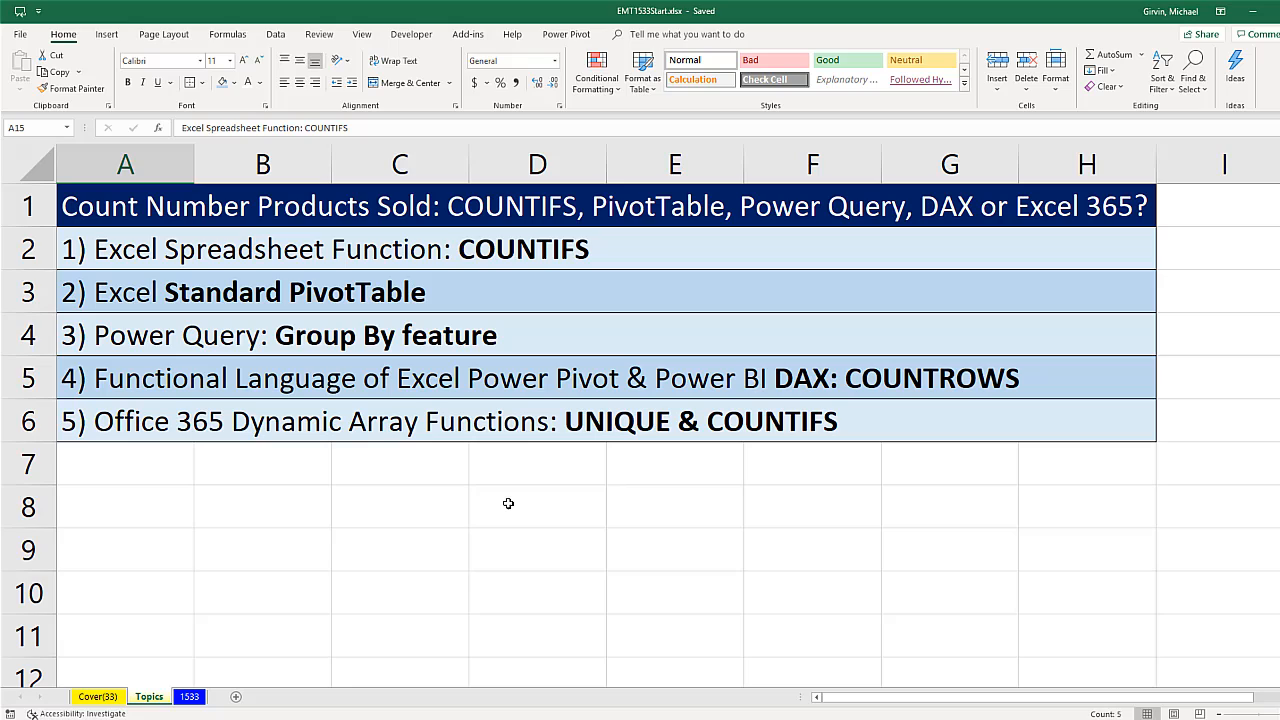
mouse_move(480, 308)
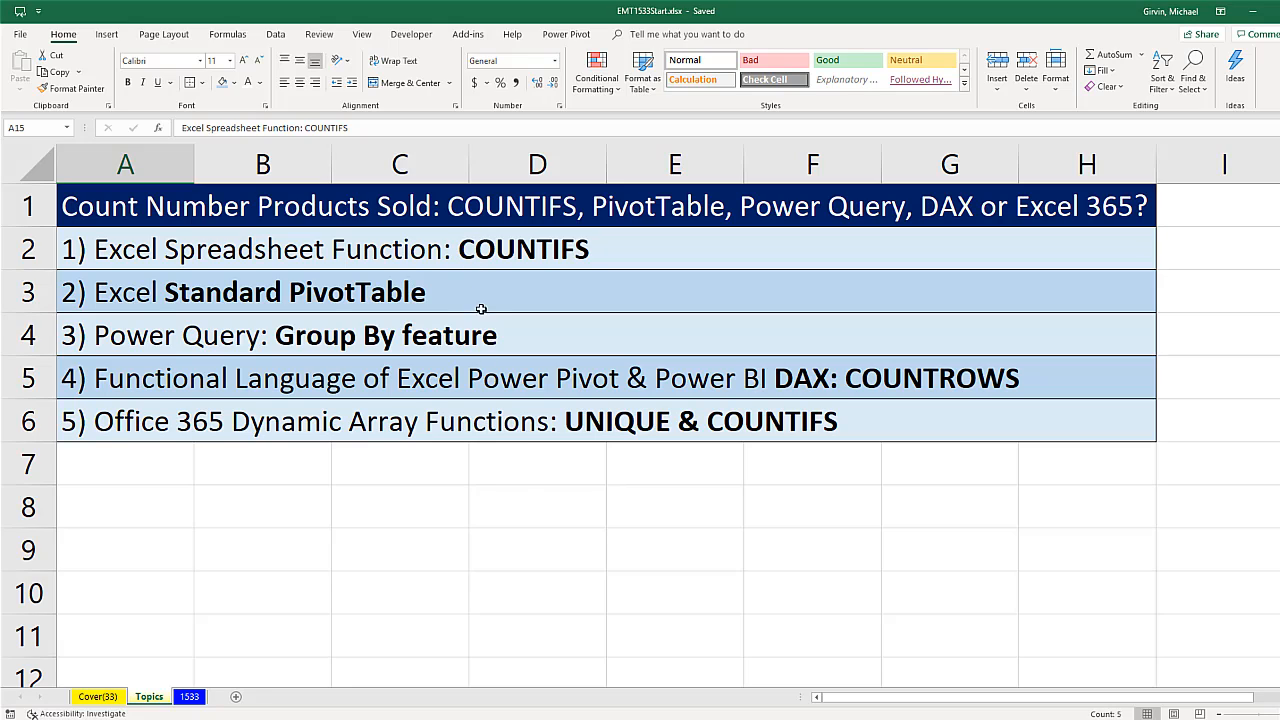
mouse_move(832, 370)
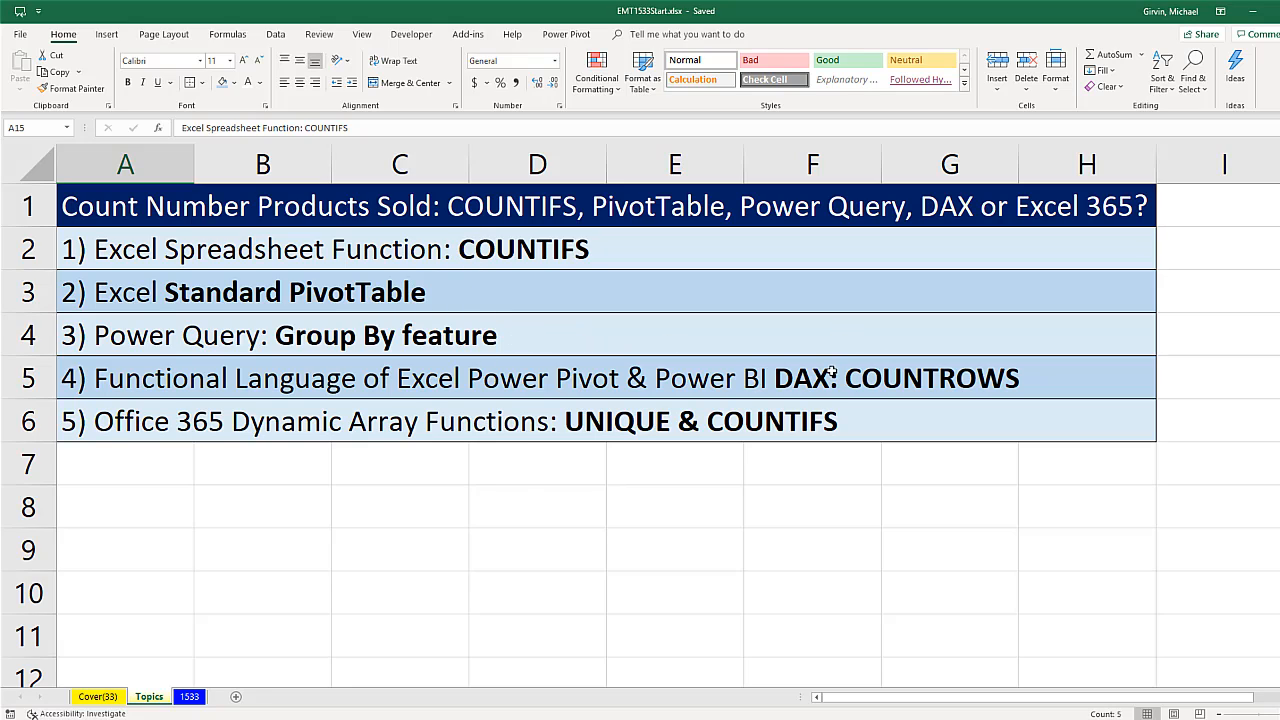
mouse_move(824, 592)
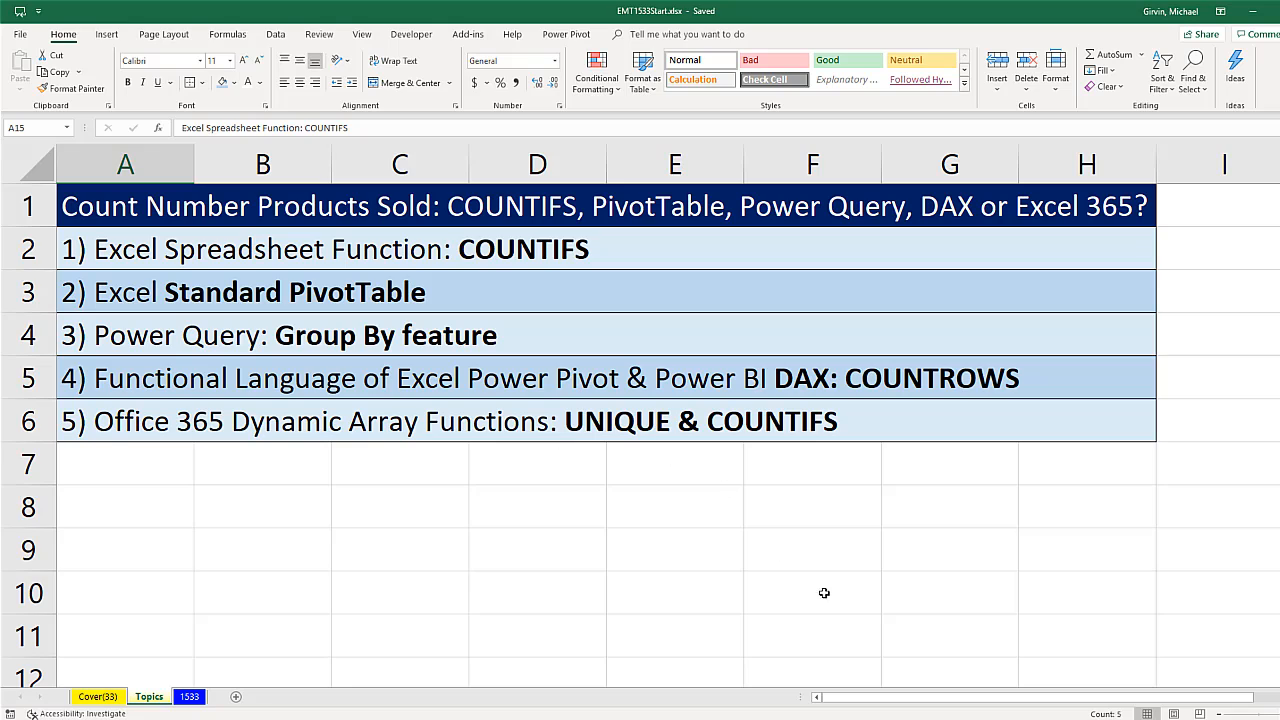
mouse_move(308, 230)
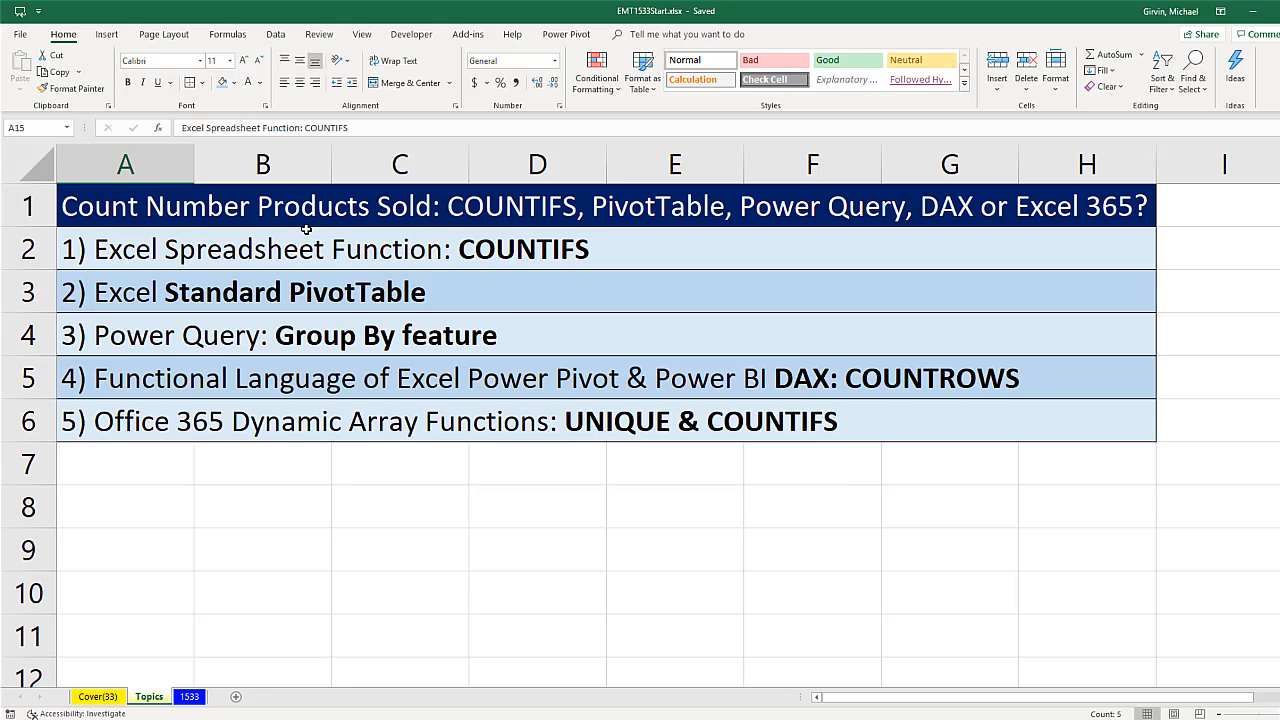
mouse_move(680, 572)
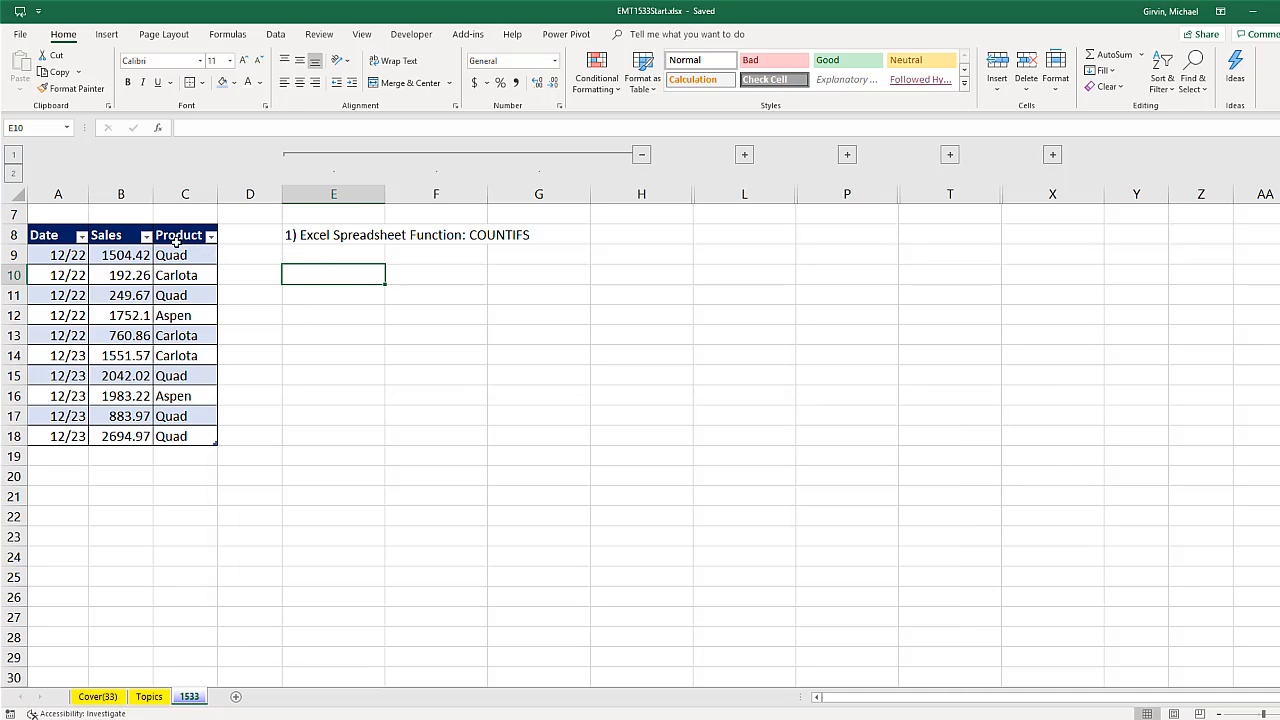
mouse_move(178, 428)
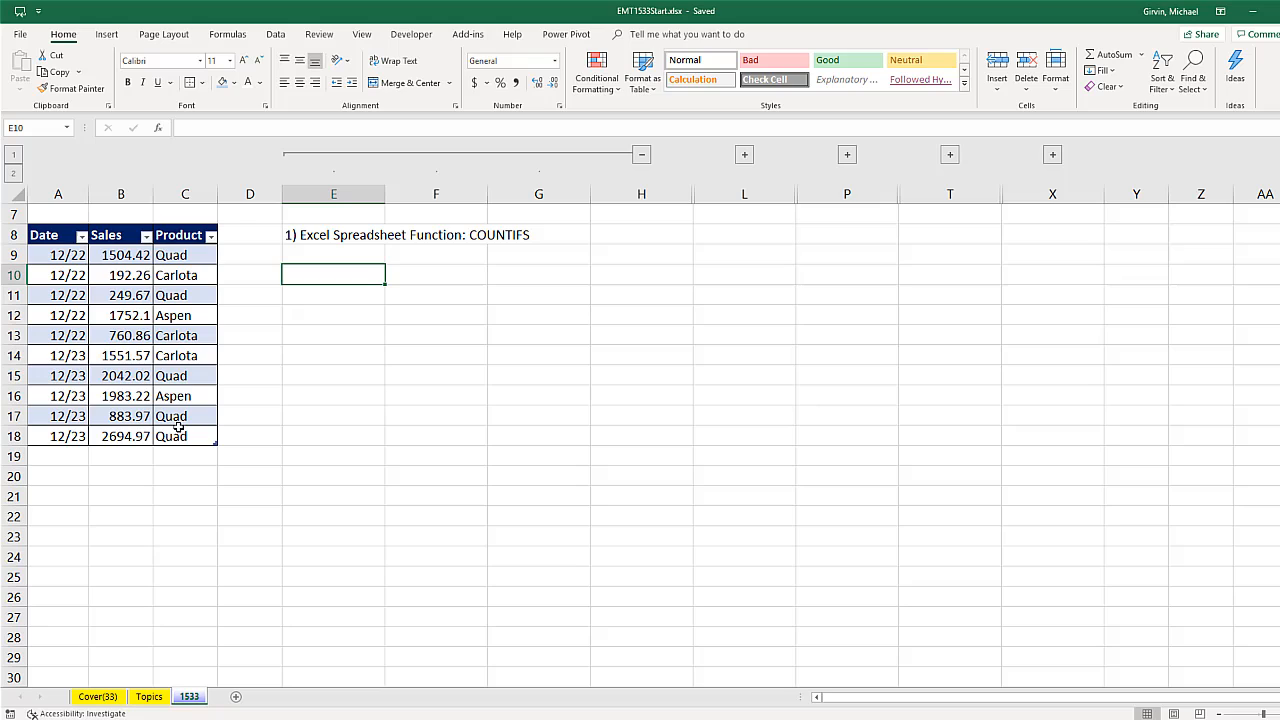
mouse_move(292, 380)
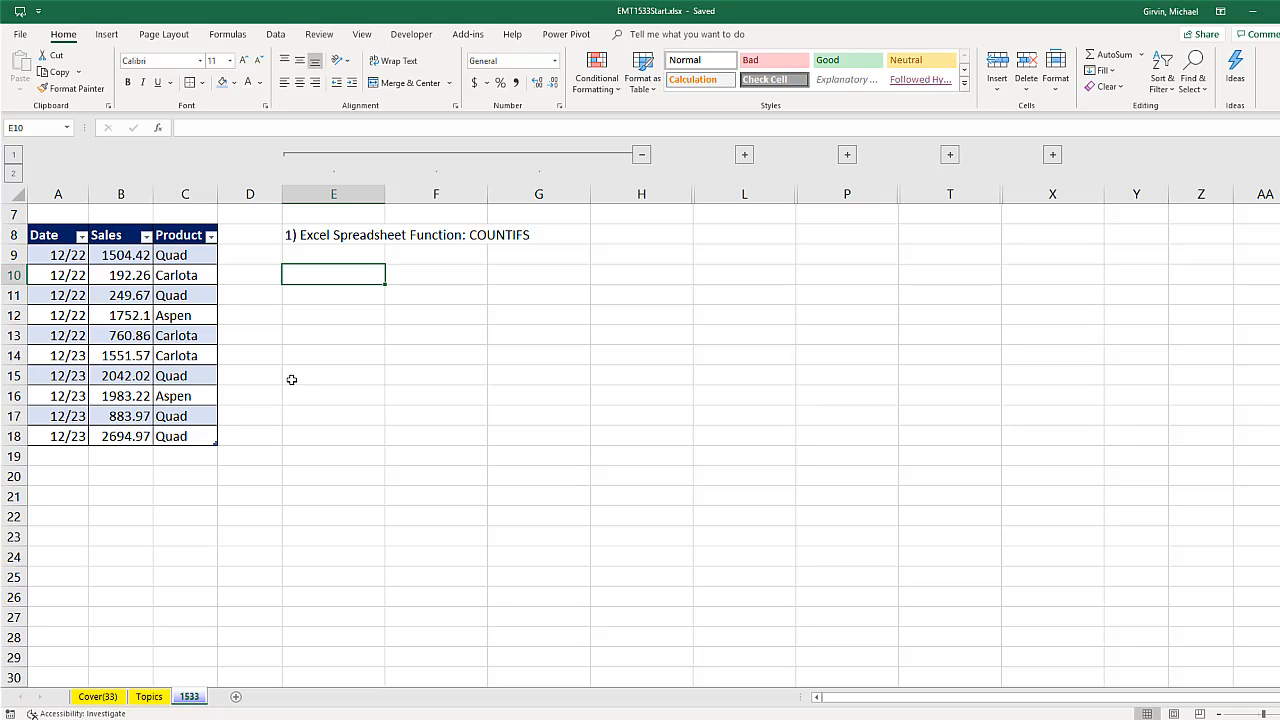
mouse_move(452, 268)
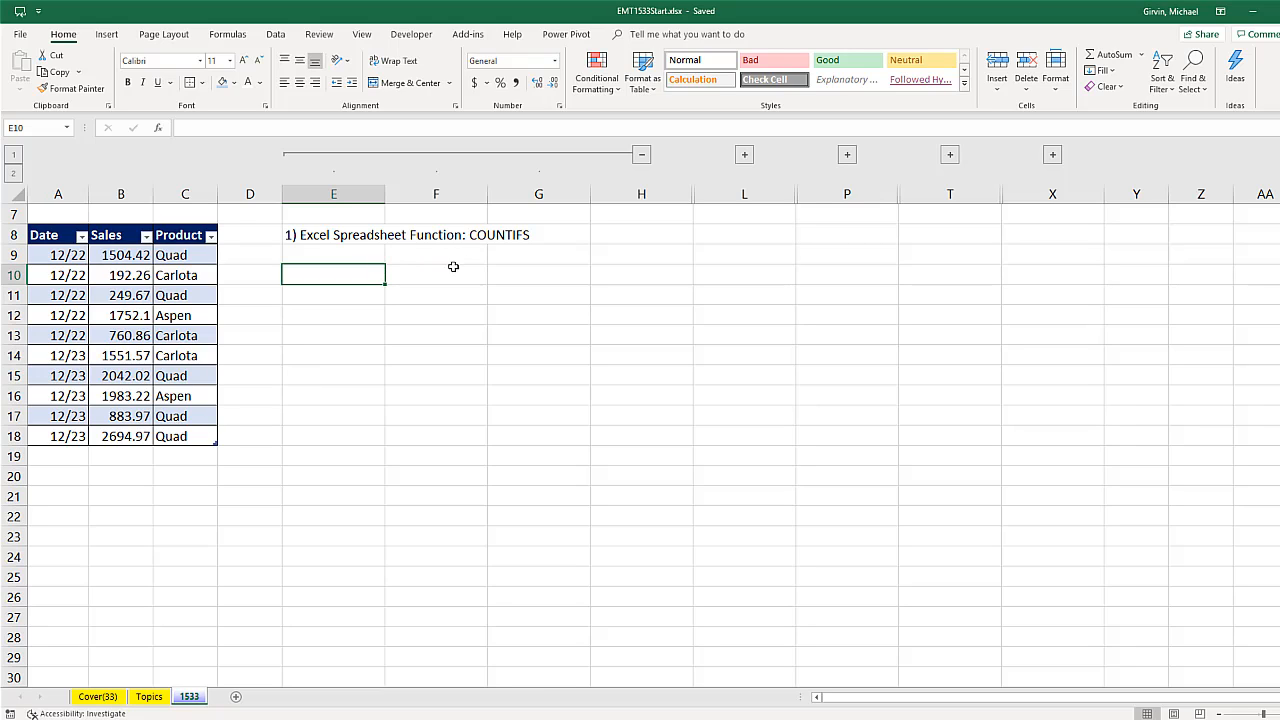
mouse_move(308, 292)
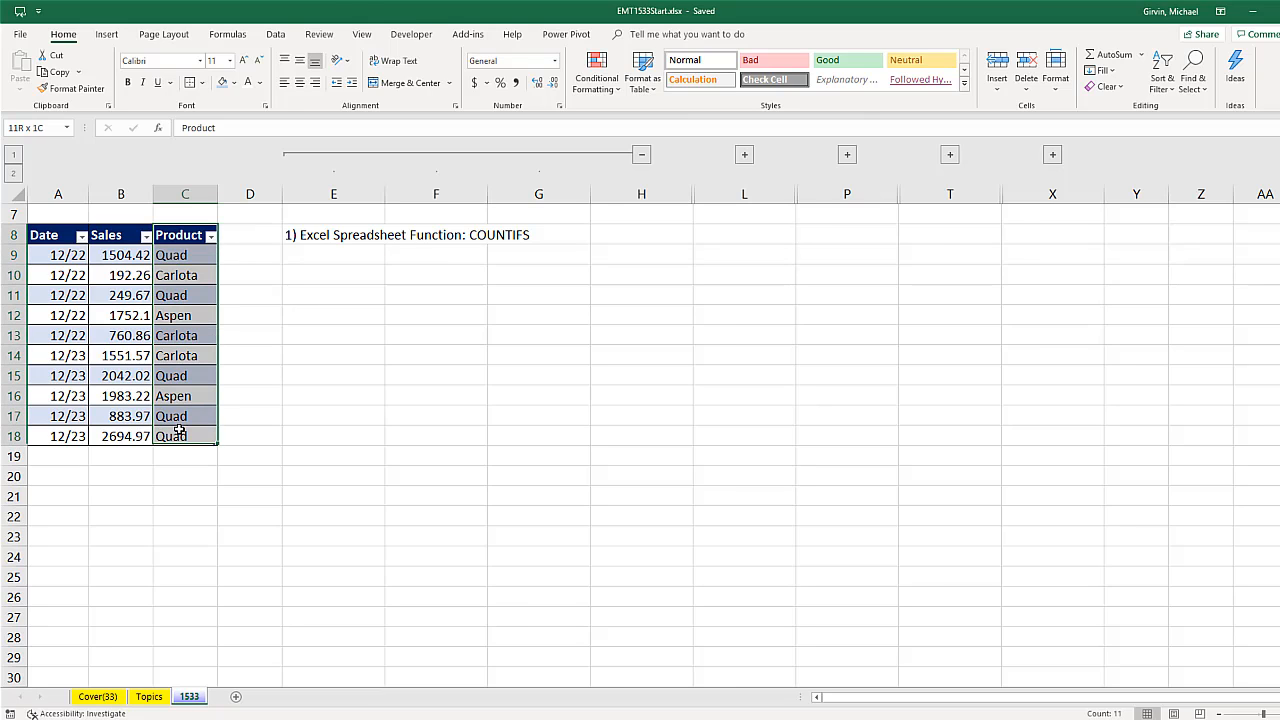
Paste the copied Product column as plain values starting at cell E10
key(ctrl+c)
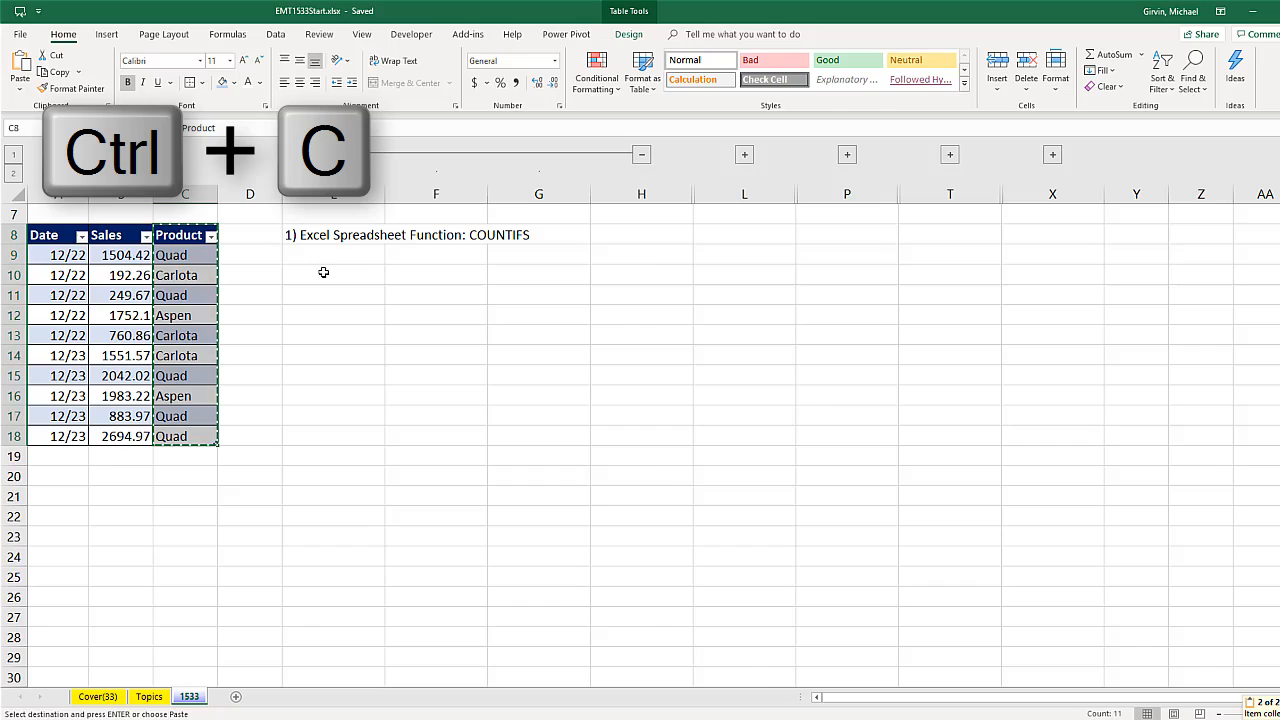
right_click(448, 368)
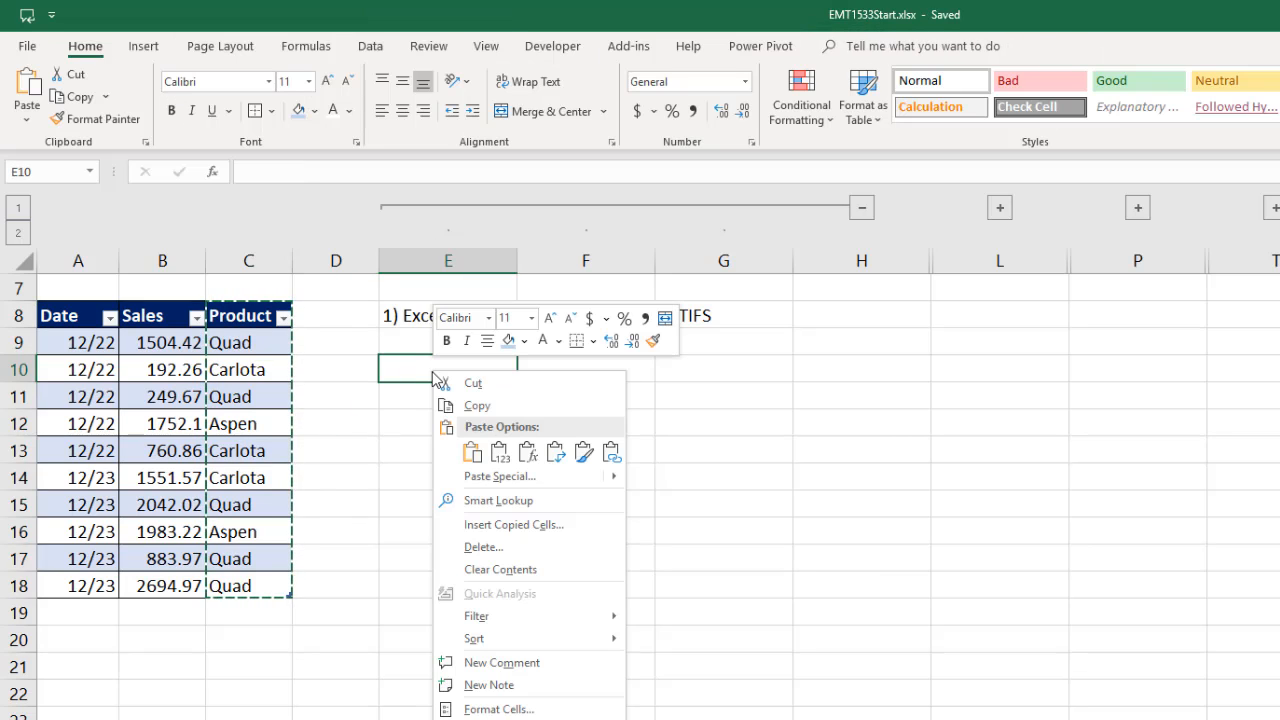
click(500, 452)
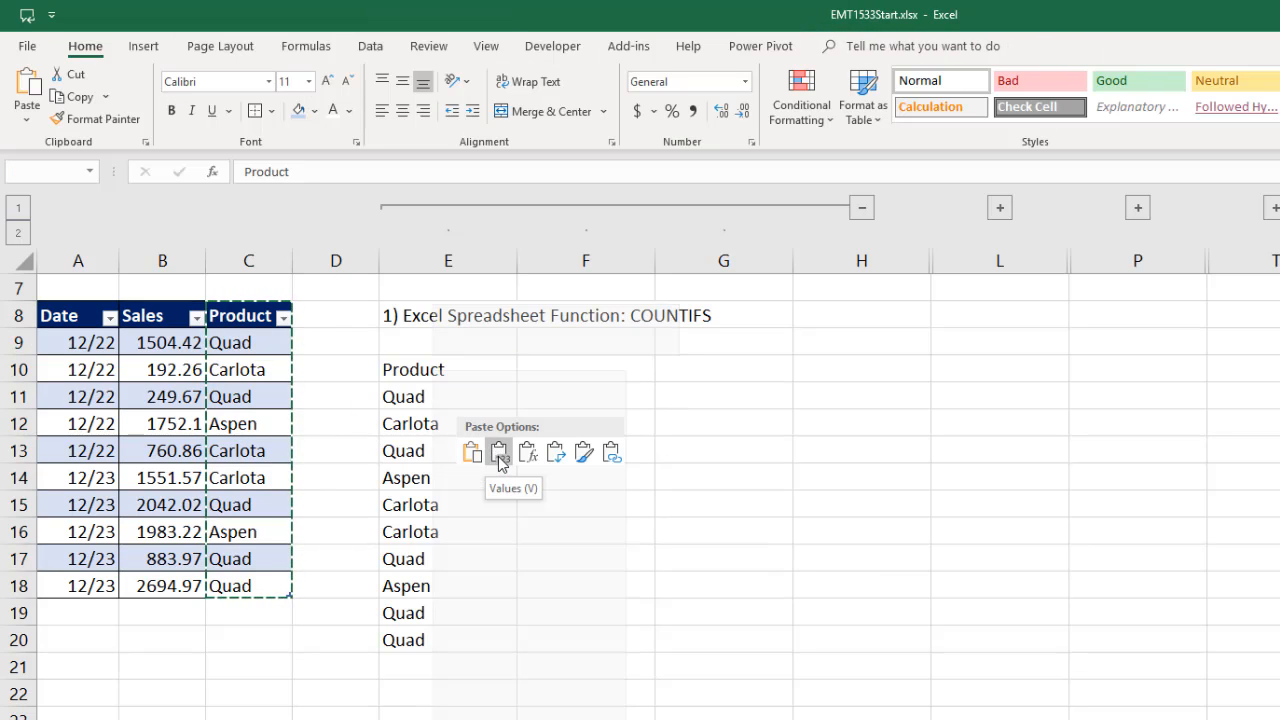
click(500, 452)
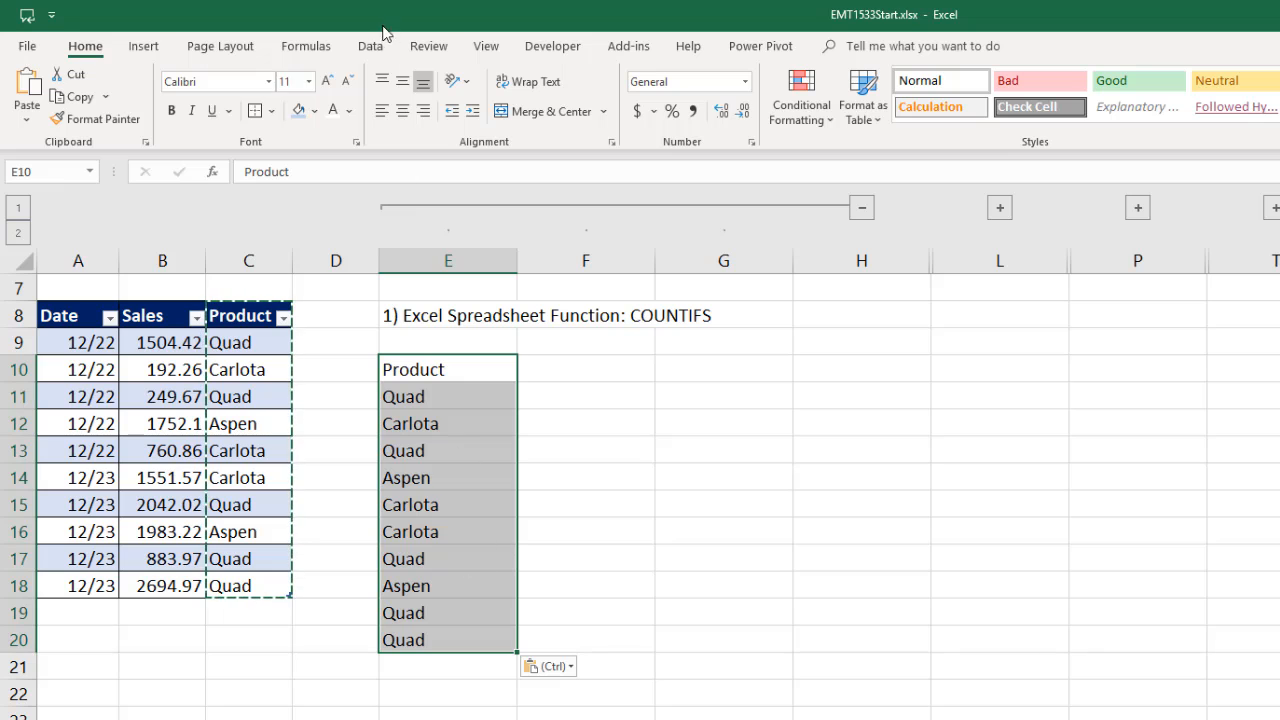
Remove duplicates from the pasted list, leaving Quad, Carlota and Aspen once each
click(370, 46)
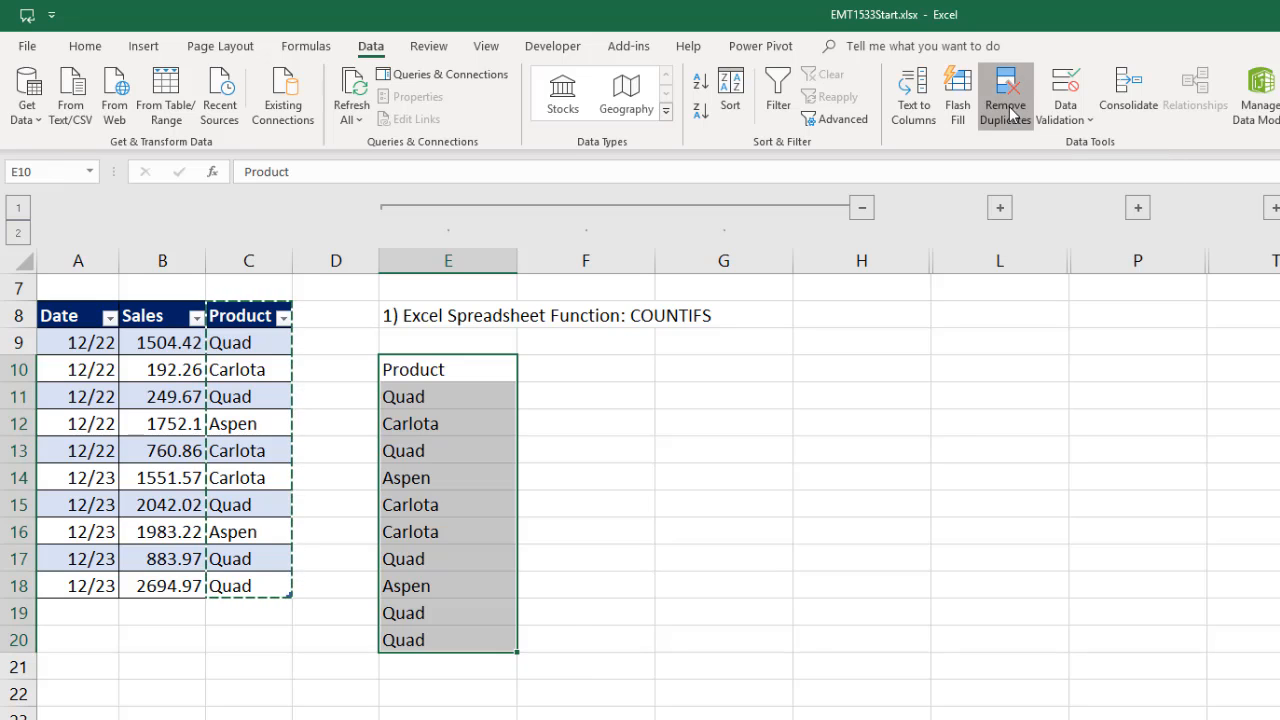
click(1004, 96)
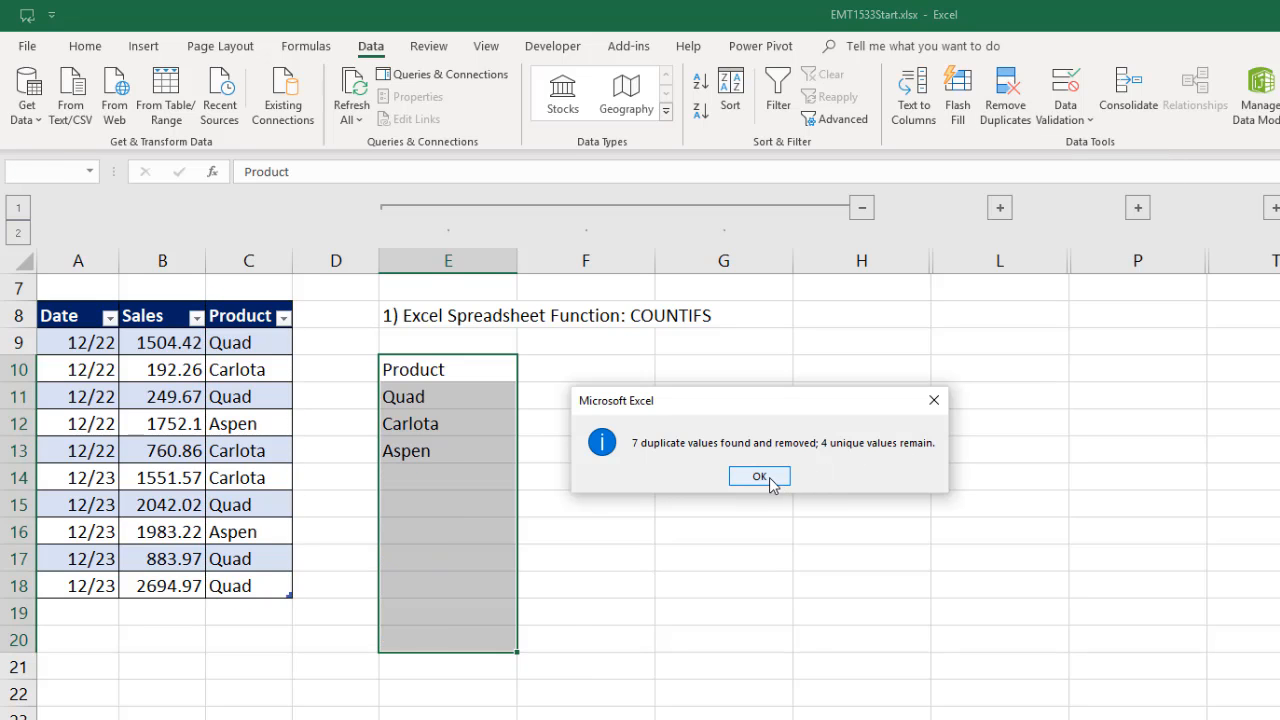
click(760, 476)
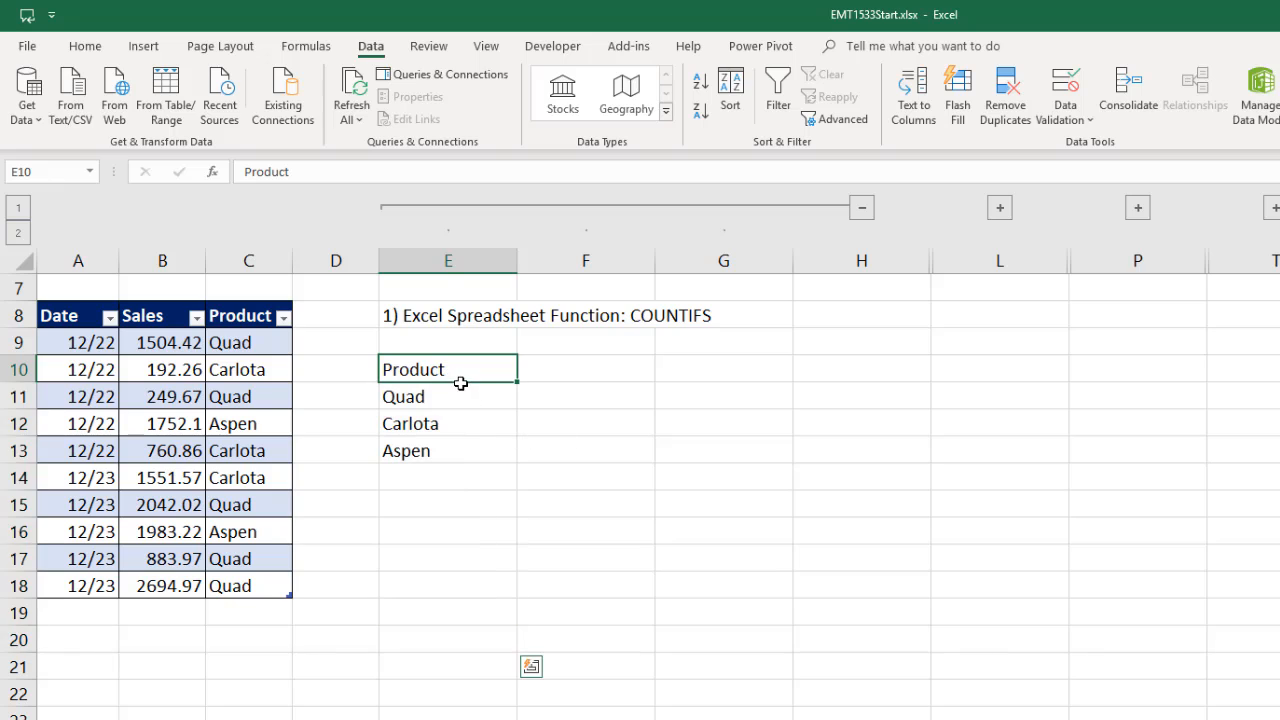
Add a bold Product heading and a Count column with =COUNTIFS(fSales[Product],E11) returning 5 for Quad
key(ctrl+b)
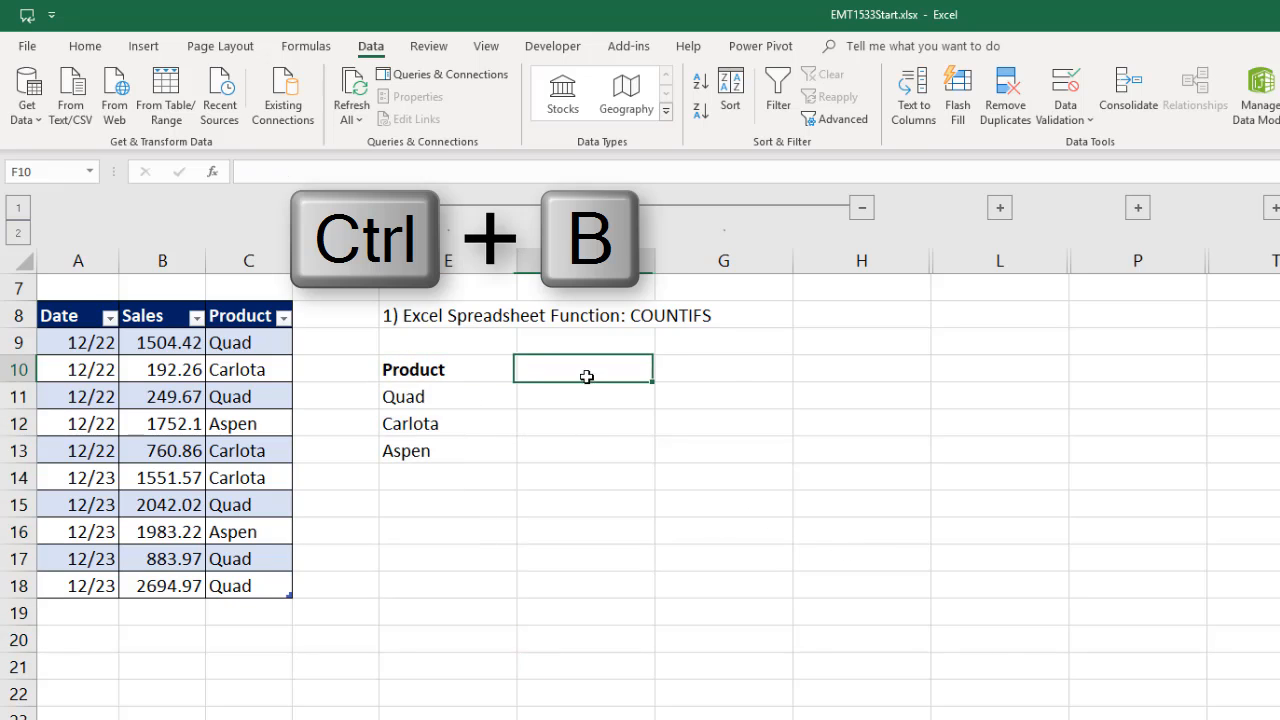
text(Count)
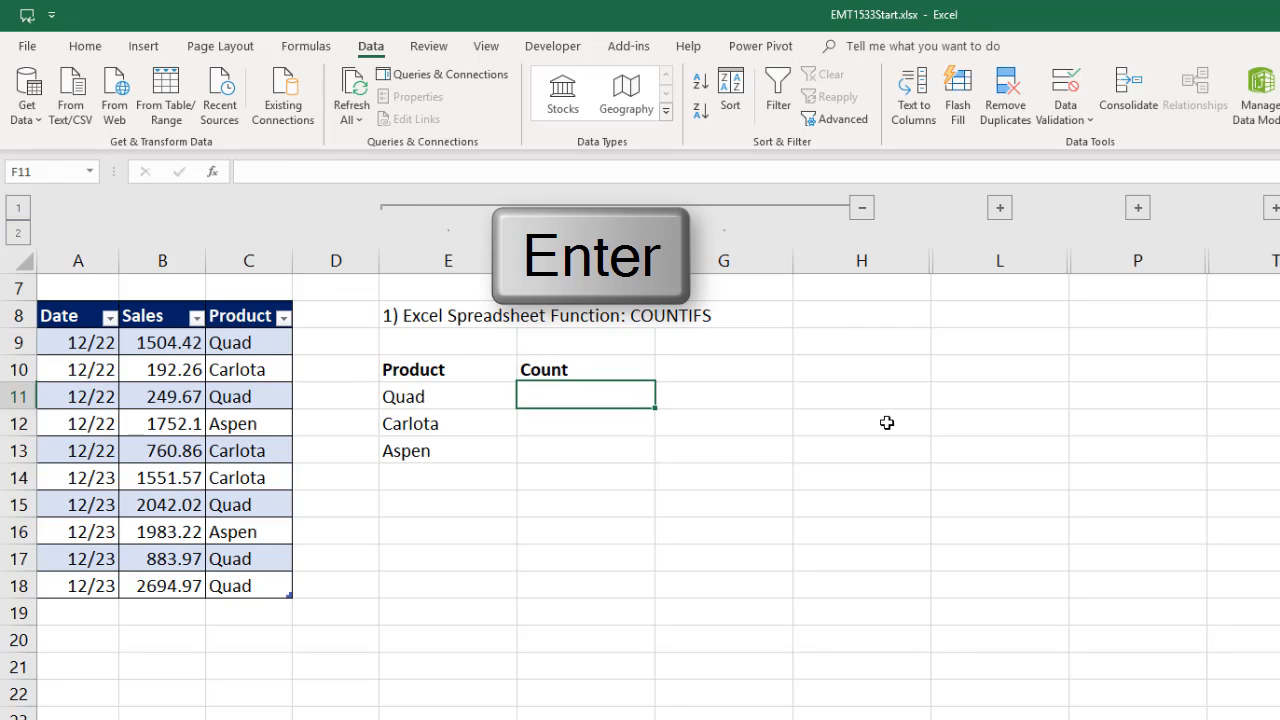
text(=cou)
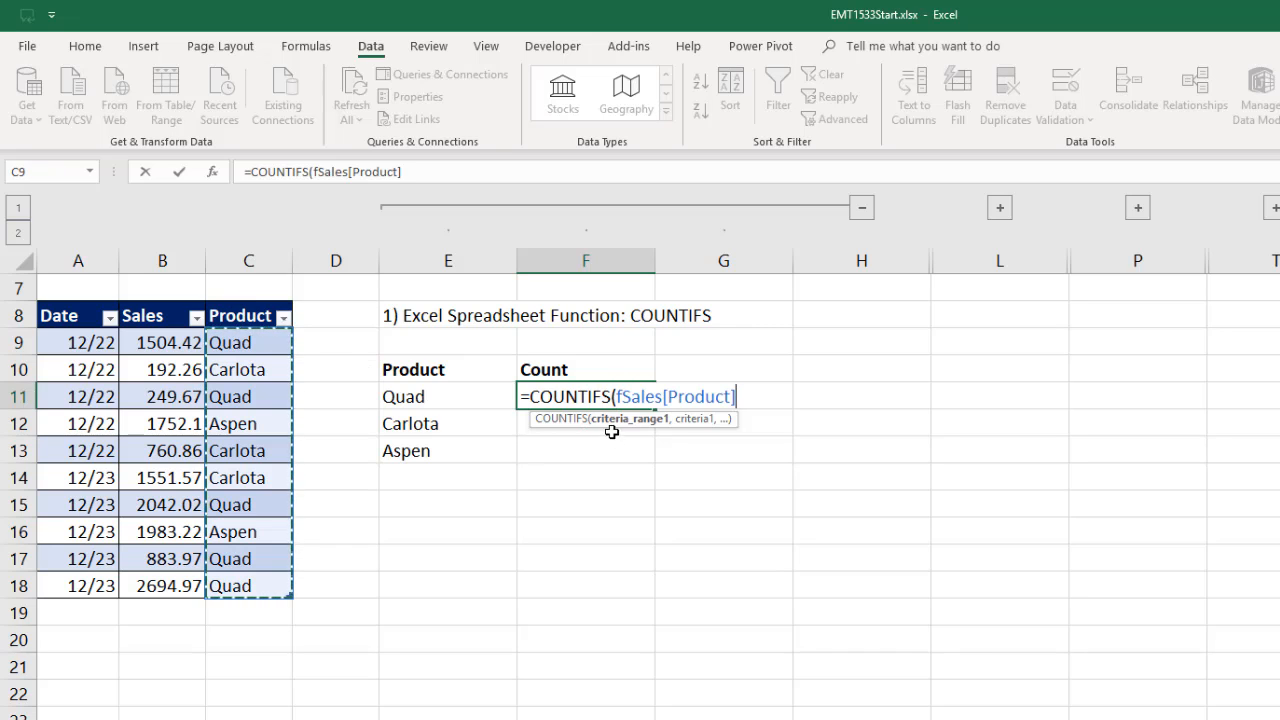
mouse_move(664, 378)
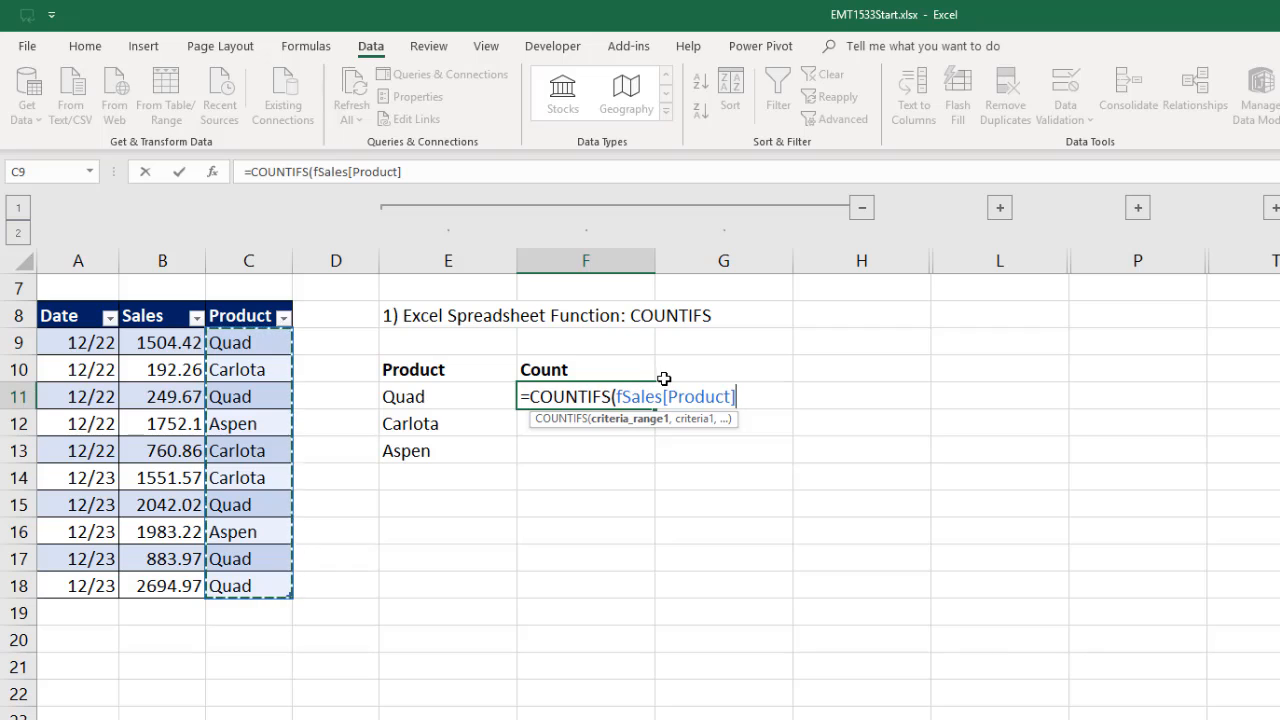
mouse_move(866, 600)
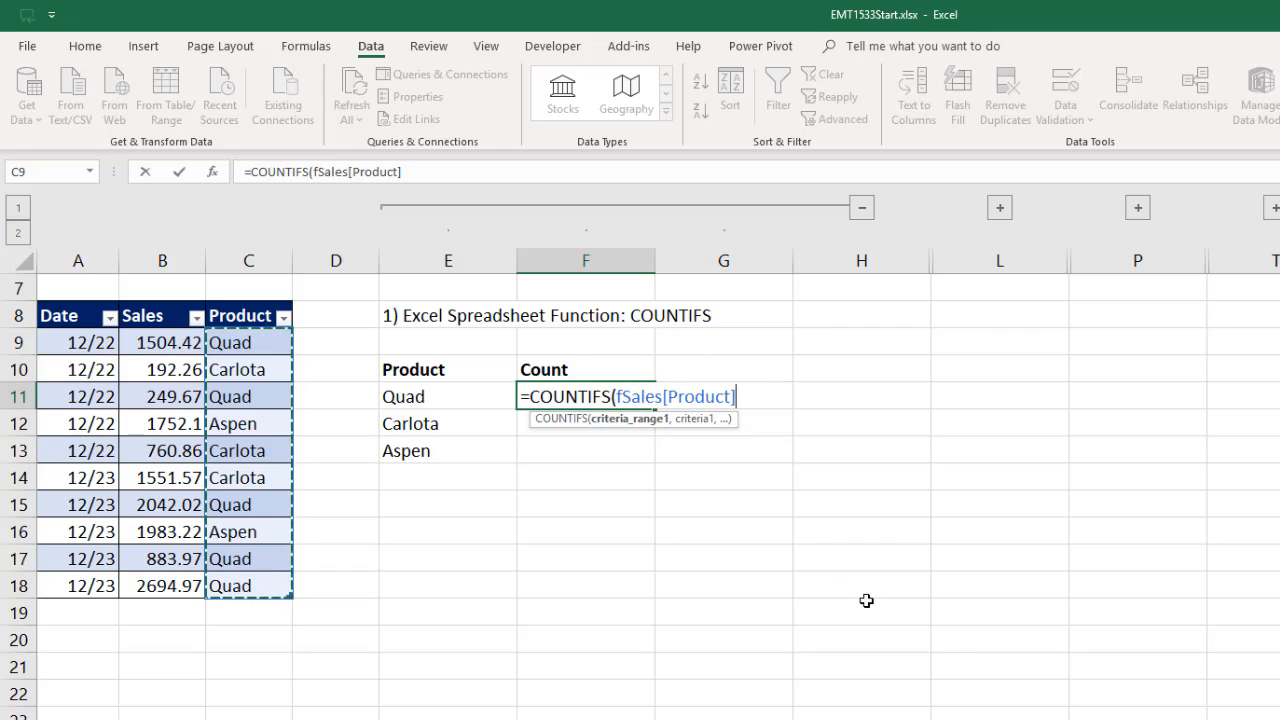
click(404, 396)
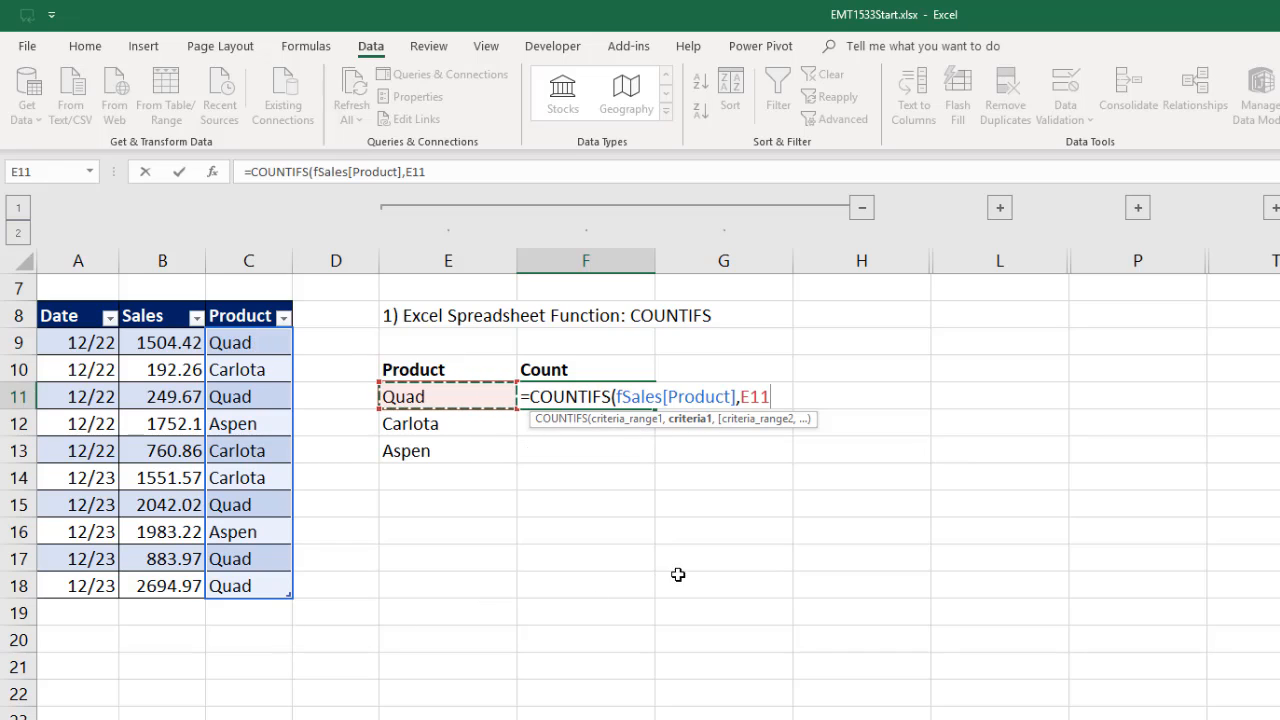
text())
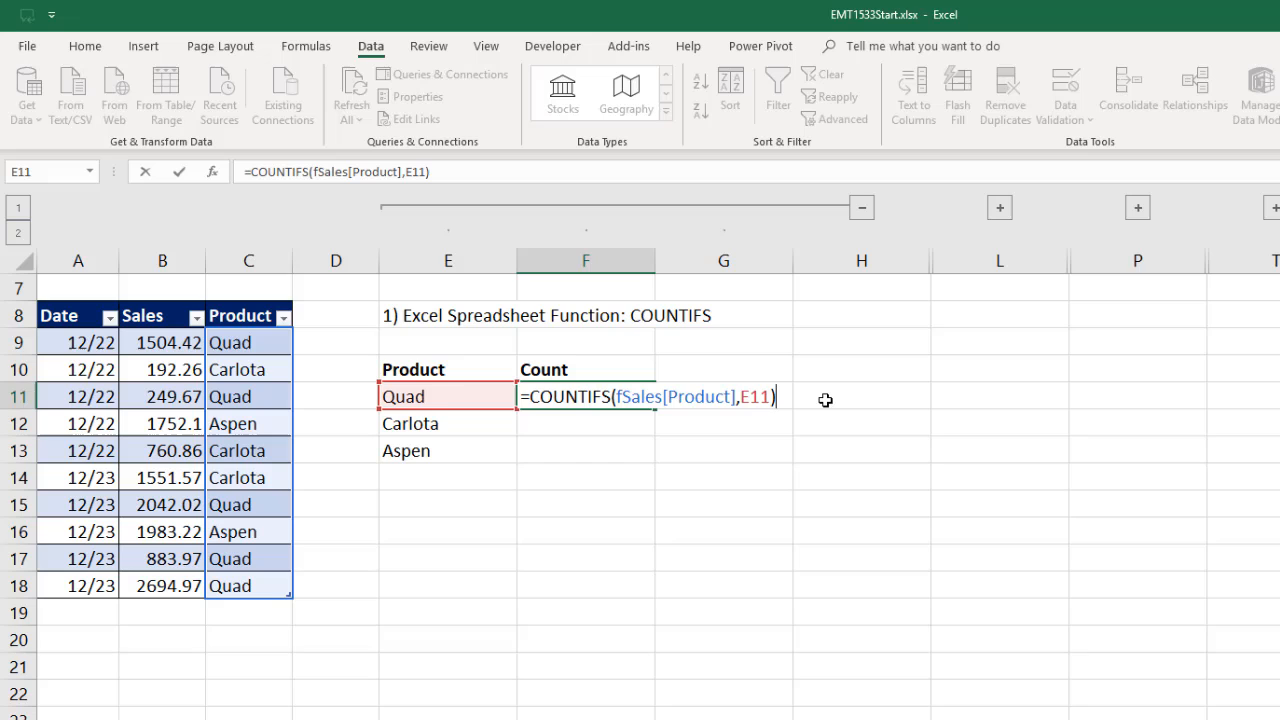
key(ctrl+enter)
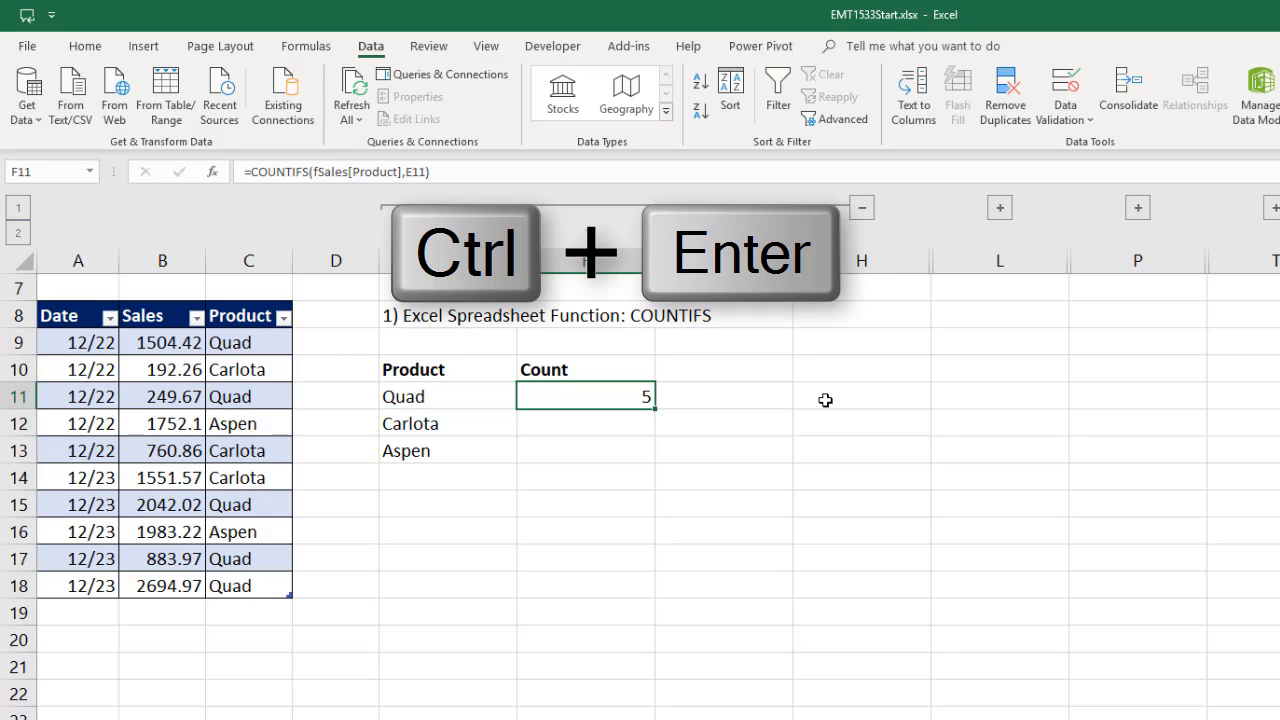
mouse_move(802, 326)
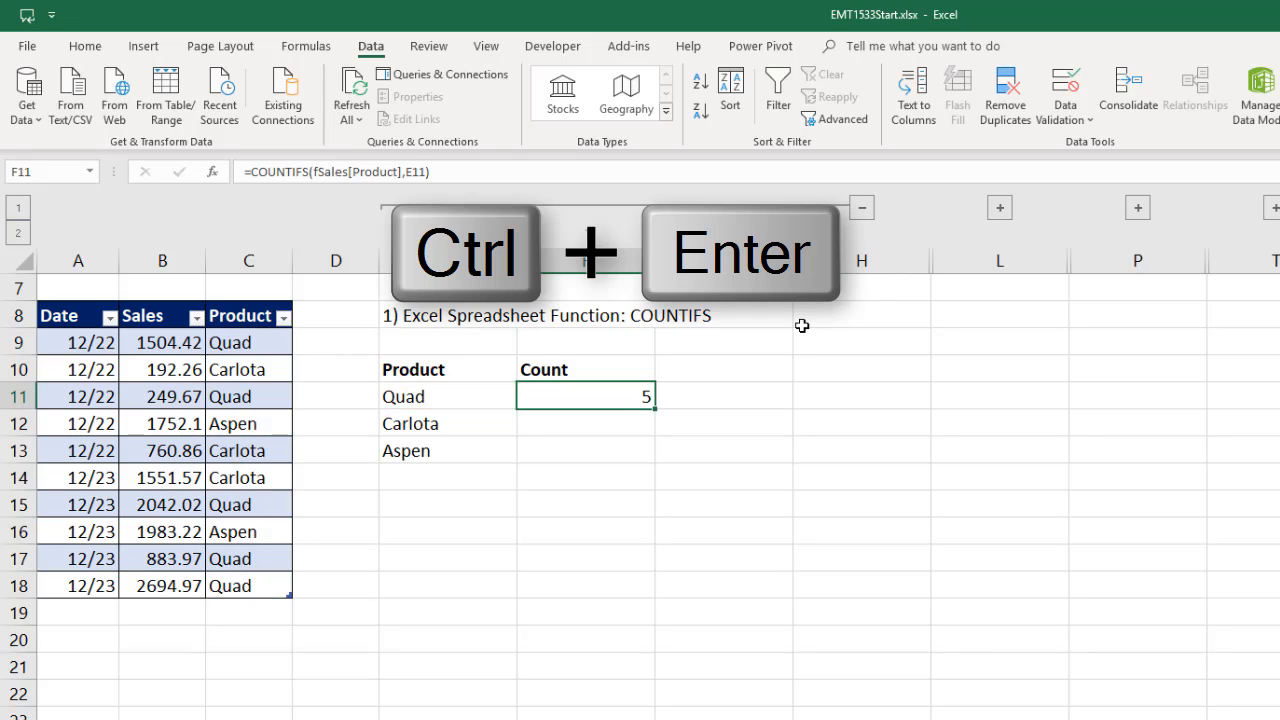
mouse_move(720, 352)
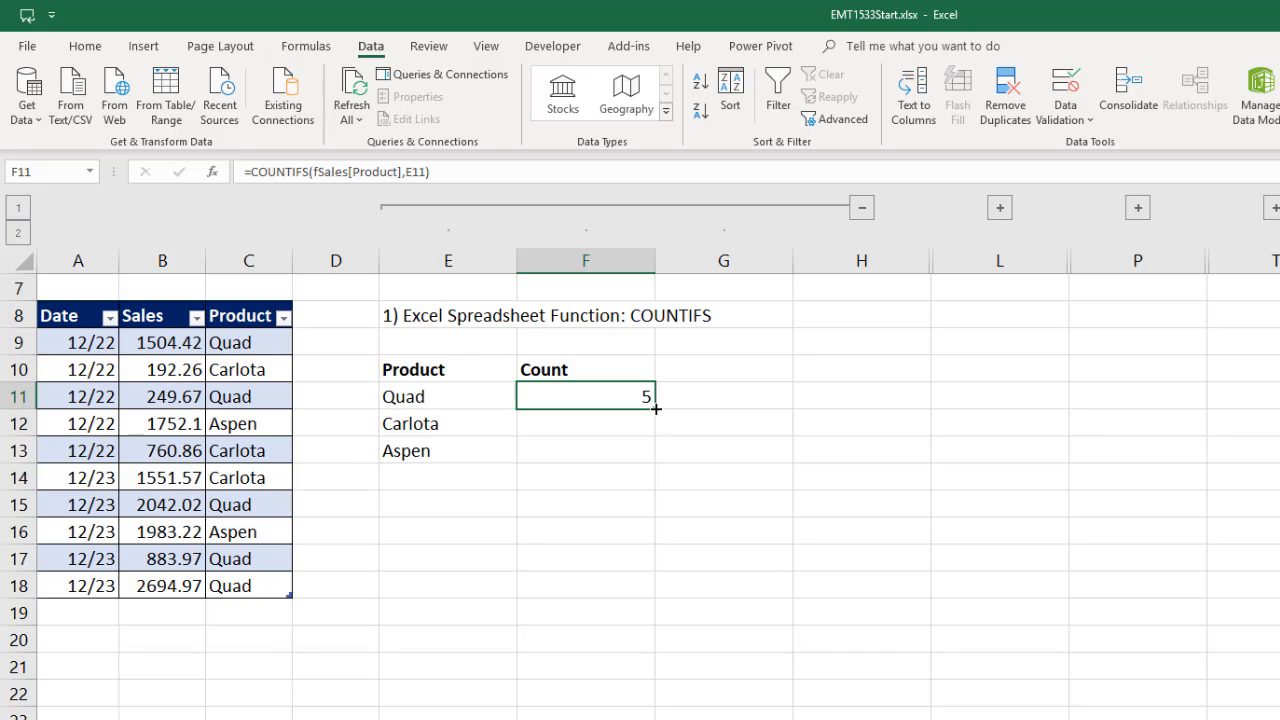
Fill the COUNTIFS formula down so Carlota shows 3 and Aspen 2, checking the Aspen formula
drag(656, 406, 650, 450)
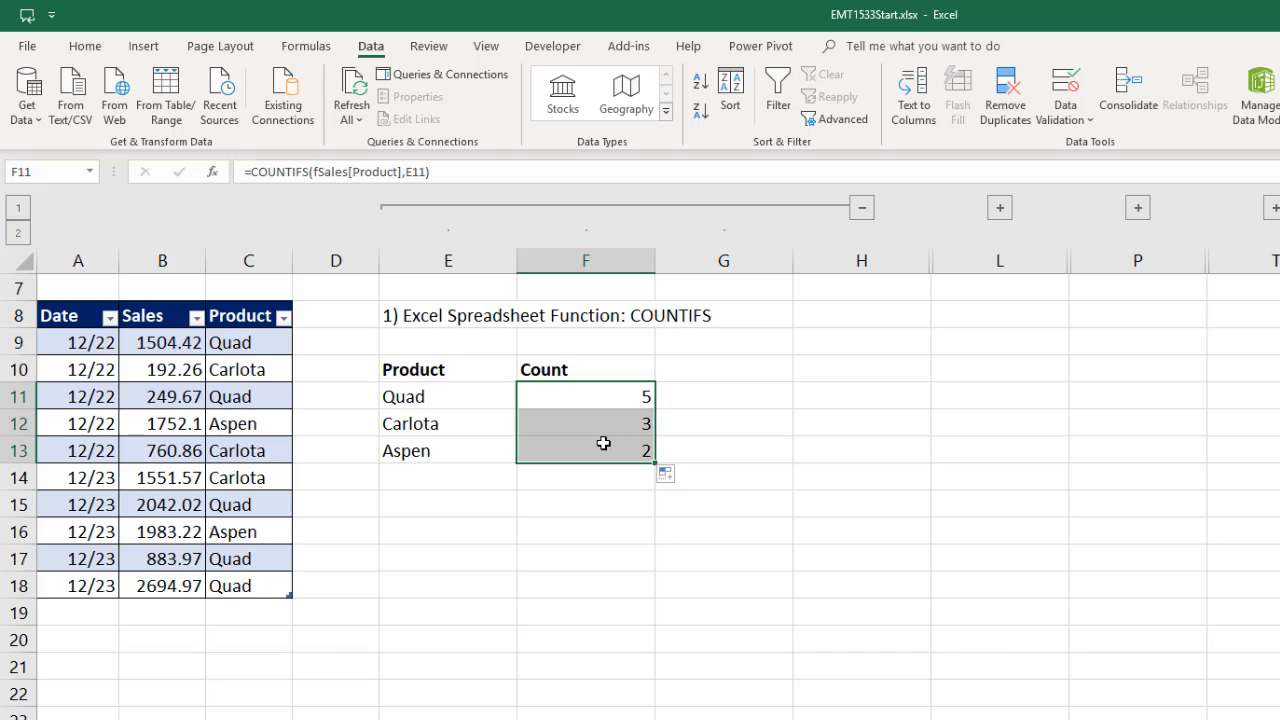
key(f2)
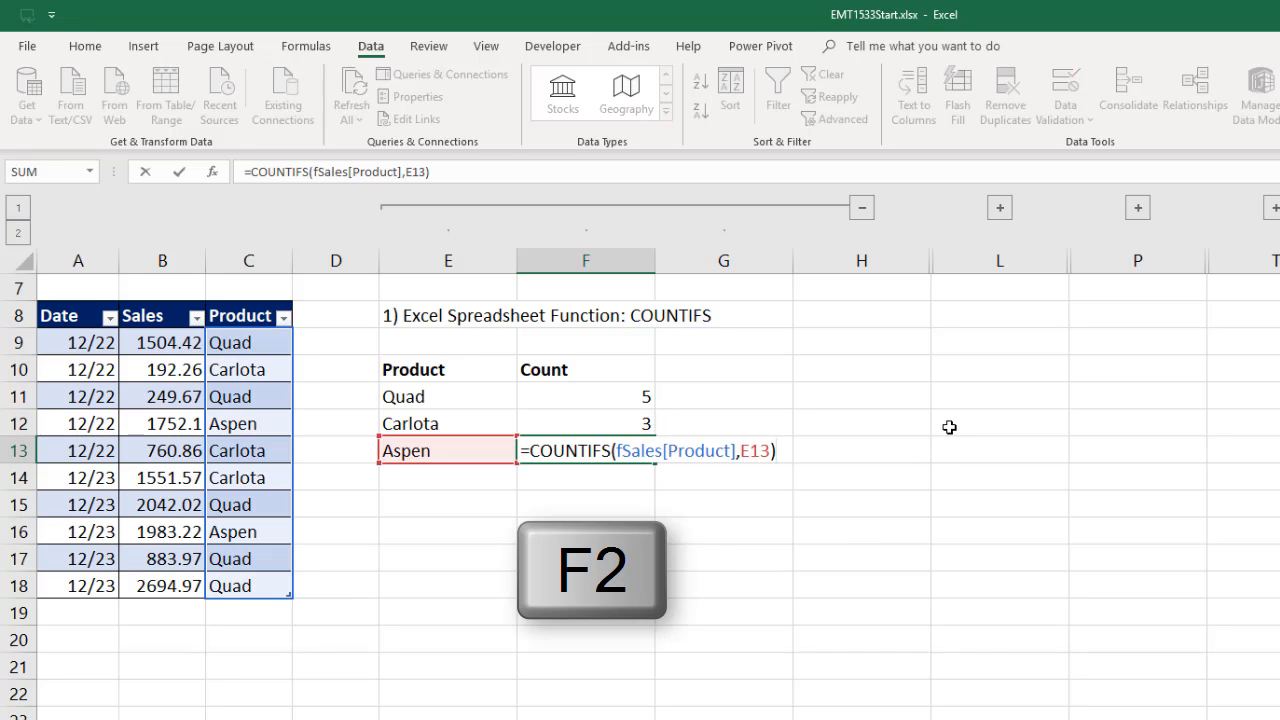
key(f2)
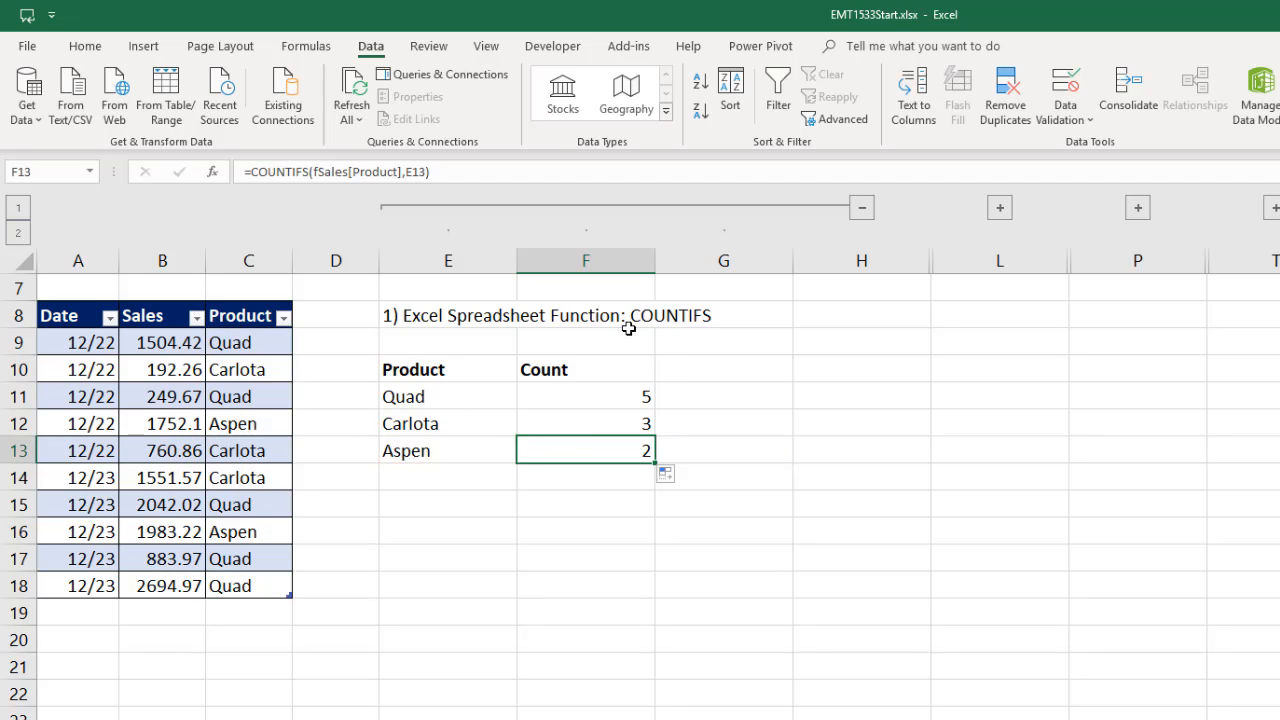
mouse_move(330, 396)
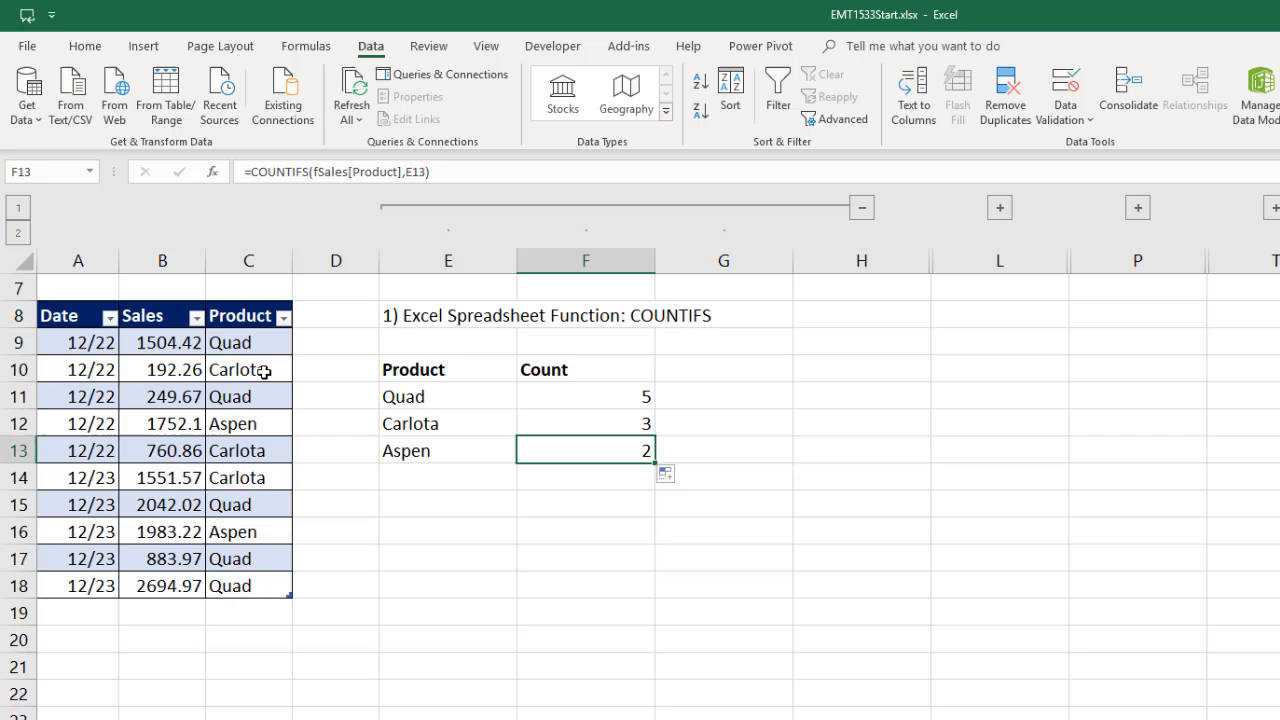
click(248, 368)
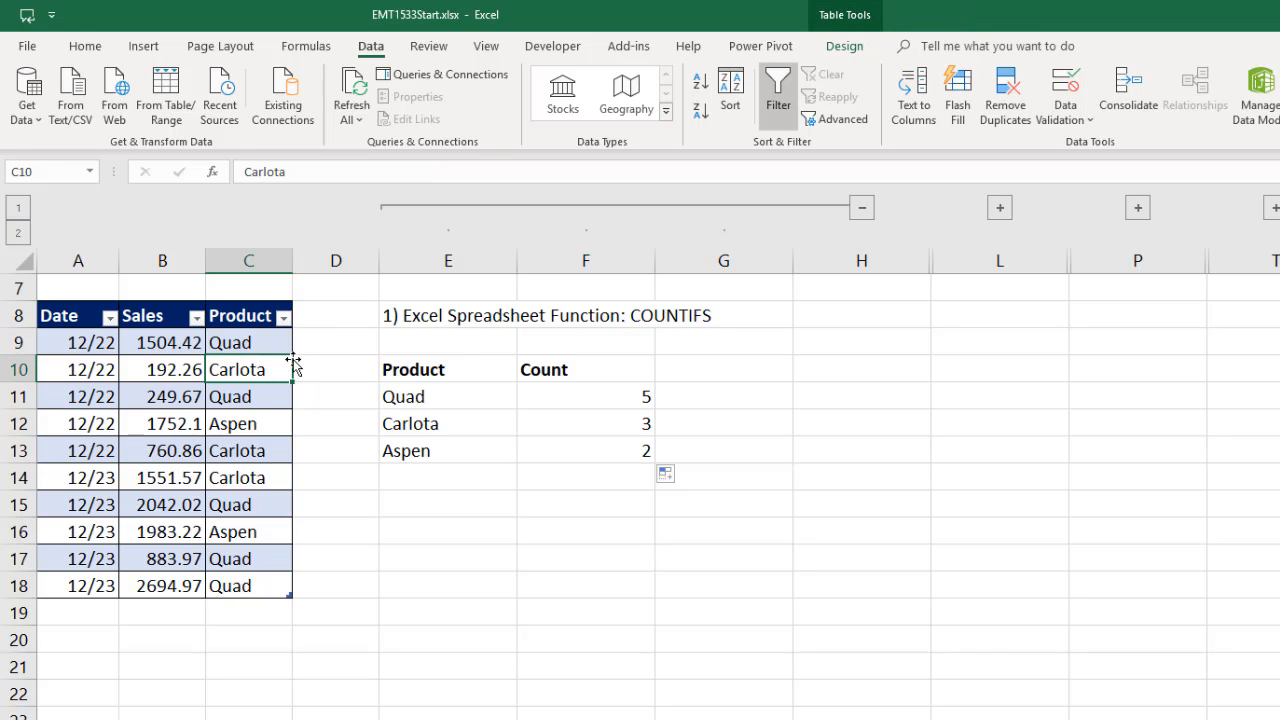
text(quad)
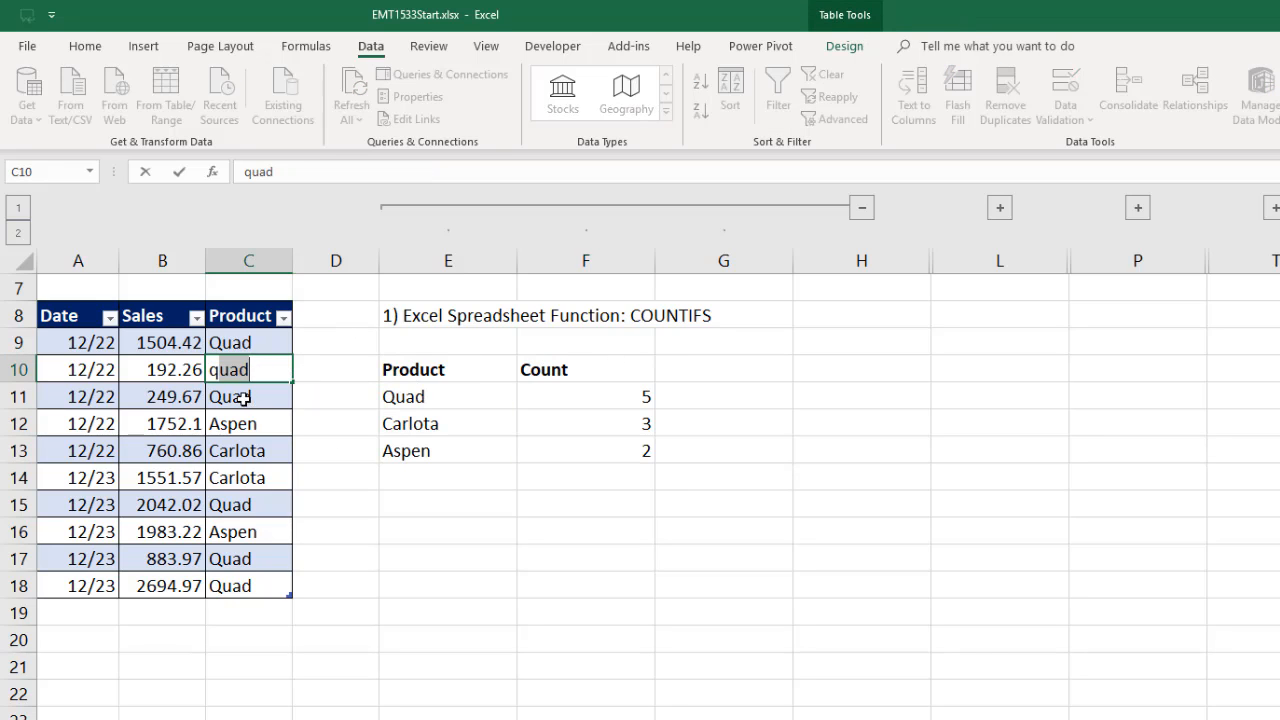
mouse_move(612, 376)
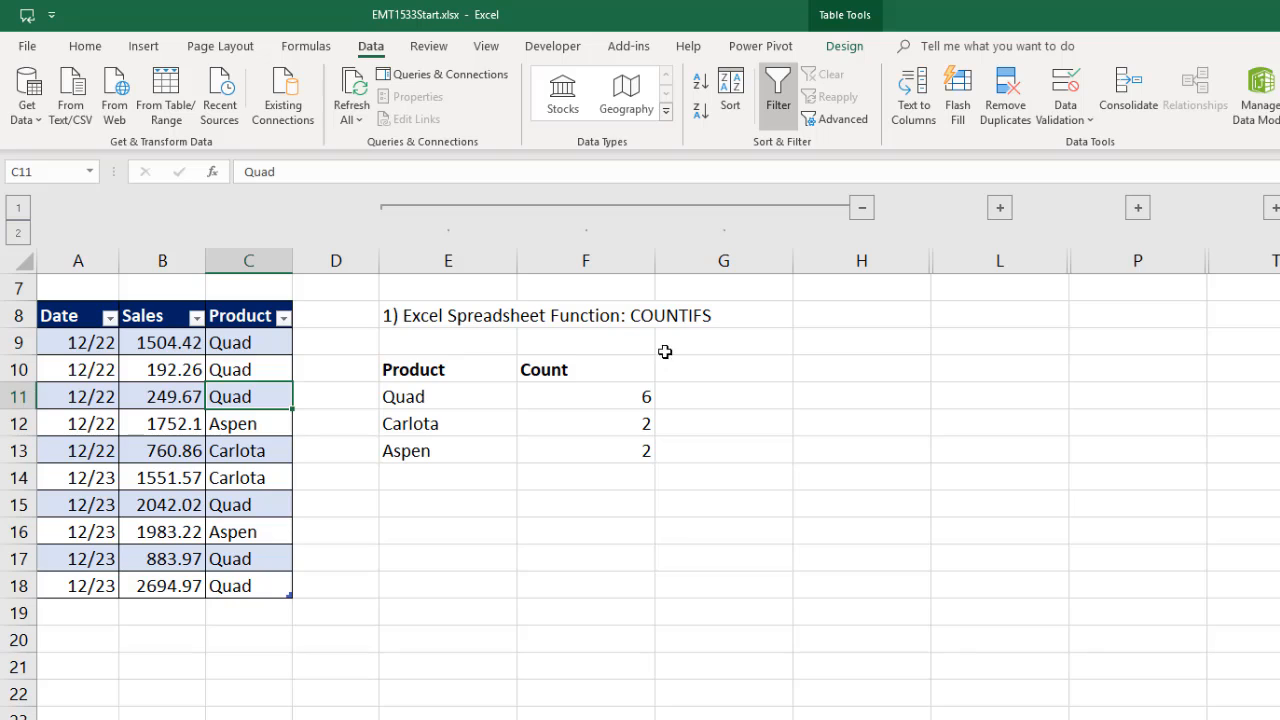
mouse_move(608, 532)
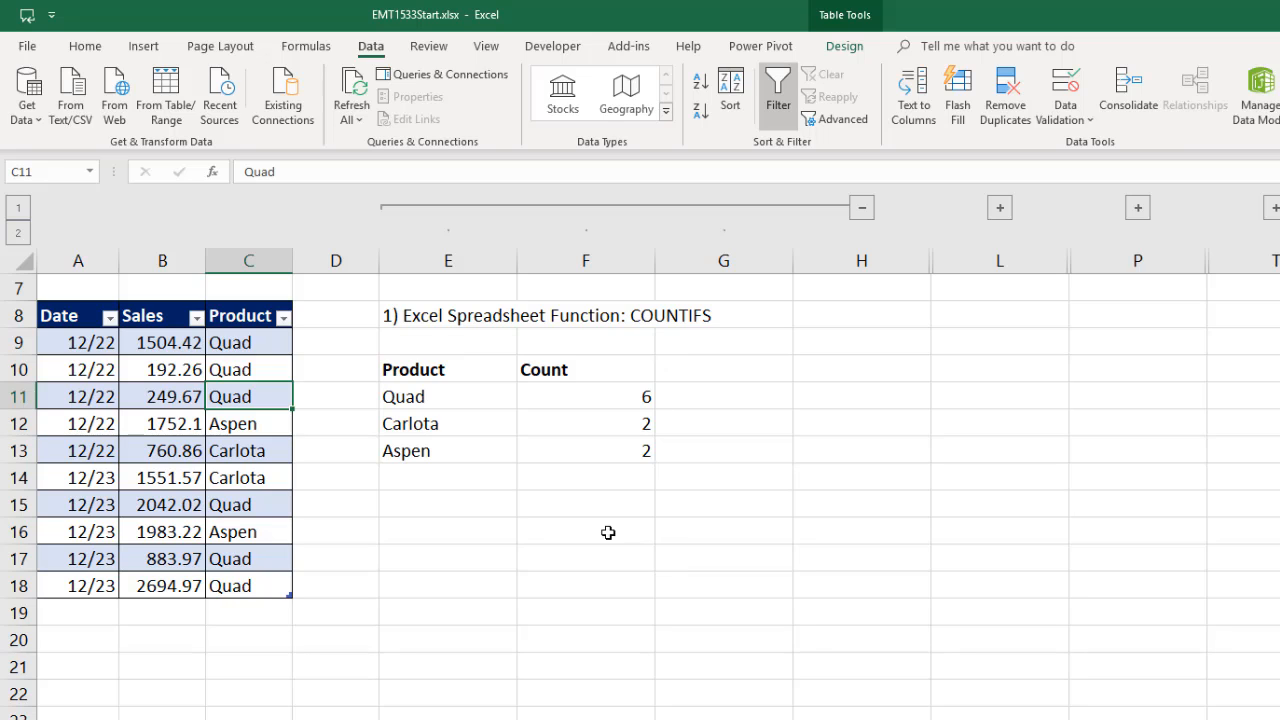
key(ctrl+z)
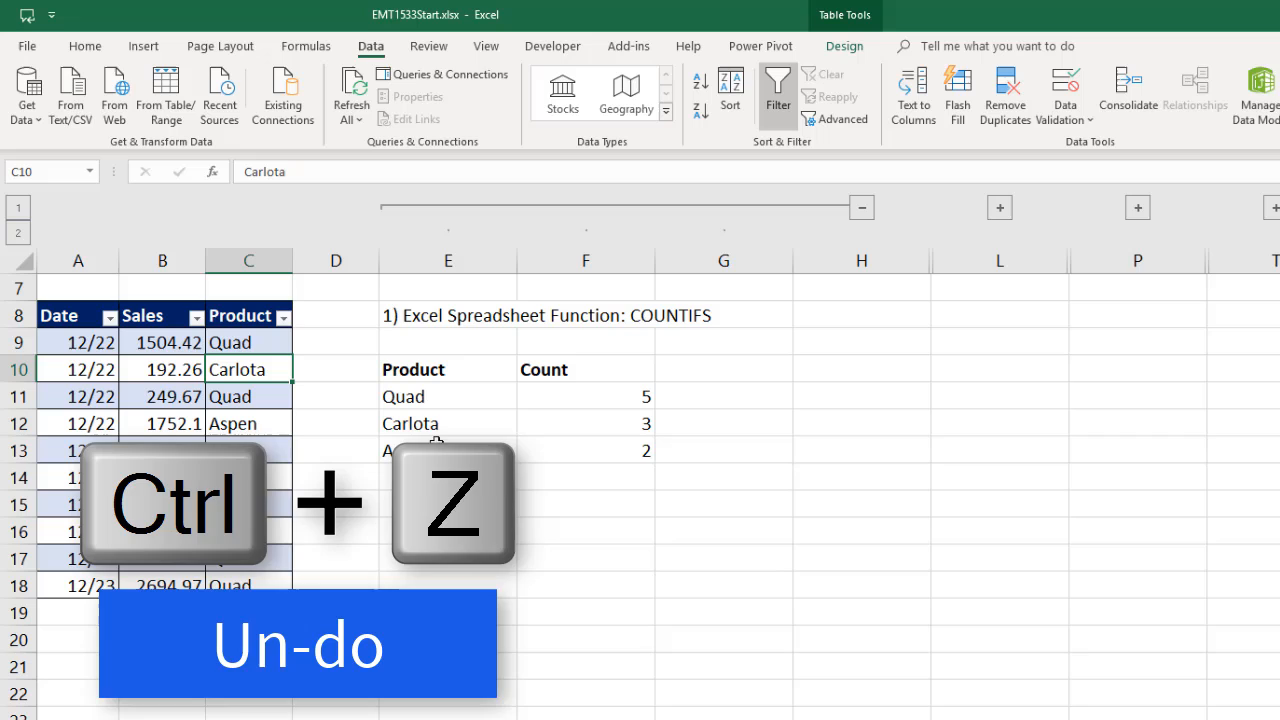
key(ctrl+z)
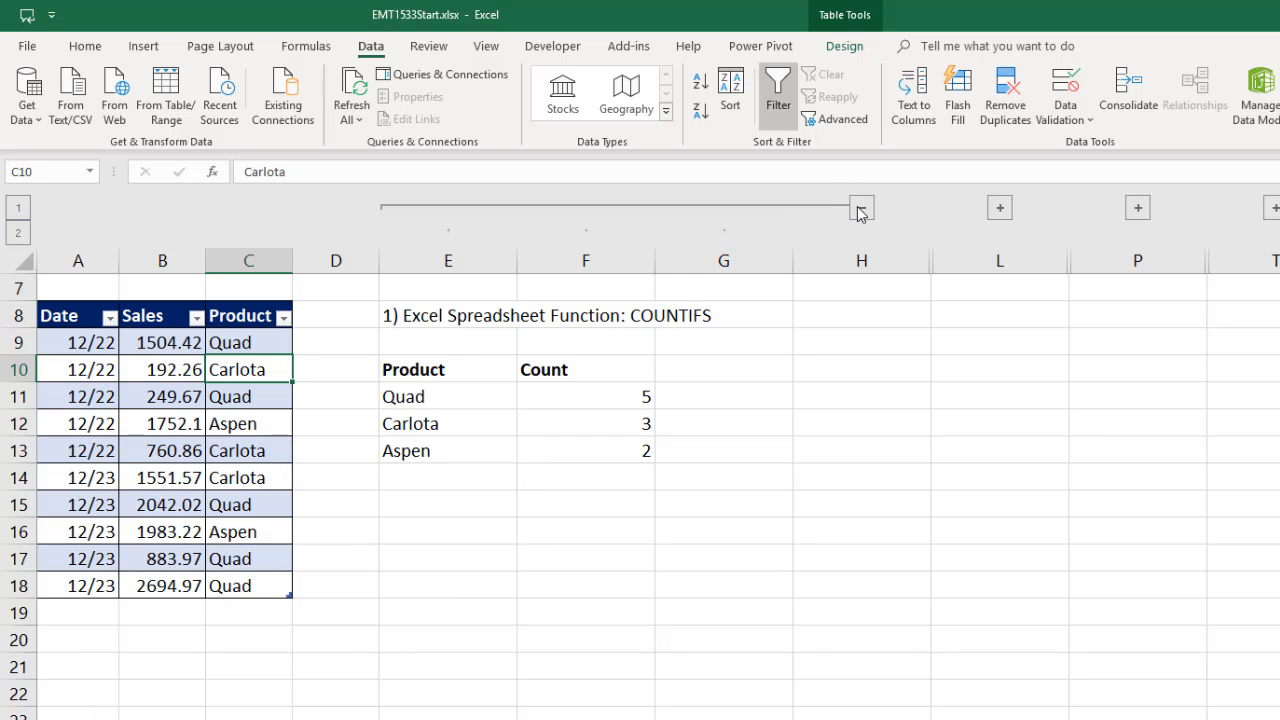
Insert a blank PivotTable from fSales on the existing worksheet at cell I10
scroll(right, 3)
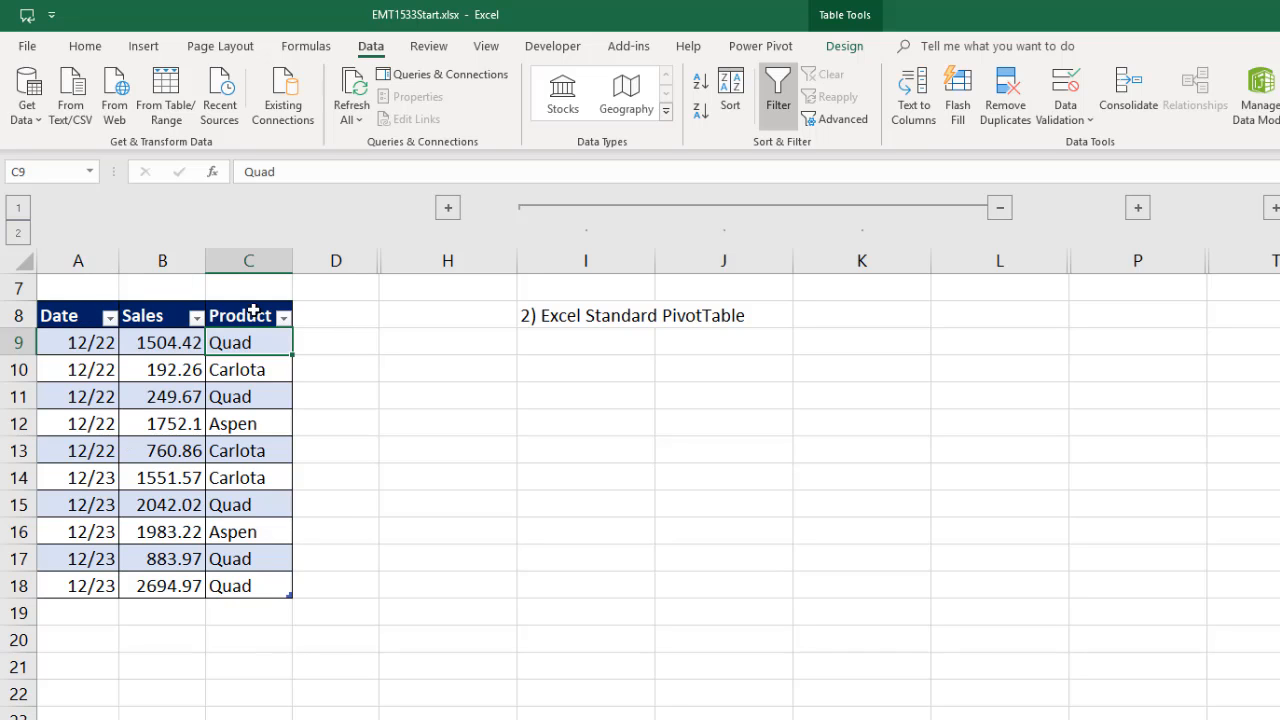
click(144, 46)
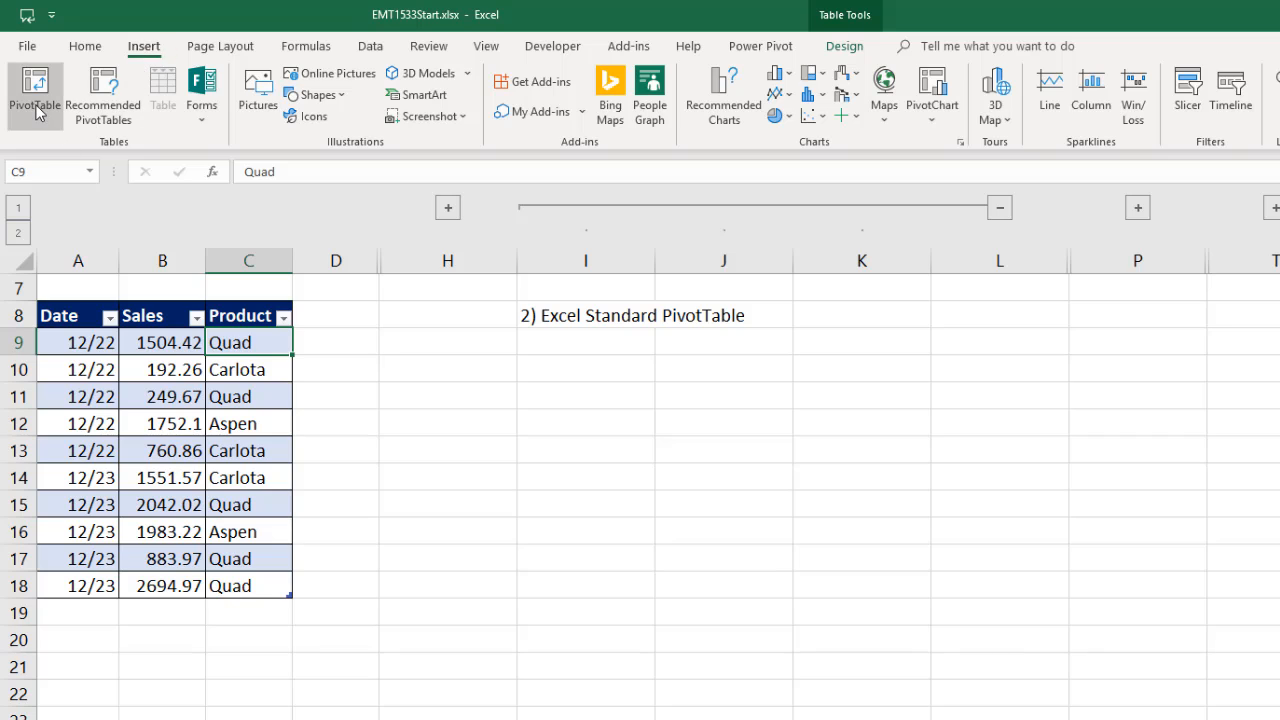
mouse_move(944, 656)
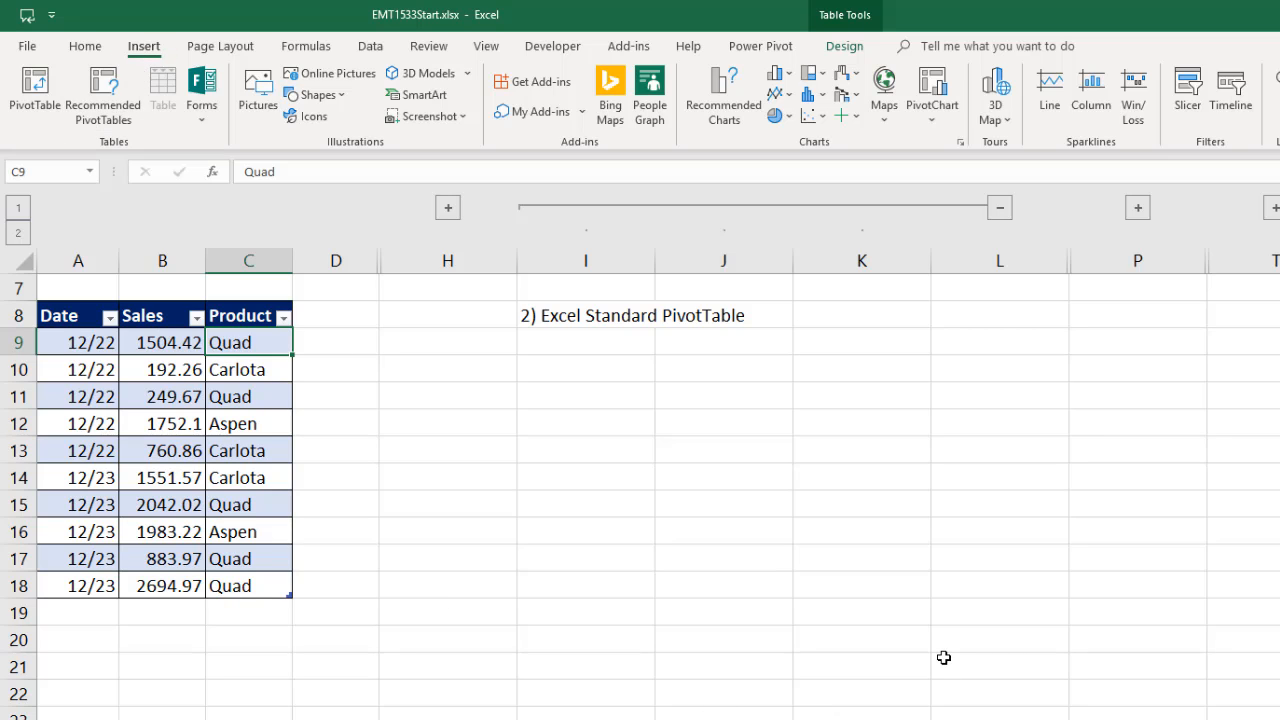
key(alt)
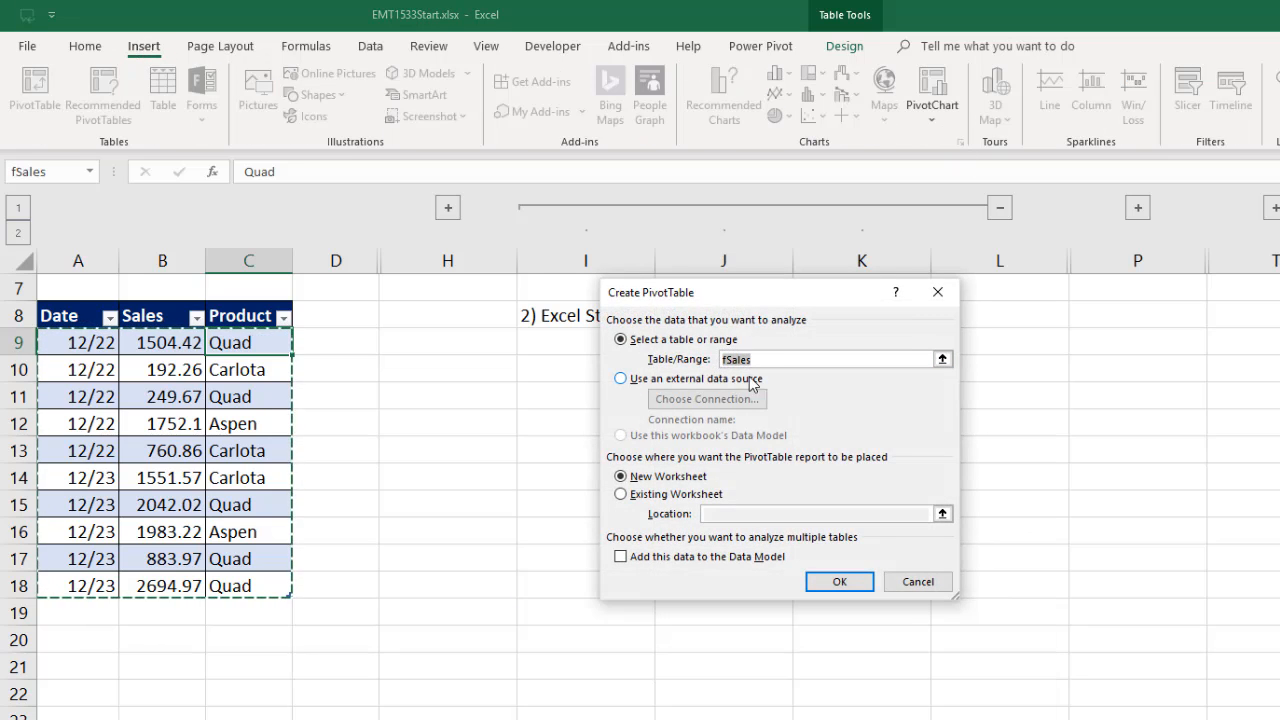
mouse_move(582, 430)
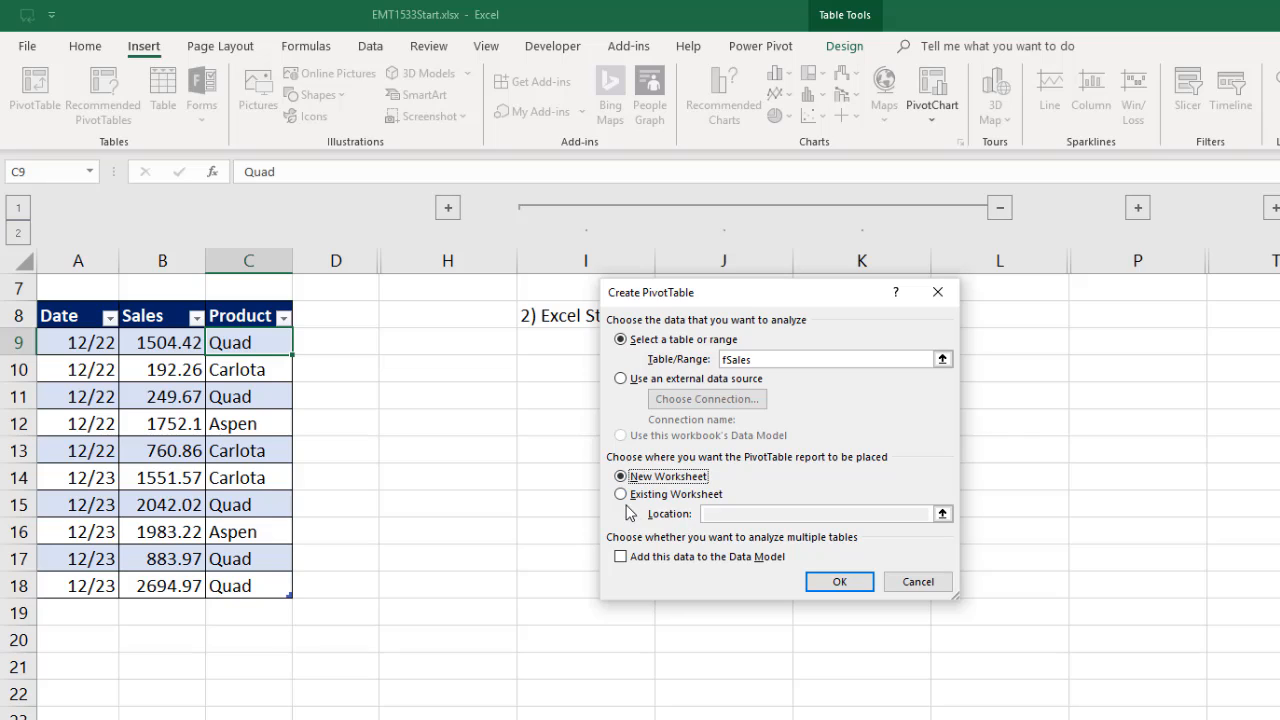
click(620, 494)
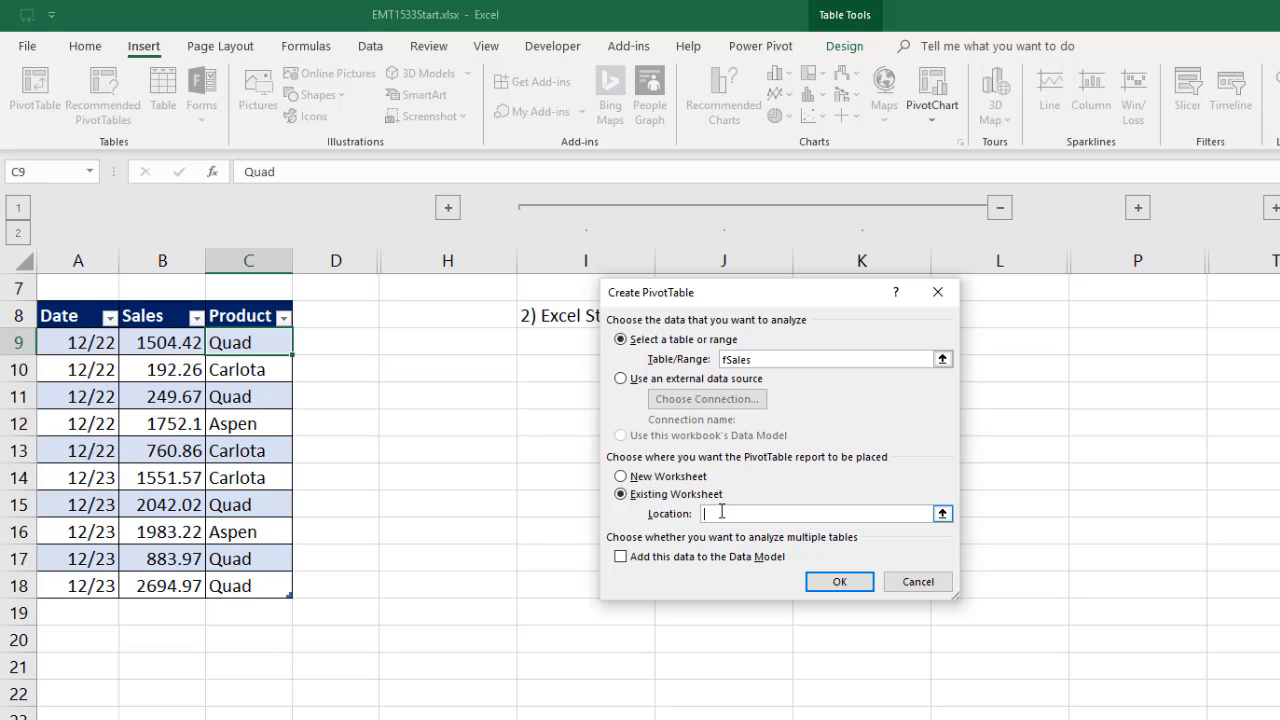
click(556, 368)
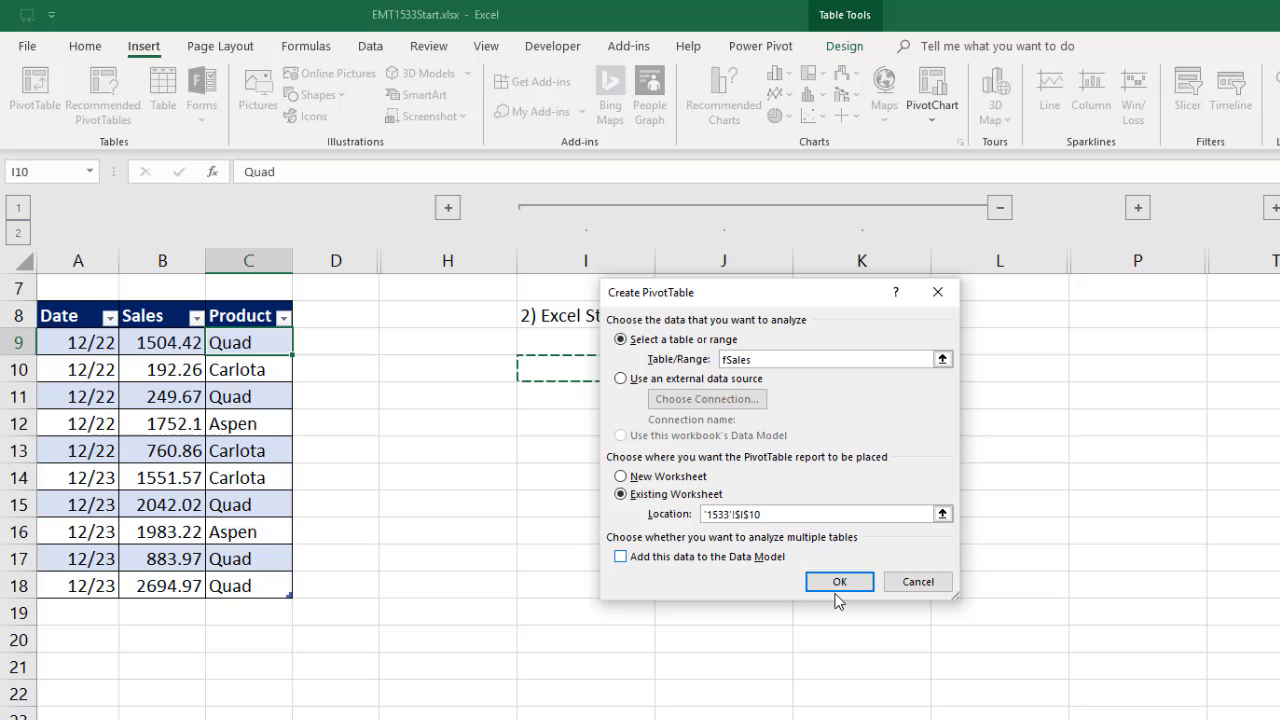
click(840, 580)
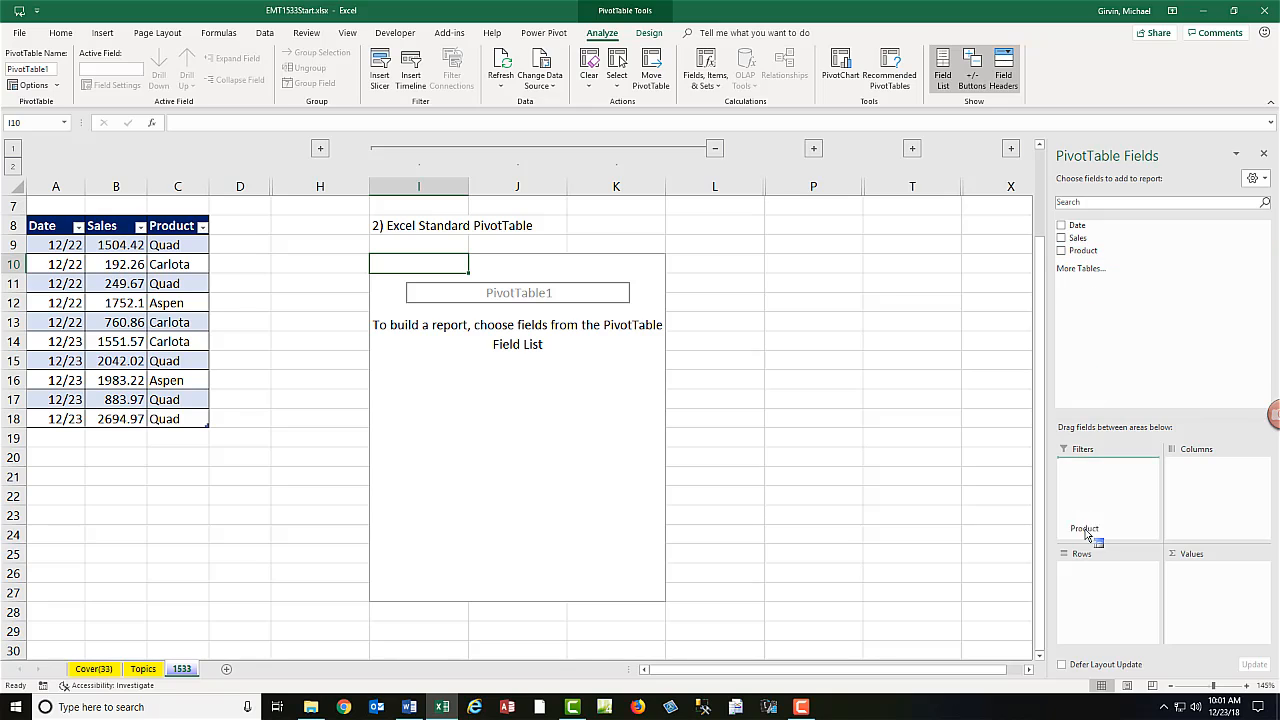
Add Product as the PivotTable row field, listing Aspen, Carlota and Quad with a Grand Total
click(1062, 250)
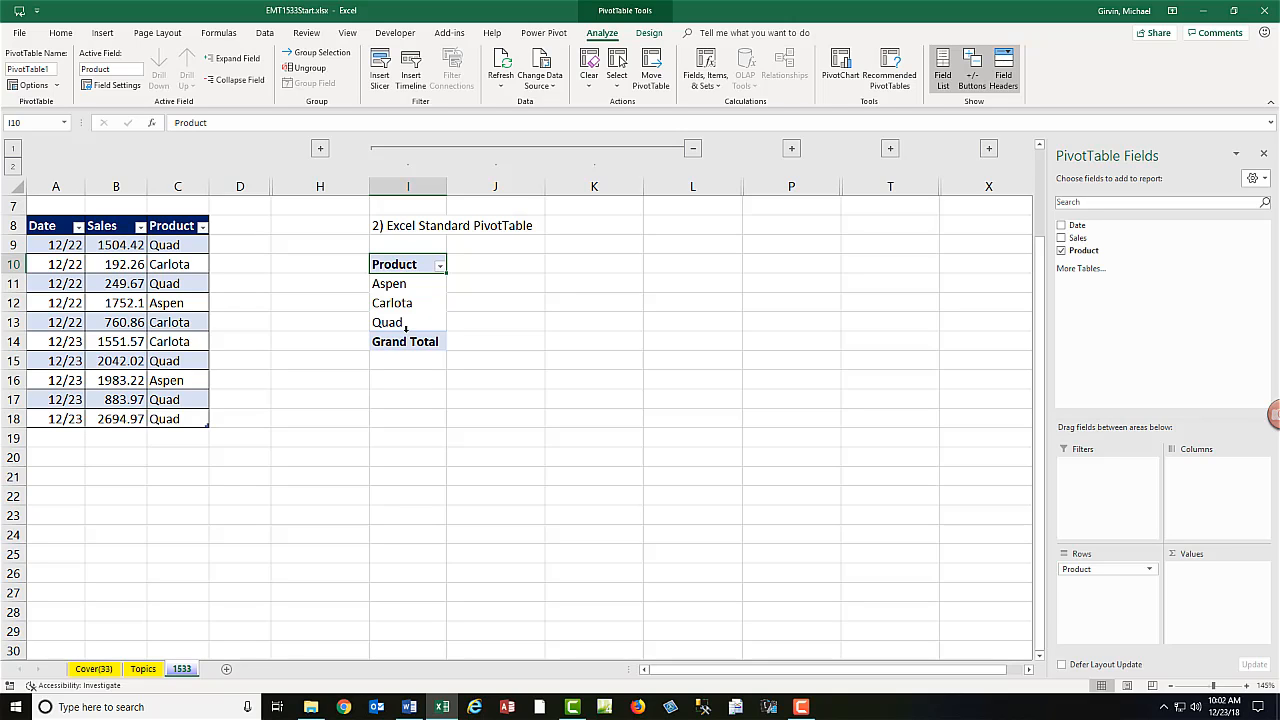
mouse_move(404, 322)
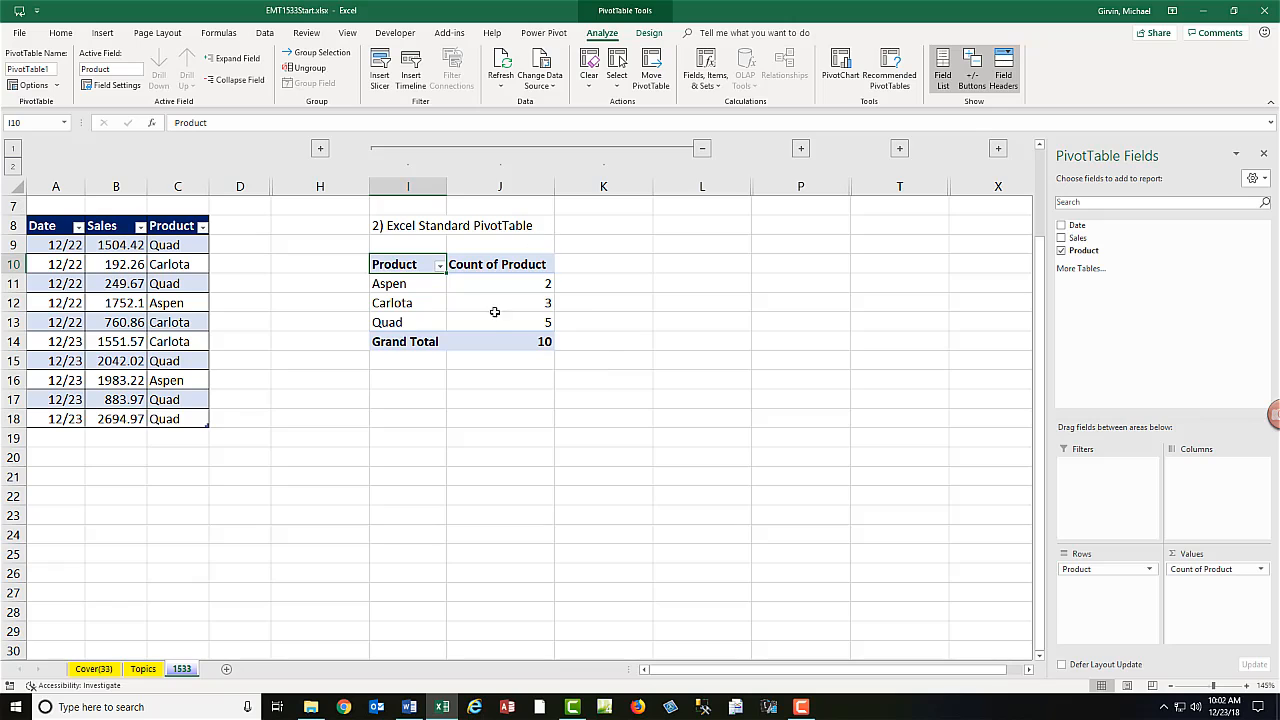
mouse_move(436, 396)
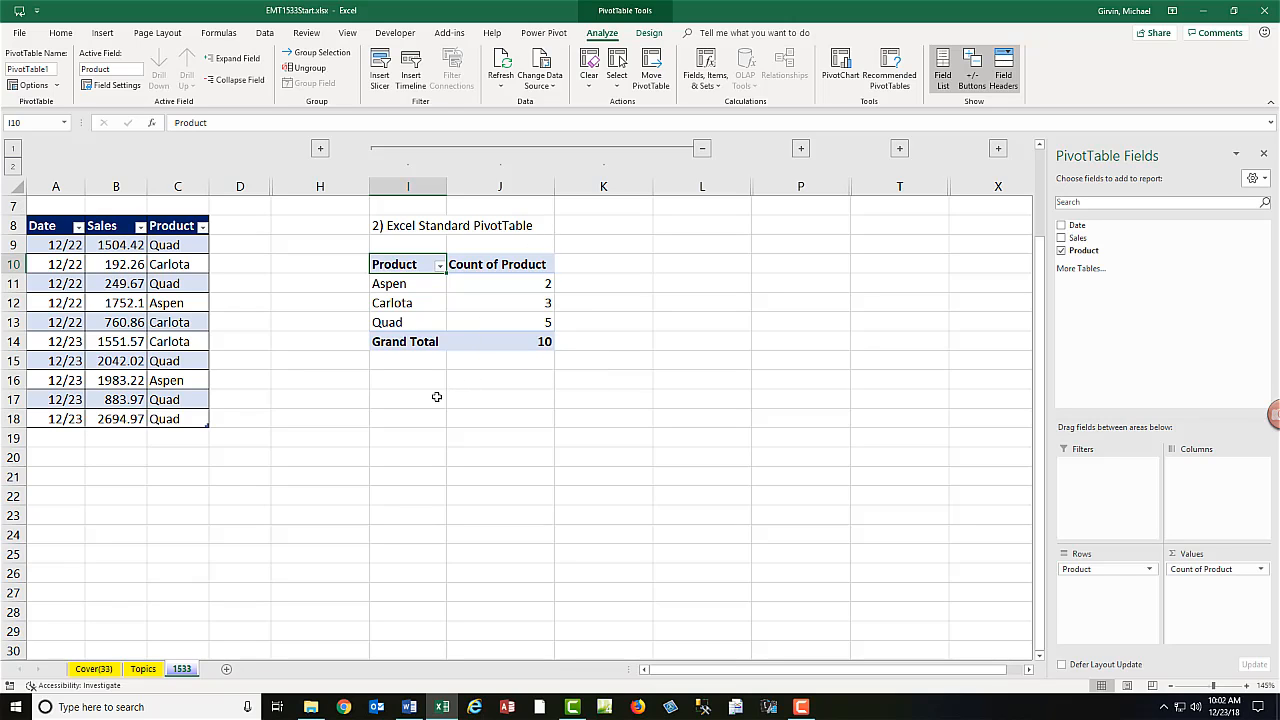
mouse_move(432, 384)
text(Quad)
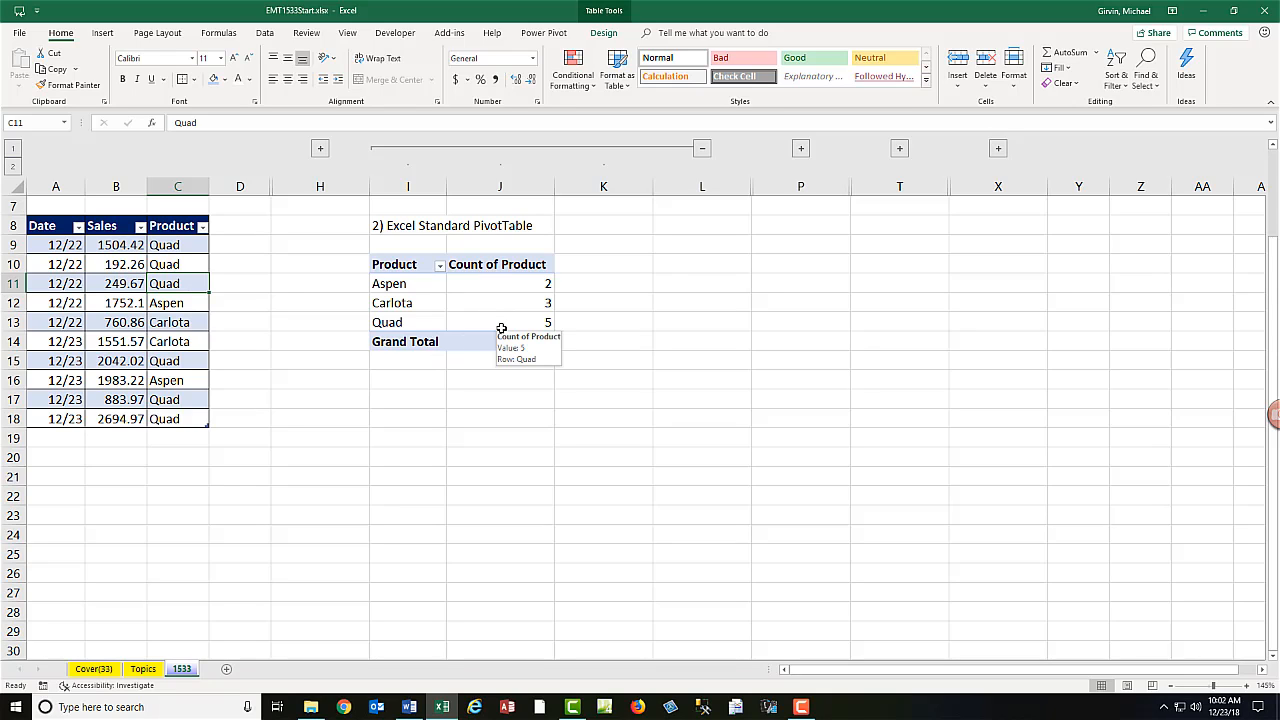
mouse_move(502, 336)
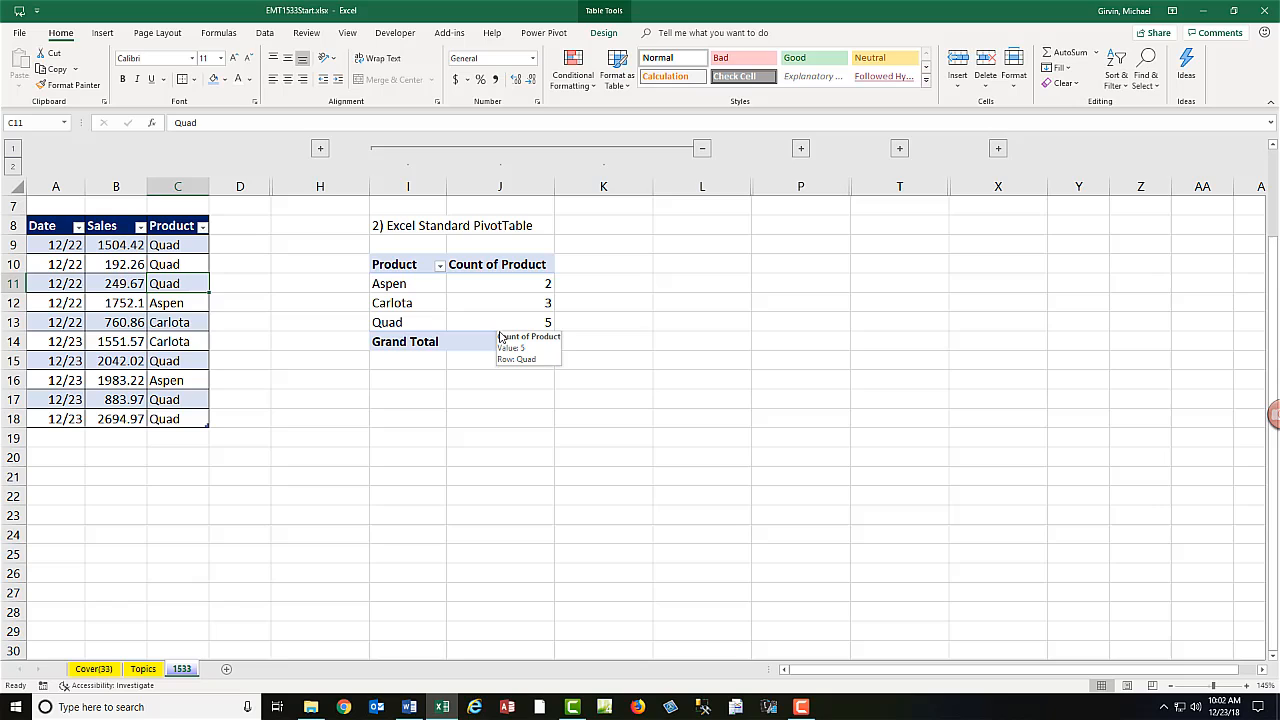
Refresh the PivotTable, then undo the product edit so counts return to Aspen 2, Carlota 3, Quad 5
right_click(500, 302)
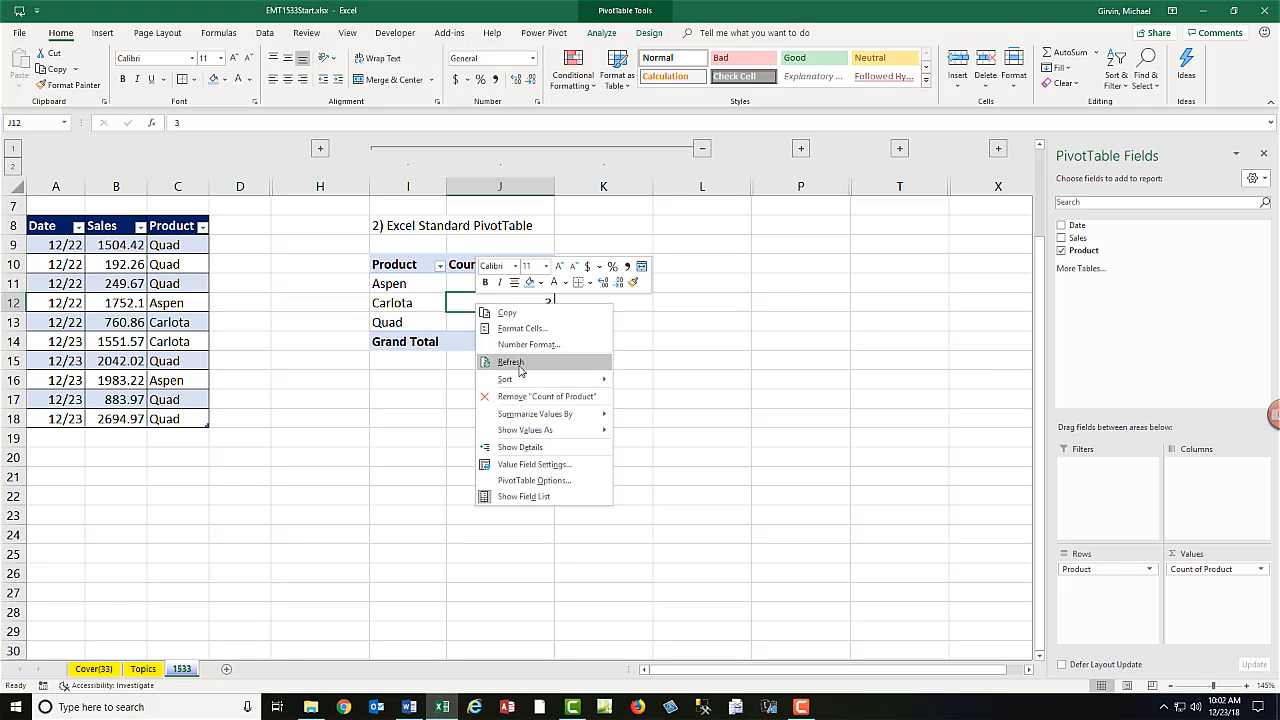
click(510, 360)
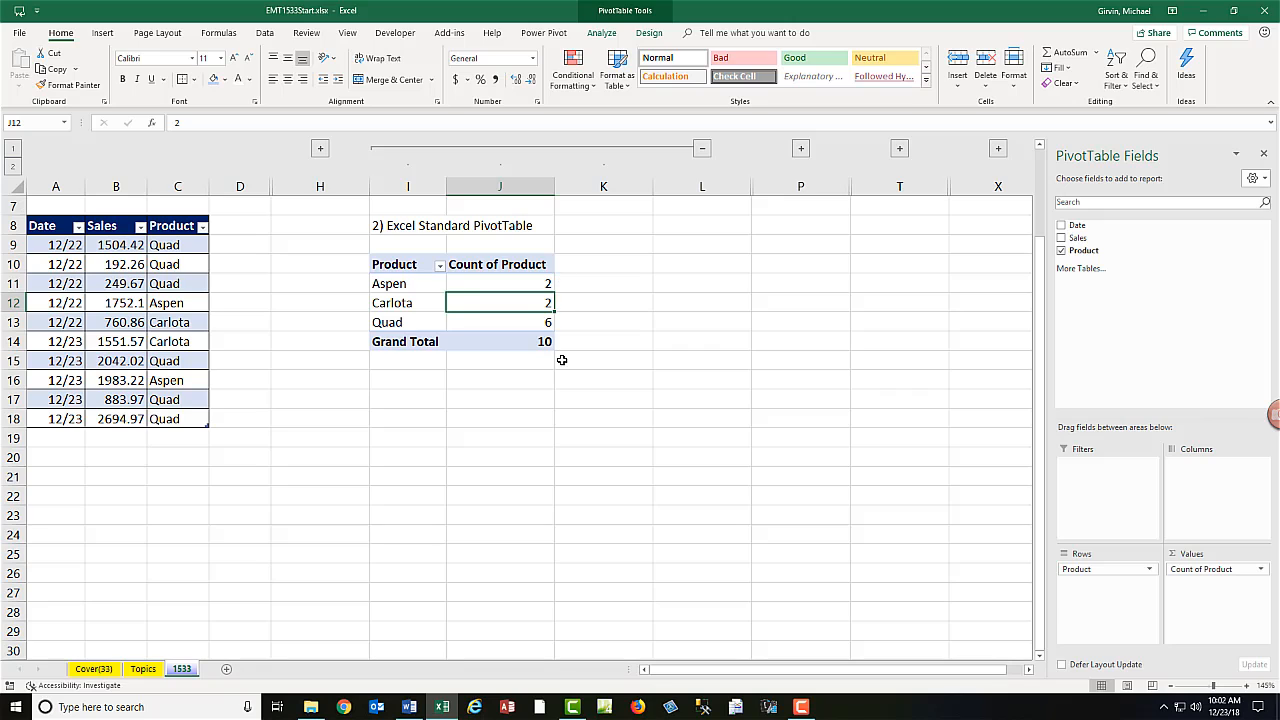
key(ctrl+z)
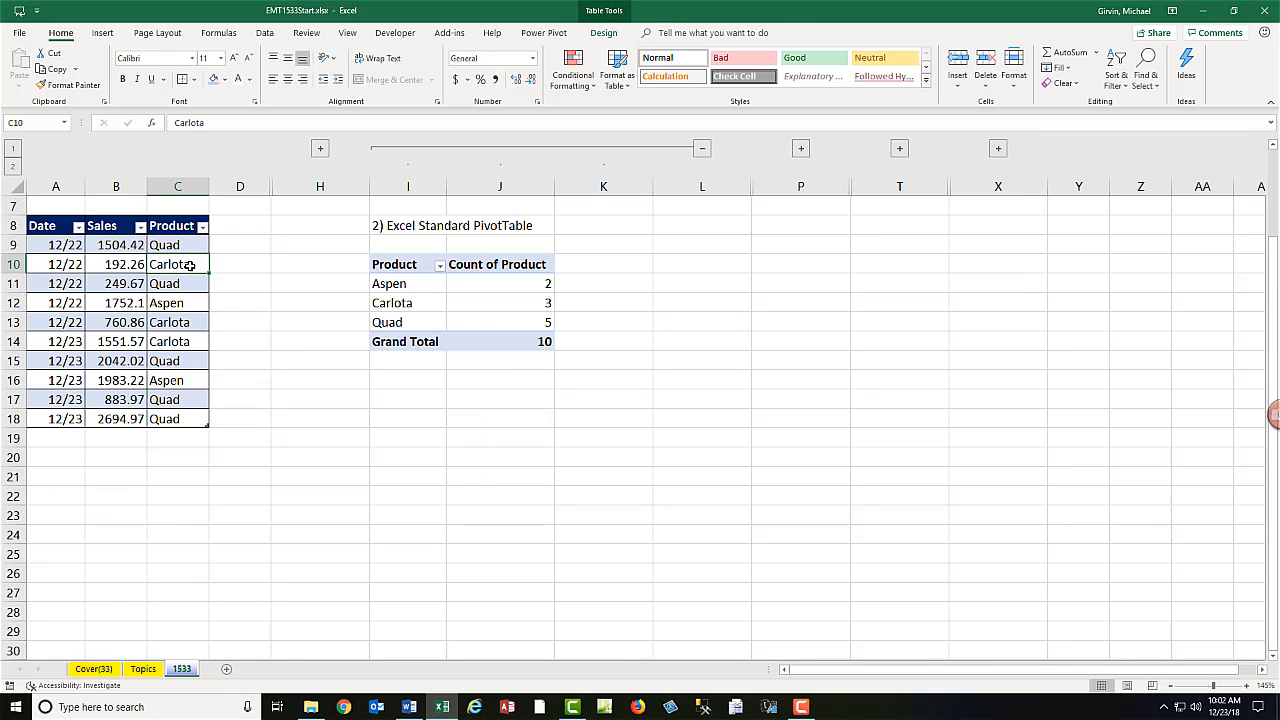
mouse_move(710, 152)
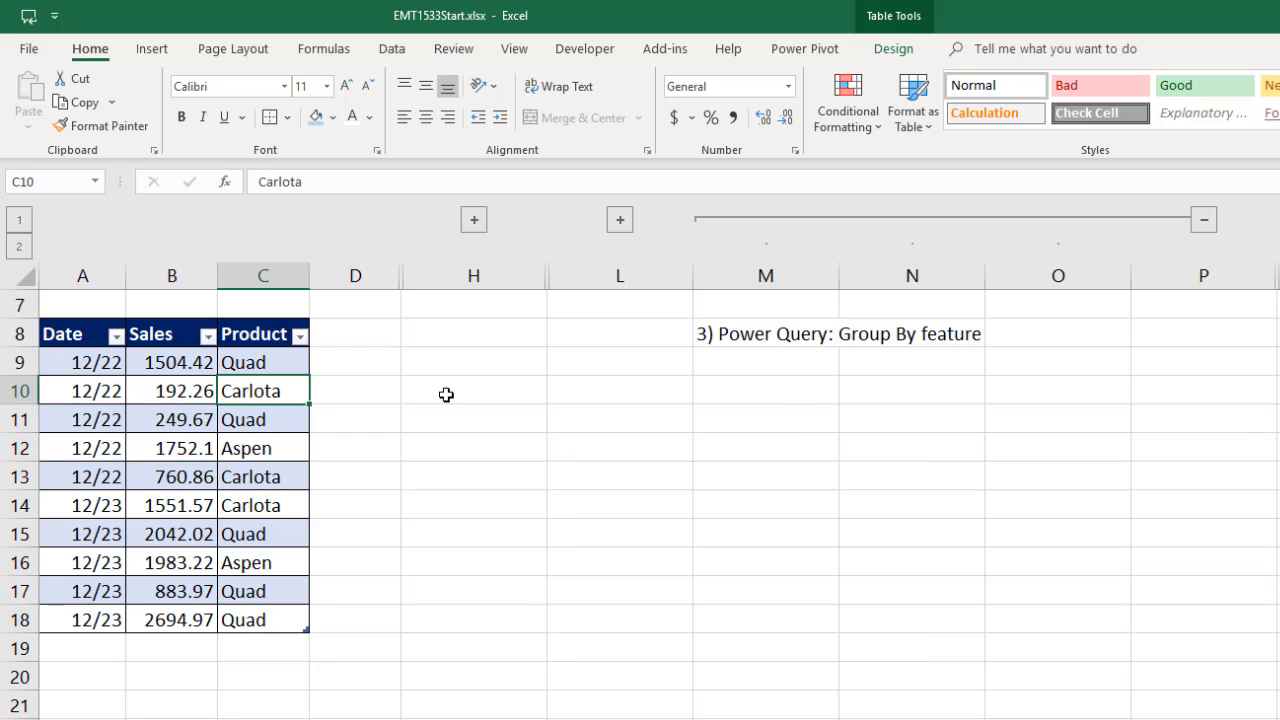
mouse_move(664, 418)
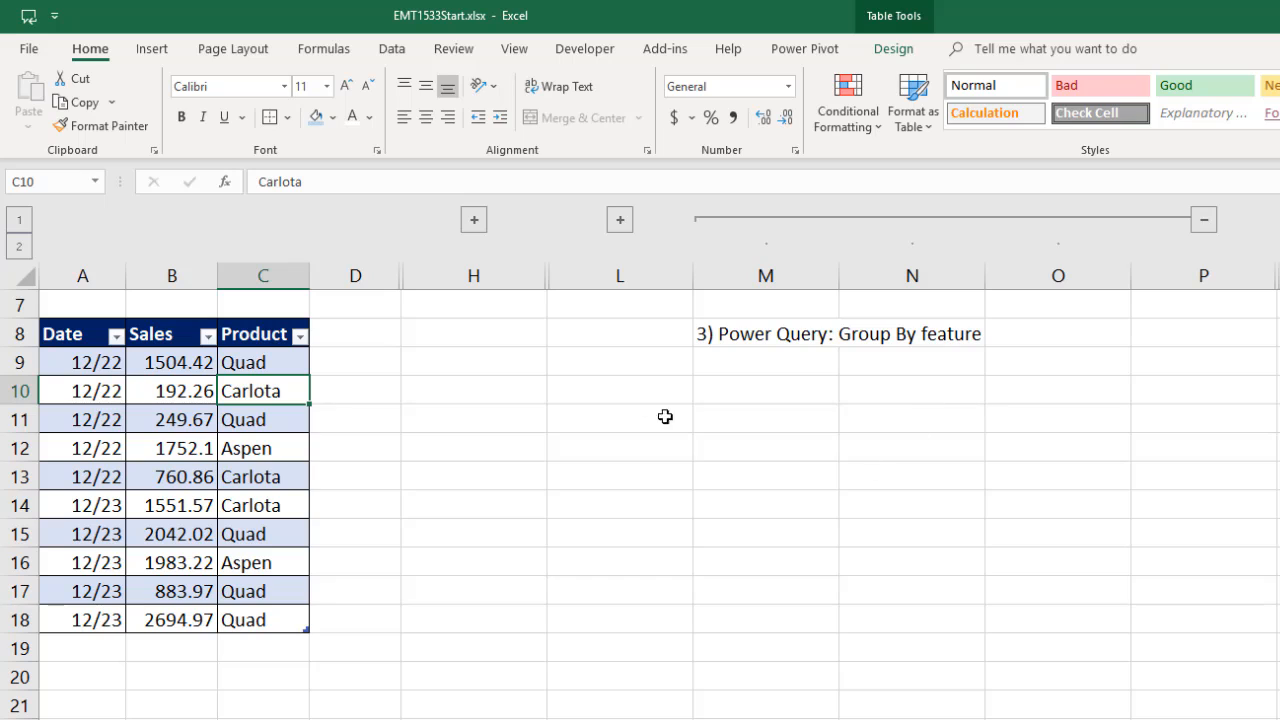
mouse_move(488, 424)
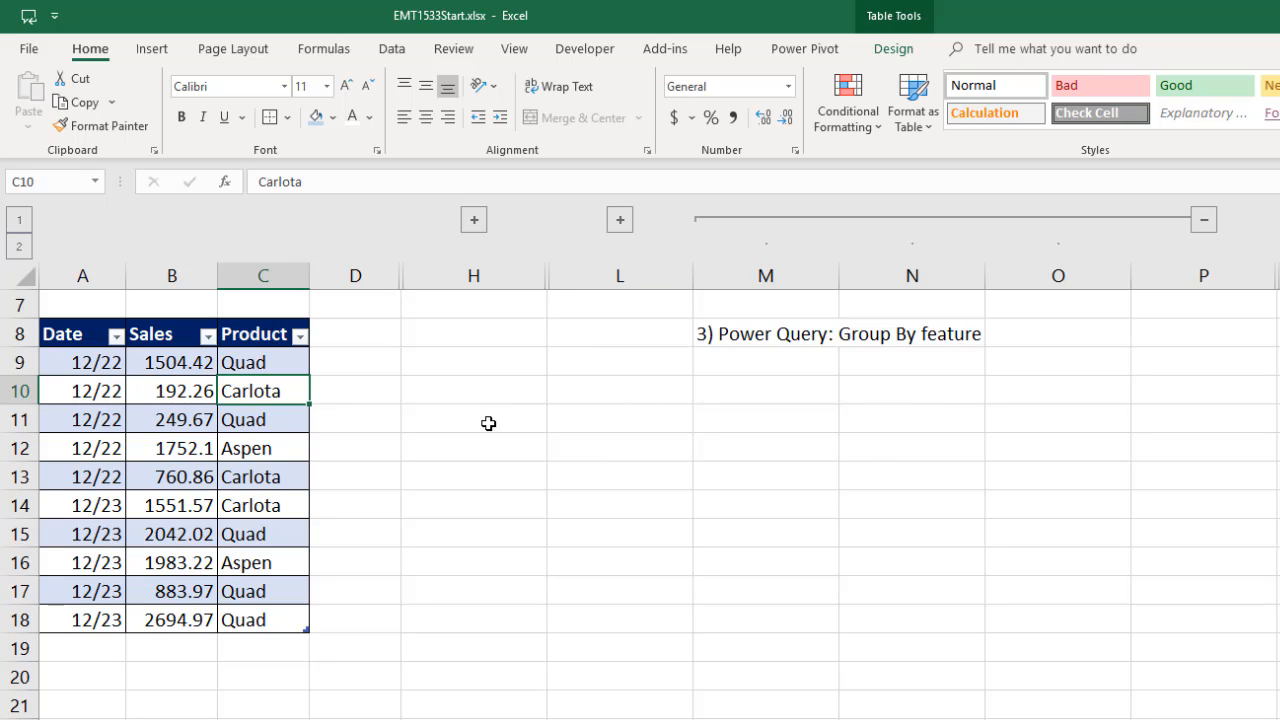
mouse_move(664, 434)
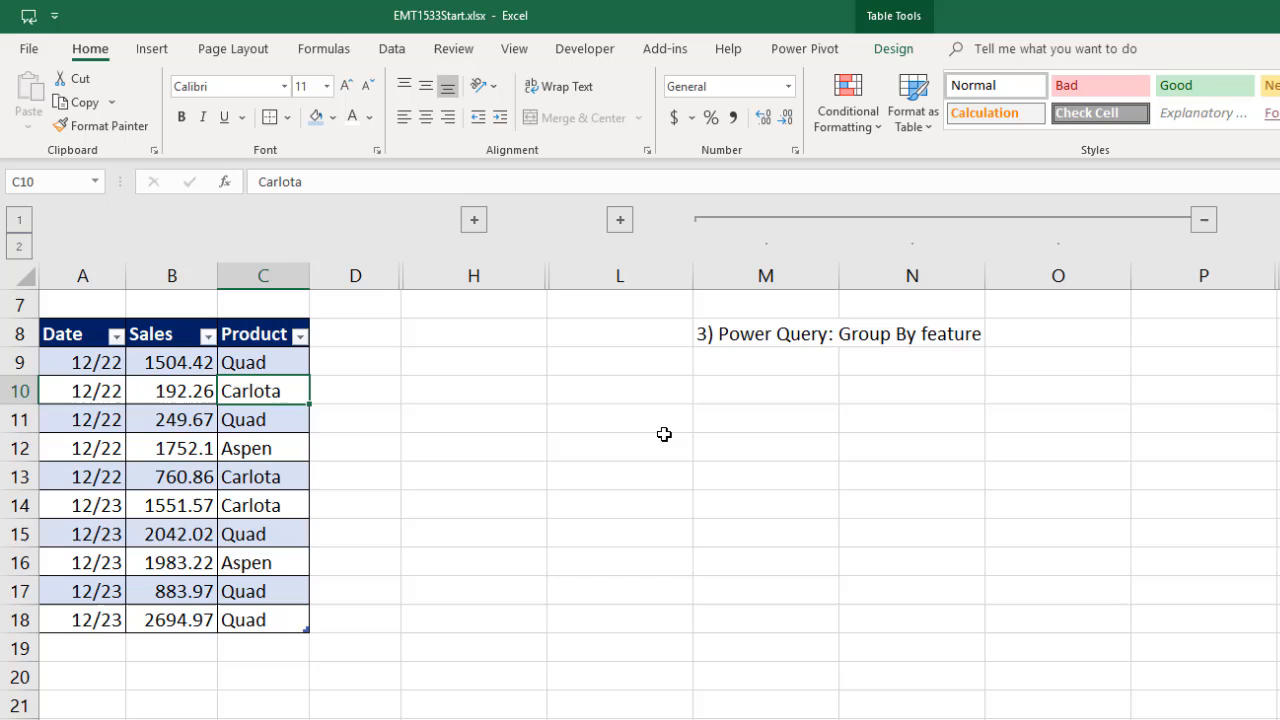
mouse_move(652, 472)
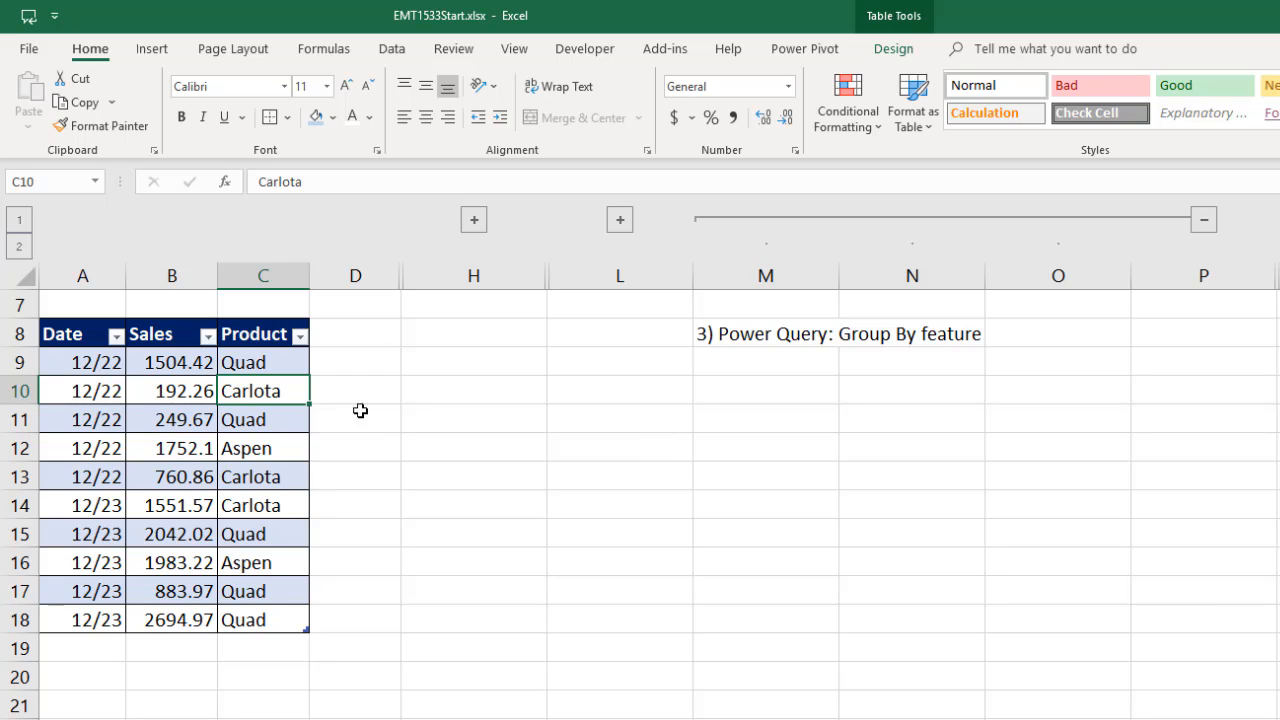
mouse_move(348, 348)
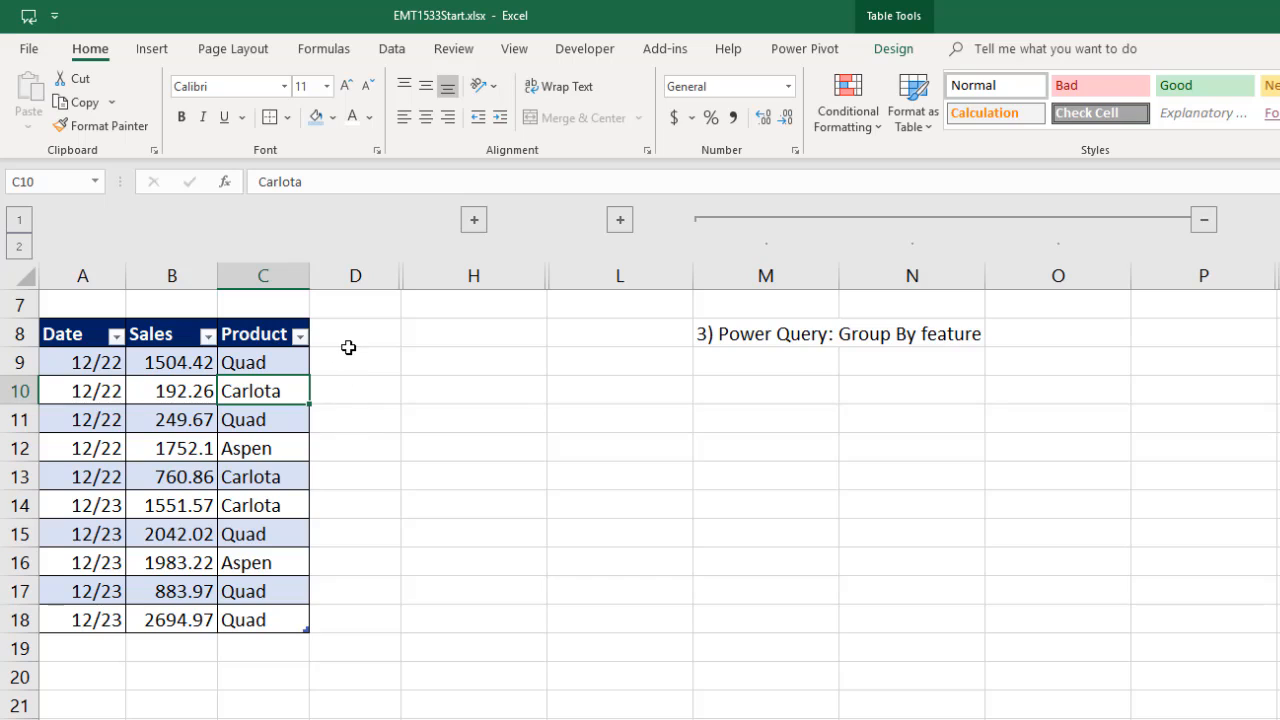
mouse_move(400, 668)
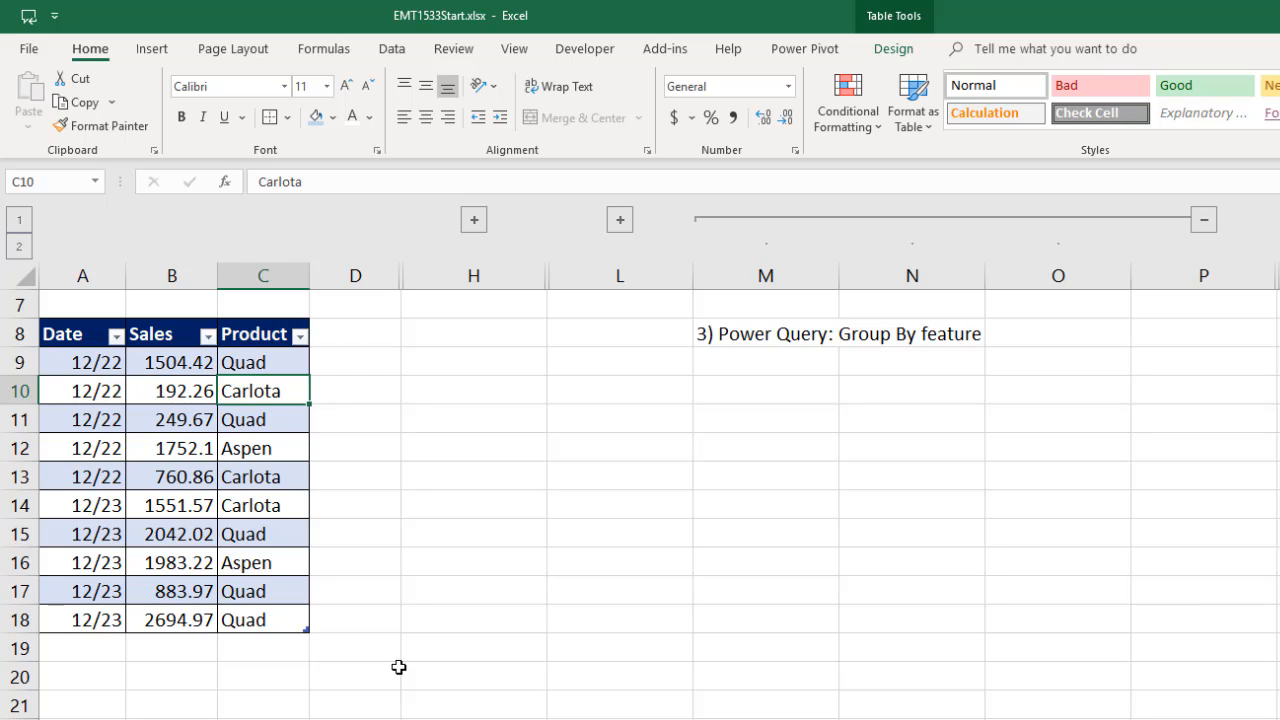
mouse_move(768, 382)
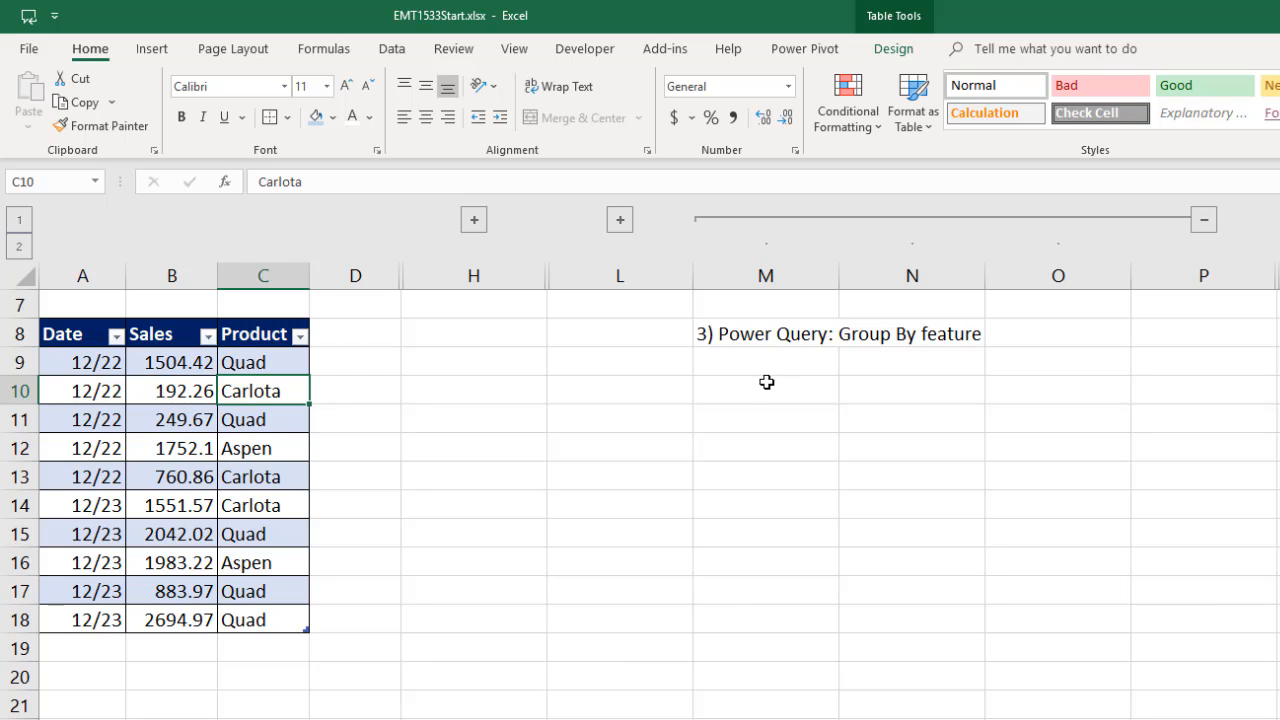
Select a cell in the sales table and show the Data get-and-transform commands
click(172, 362)
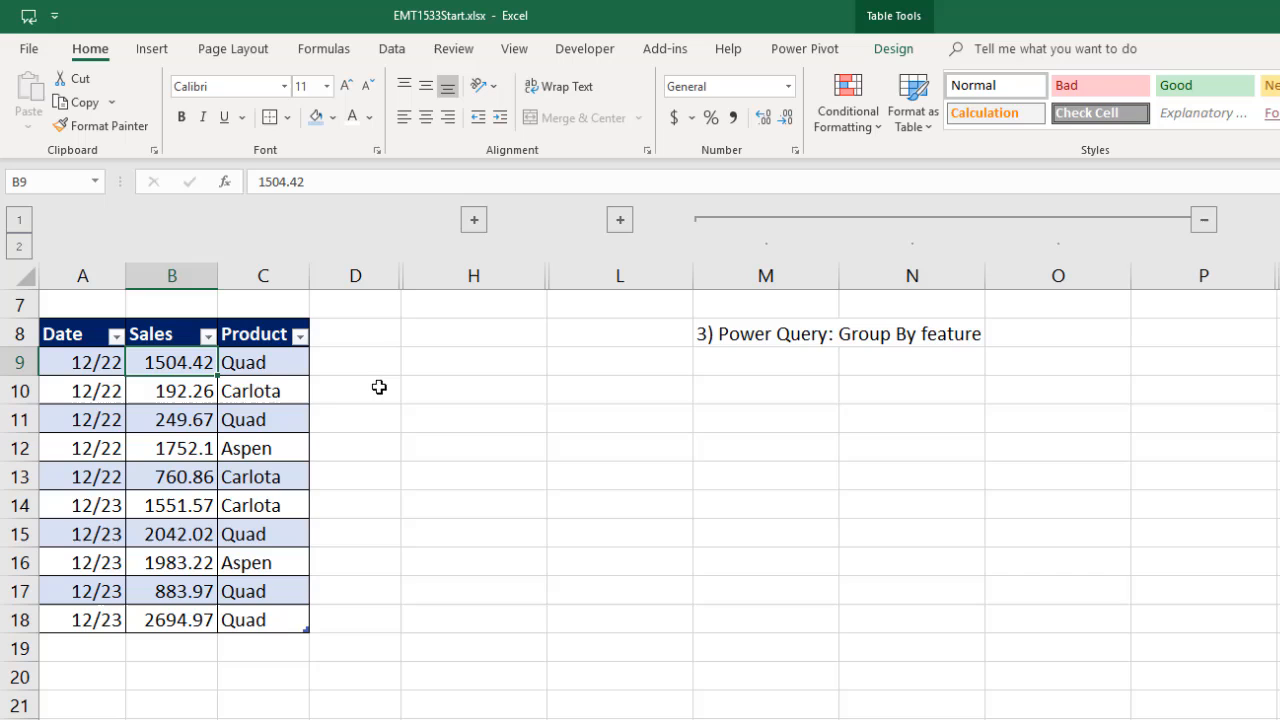
mouse_move(244, 446)
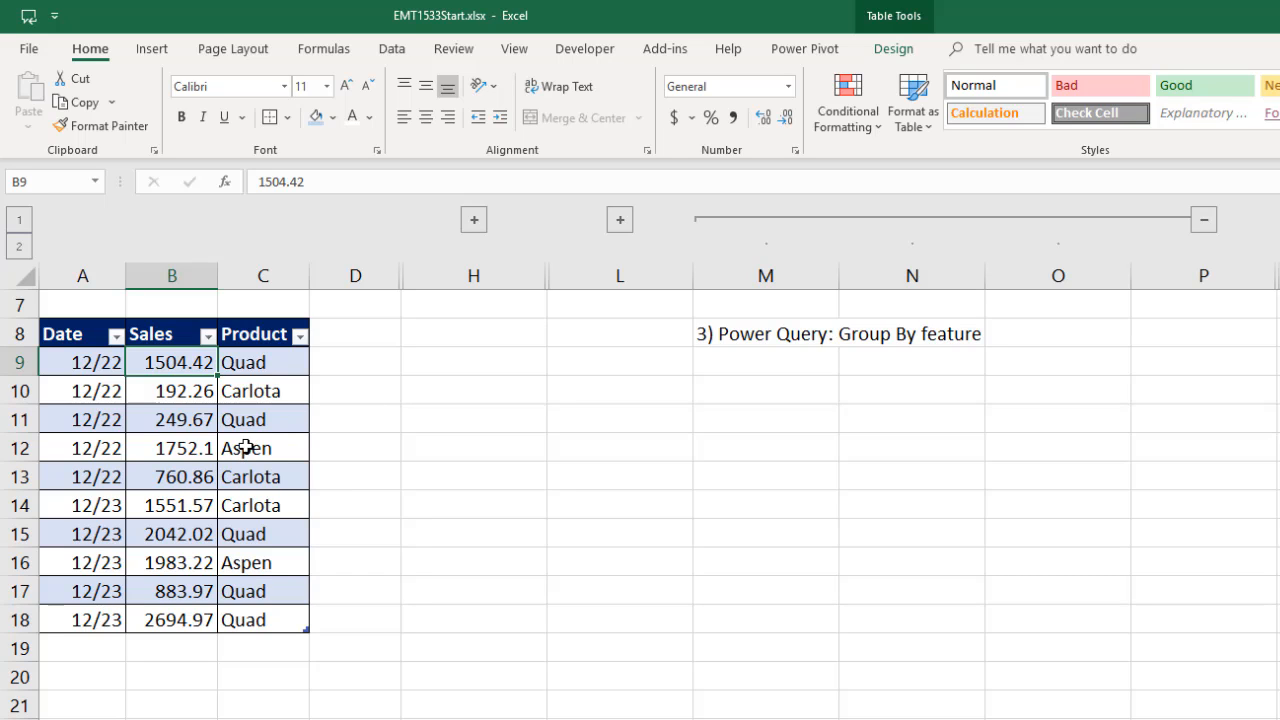
mouse_move(392, 48)
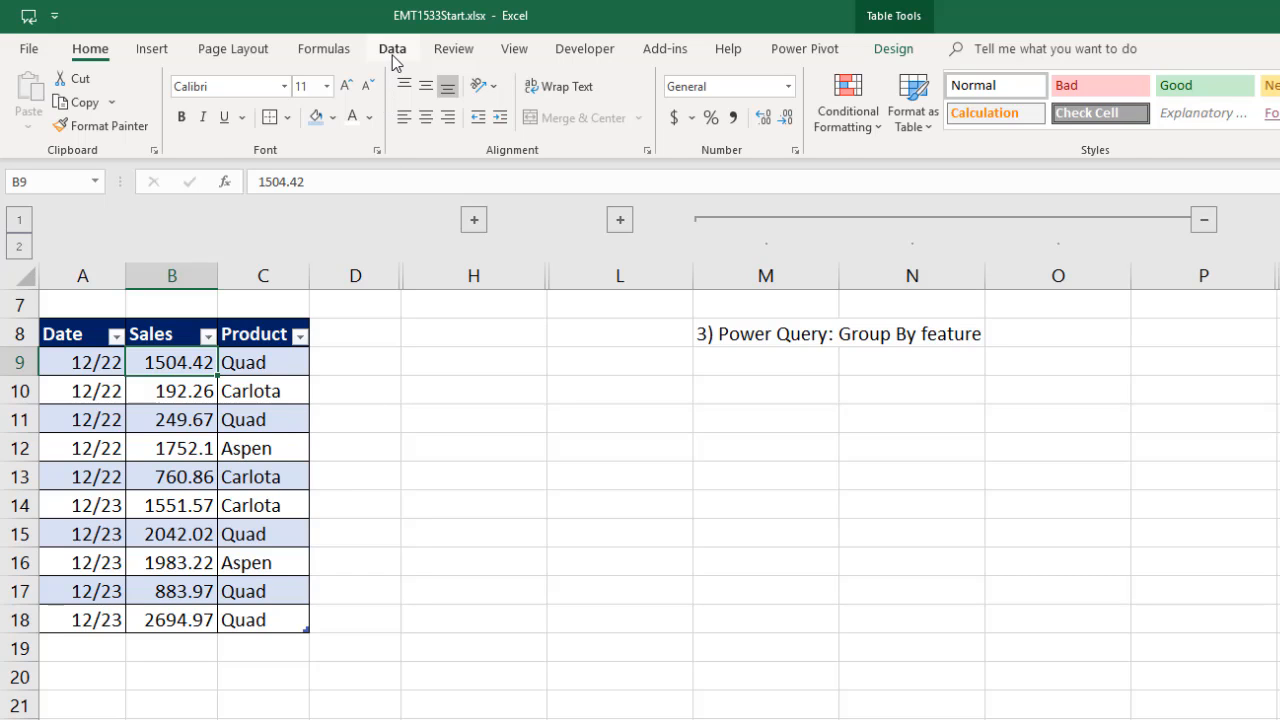
click(392, 48)
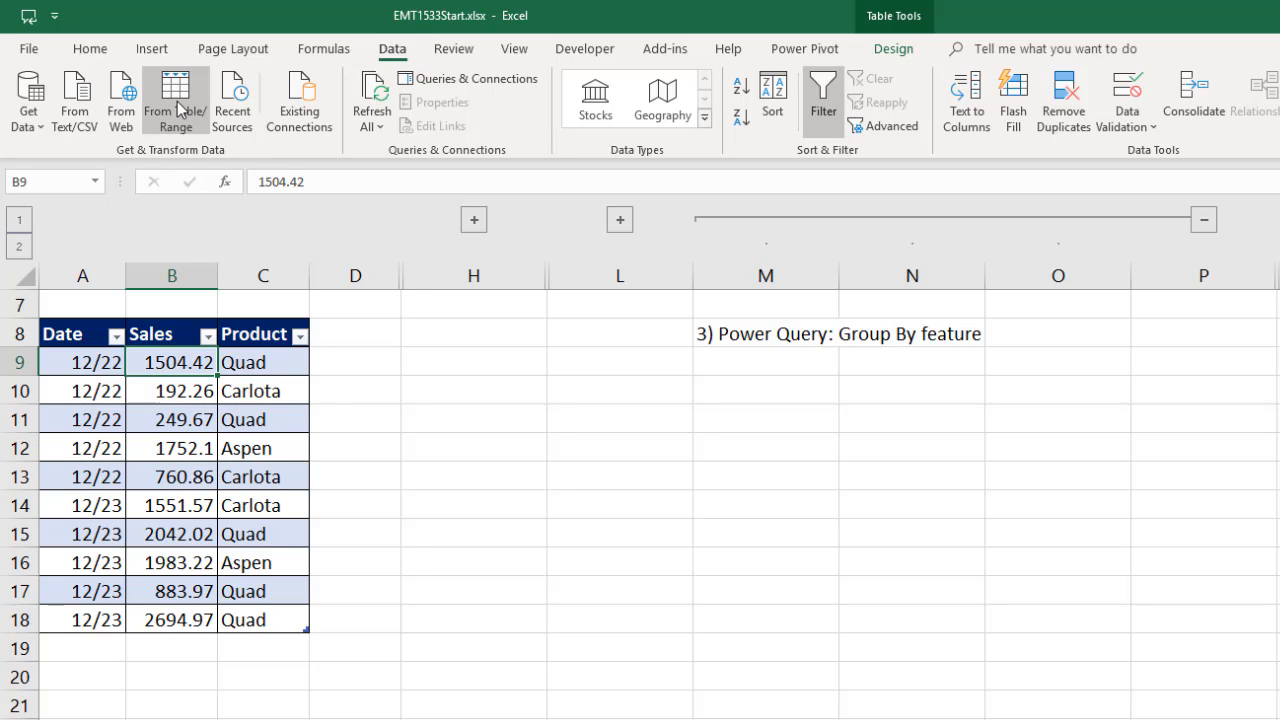
mouse_move(176, 100)
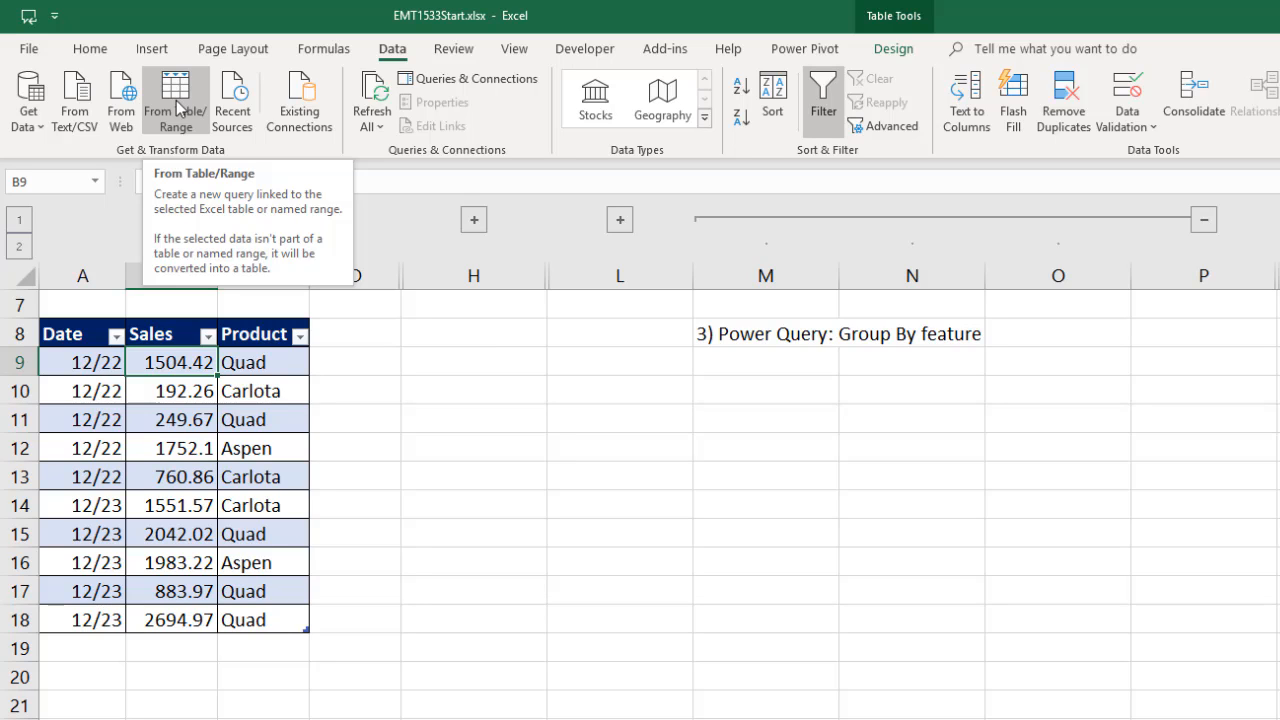
mouse_move(176, 120)
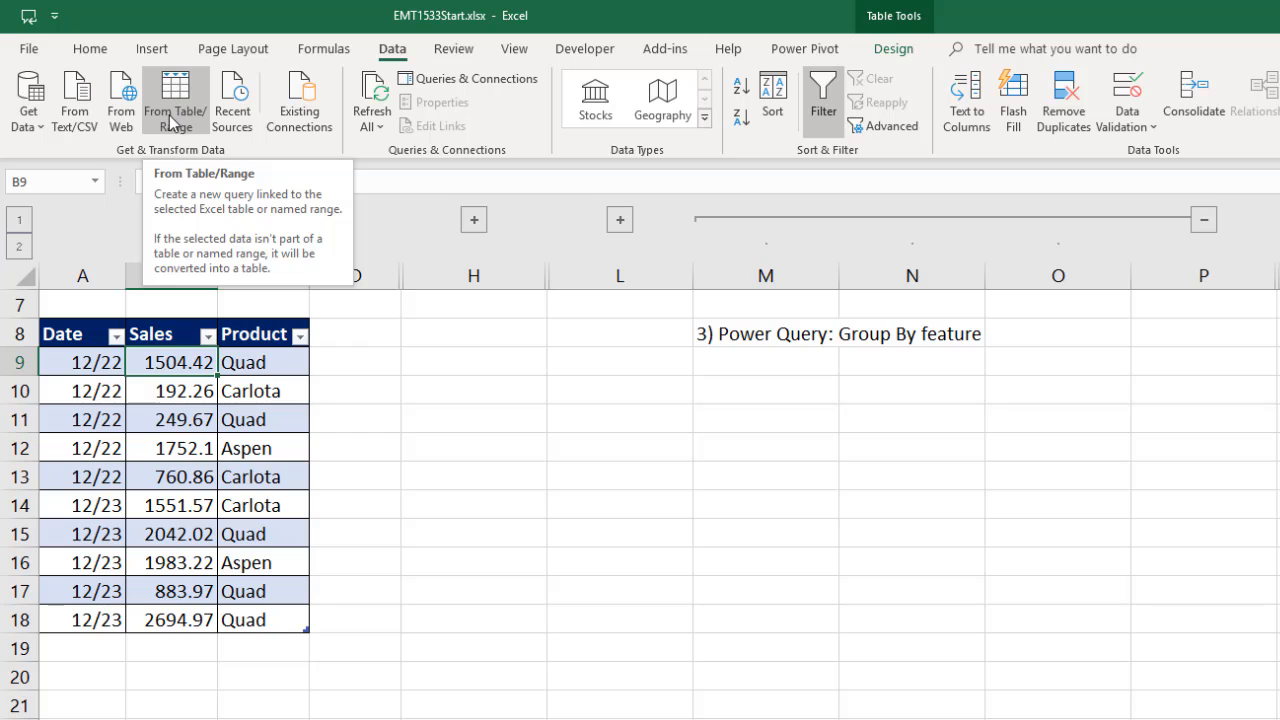
Load the sales table into a new Power Query query and rename it CountProducts
click(176, 100)
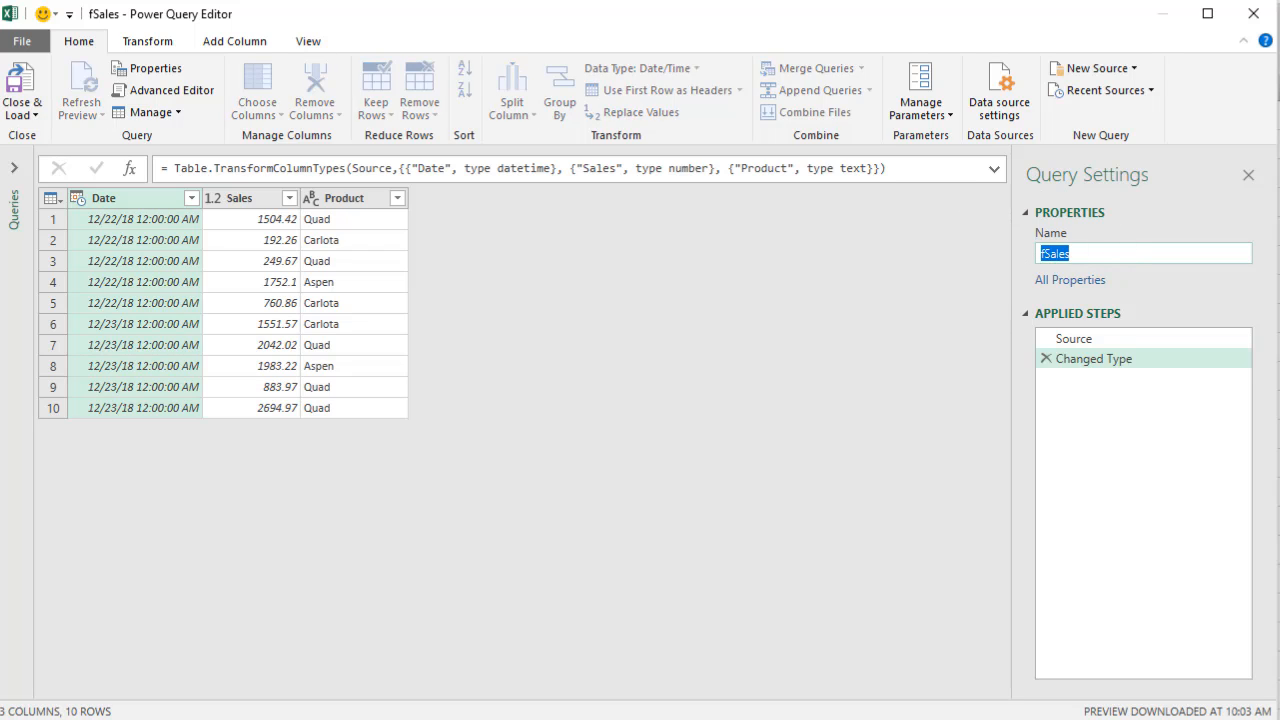
mouse_move(1004, 184)
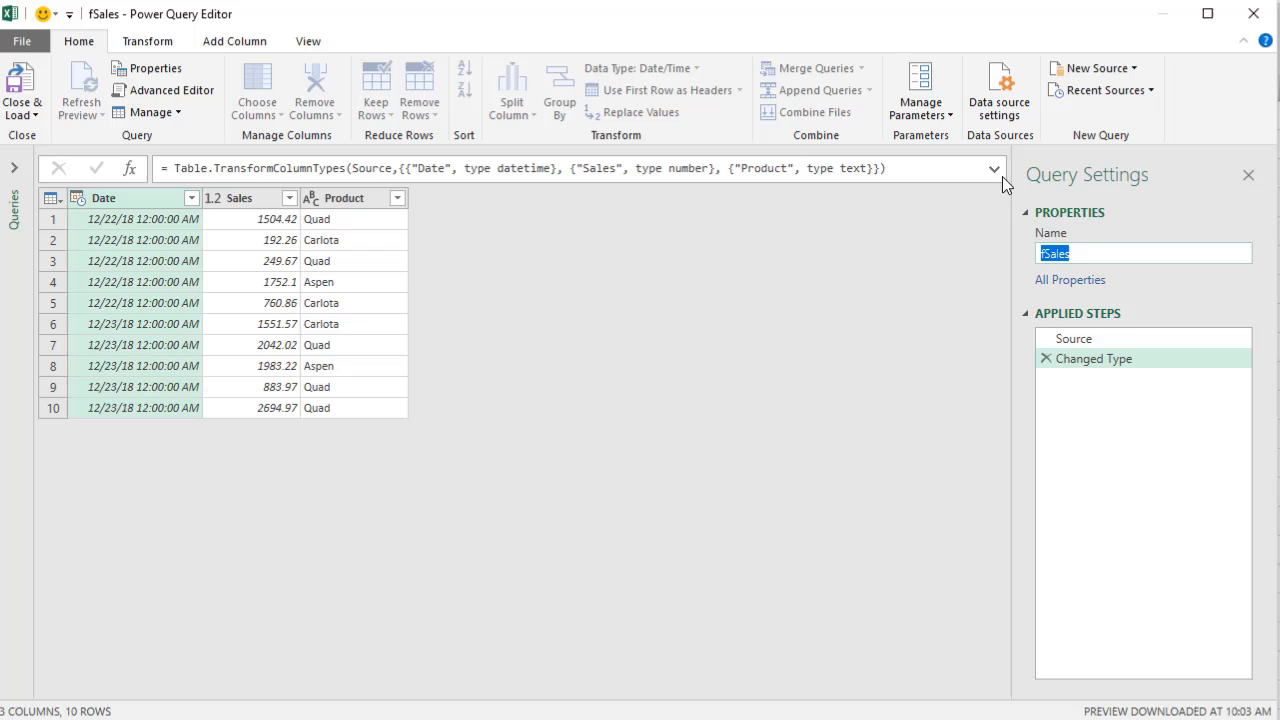
text(CountProducts)
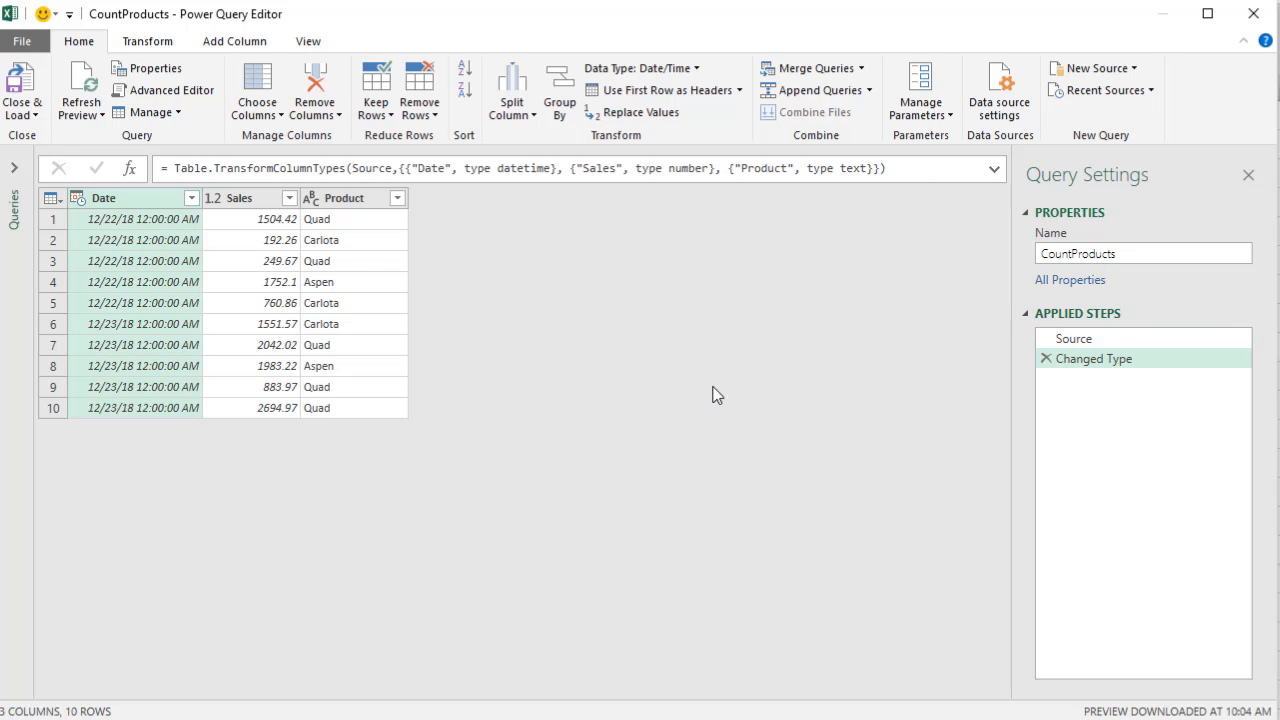
mouse_move(704, 428)
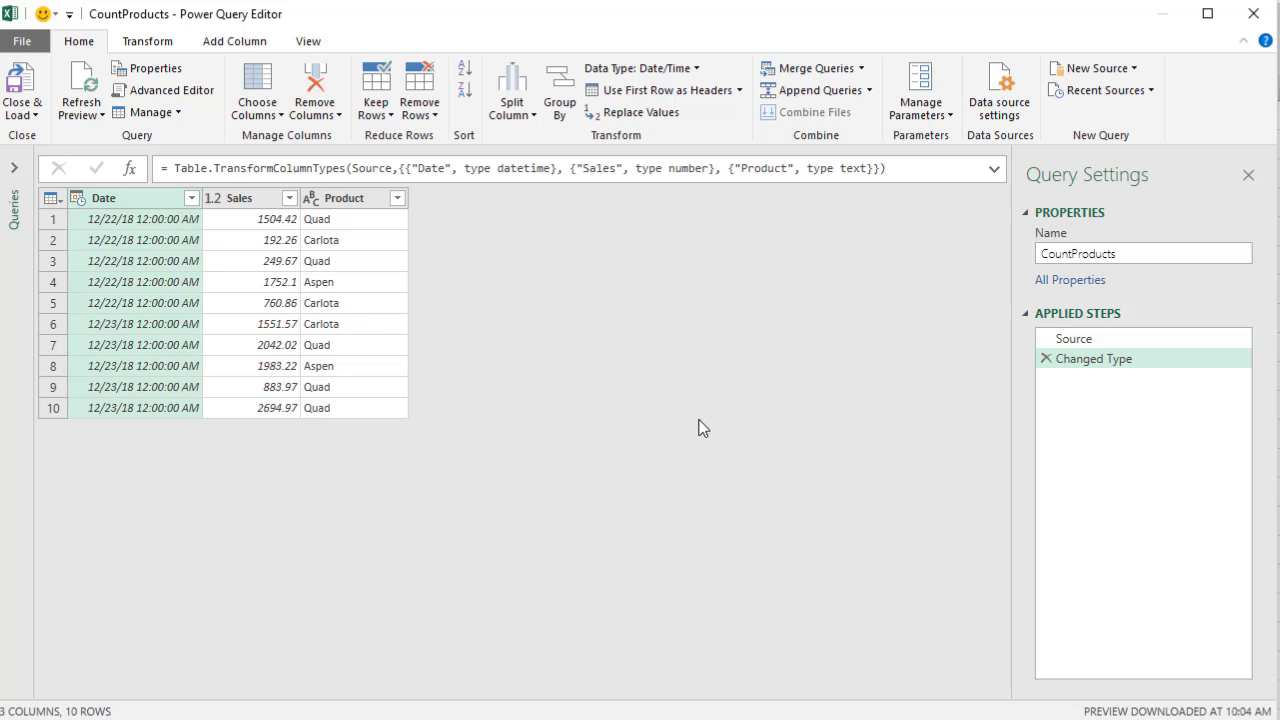
mouse_move(368, 218)
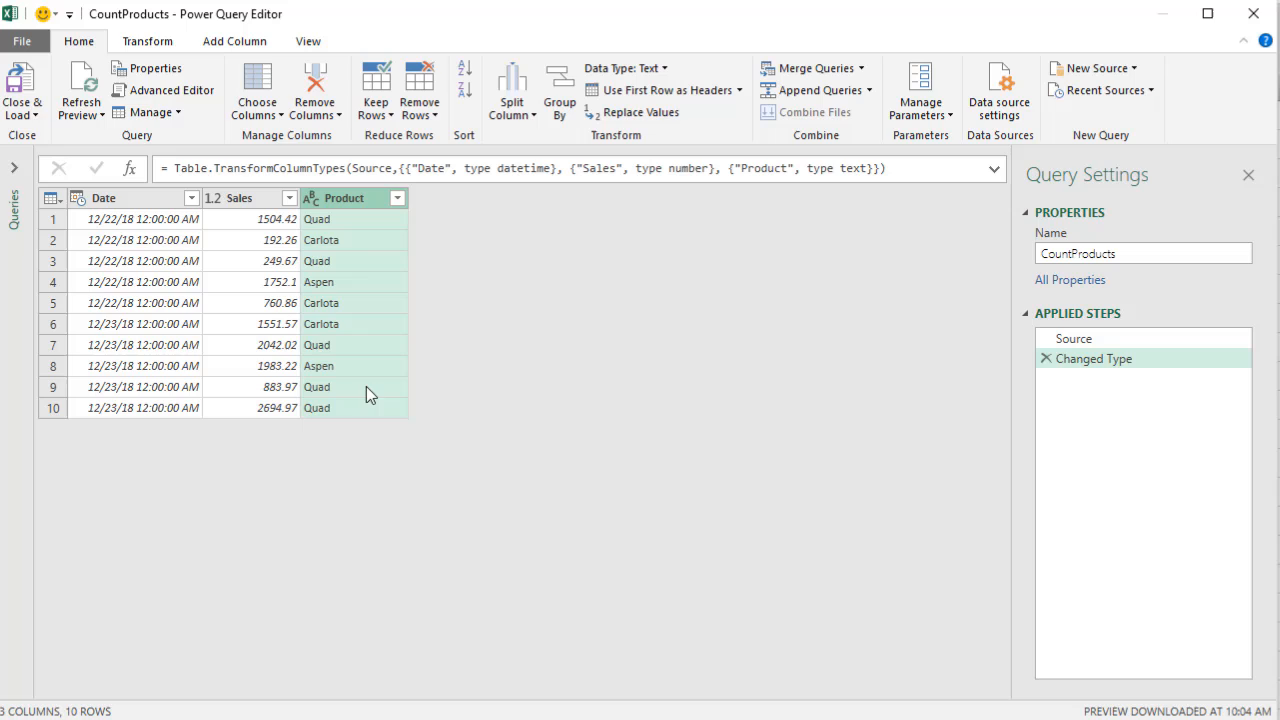
mouse_move(352, 390)
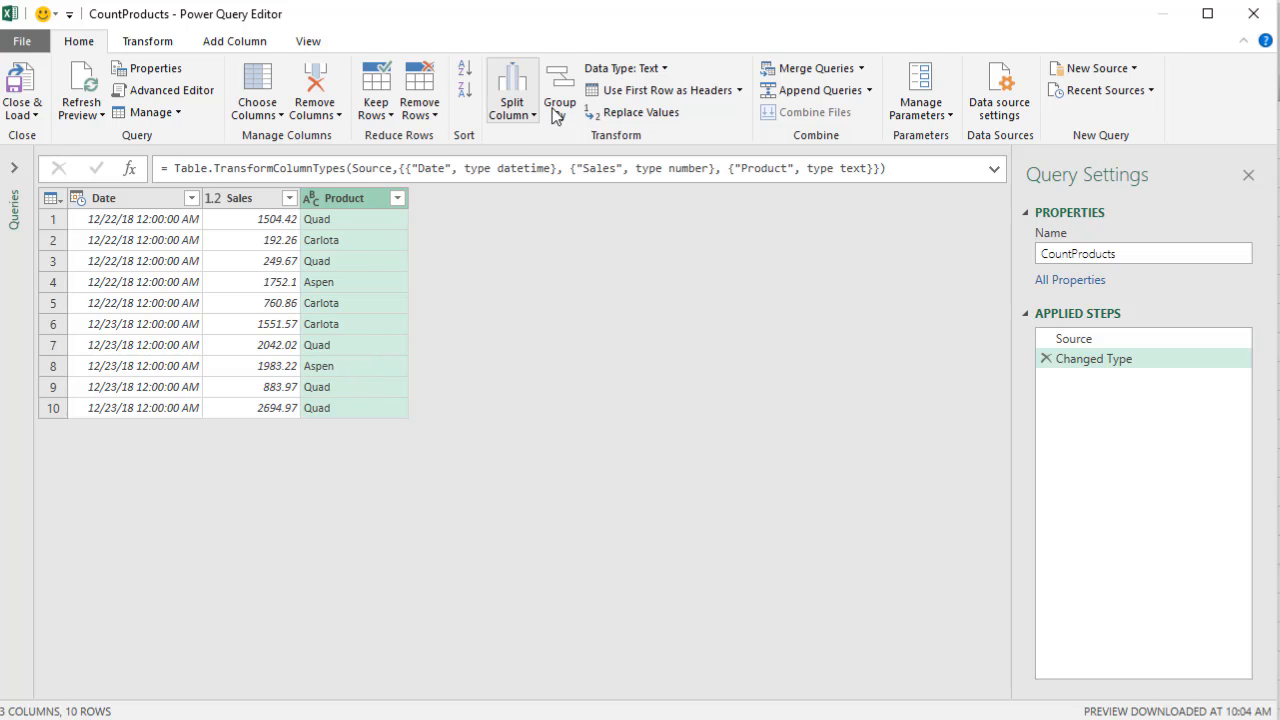
mouse_move(560, 90)
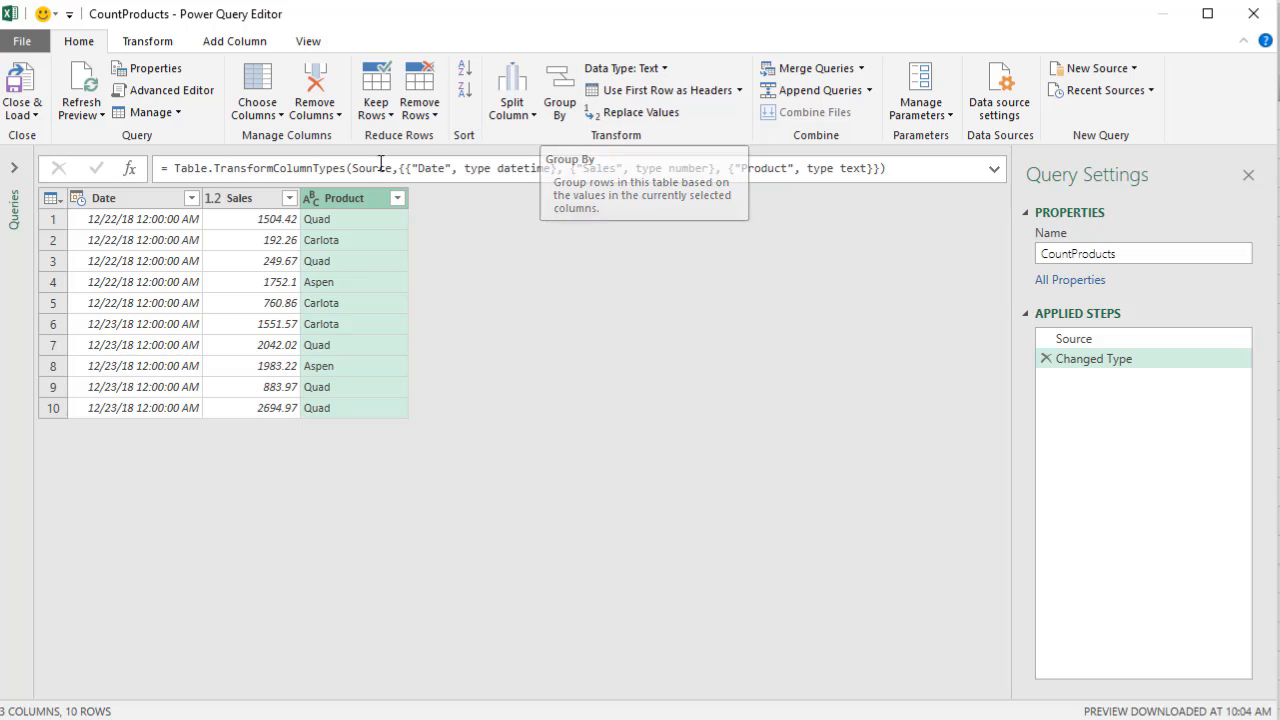
Group the rows by Product with a Count Rows column: Quad 5, Carlota 3, Aspen 2
right_click(344, 198)
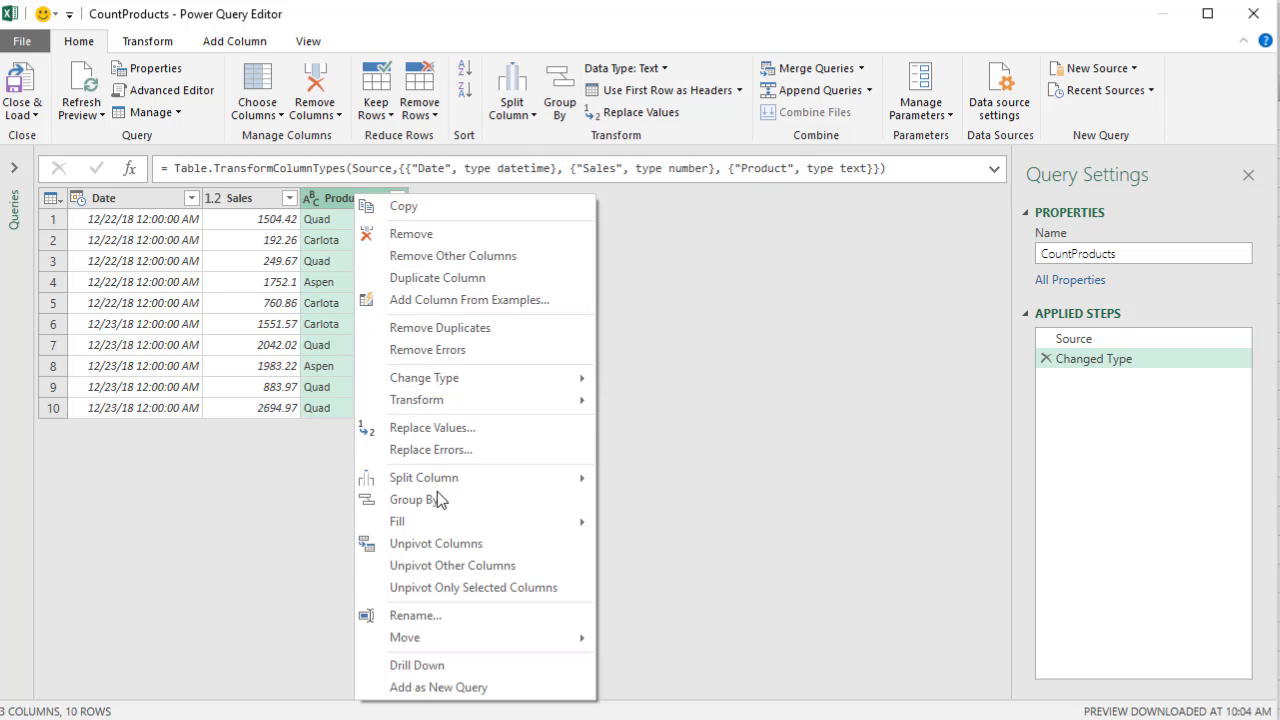
click(414, 500)
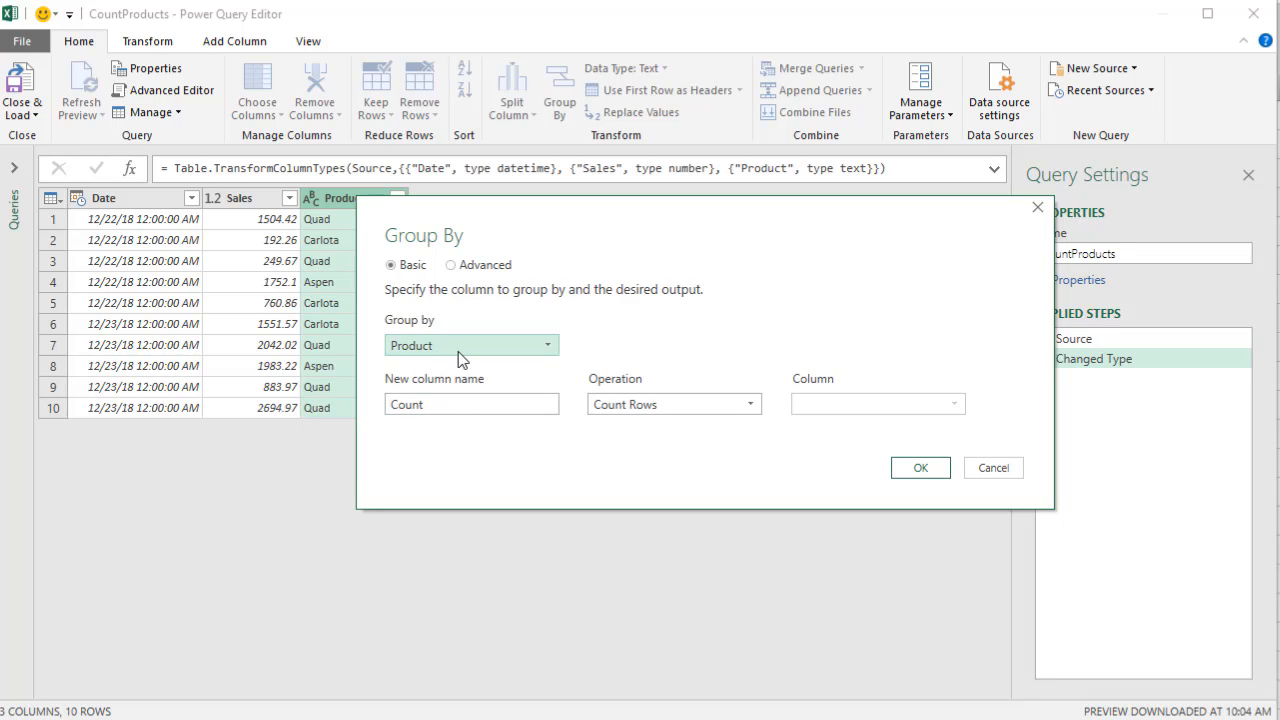
mouse_move(480, 382)
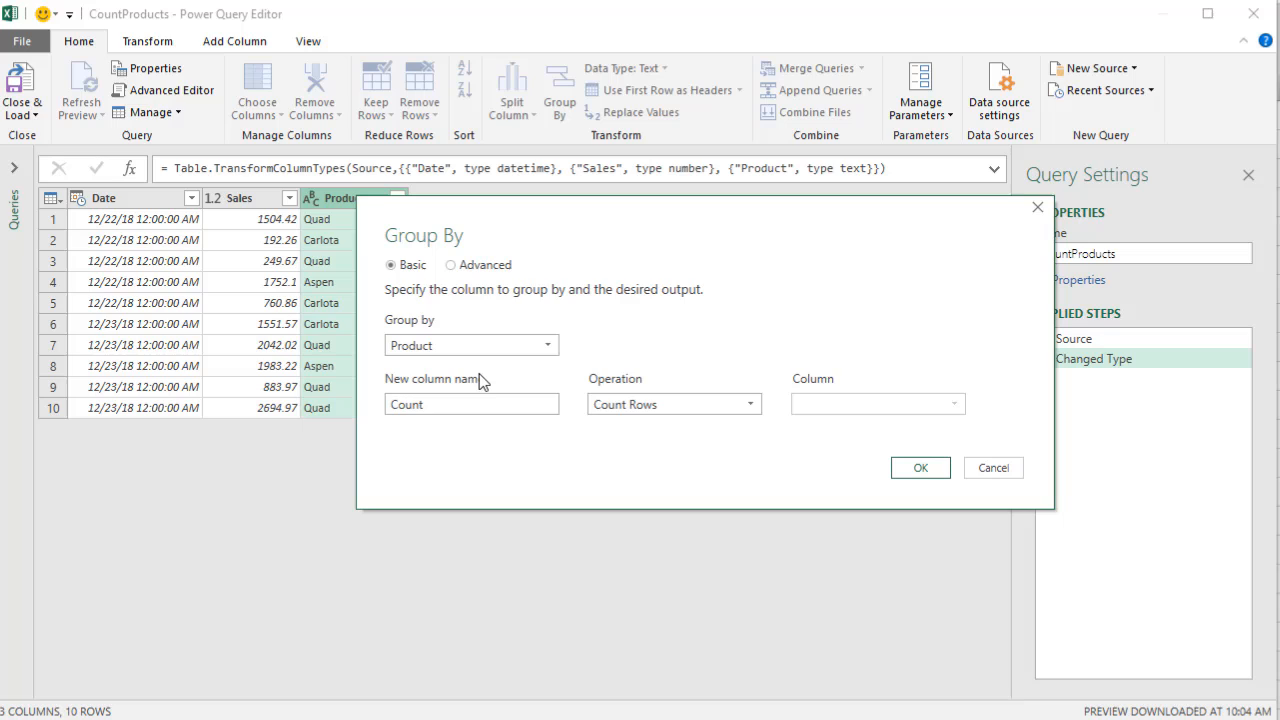
mouse_move(484, 444)
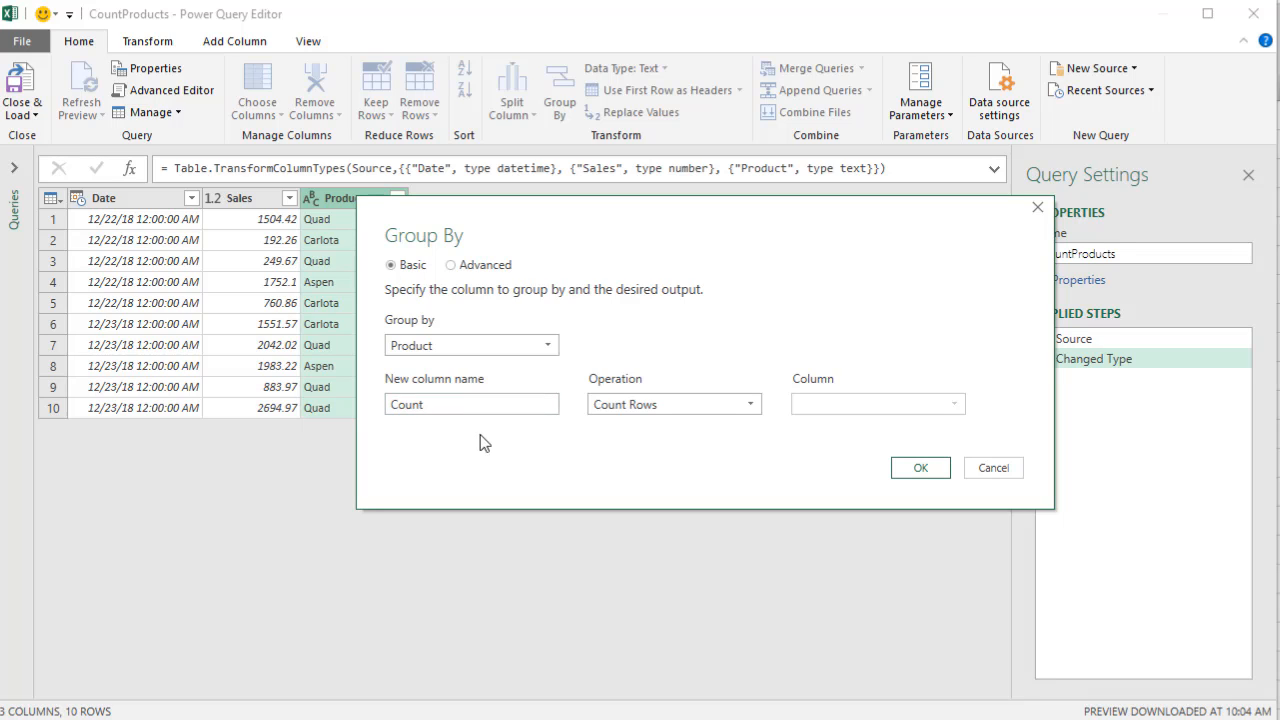
mouse_move(420, 444)
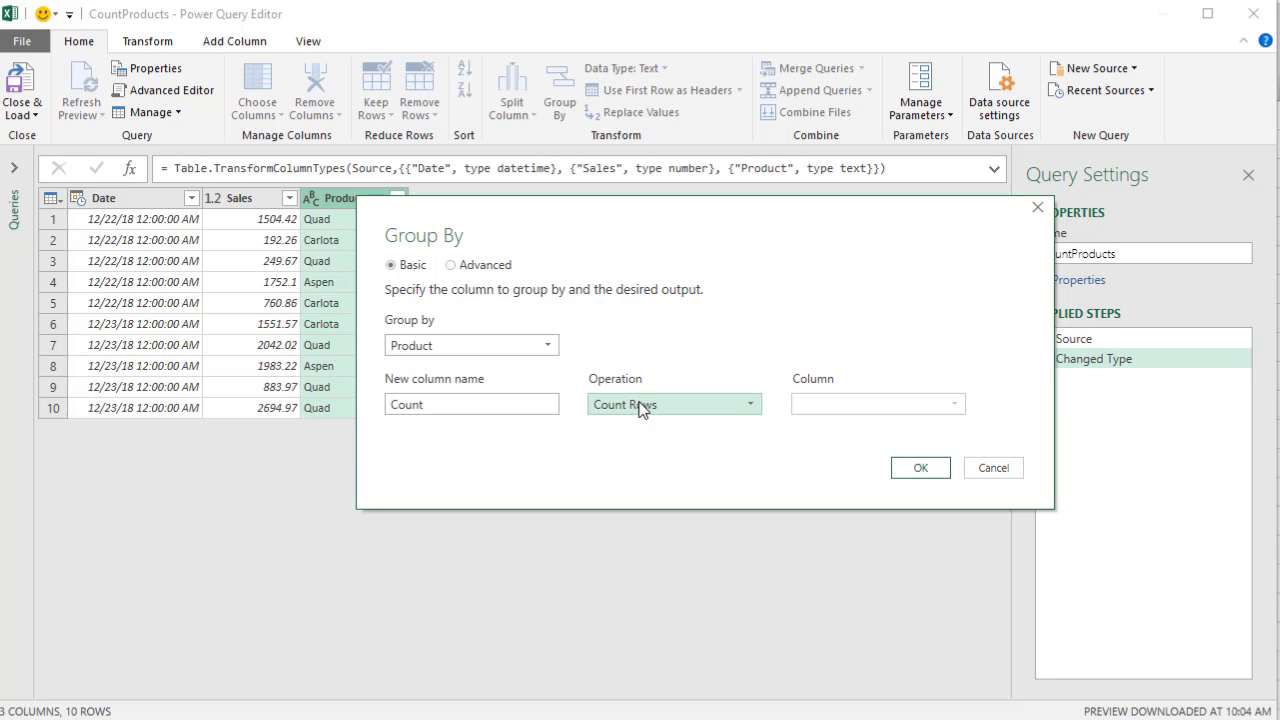
click(470, 404)
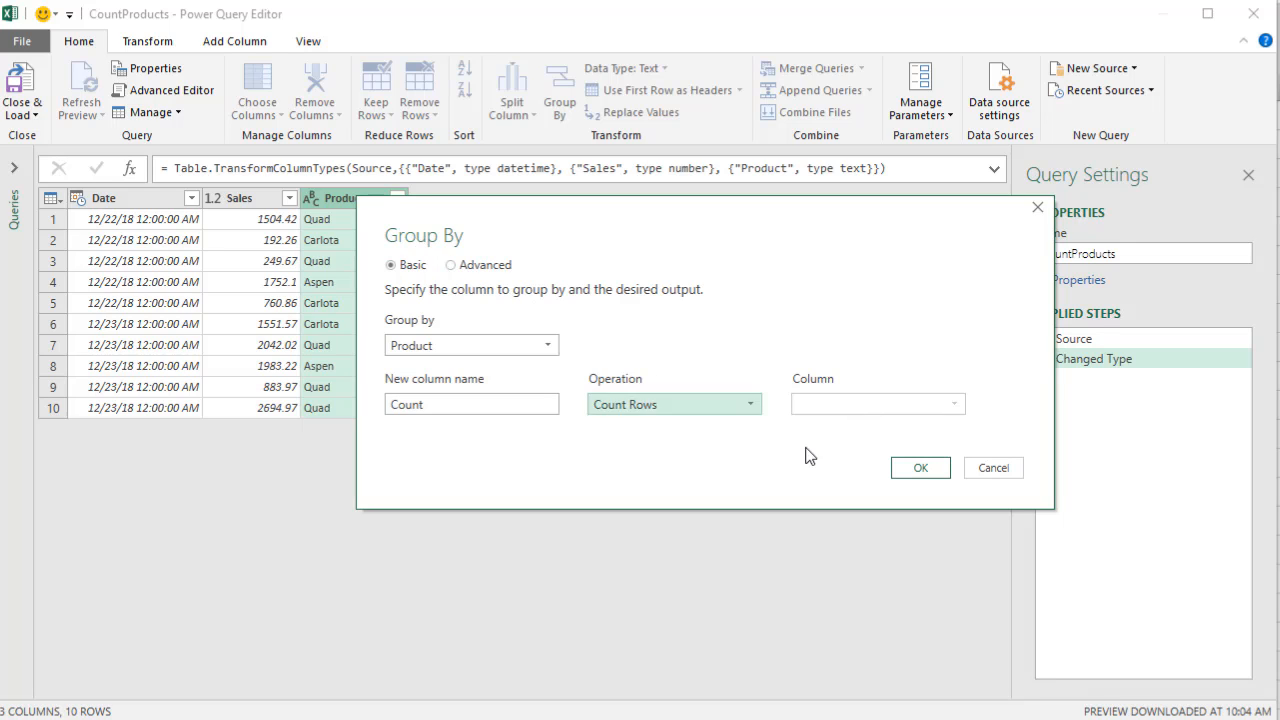
click(920, 468)
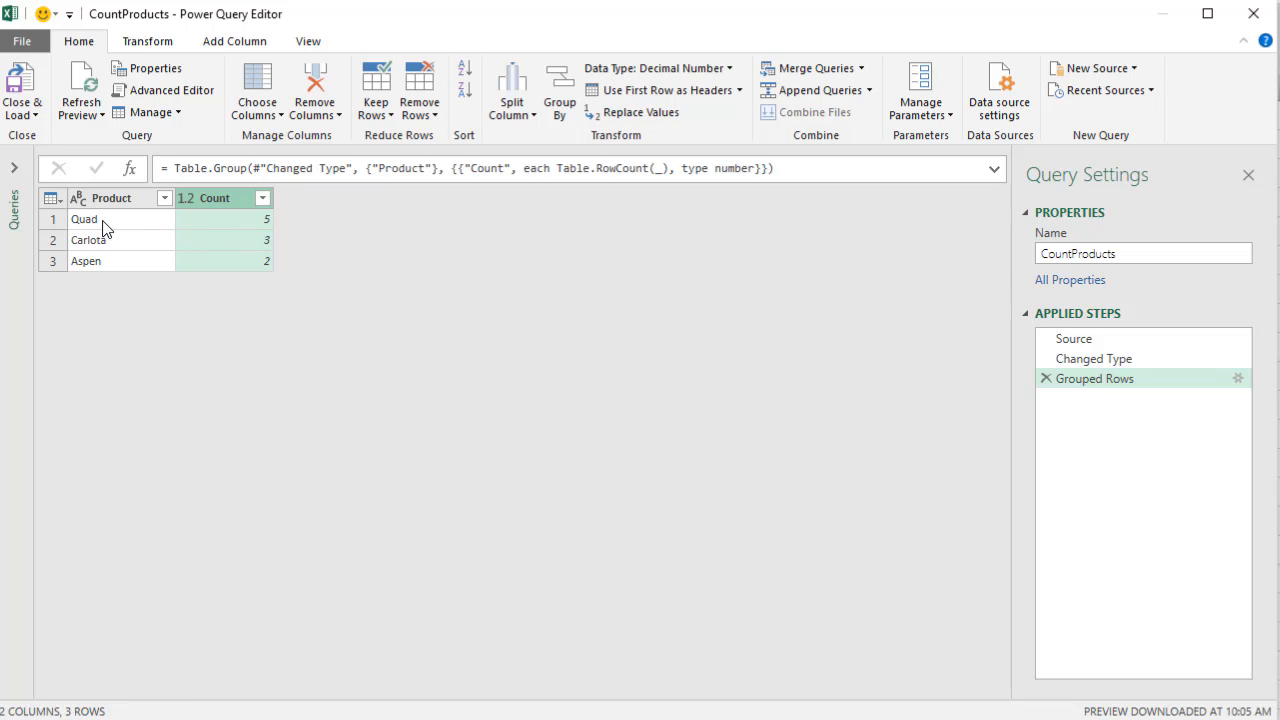
mouse_move(228, 224)
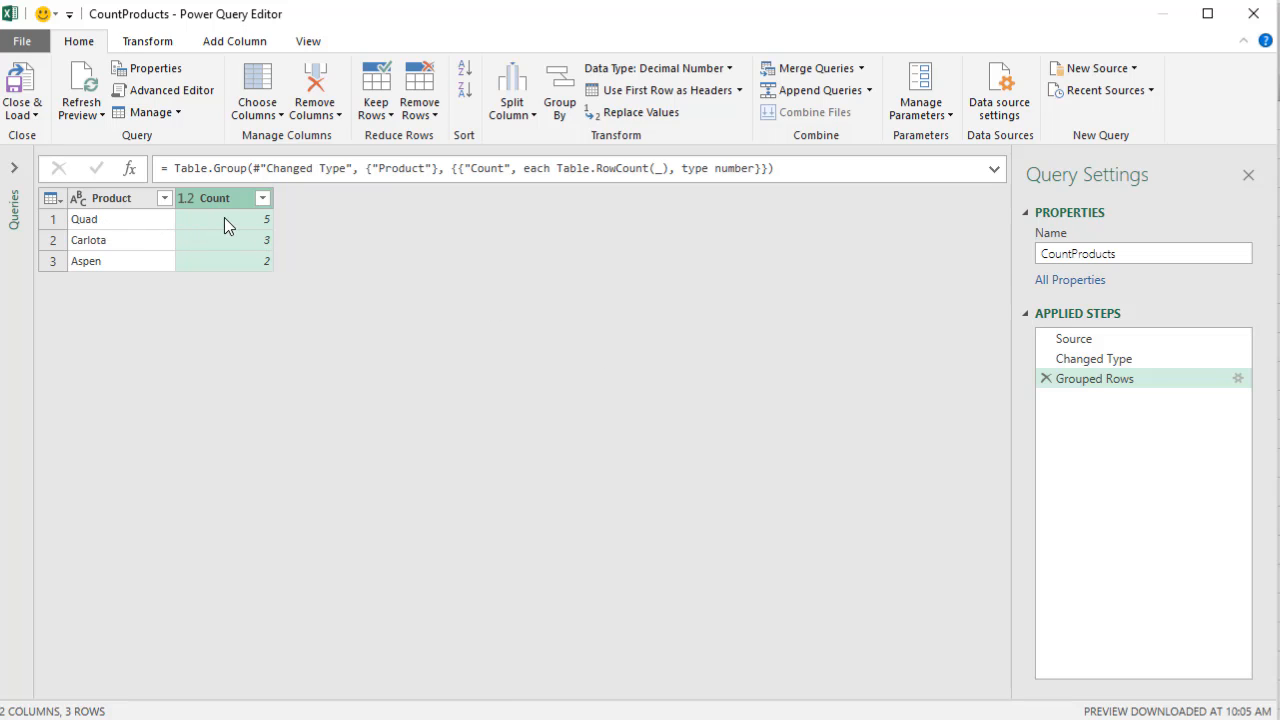
mouse_move(130, 256)
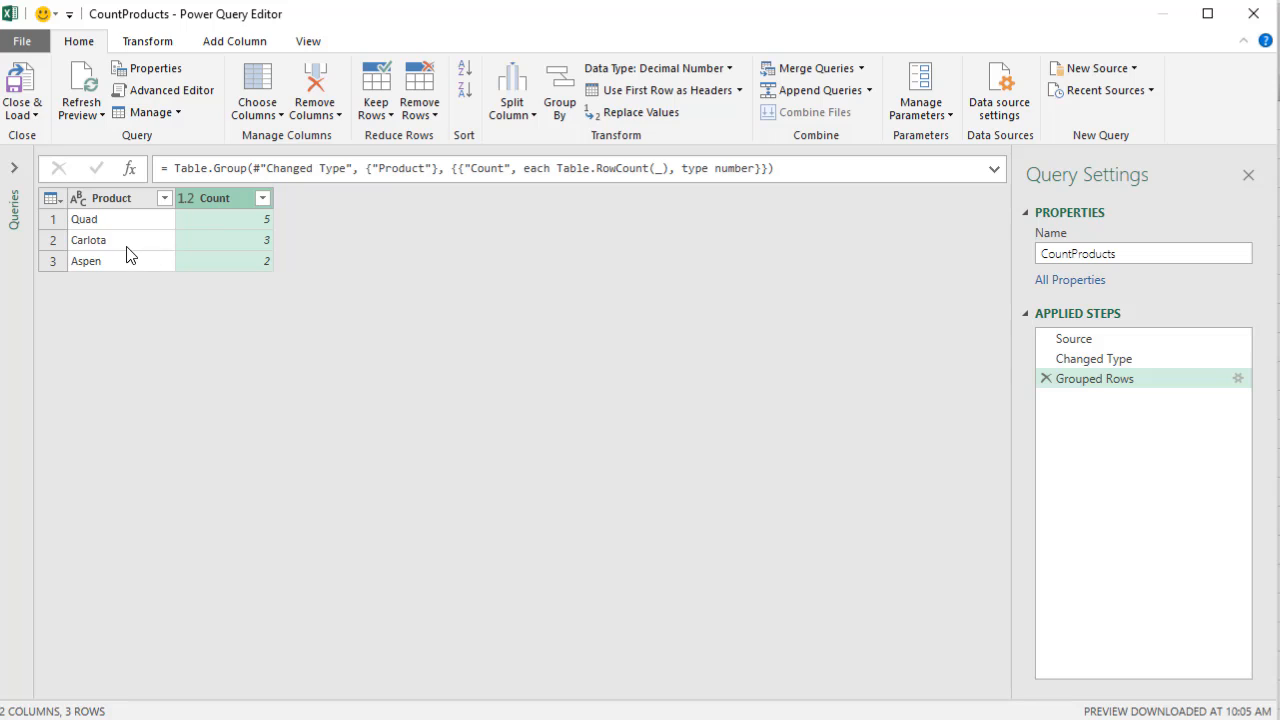
mouse_move(204, 224)
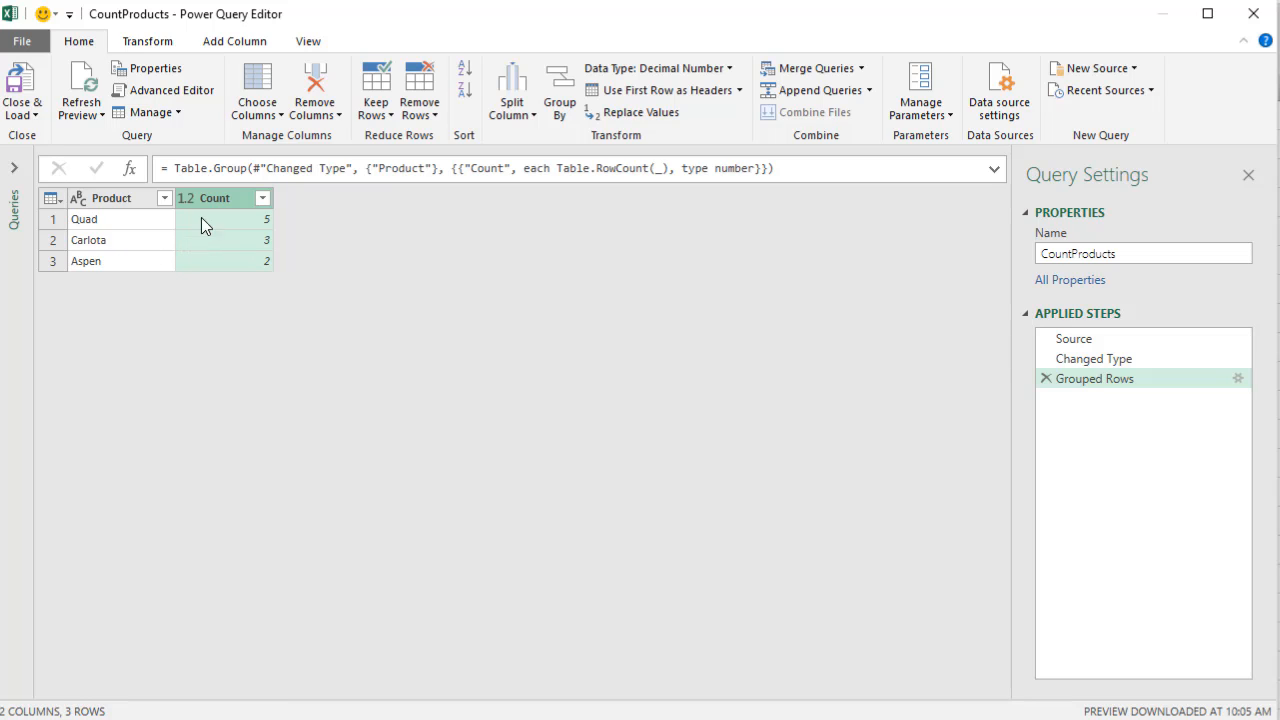
click(22, 88)
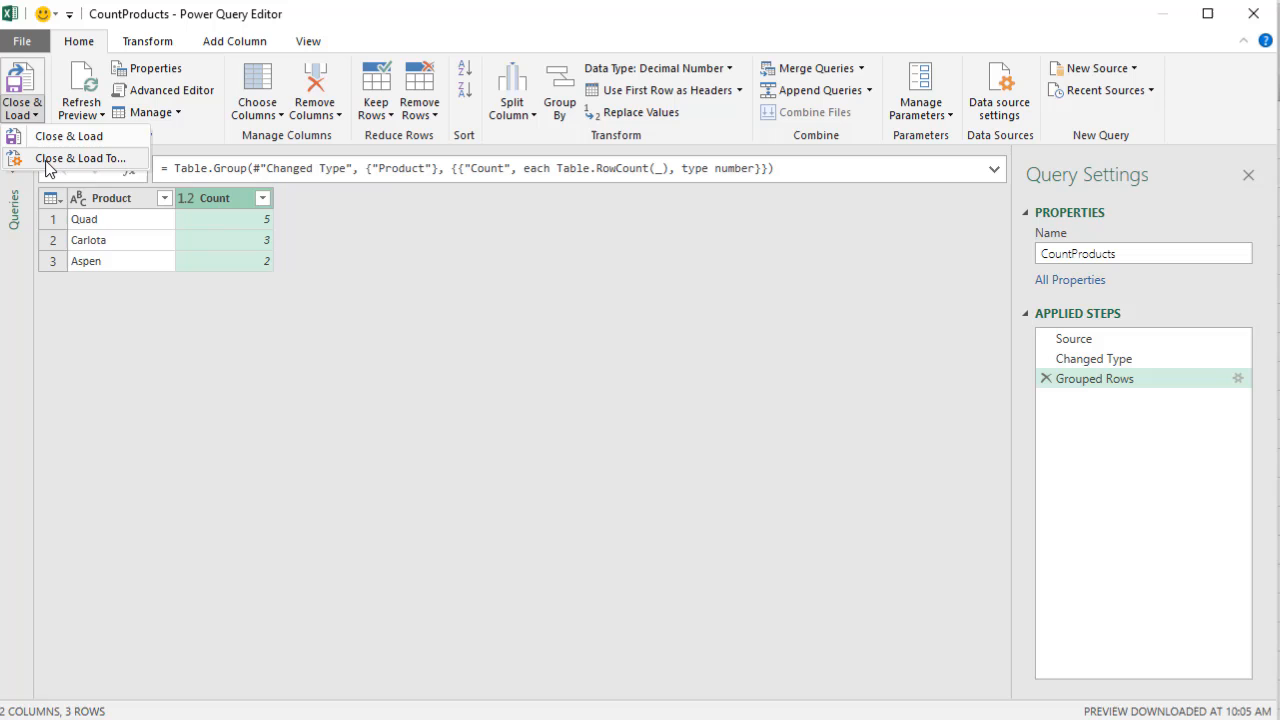
Load the CountProducts query as a table on the existing worksheet at M10
click(82, 158)
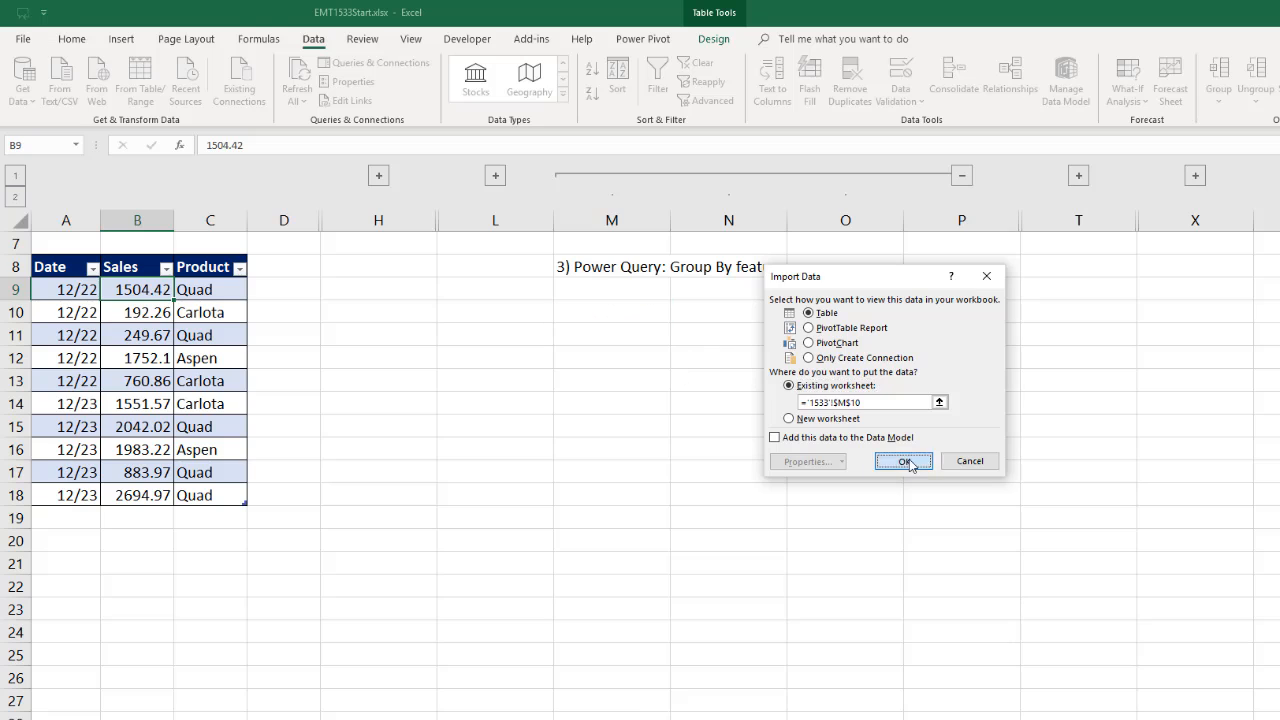
click(904, 460)
text(Quad)
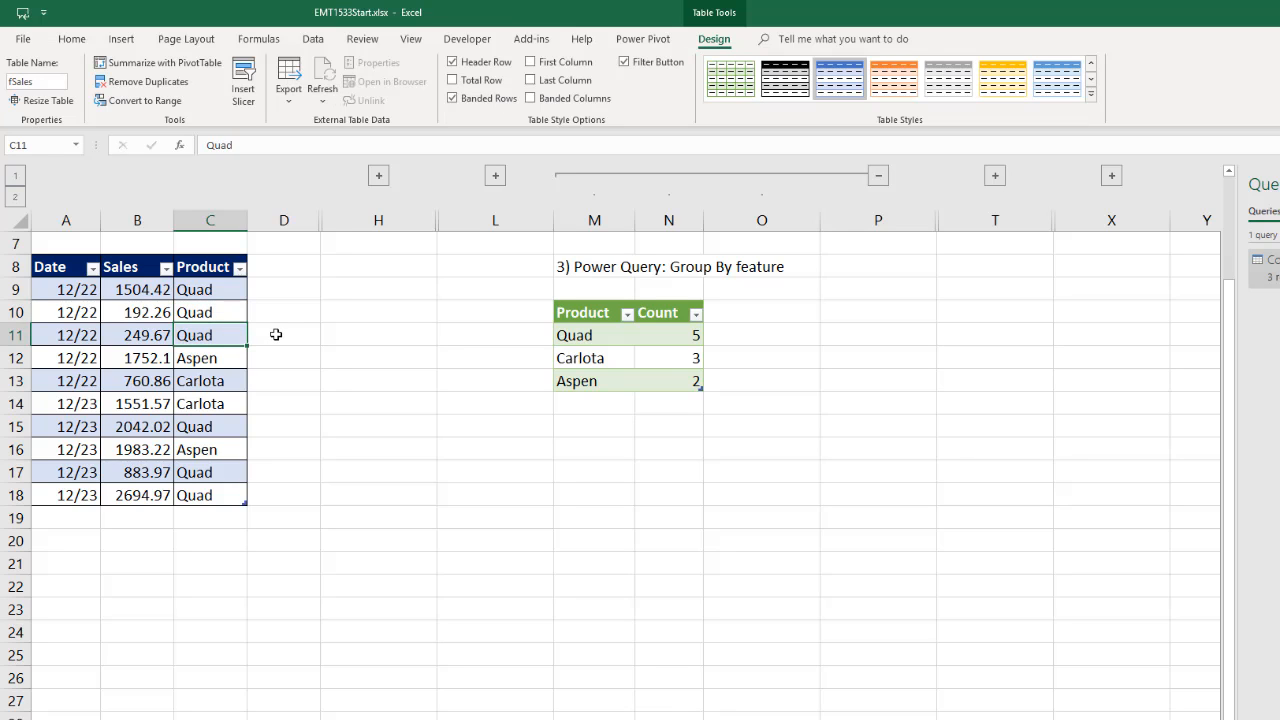
Test refreshing the loaded counts, undo the test edits and collapse the Power Query columns
right_click(574, 336)
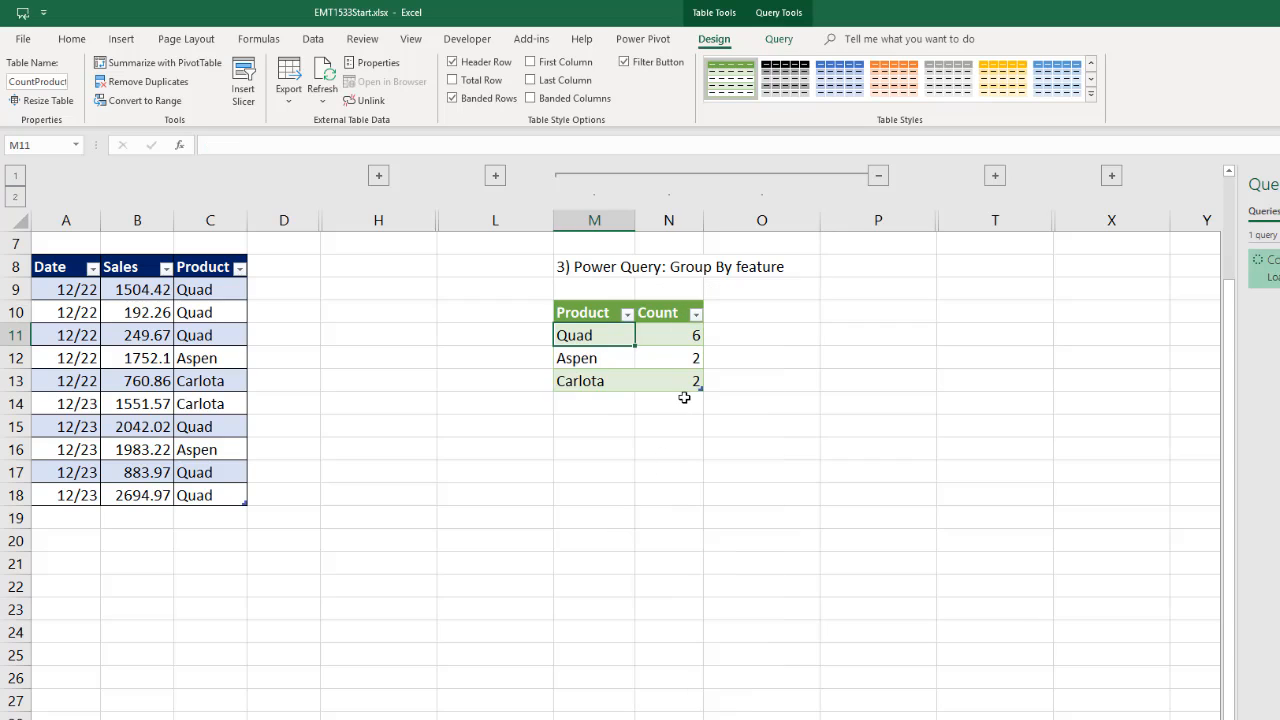
key(ctrl+z)
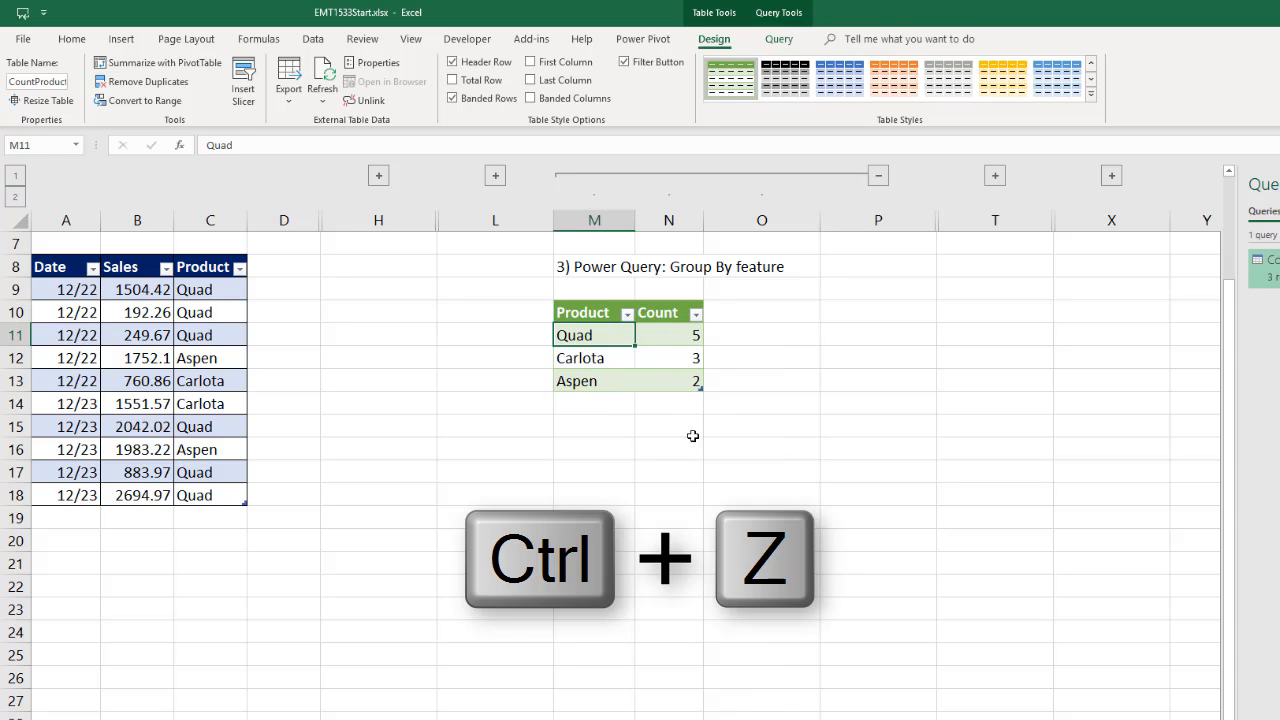
key(ctrl+z)
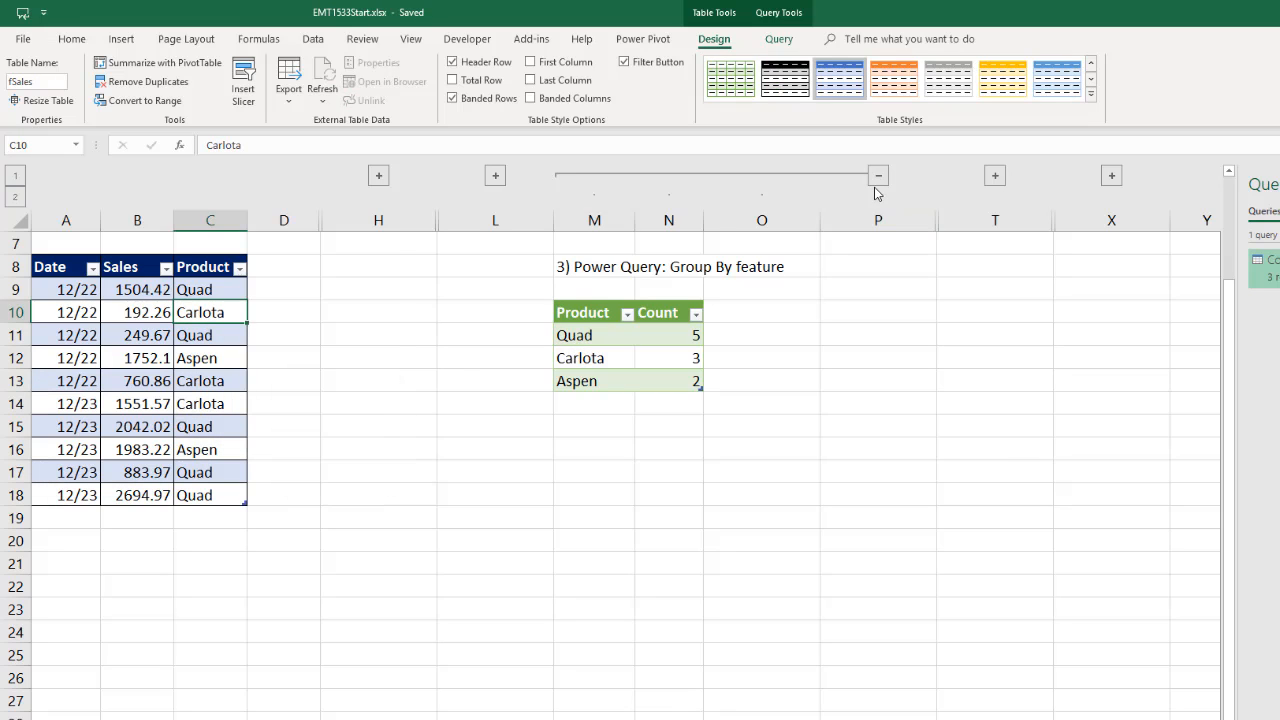
click(878, 176)
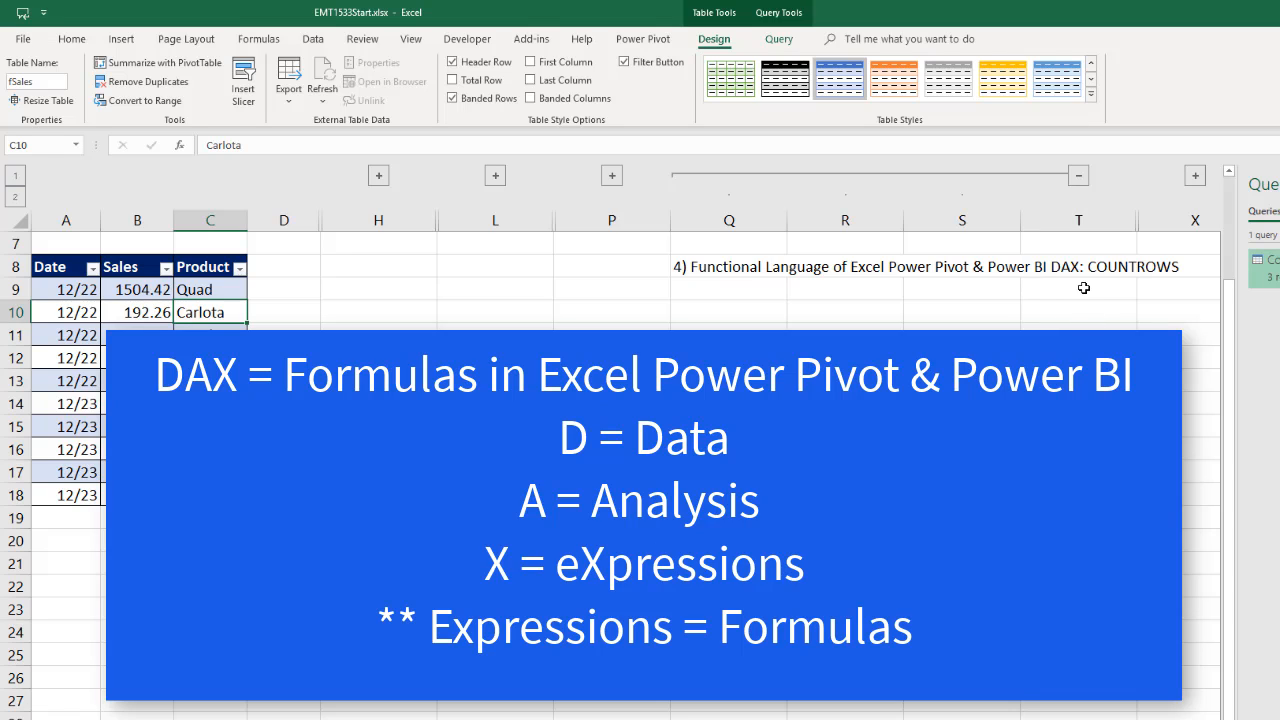
mouse_move(1076, 280)
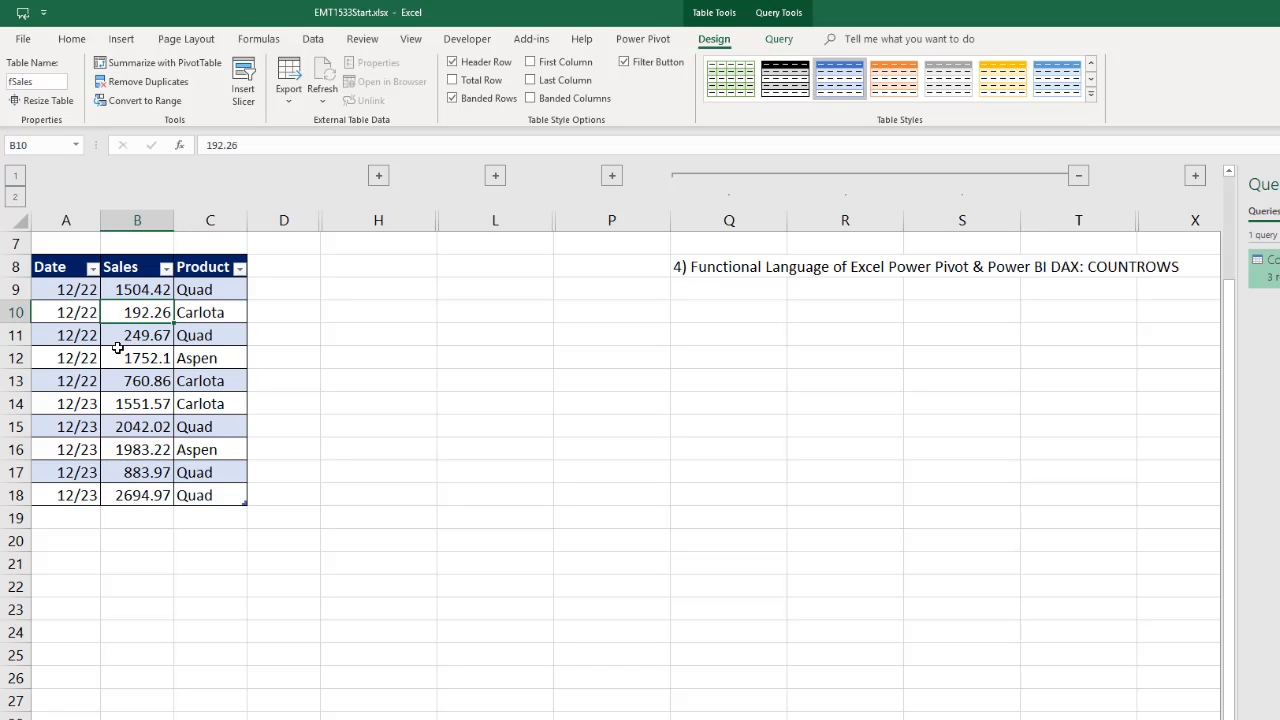
mouse_move(1108, 278)
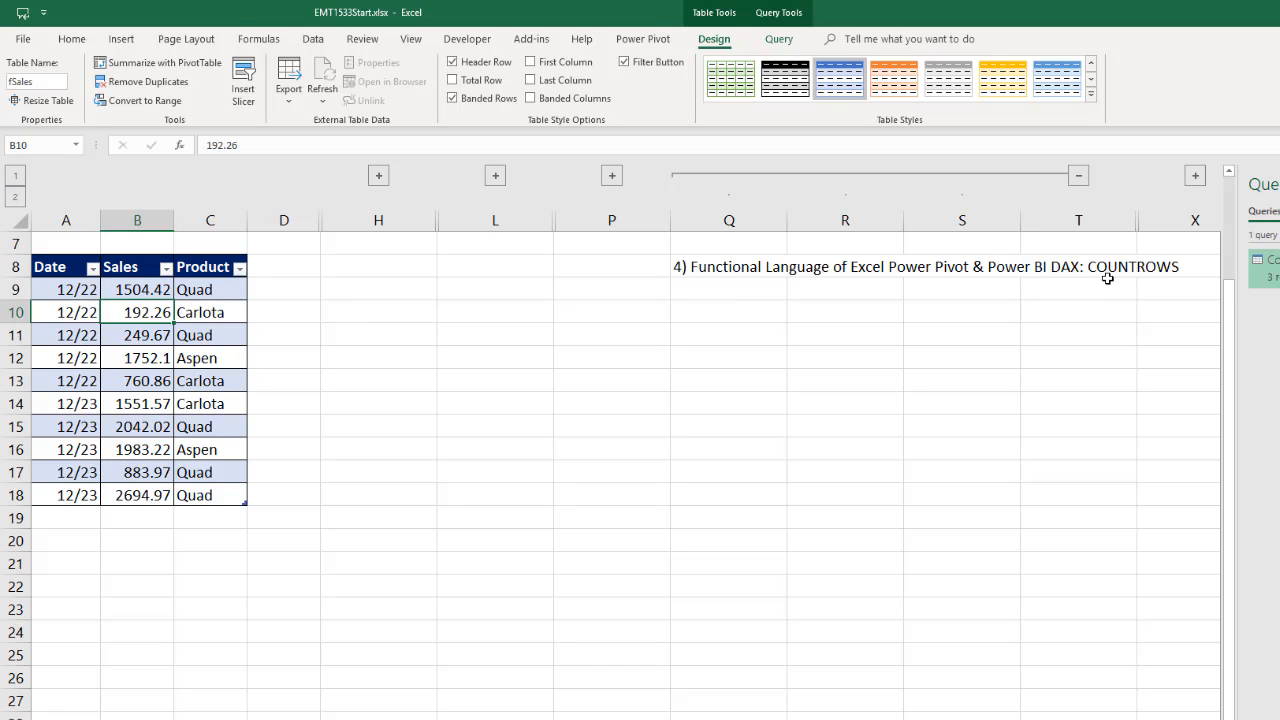
mouse_move(132, 380)
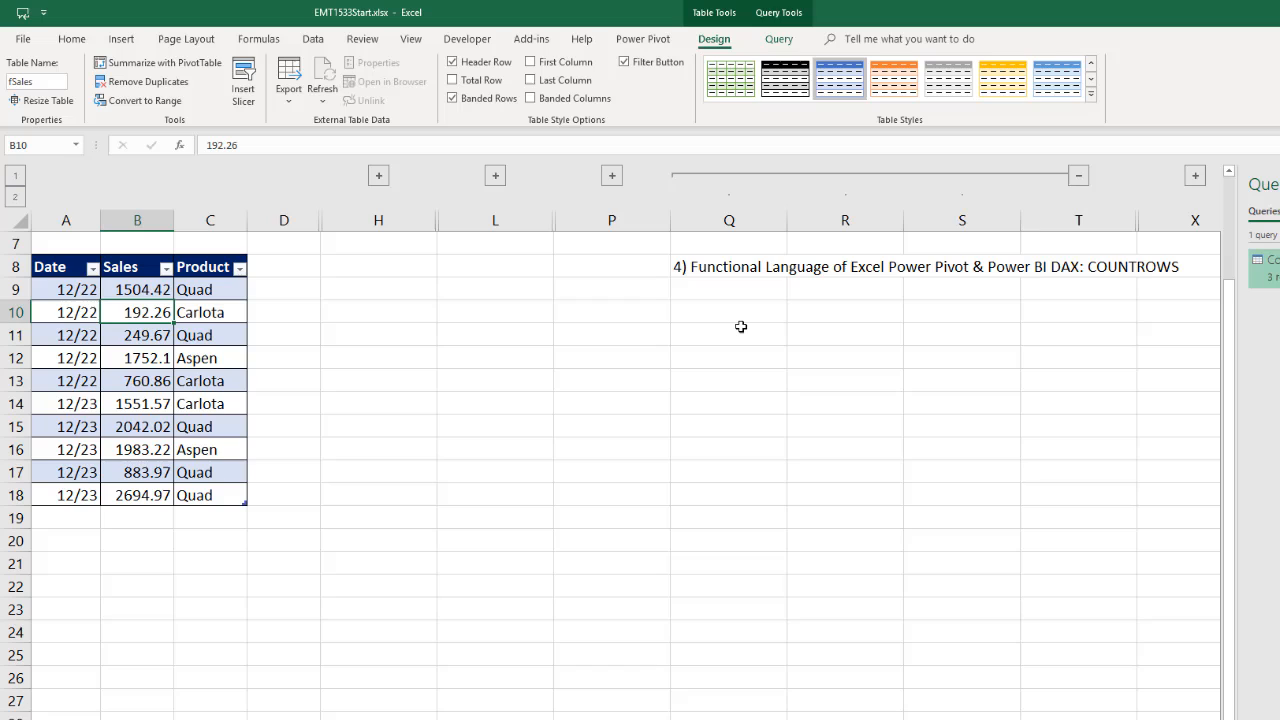
mouse_move(1128, 300)
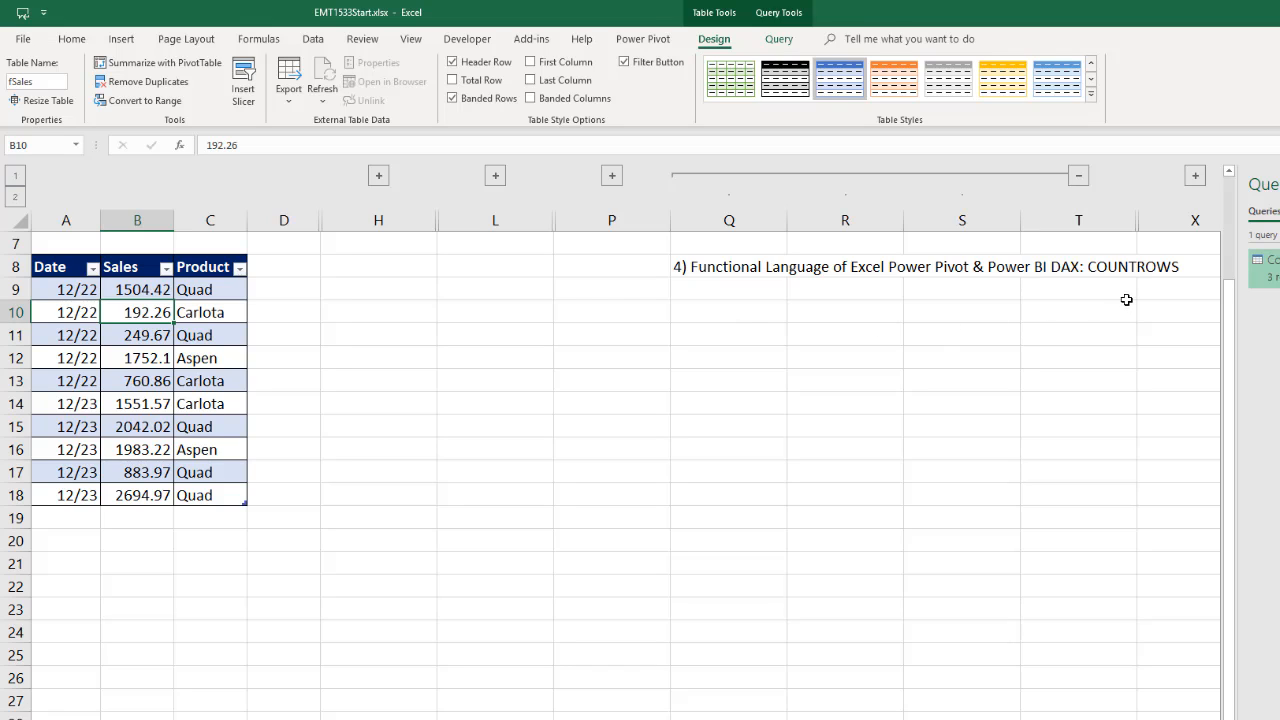
mouse_move(1070, 288)
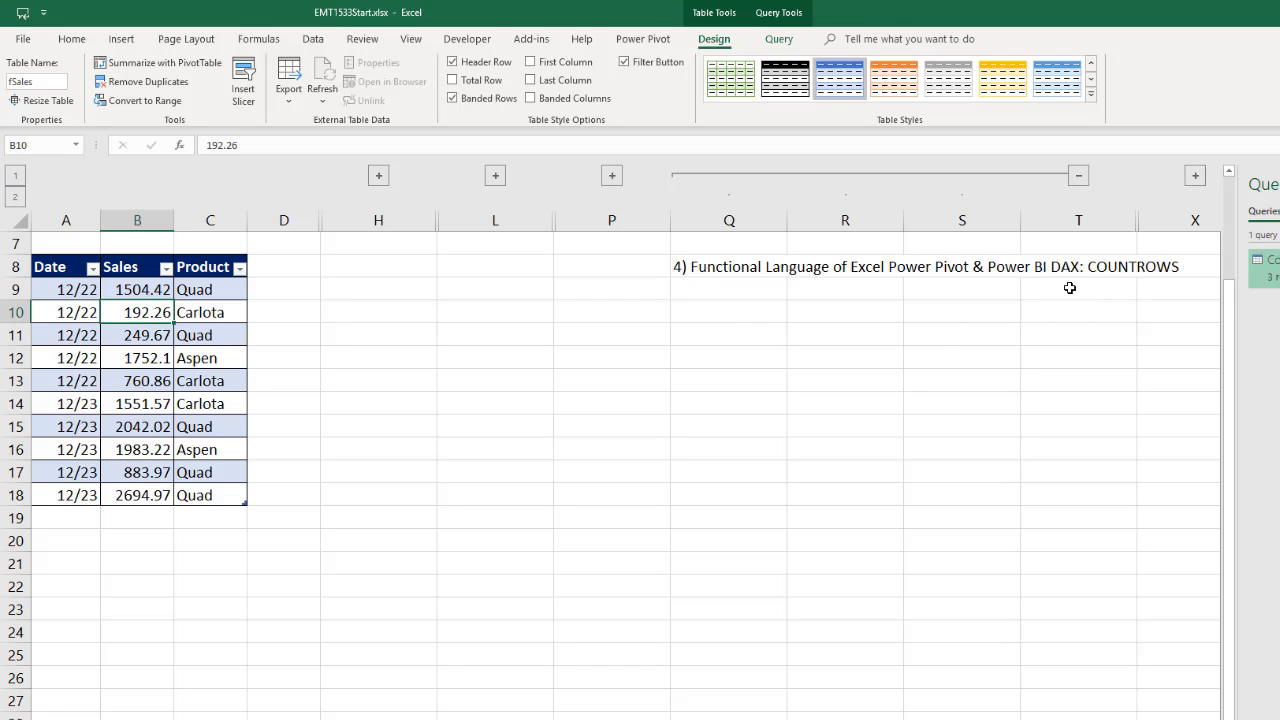
mouse_move(1134, 278)
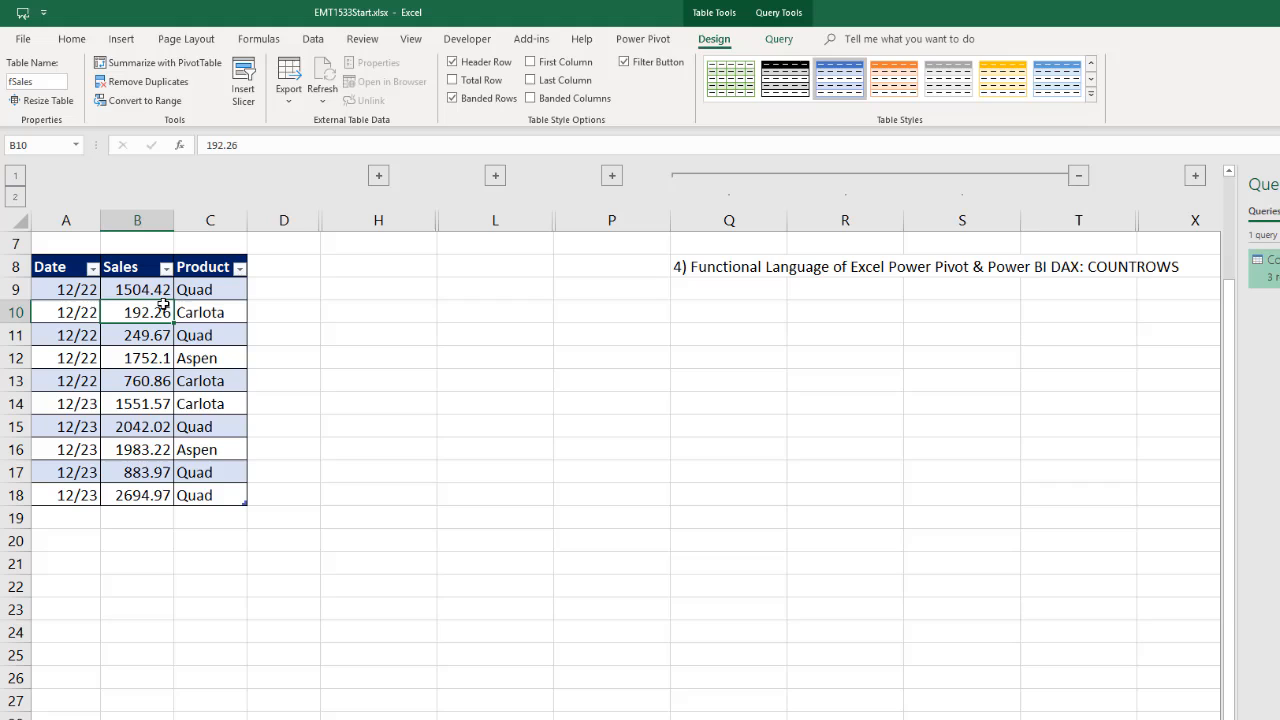
Add the Sales table to the Data Model so Power Pivot loads its ten rows
click(642, 40)
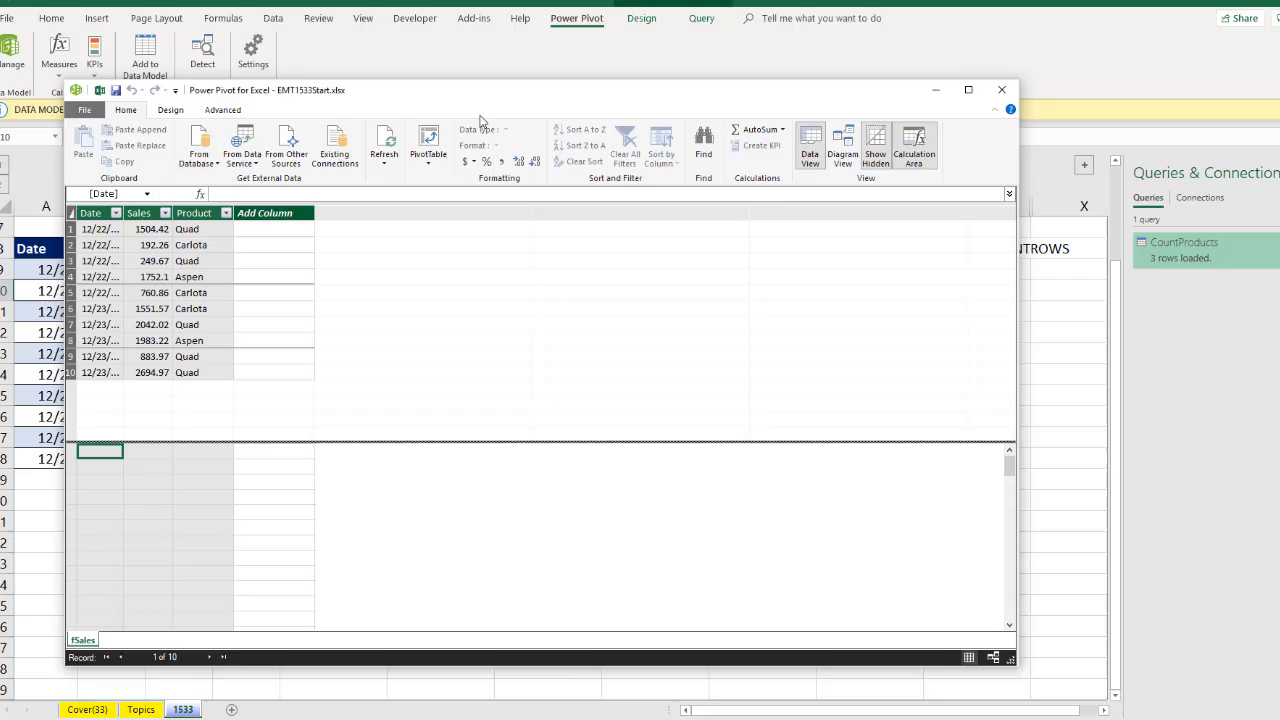
Maximize Power Pivot and write the measure Count:=COUNTROWS(fSales) in the calculation area
click(968, 88)
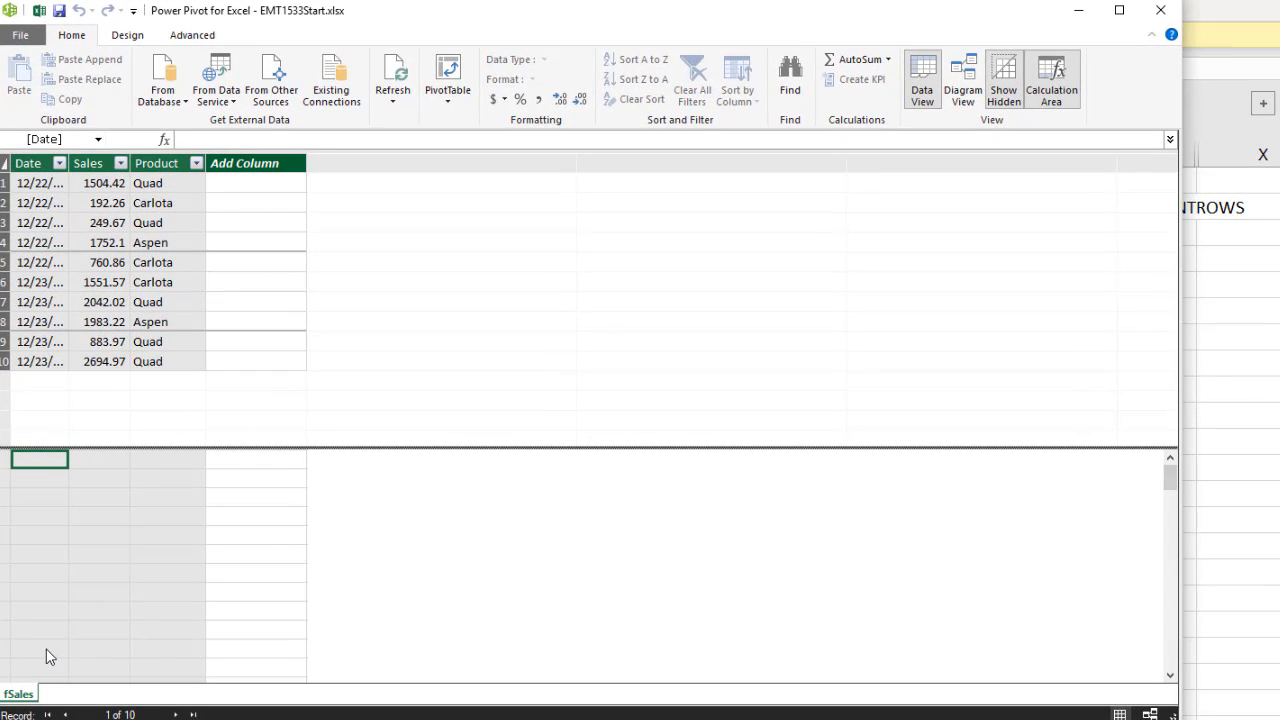
mouse_move(144, 442)
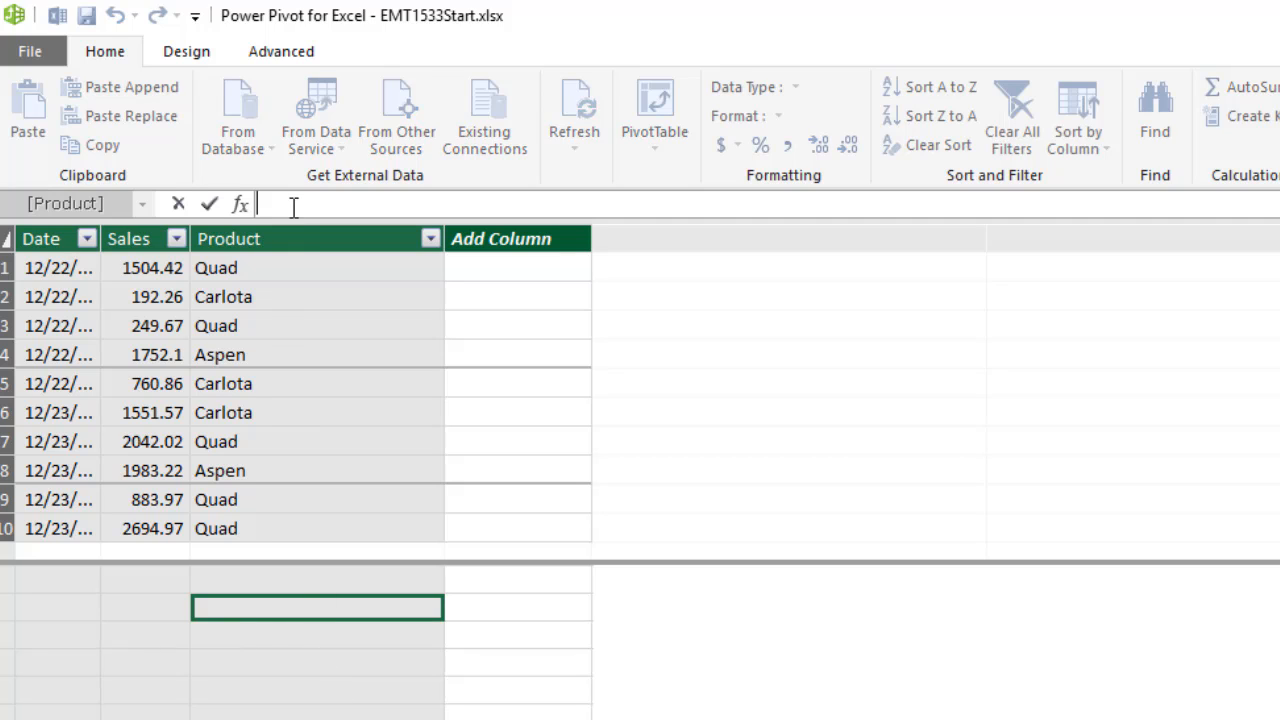
mouse_move(462, 460)
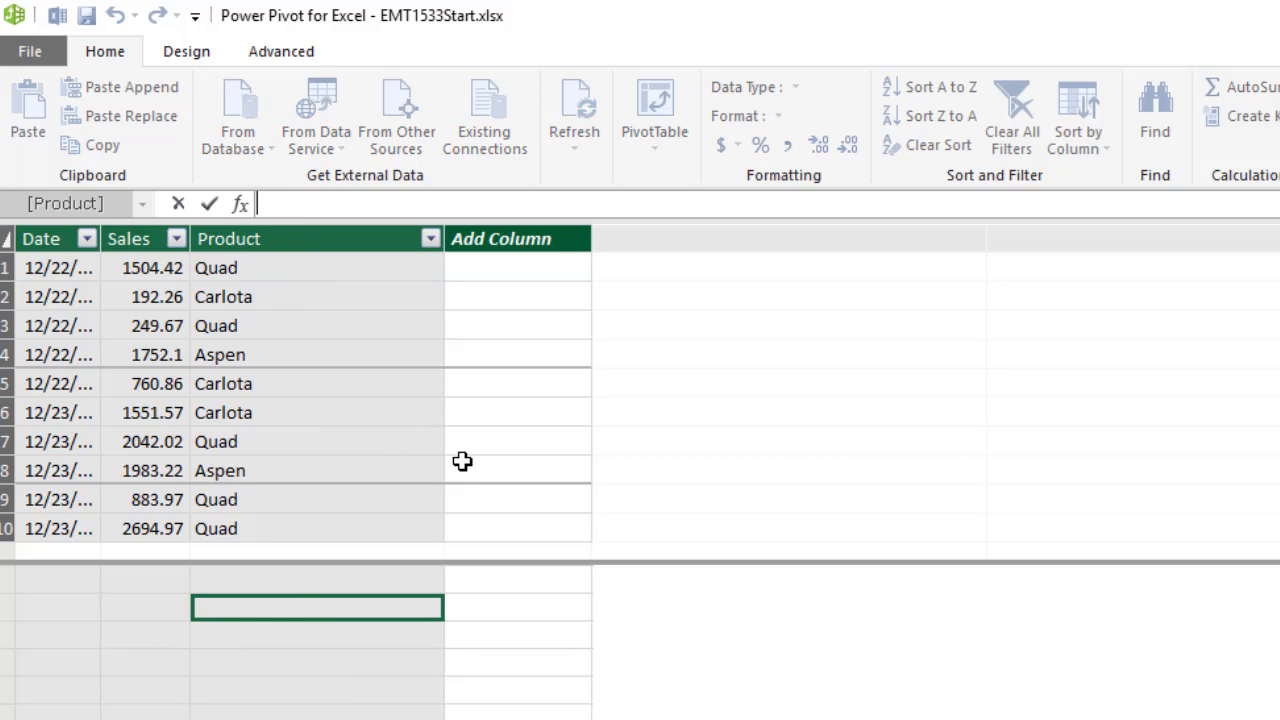
text(Count:)
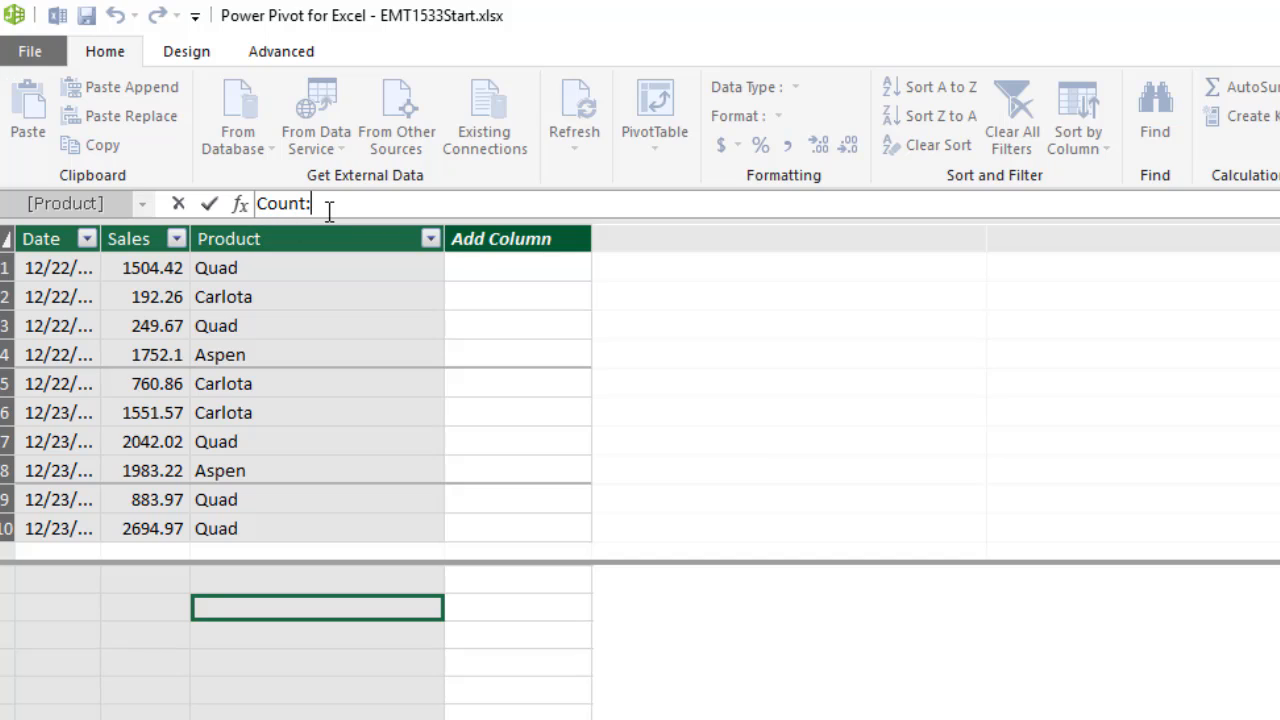
mouse_move(582, 336)
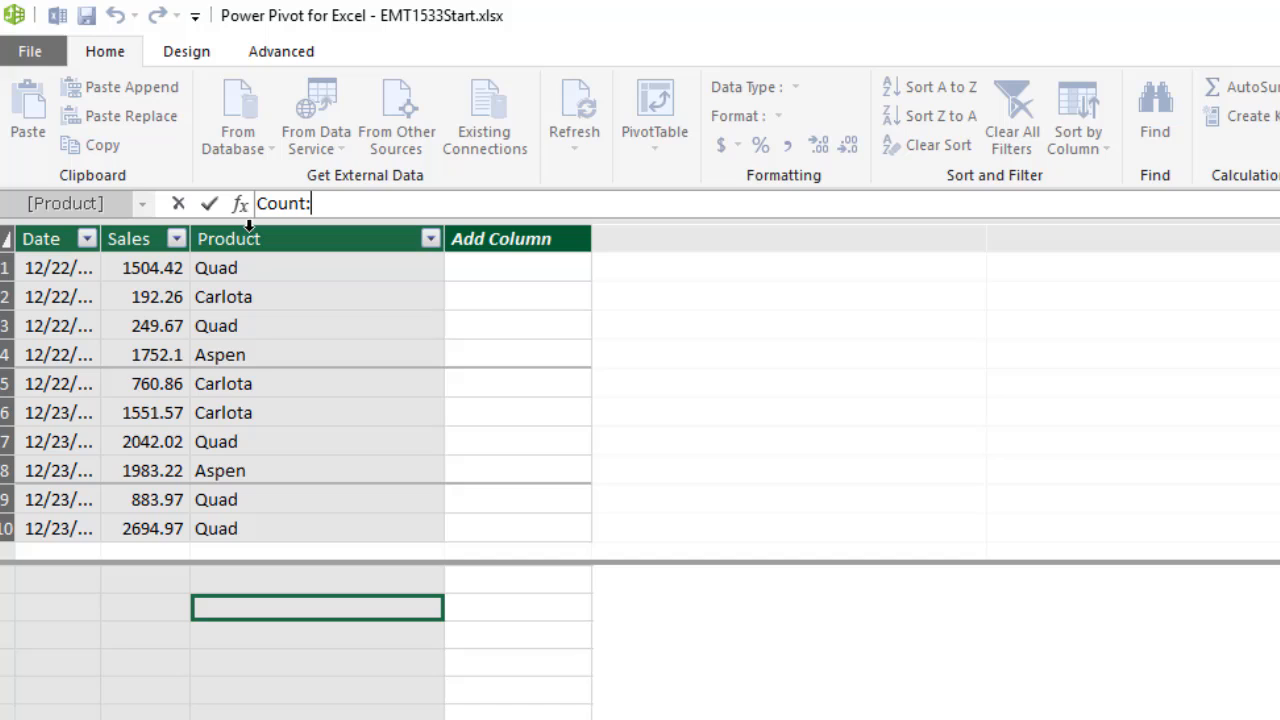
mouse_move(460, 380)
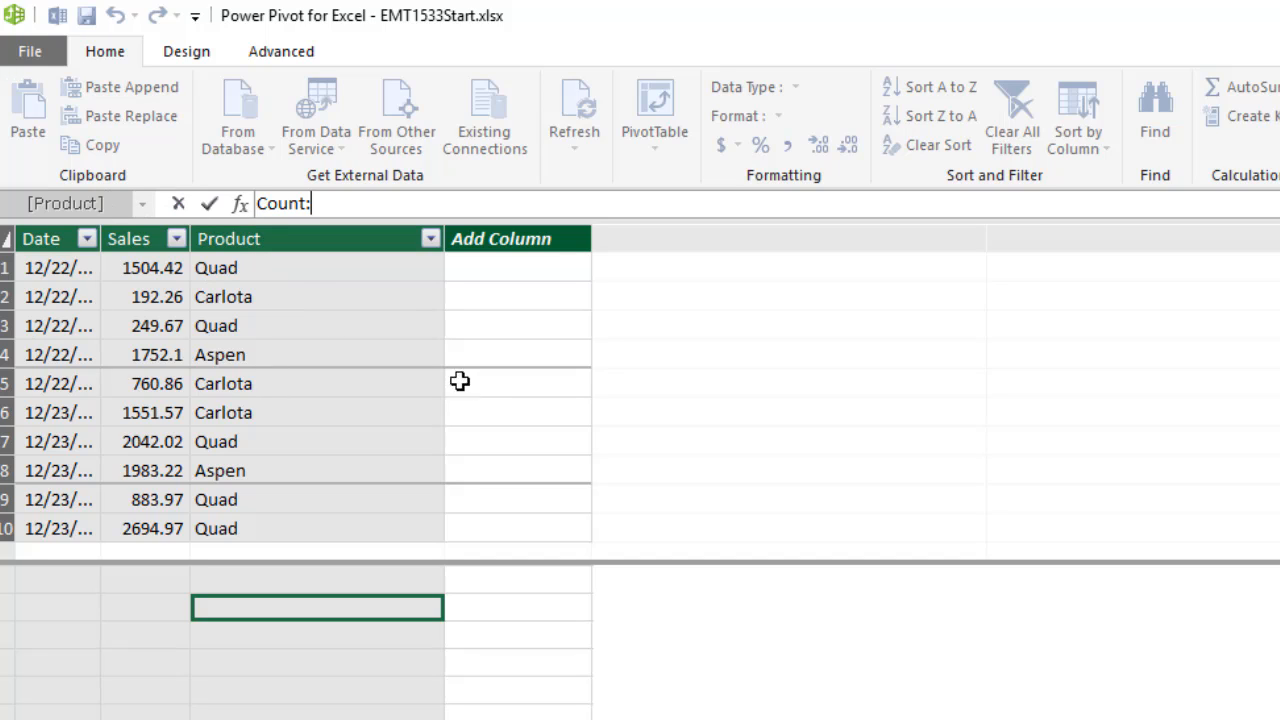
mouse_move(514, 420)
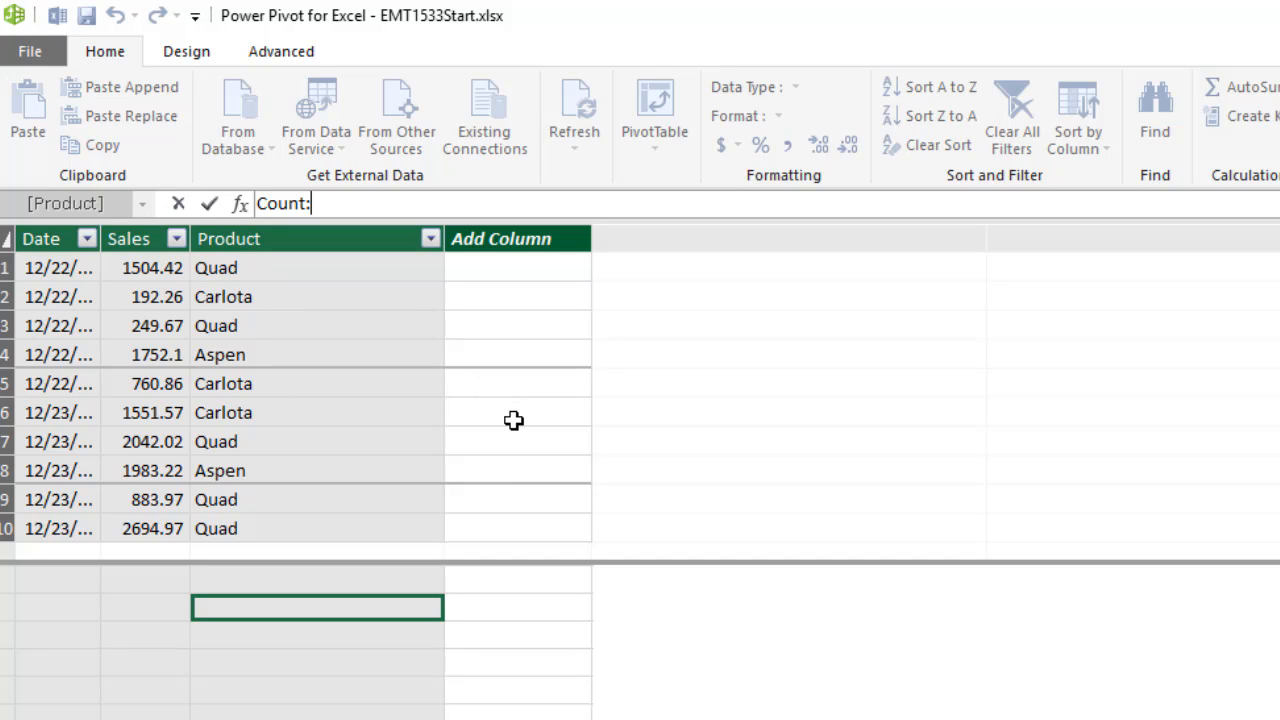
mouse_move(416, 328)
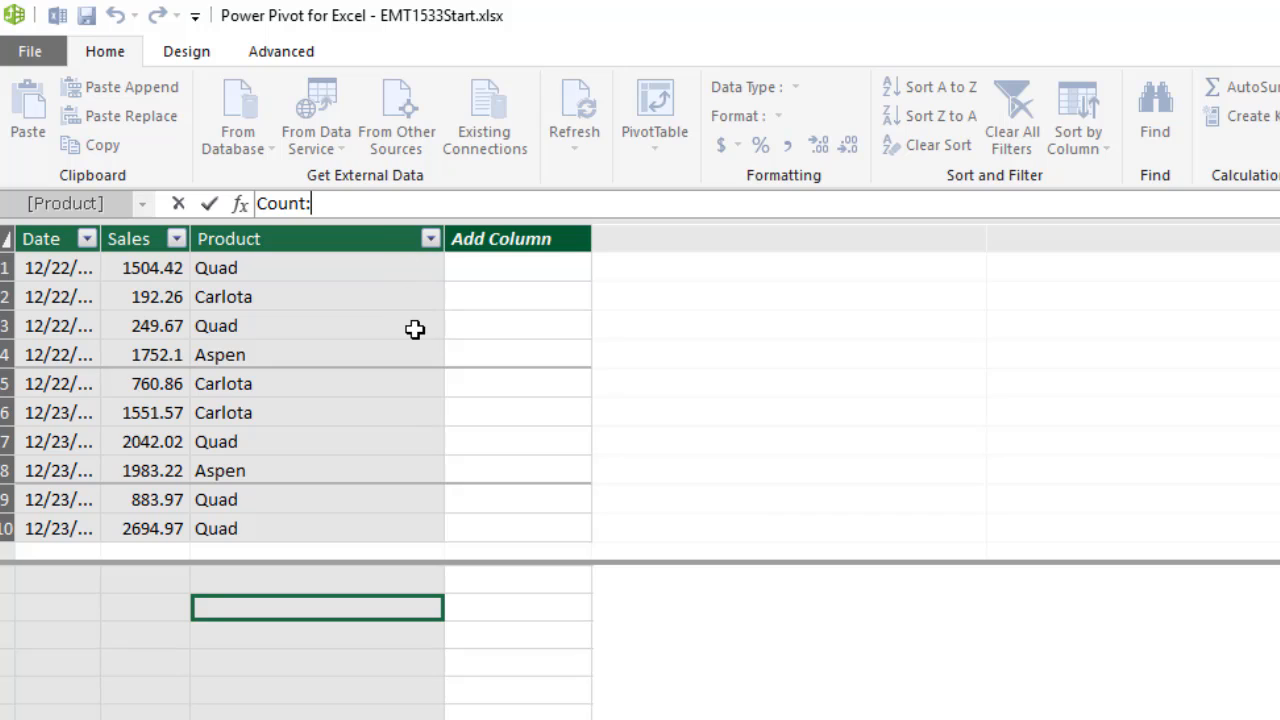
text(=)
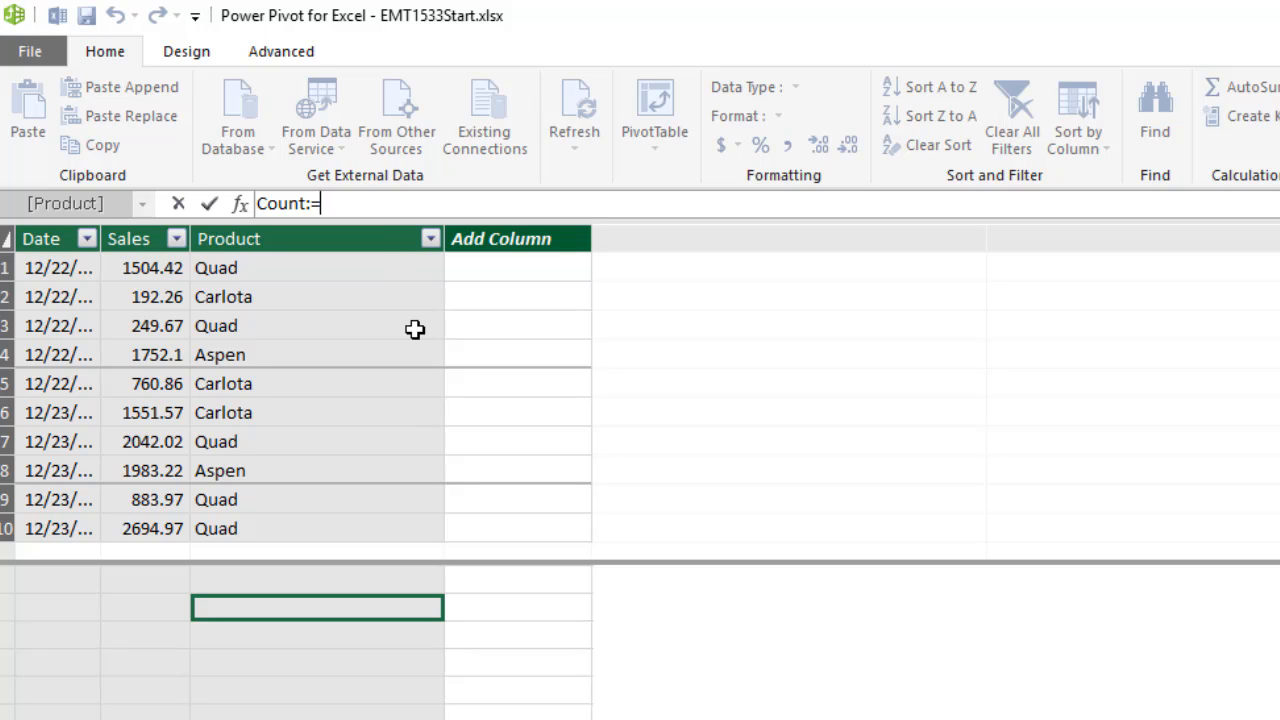
text(countr)
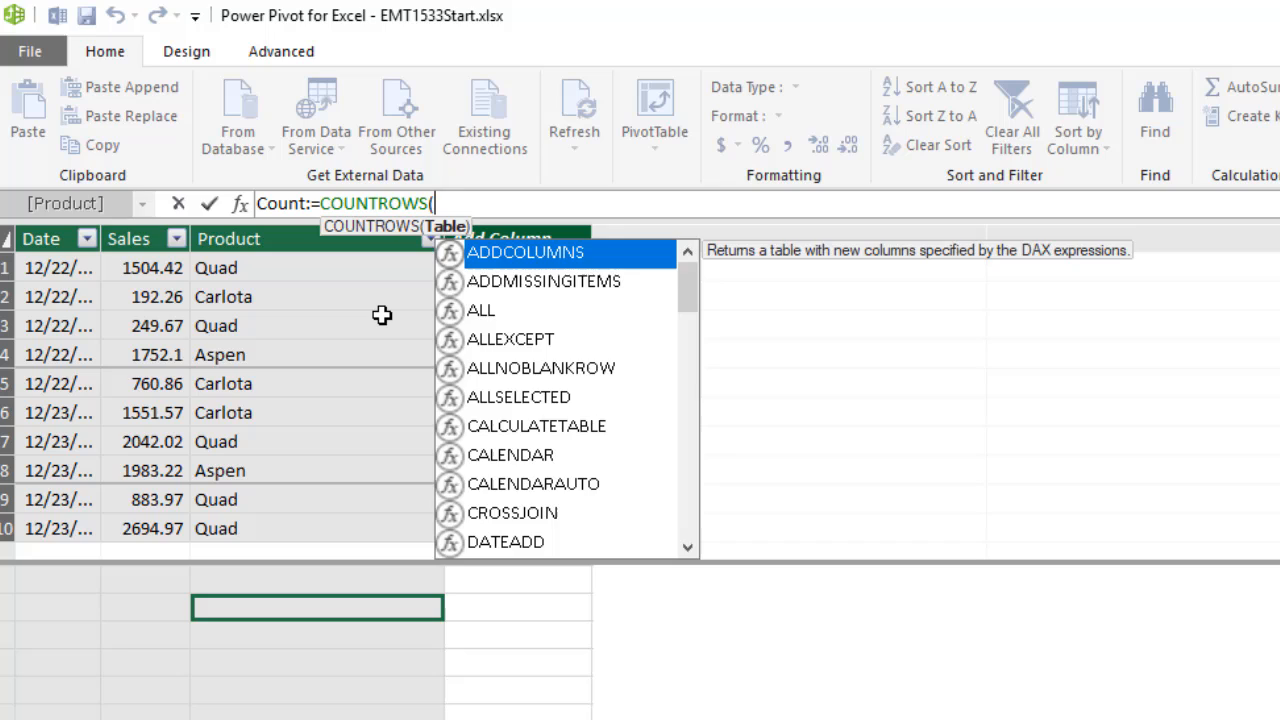
text(fs)
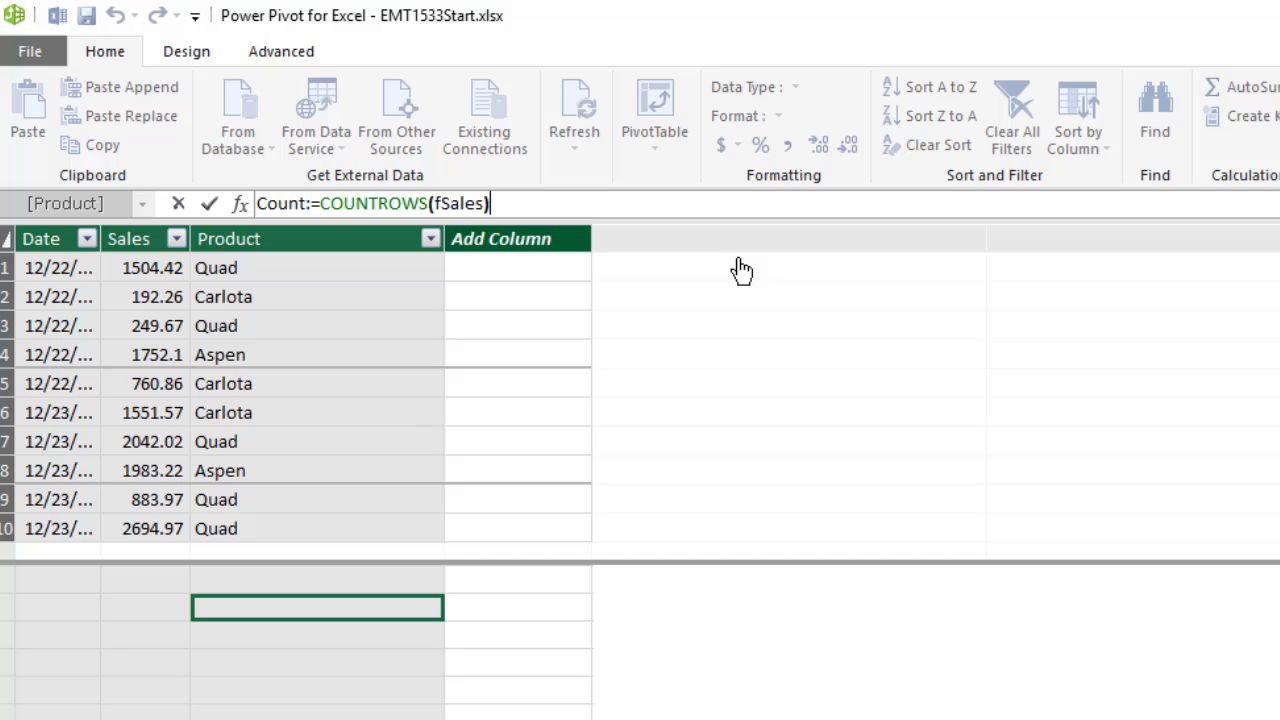
mouse_move(340, 224)
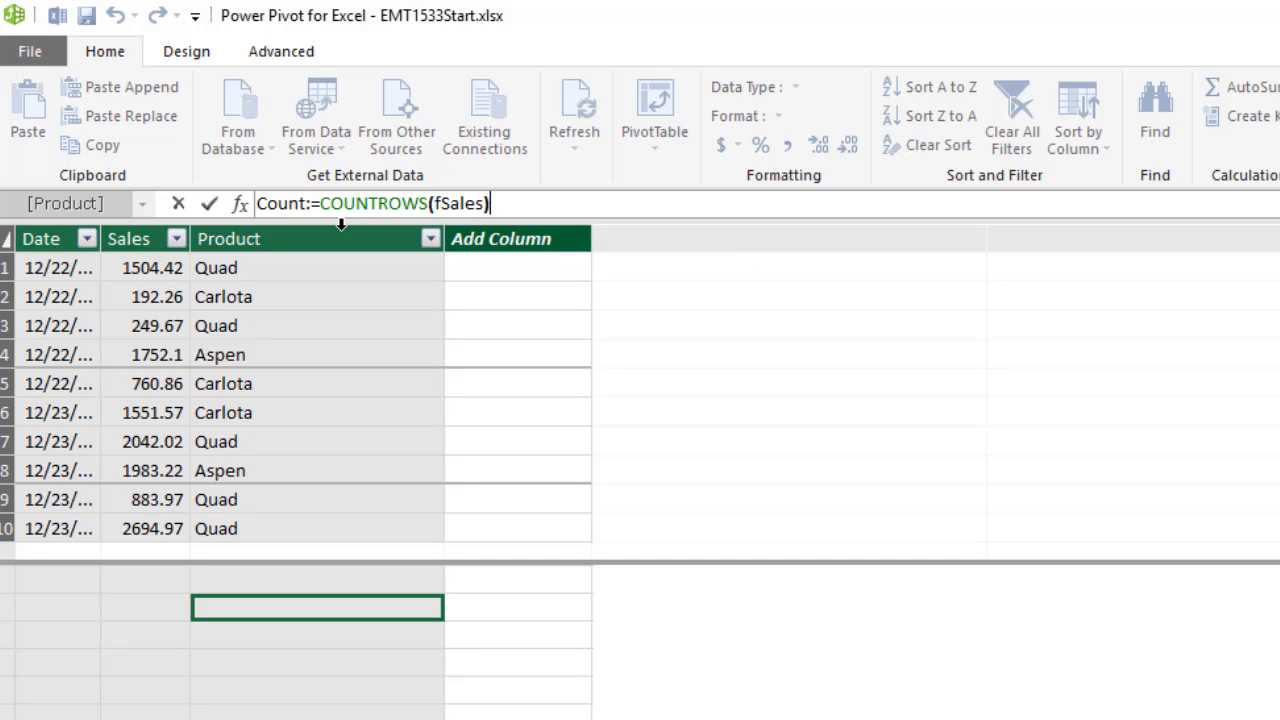
mouse_move(132, 244)
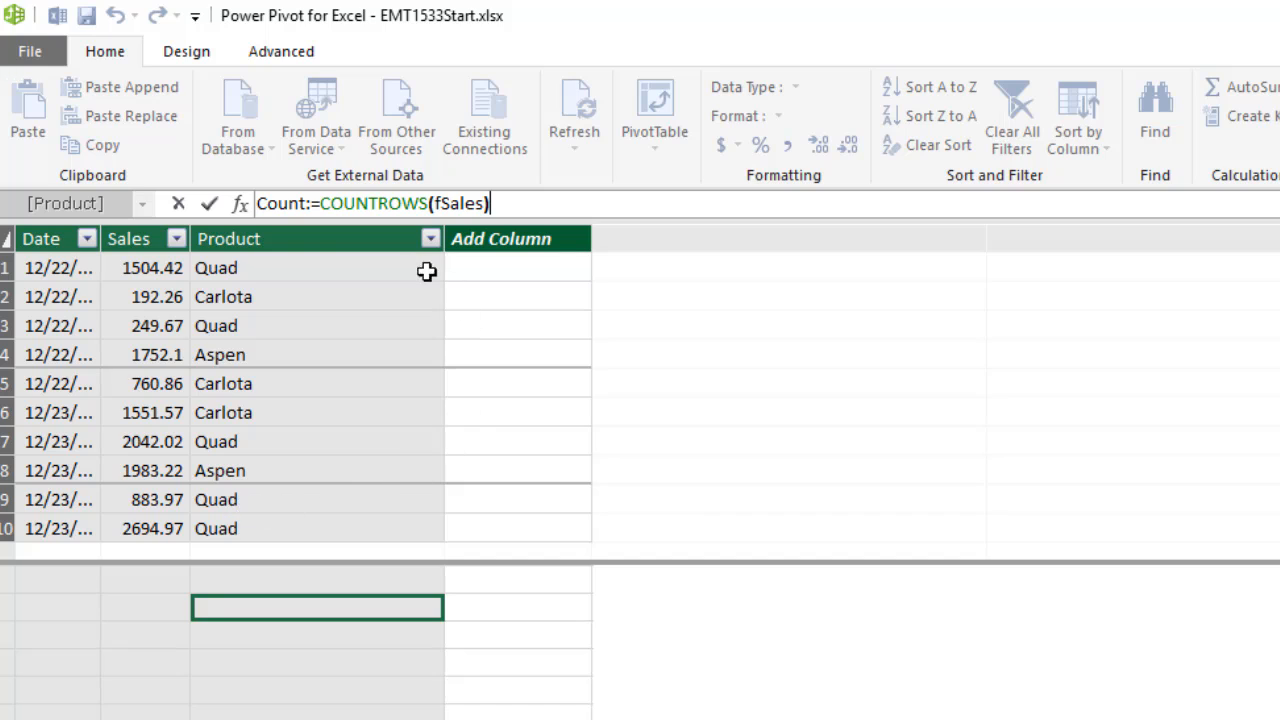
mouse_move(400, 272)
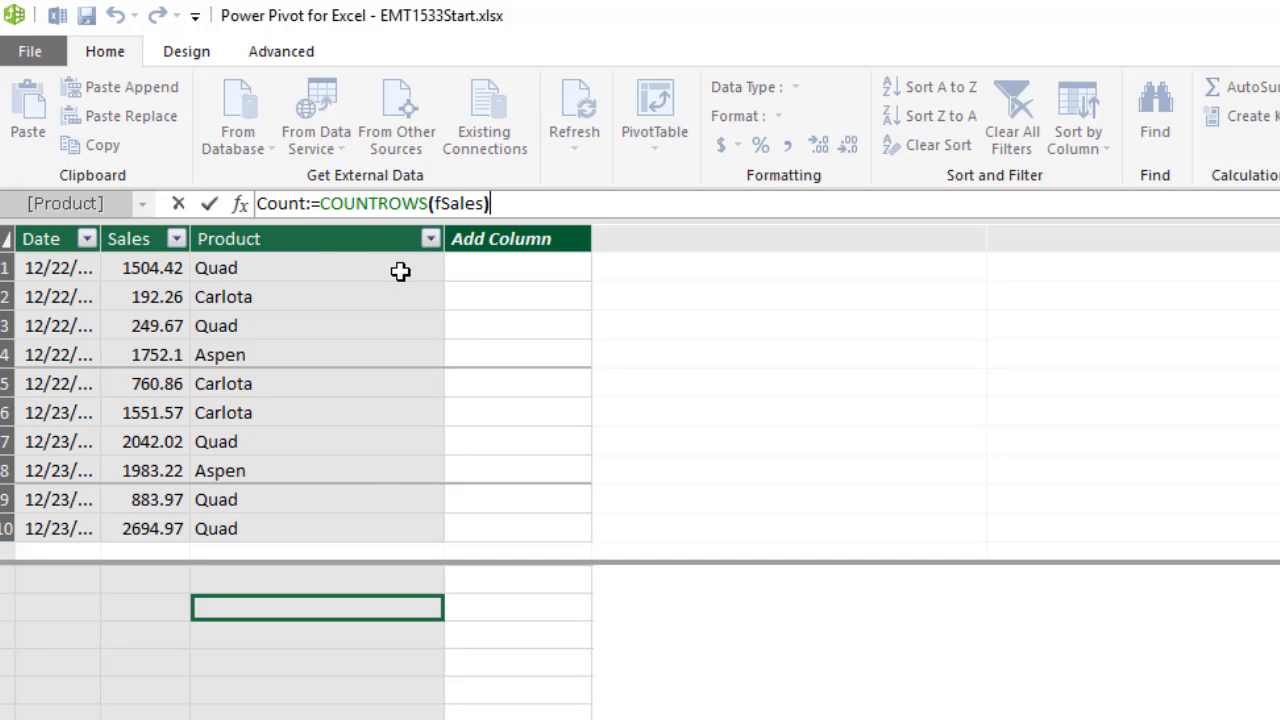
mouse_move(596, 352)
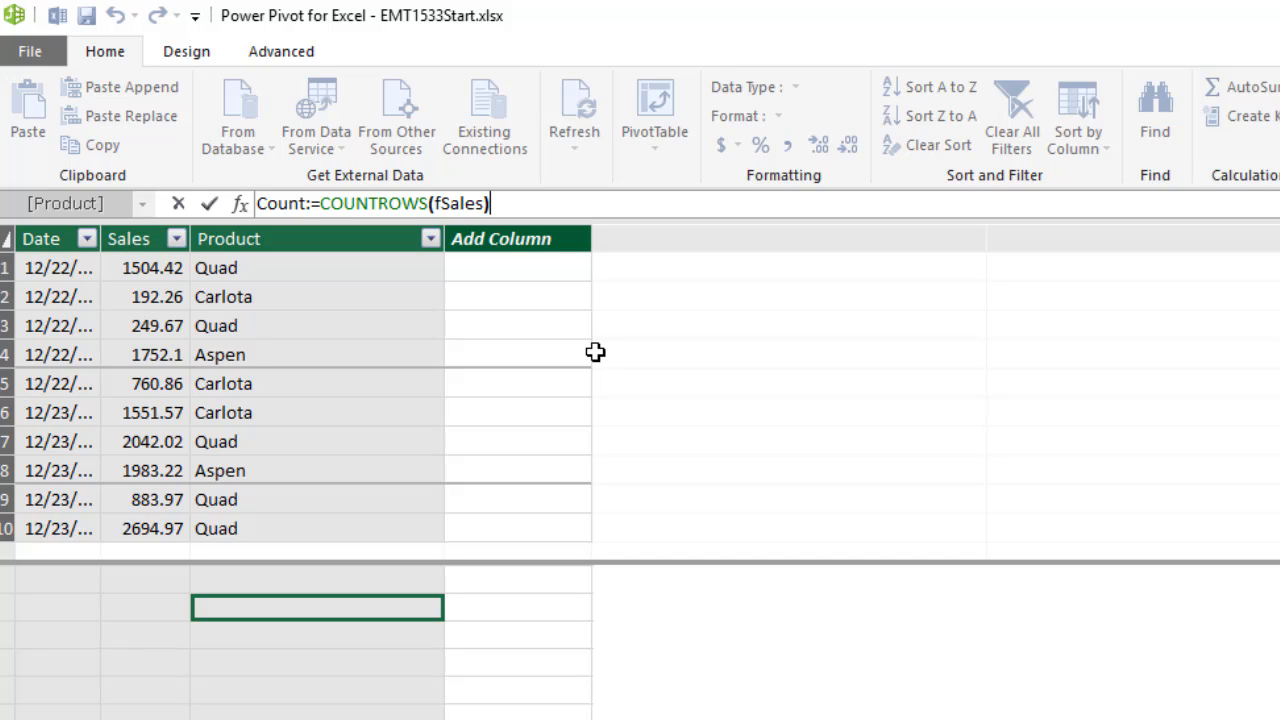
mouse_move(220, 308)
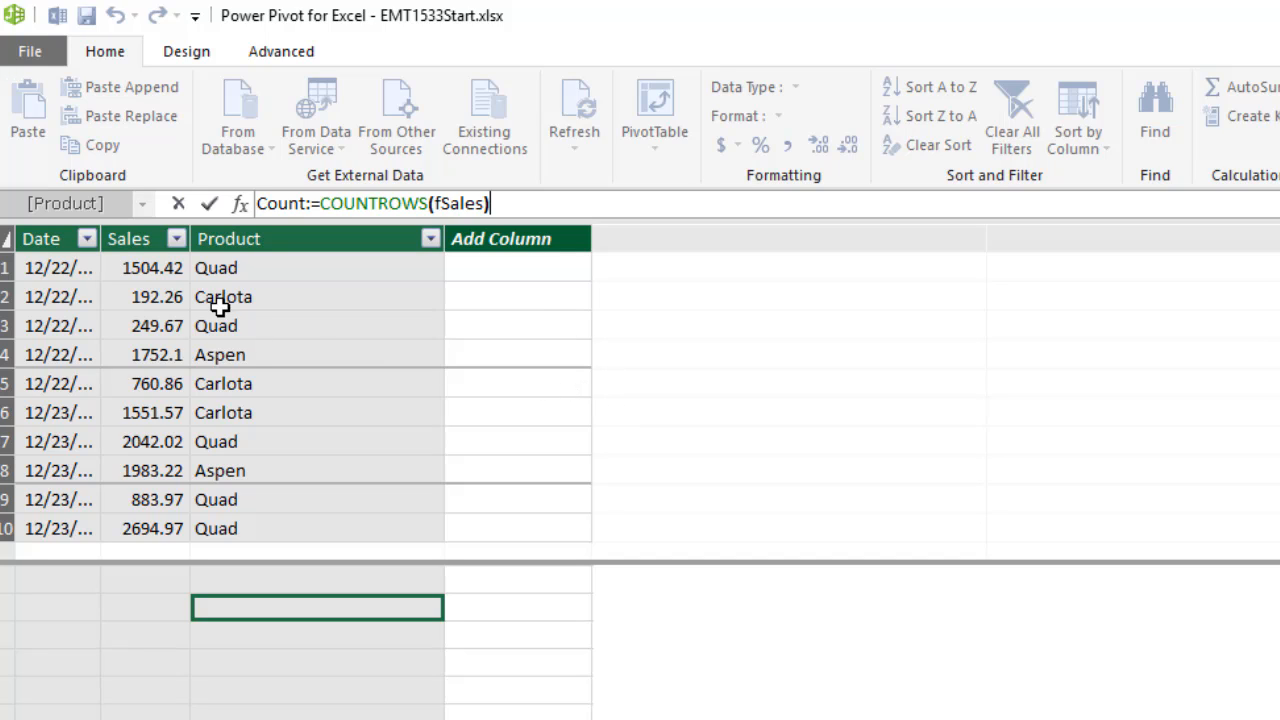
mouse_move(472, 224)
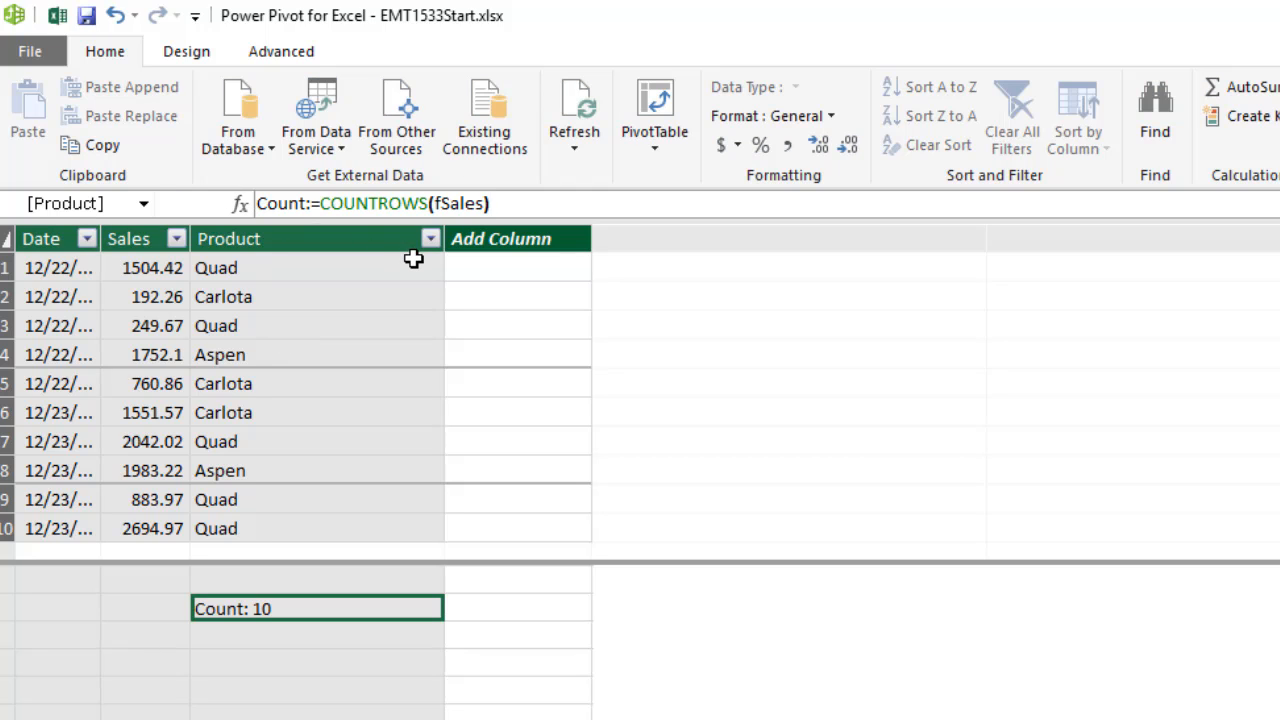
mouse_move(276, 514)
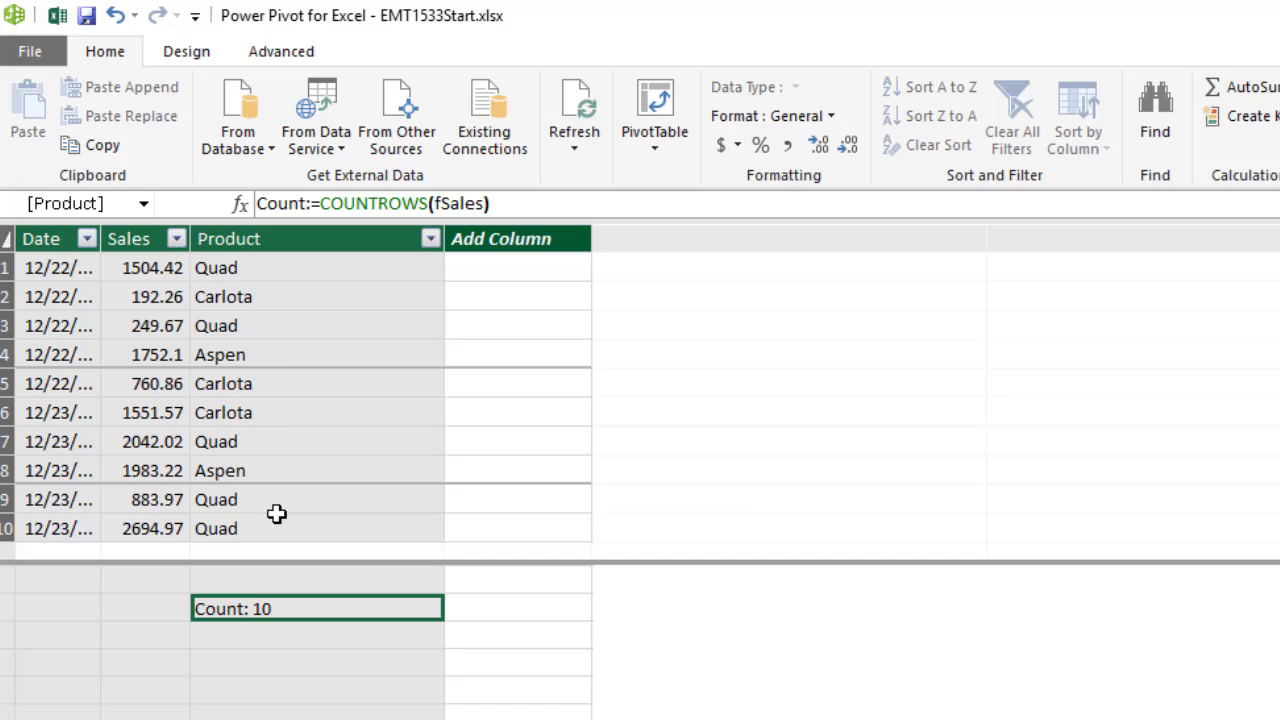
mouse_move(272, 480)
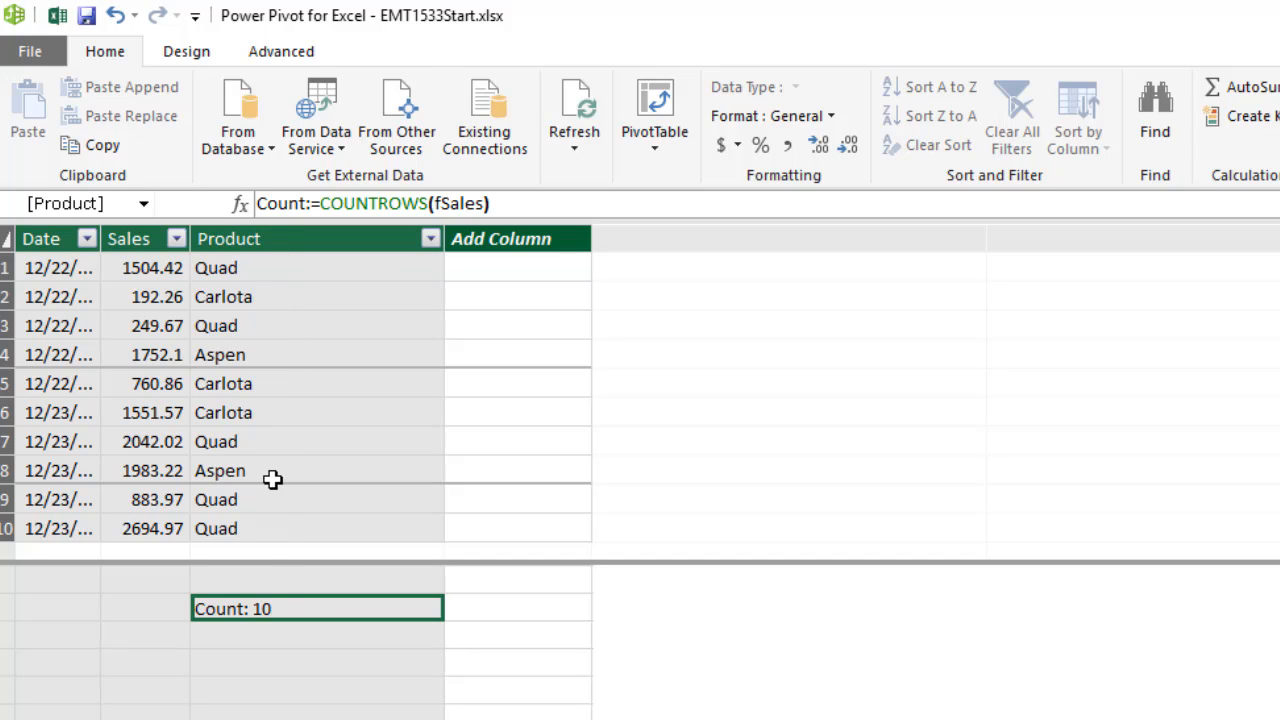
mouse_move(292, 604)
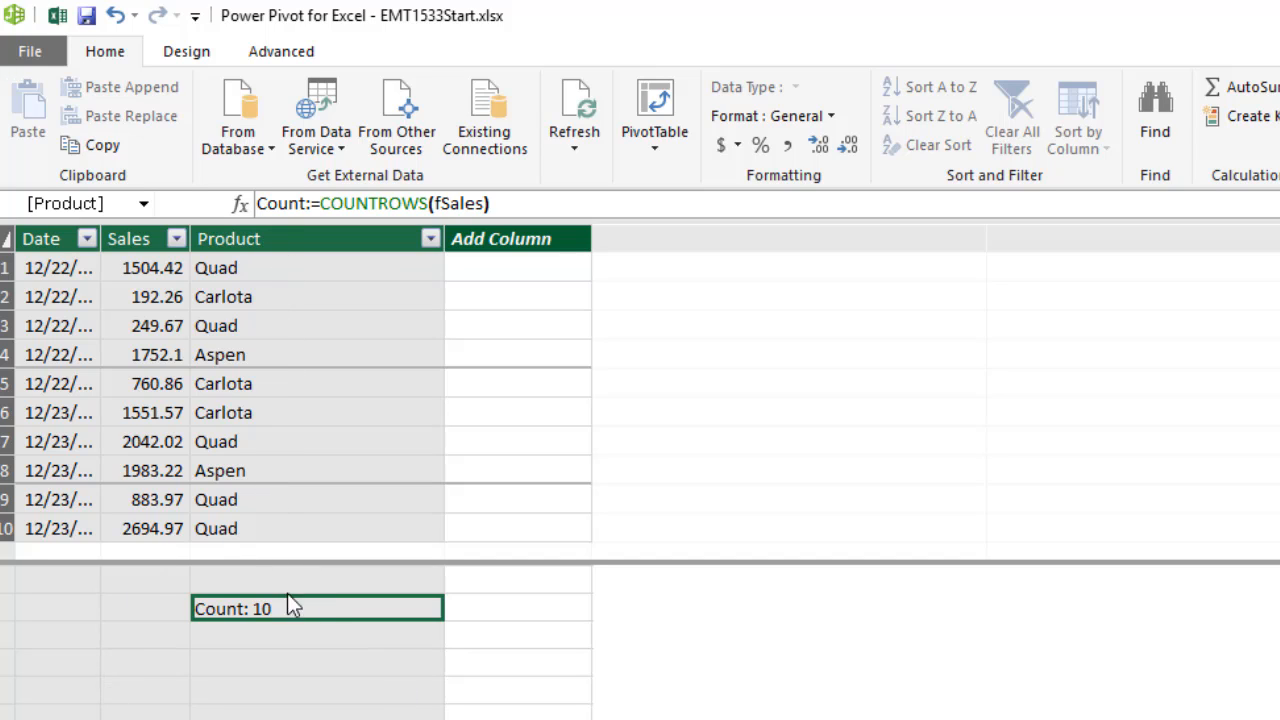
mouse_move(472, 676)
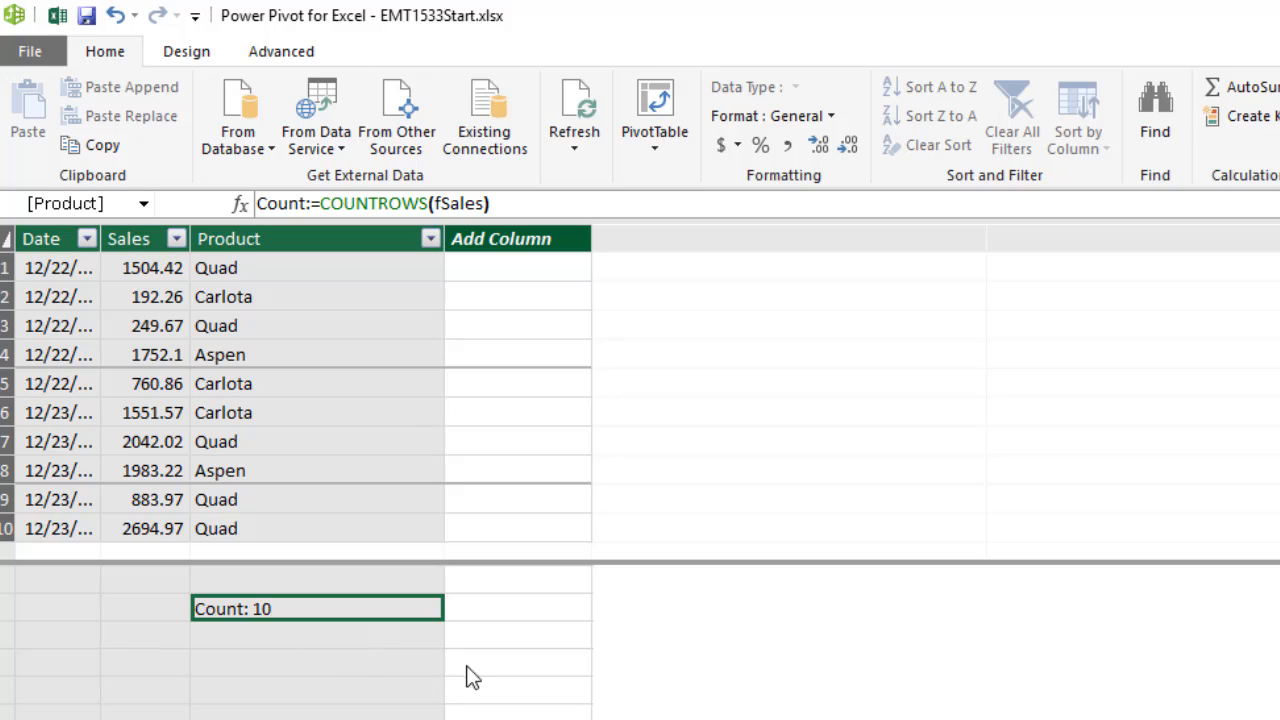
mouse_move(670, 166)
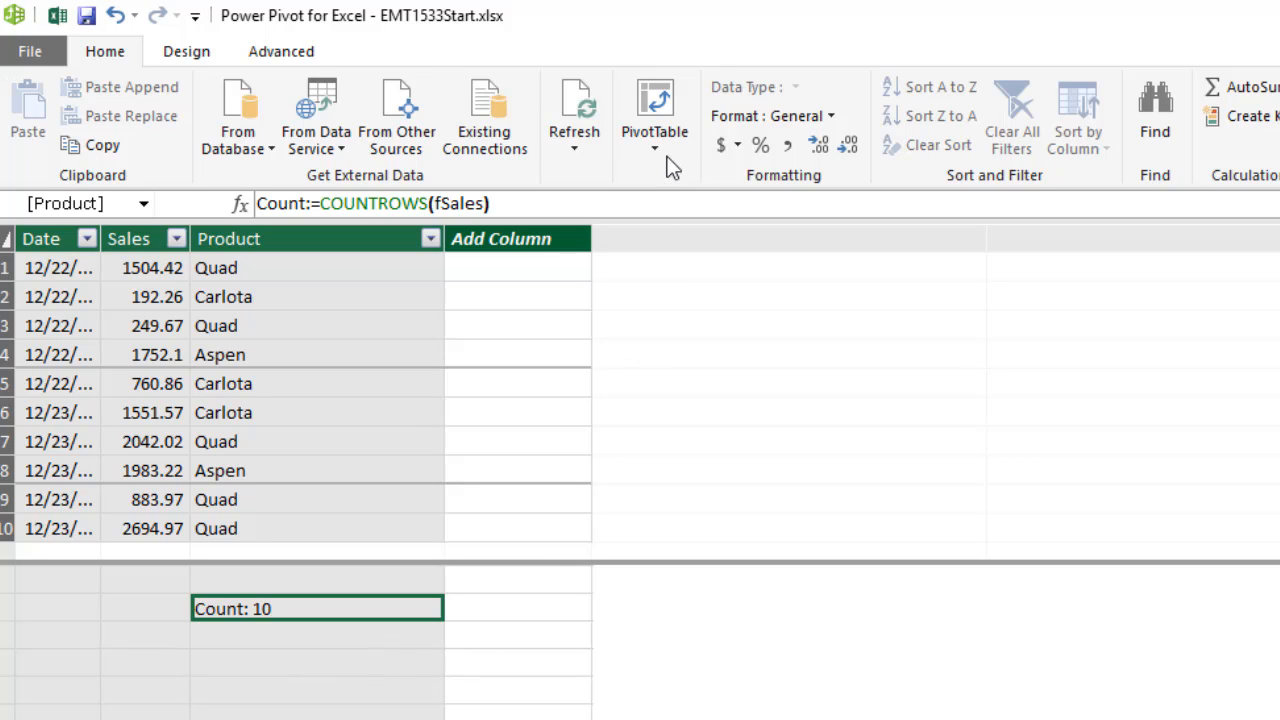
mouse_move(656, 114)
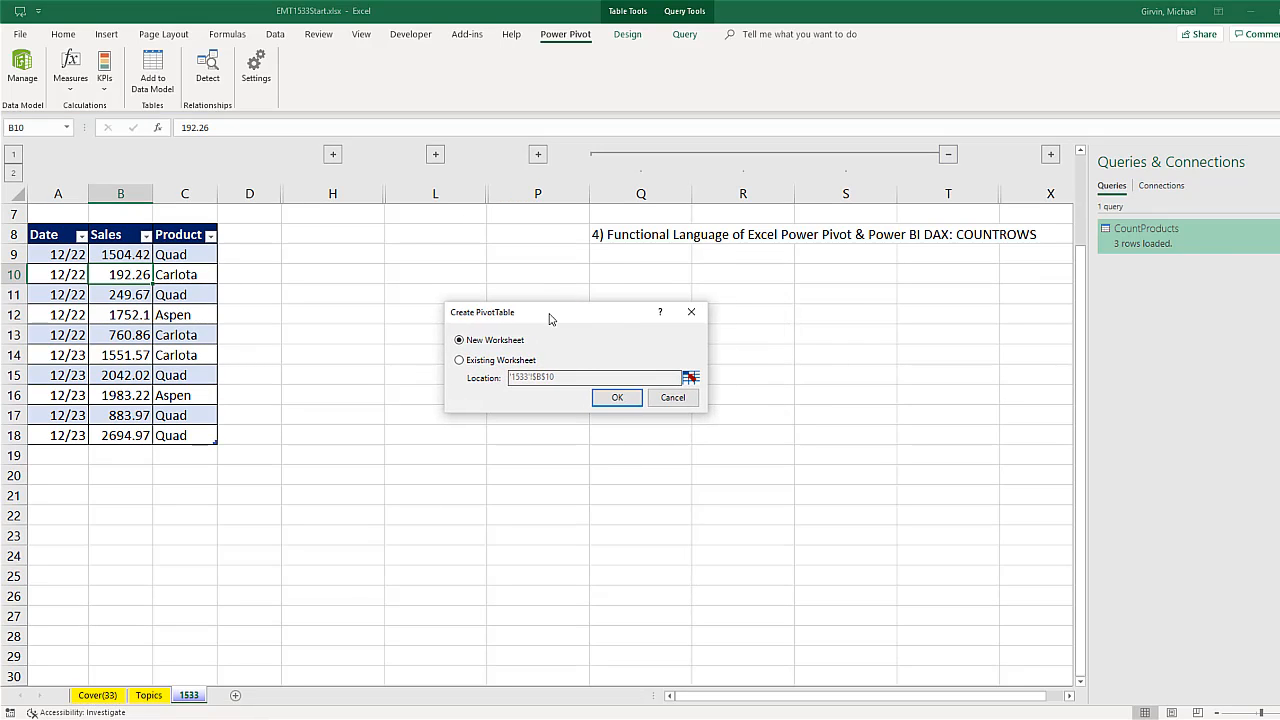
Create the data-model PivotTable on the existing worksheet at cell Q10
click(460, 360)
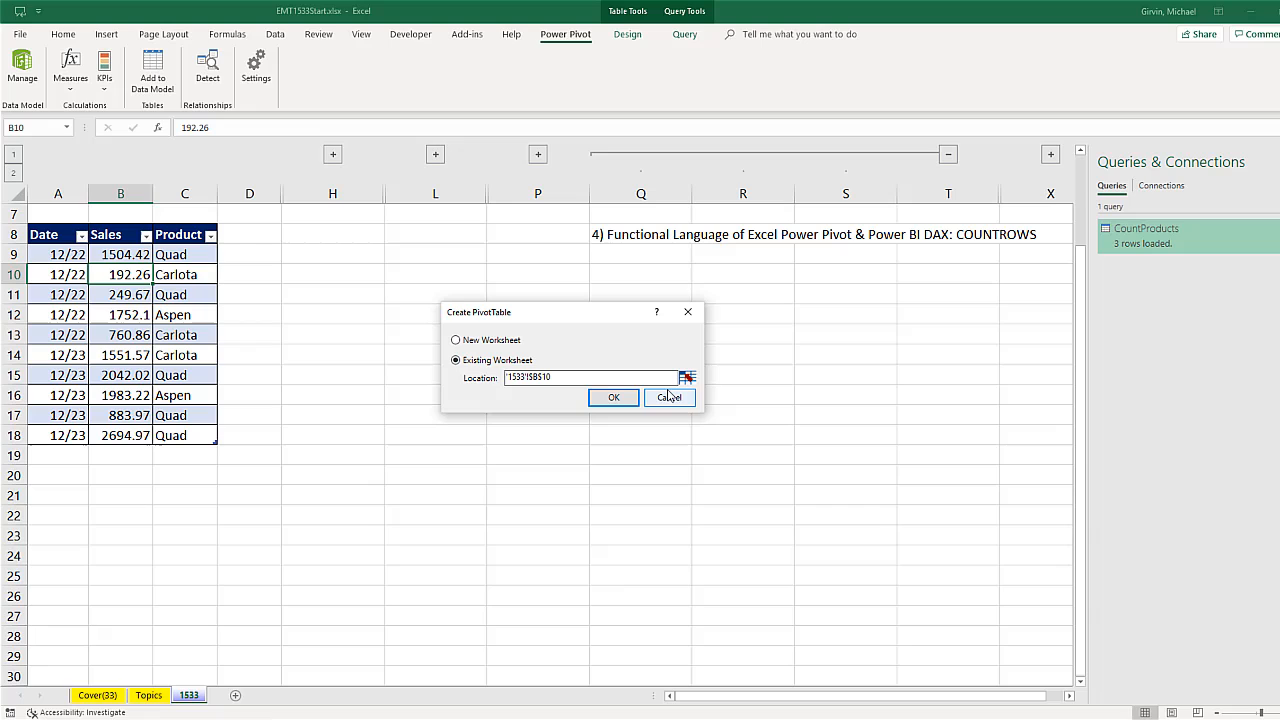
click(688, 376)
text(Q)
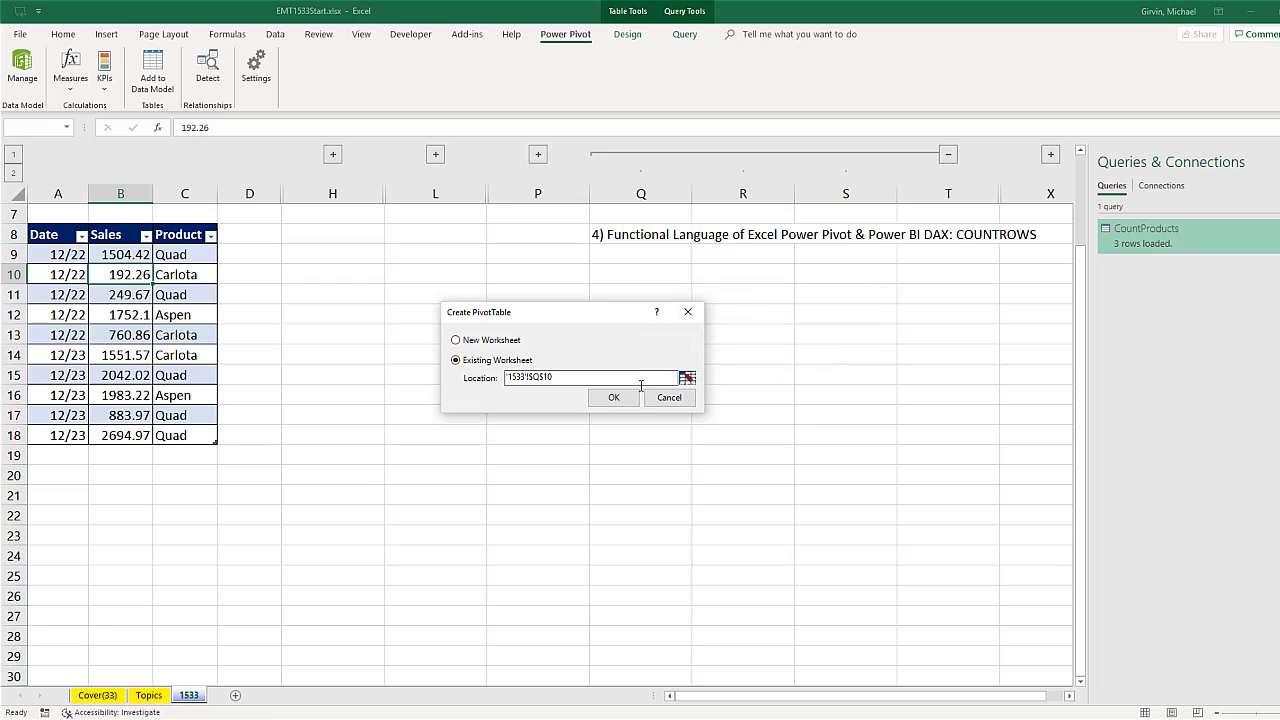
click(612, 396)
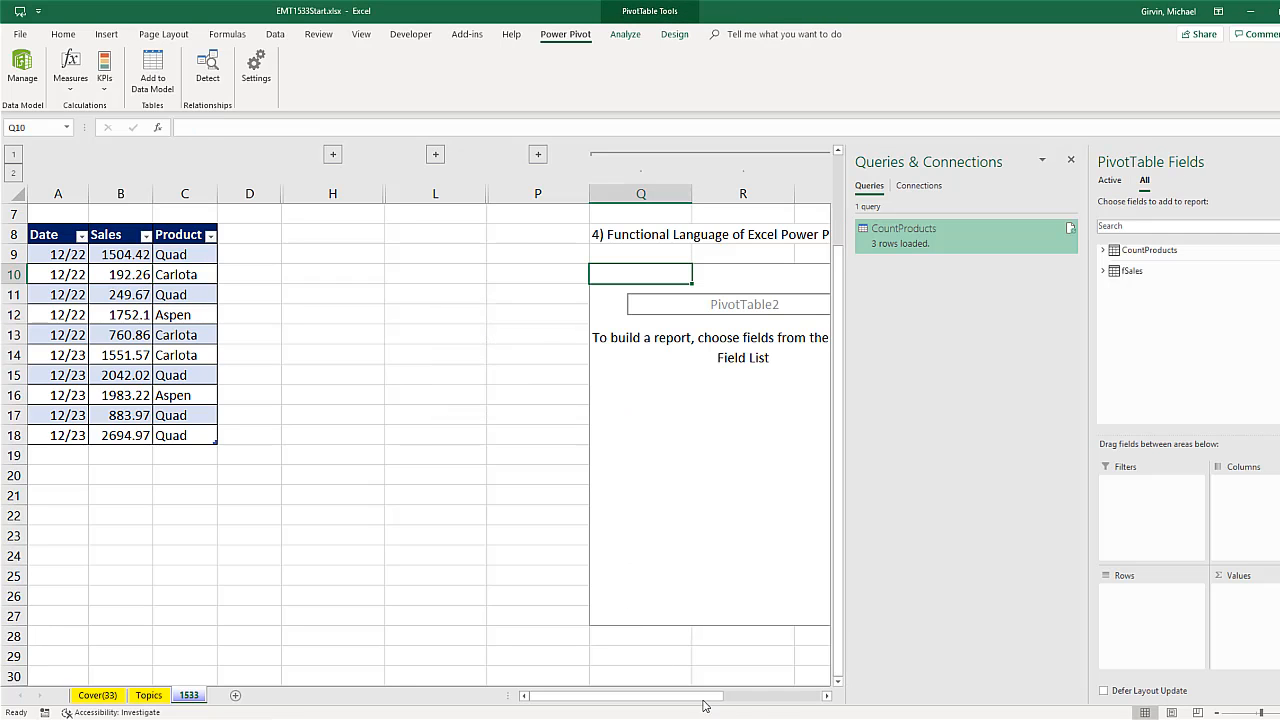
Expand fSales, add the Count measure to Values and check Carlota's count of 3
click(826, 696)
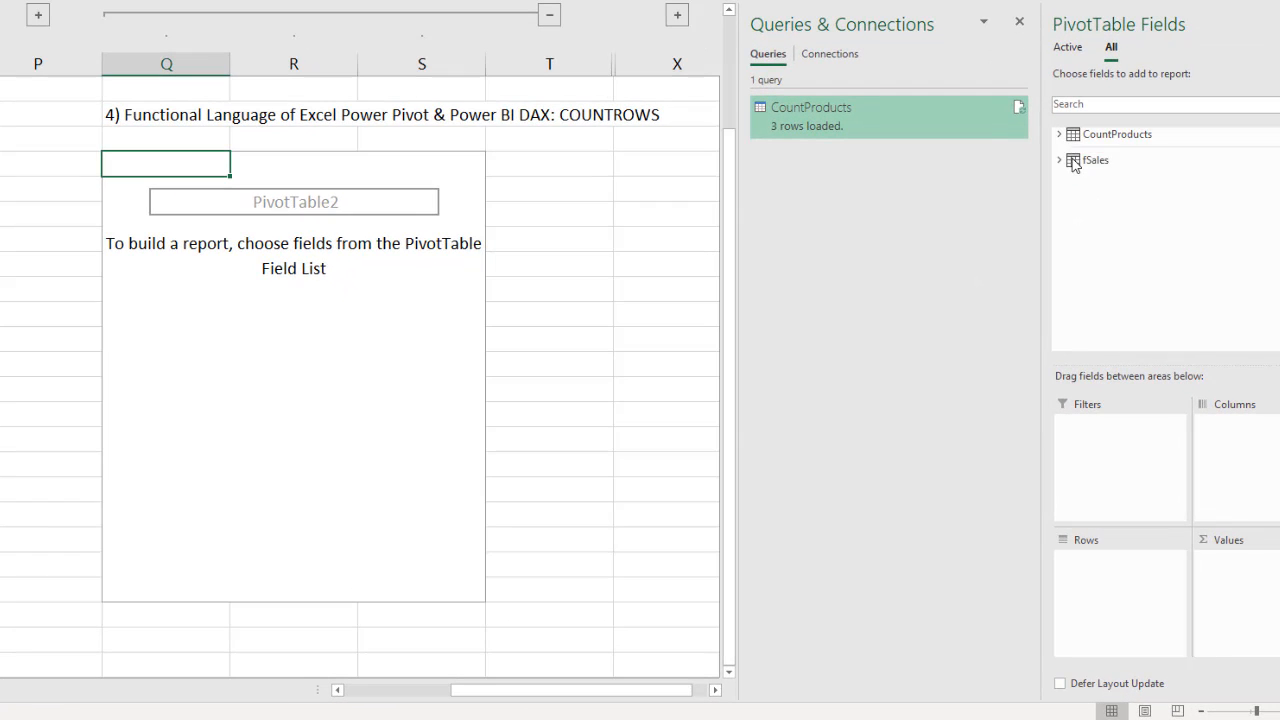
click(1060, 160)
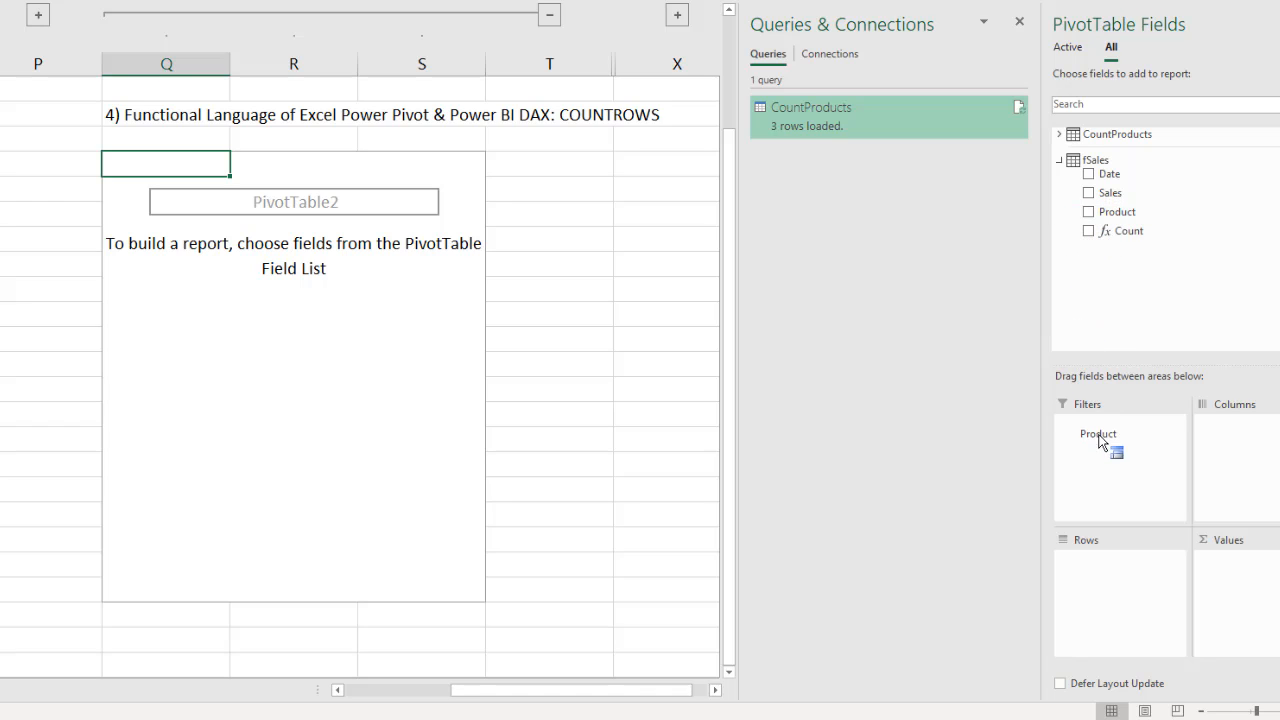
click(1088, 212)
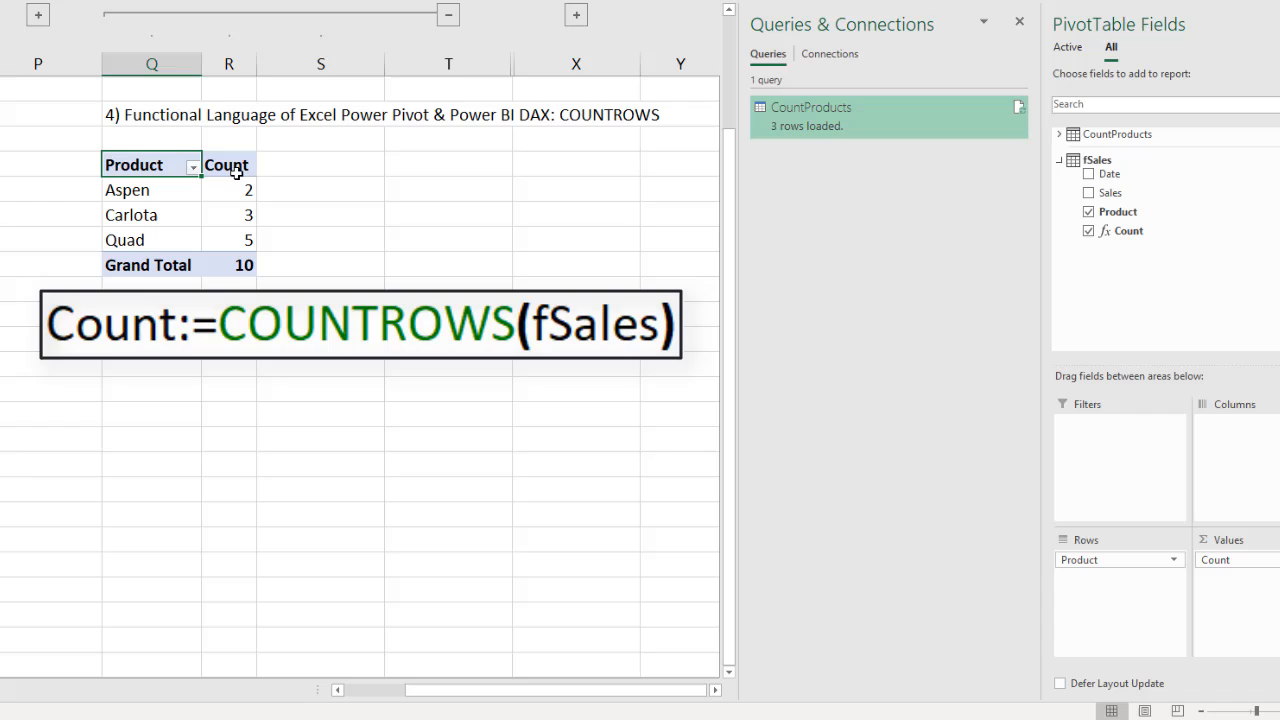
mouse_move(268, 190)
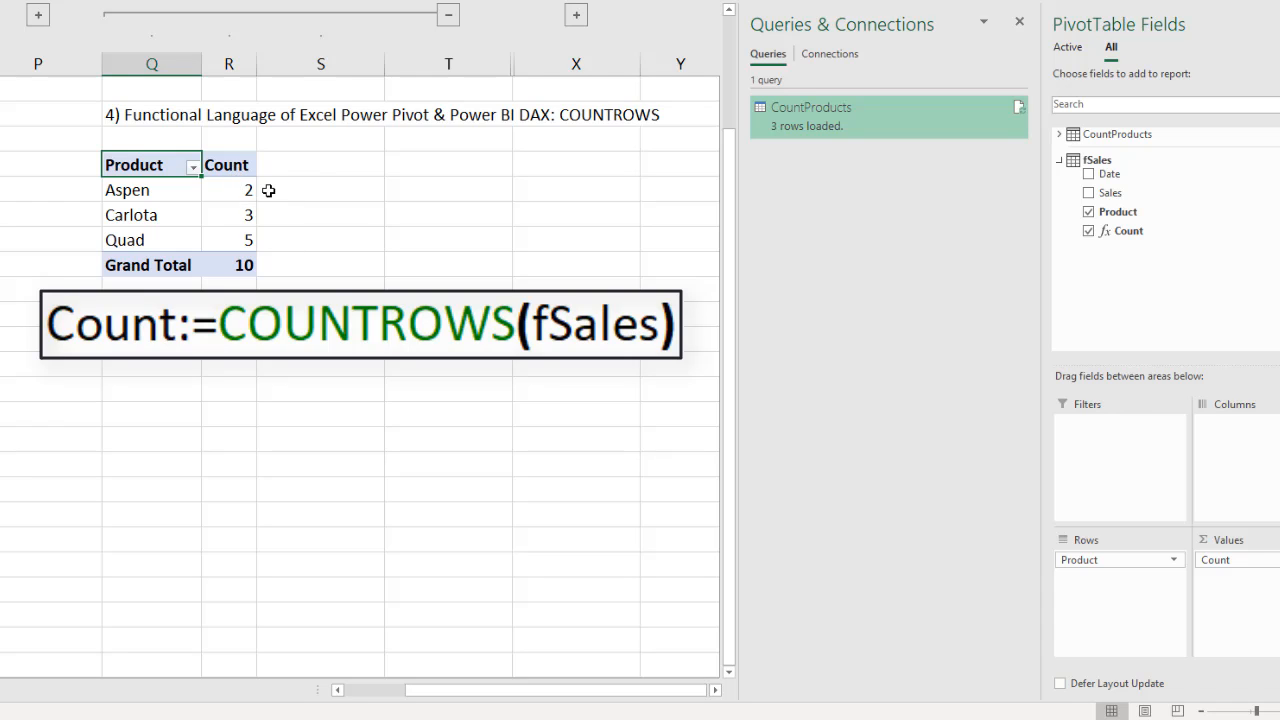
mouse_move(172, 180)
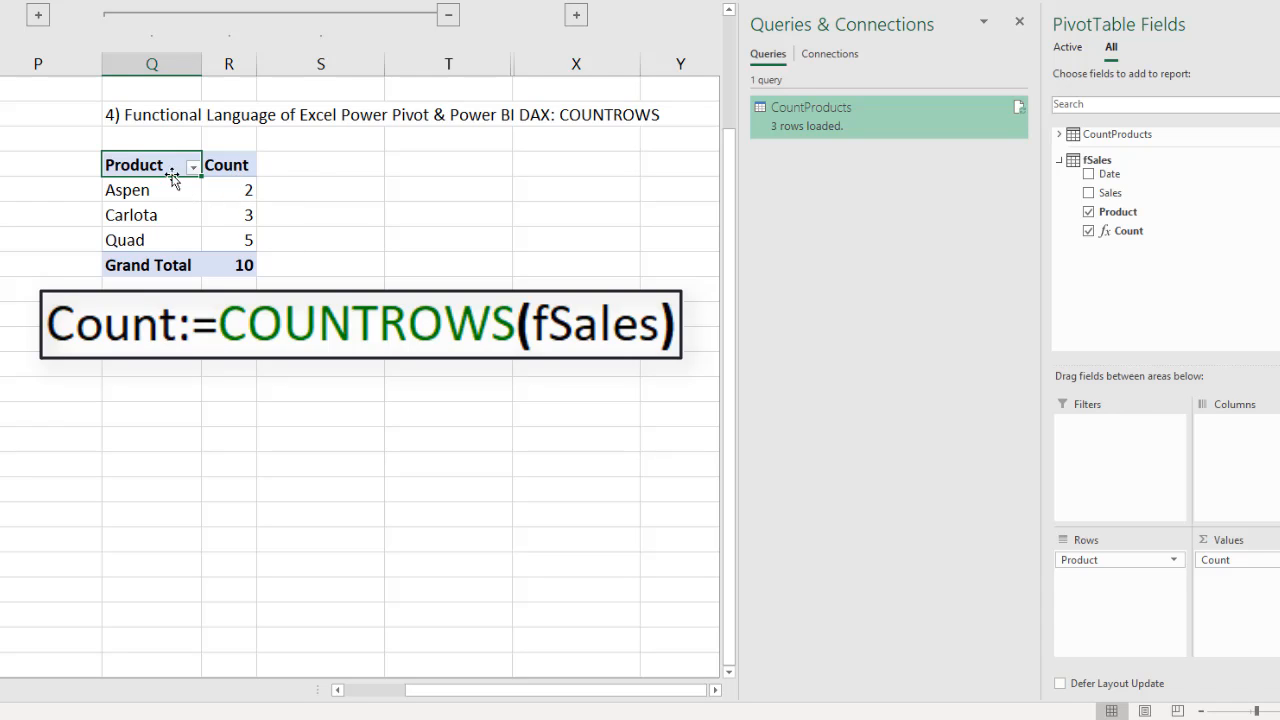
mouse_move(160, 190)
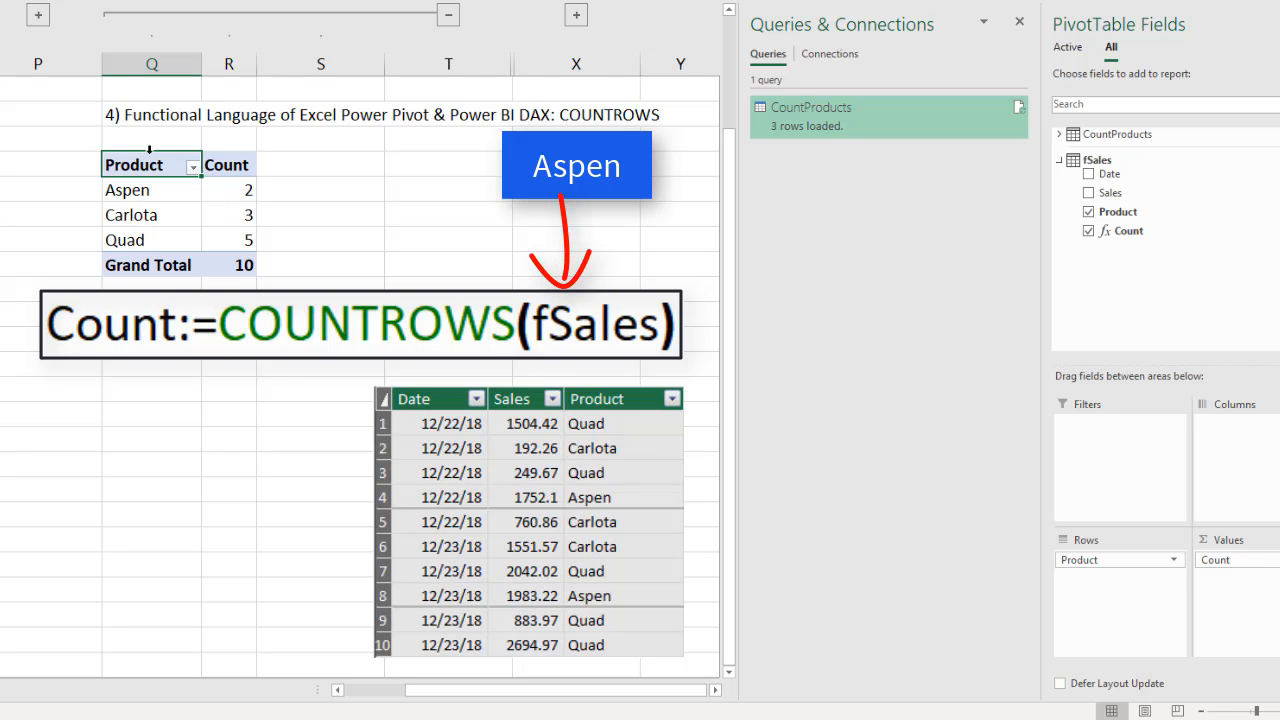
mouse_move(240, 178)
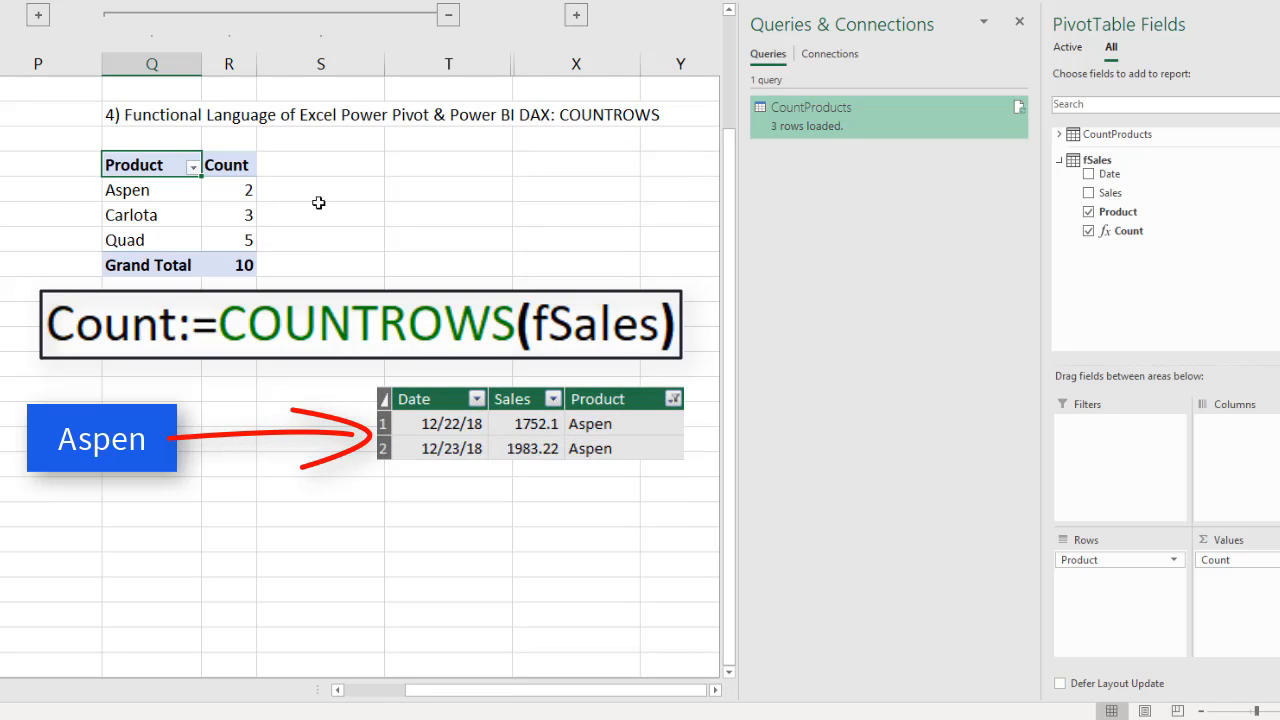
mouse_move(302, 212)
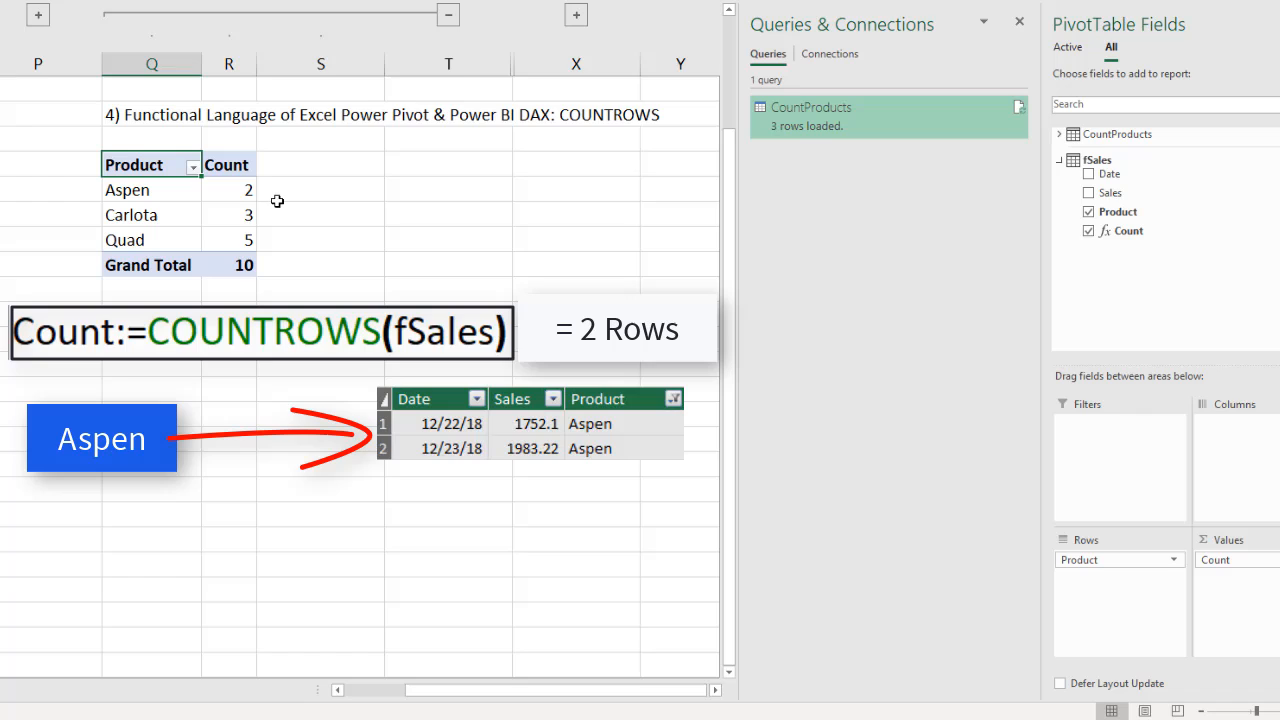
mouse_move(308, 224)
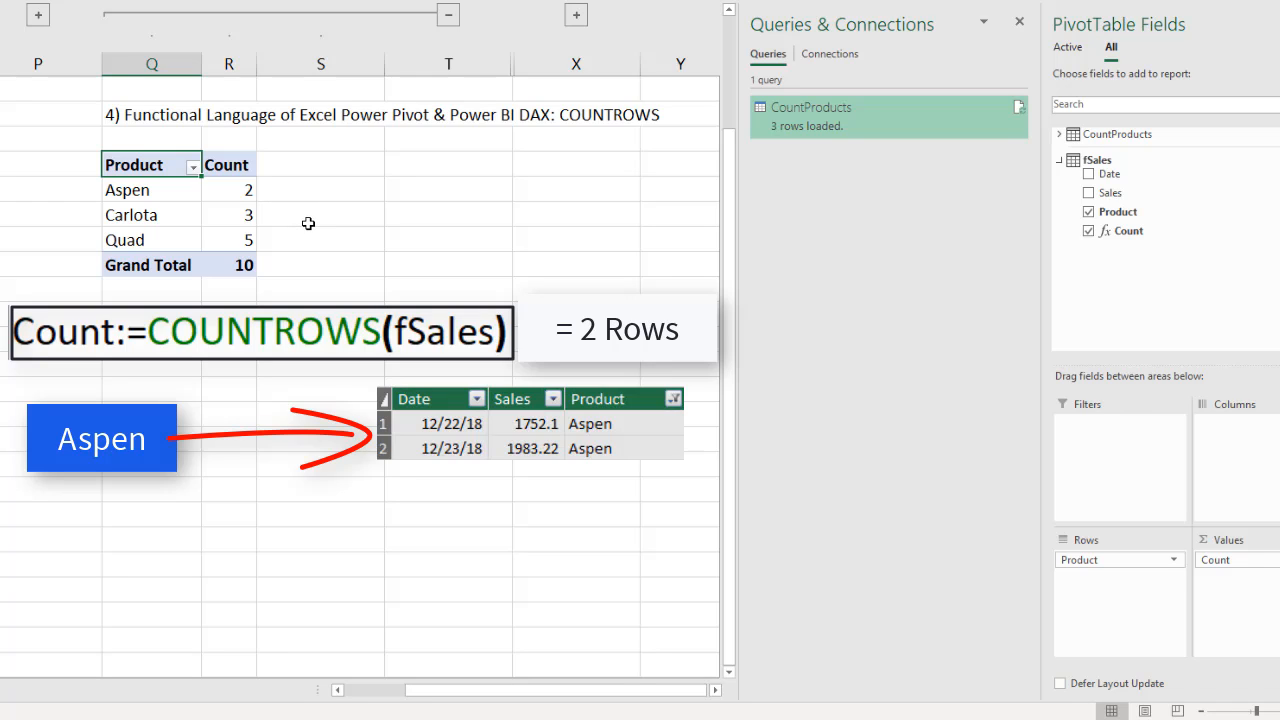
mouse_move(264, 200)
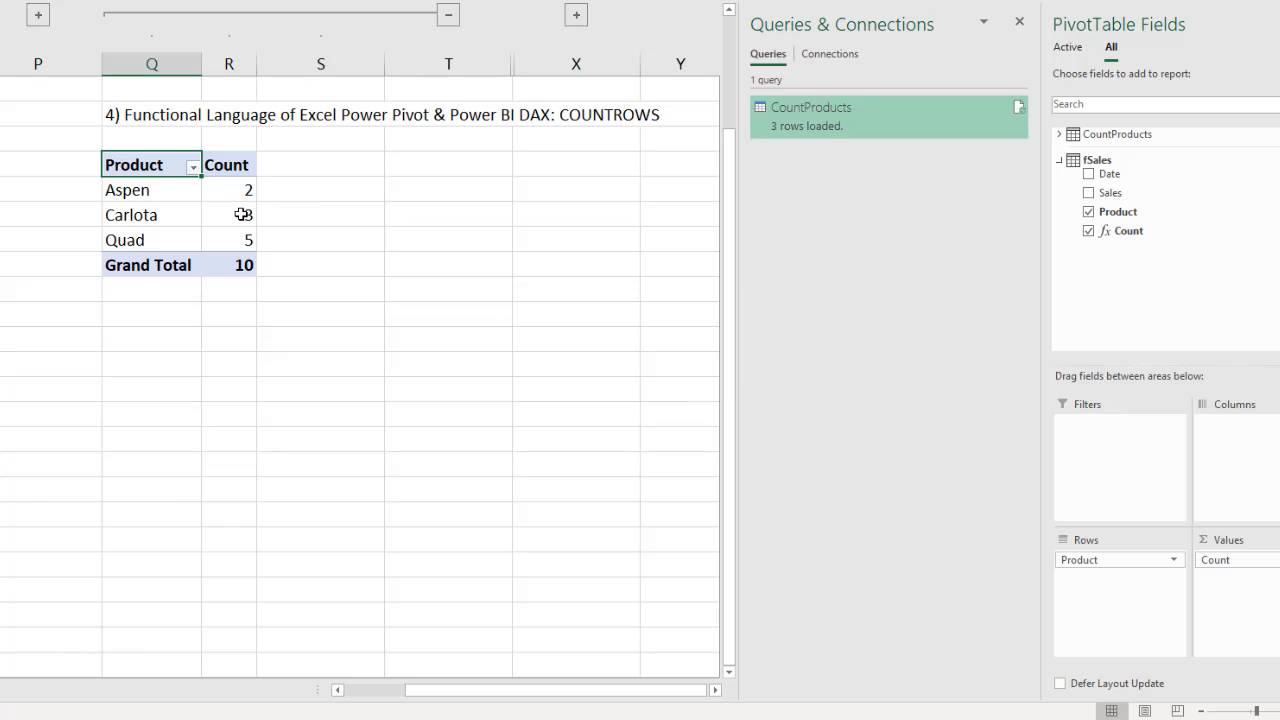
click(228, 214)
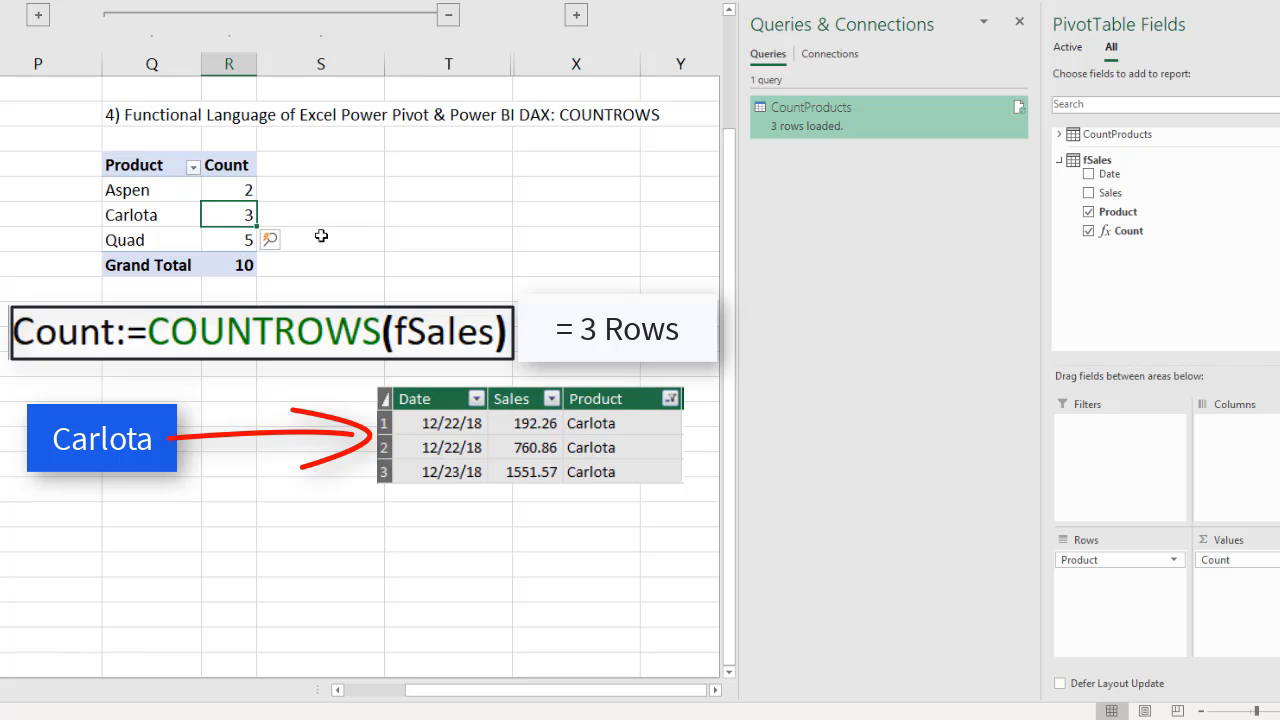
mouse_move(266, 216)
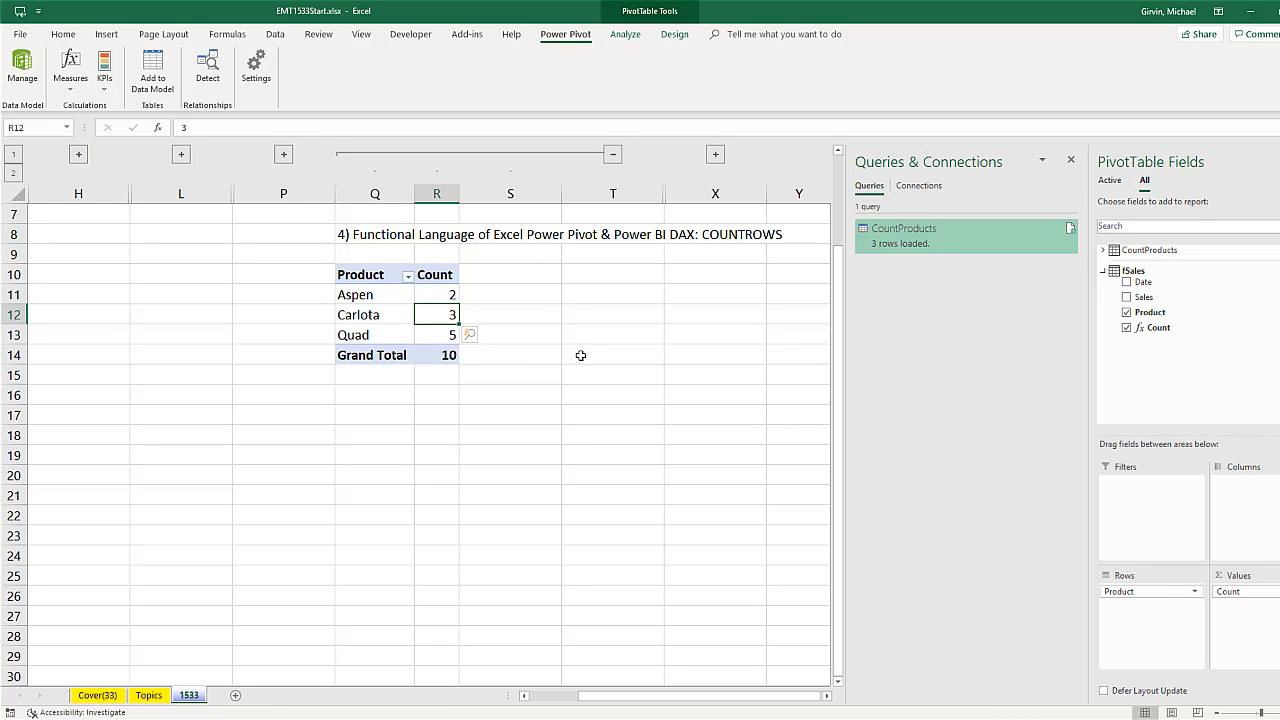
mouse_move(588, 348)
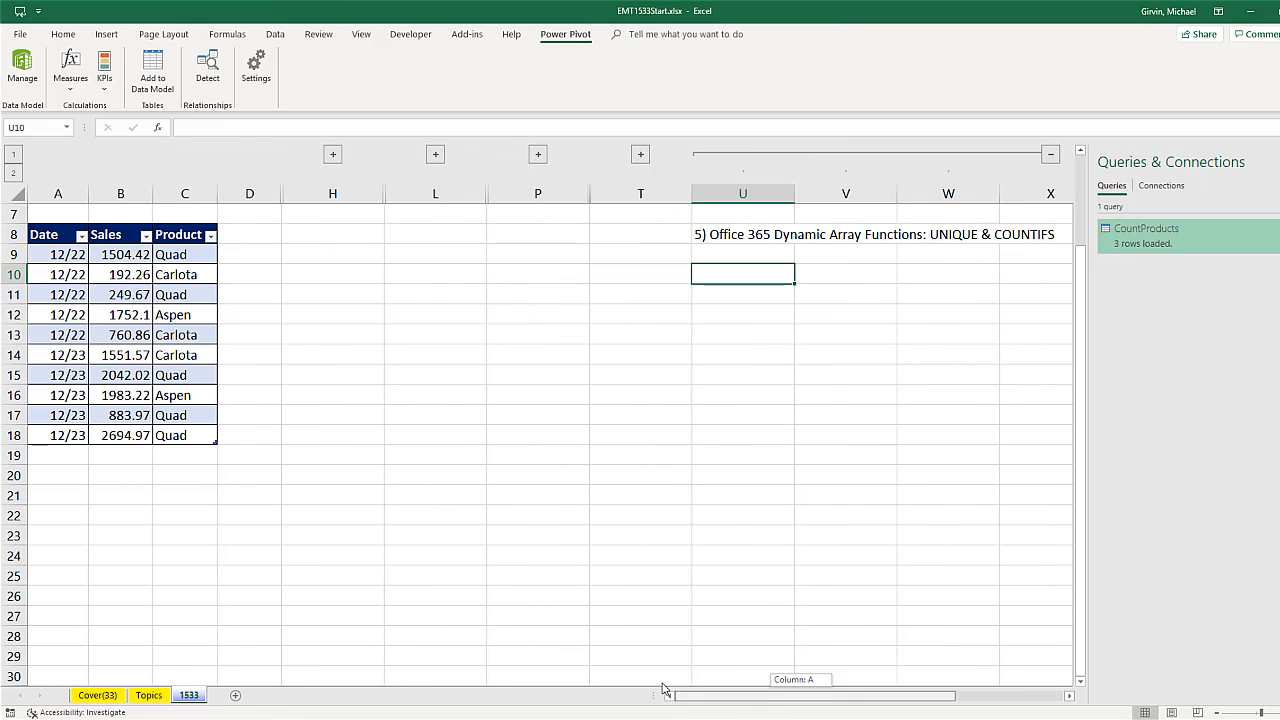
mouse_move(906, 496)
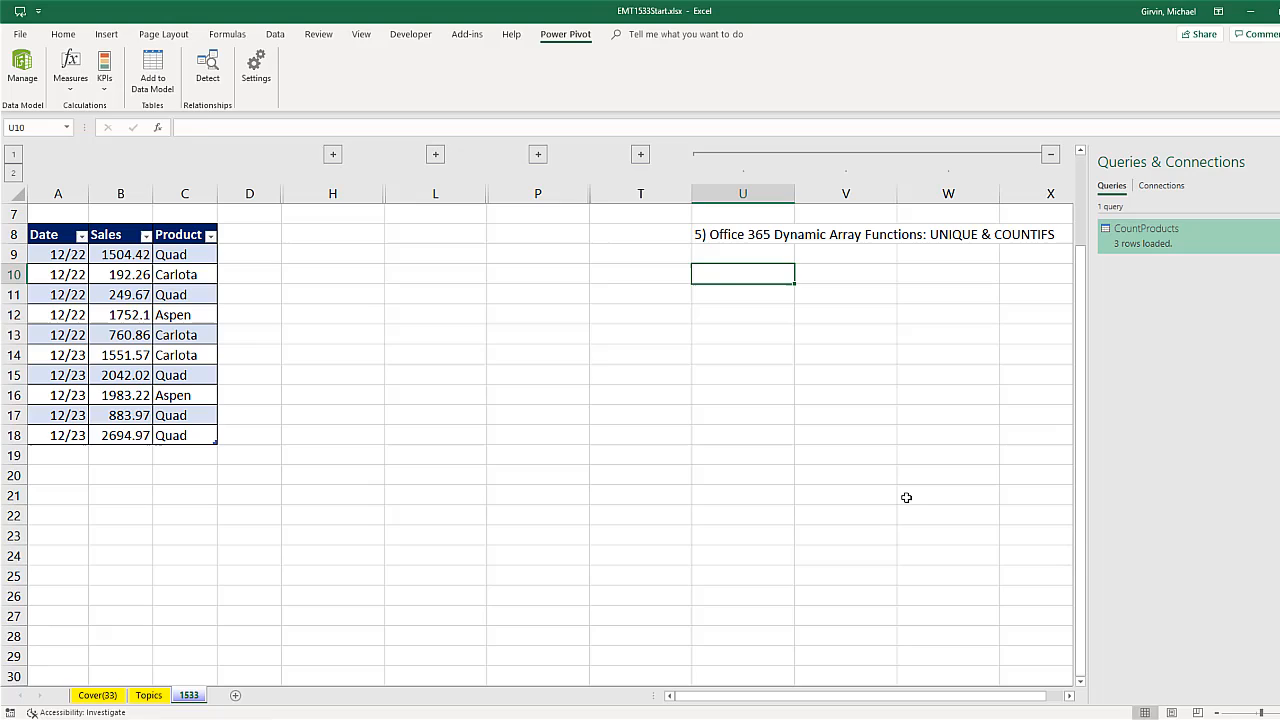
Enter the Products heading for the UNIQUE & COUNTIFS dynamic array section at column U
text(Products)
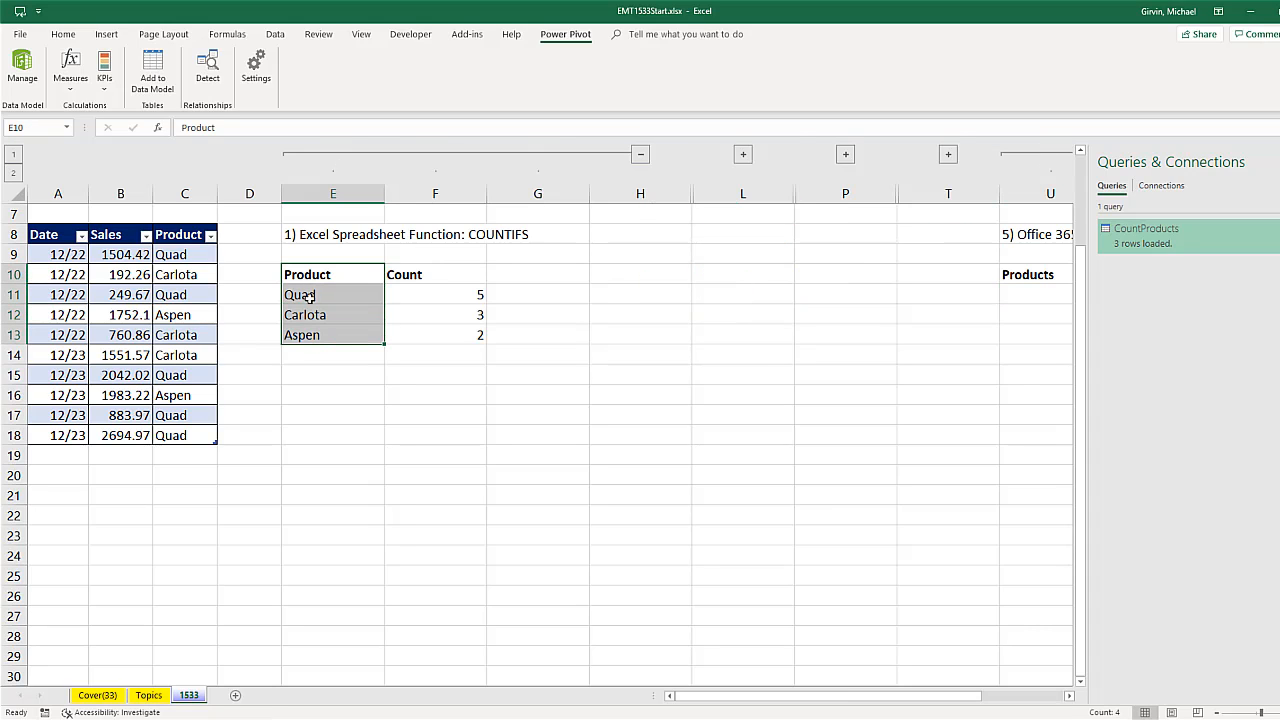
mouse_move(368, 302)
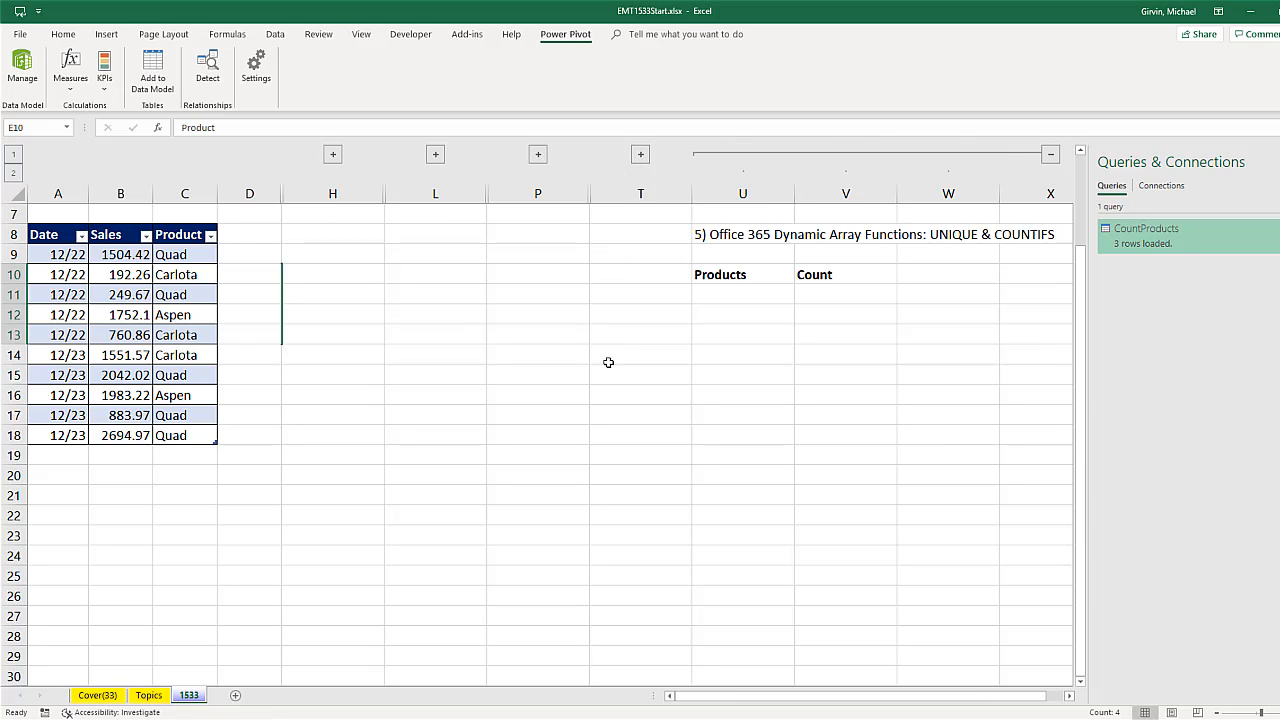
mouse_move(630, 340)
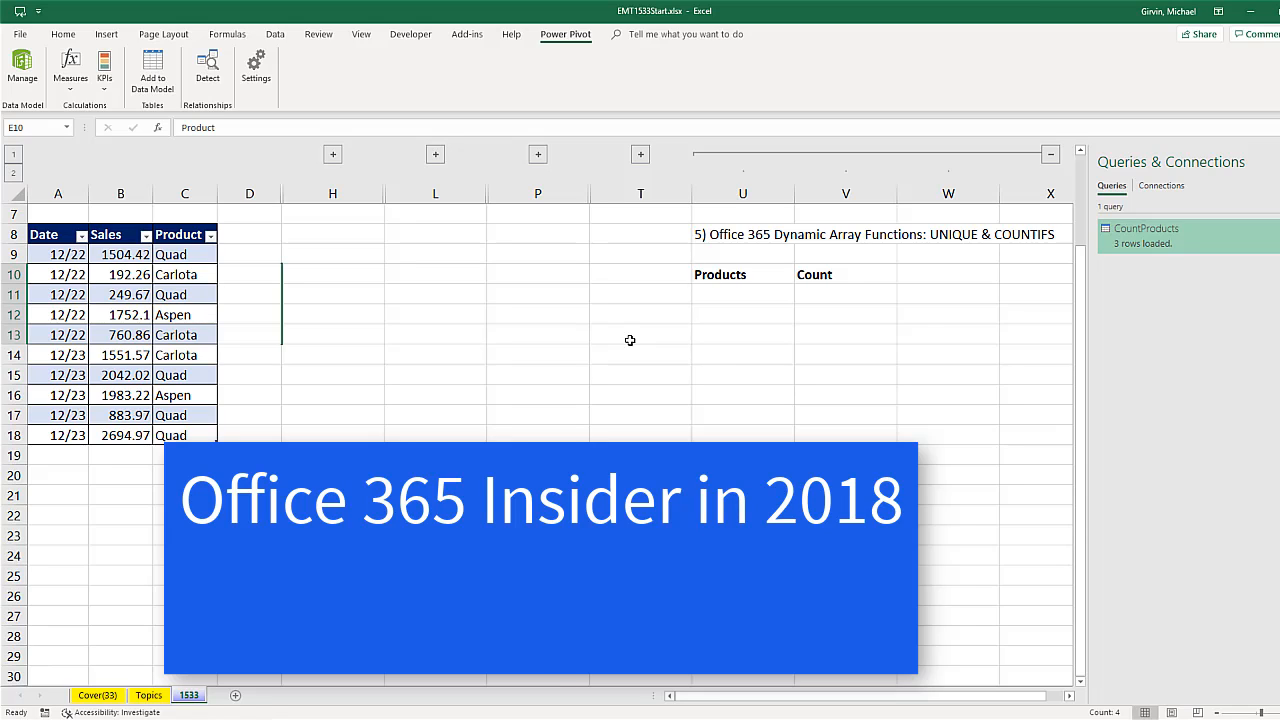
mouse_move(708, 384)
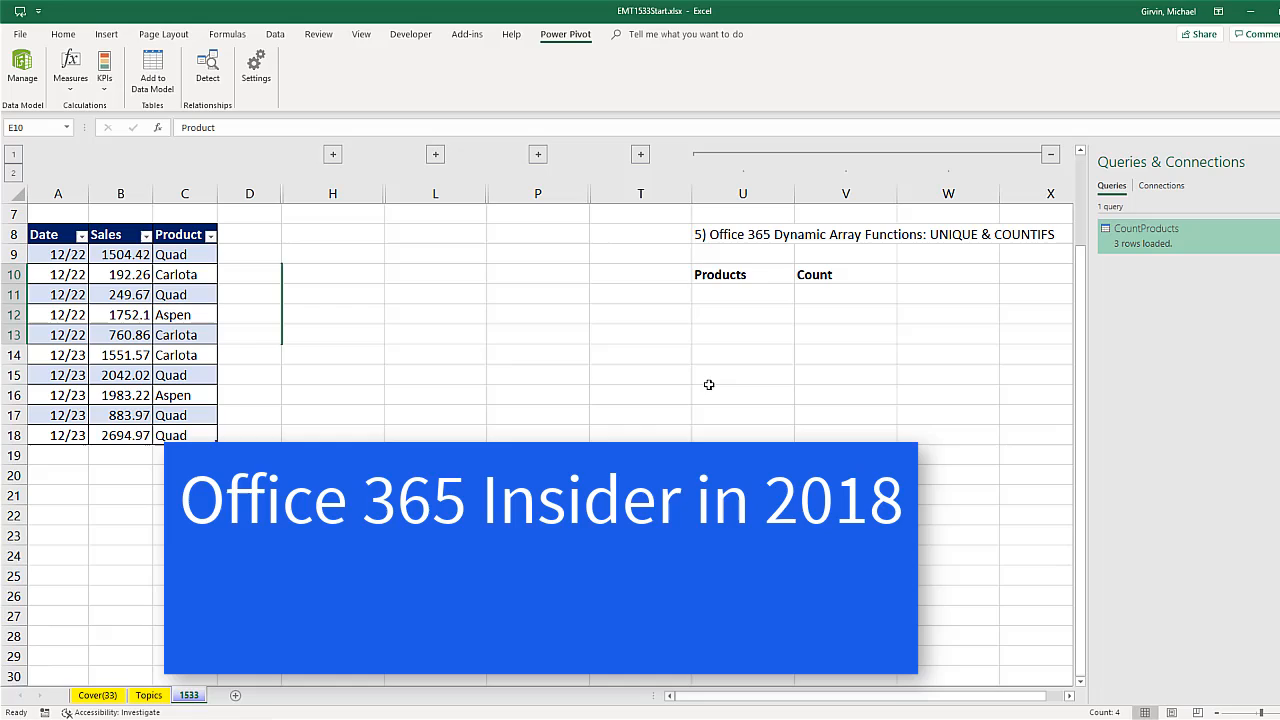
mouse_move(704, 382)
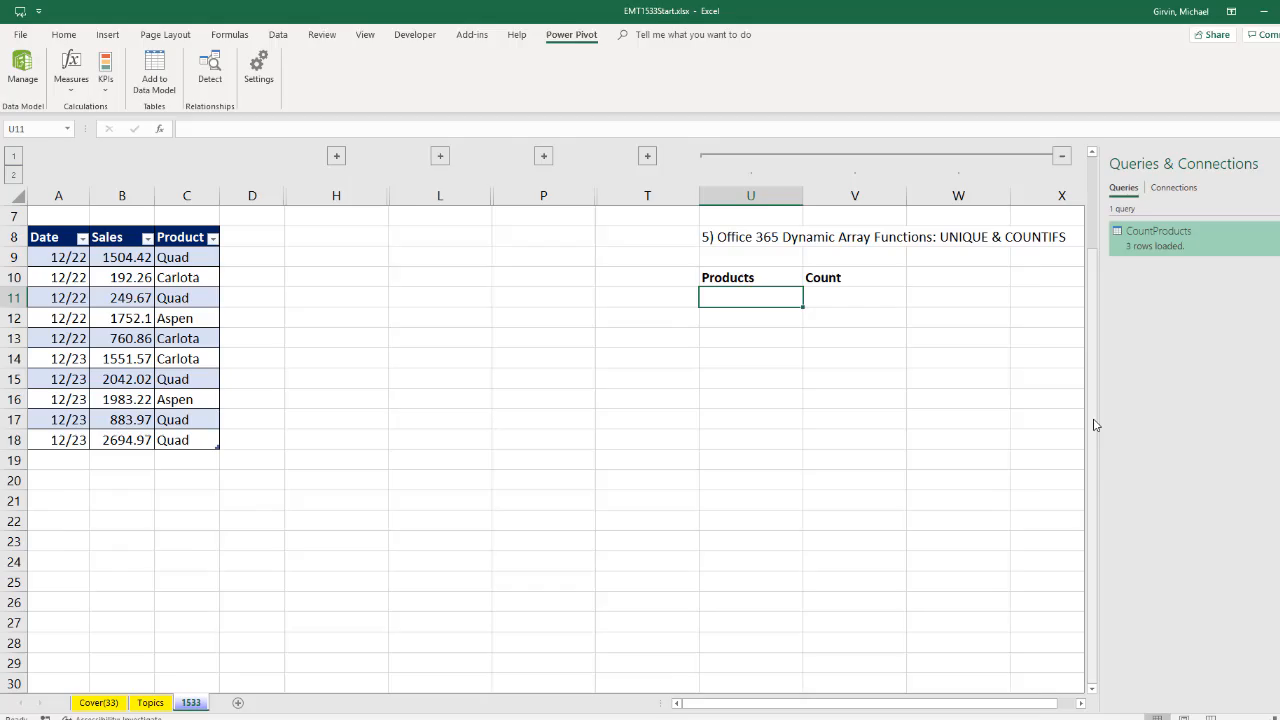
Spill the sorted unique product list in U11 with =SORT(UNIQUE(fSales[Product]))
text(=sor)
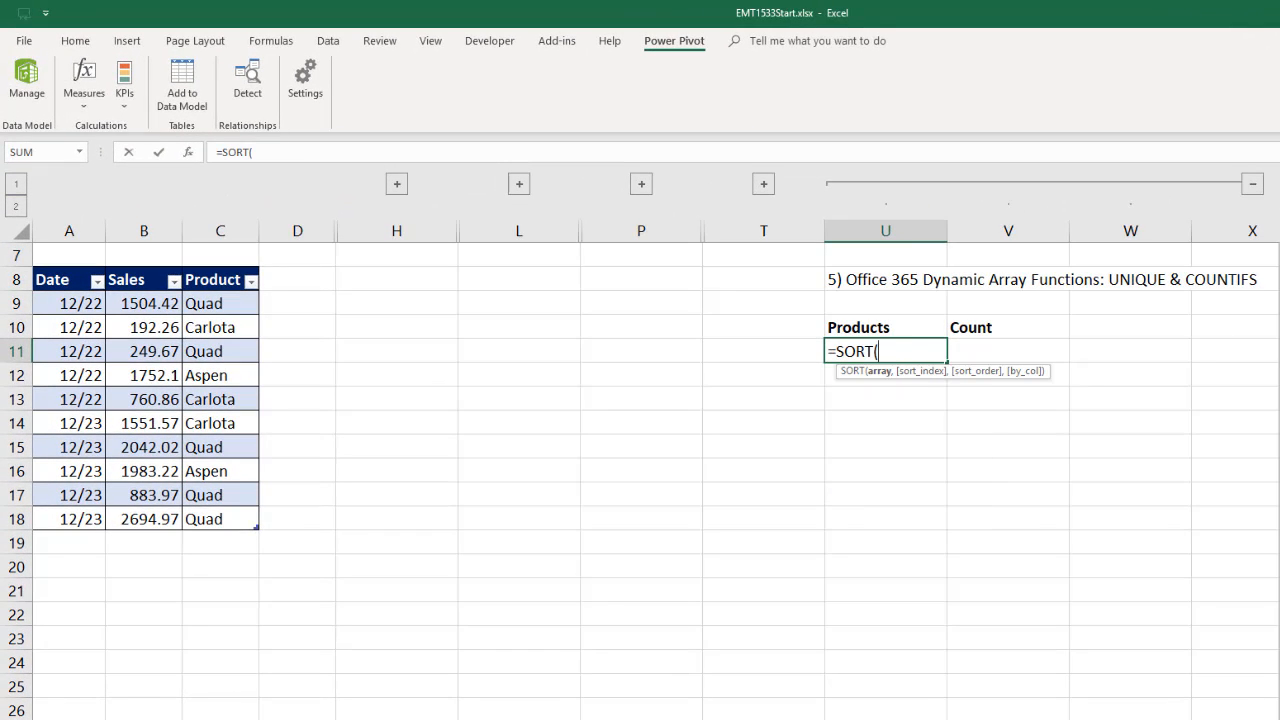
text(uniq)
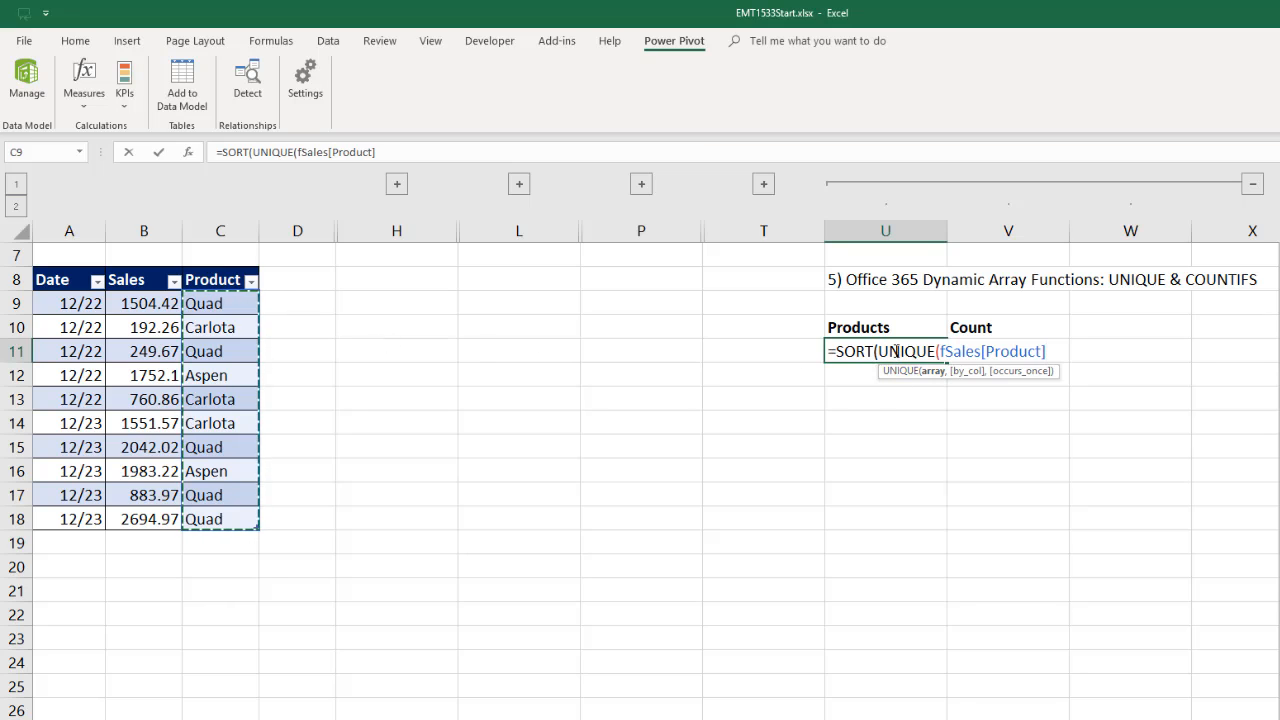
mouse_move(592, 260)
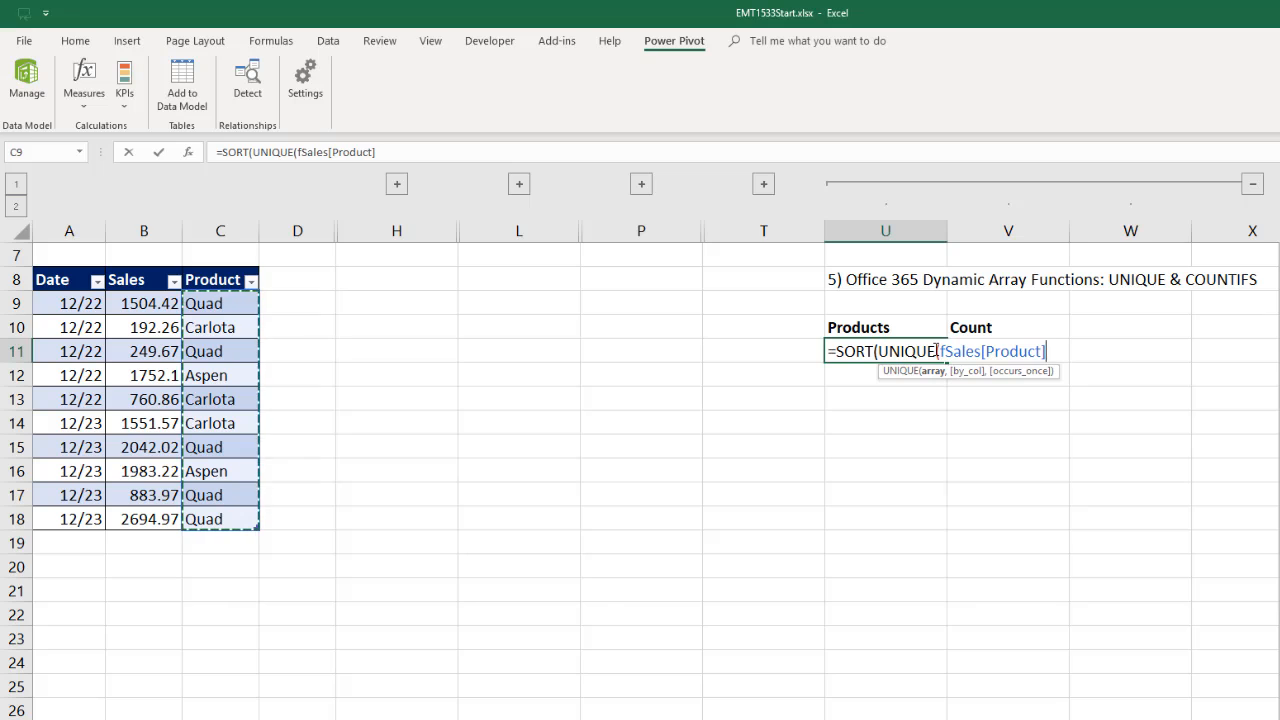
mouse_move(936, 430)
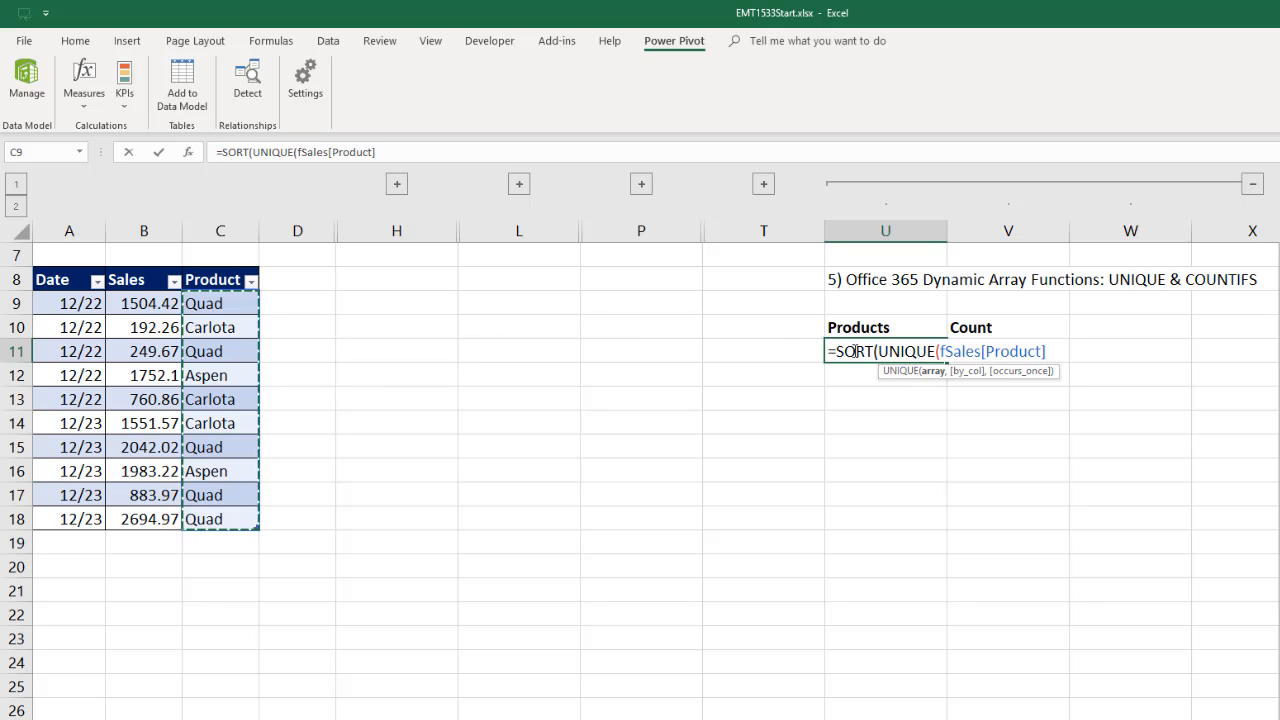
mouse_move(1016, 464)
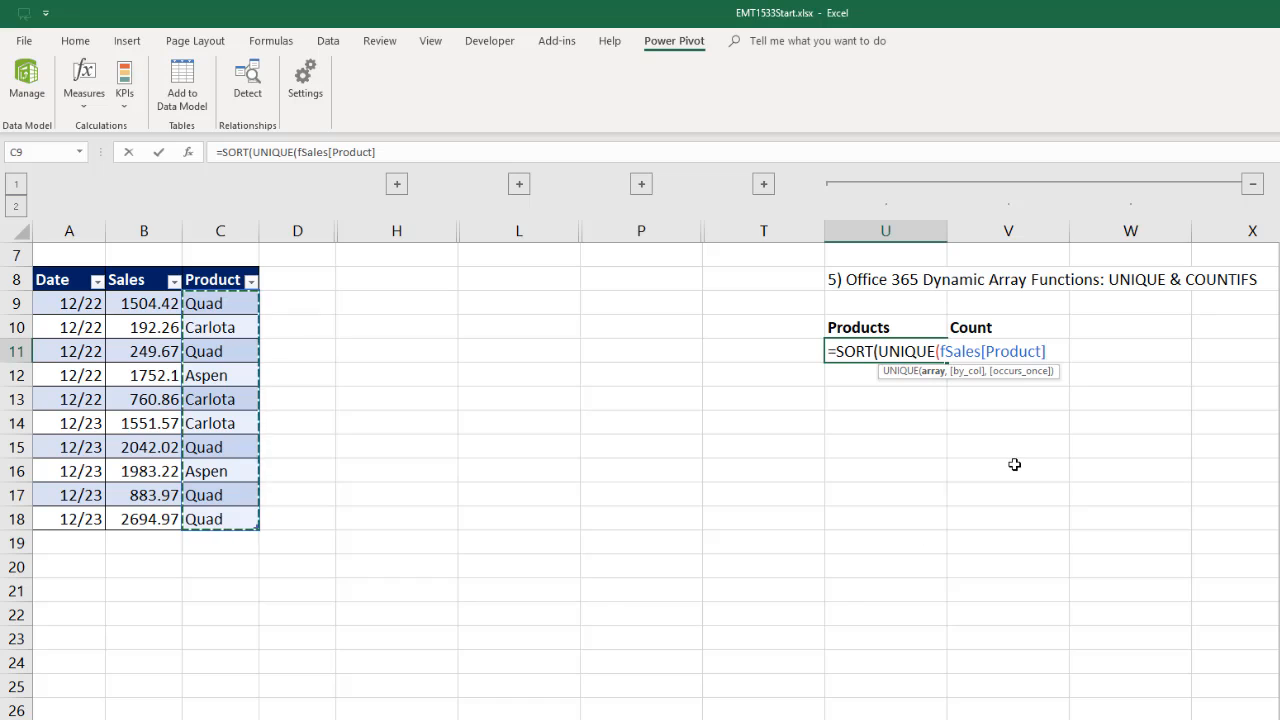
text())
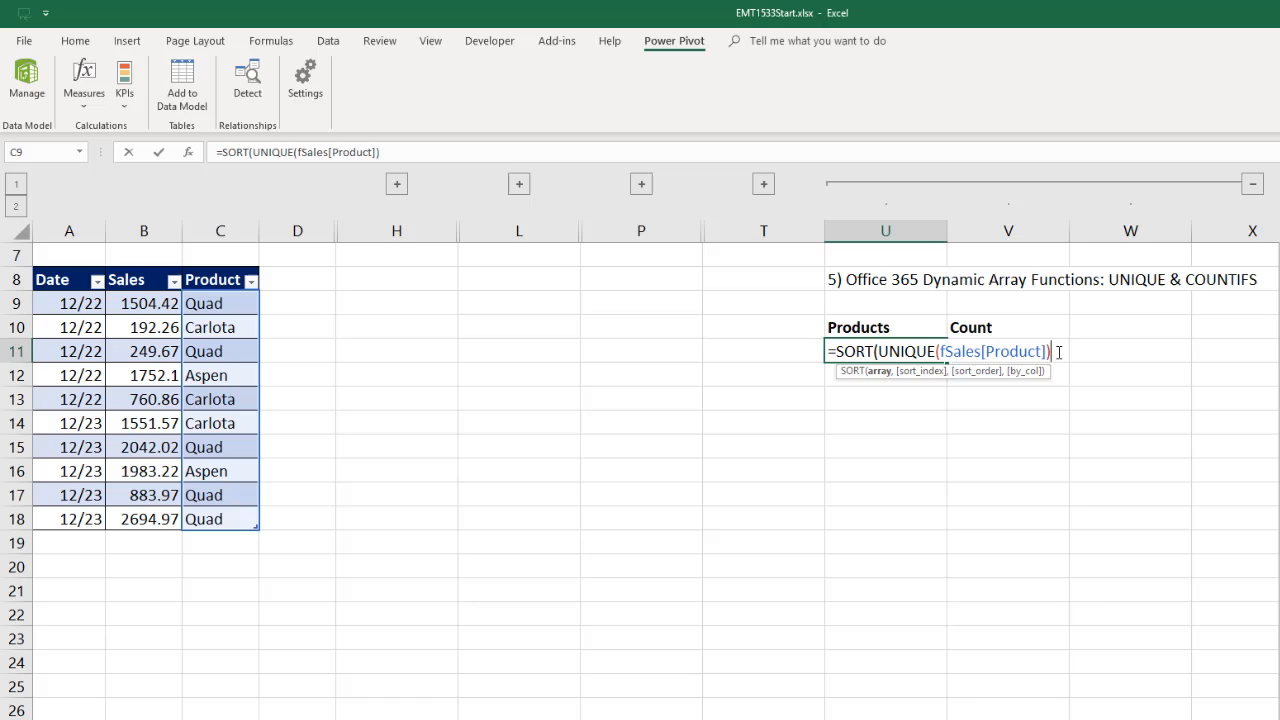
text())
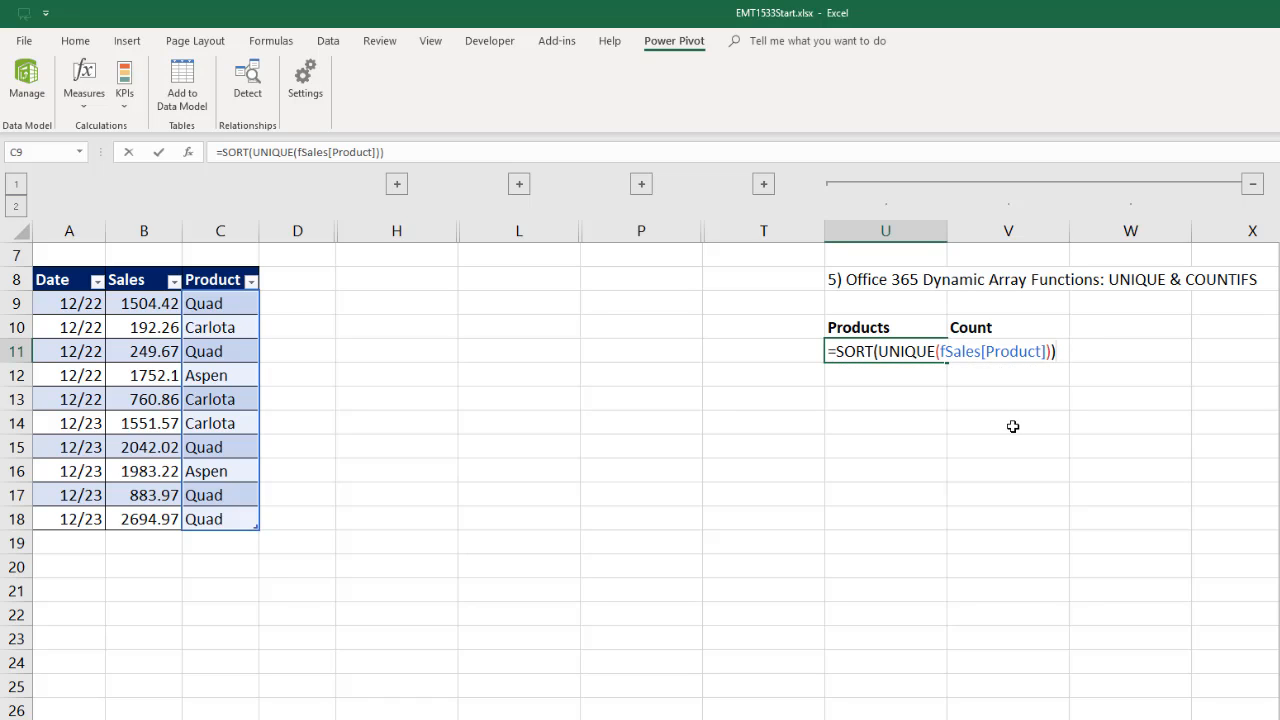
mouse_move(1028, 424)
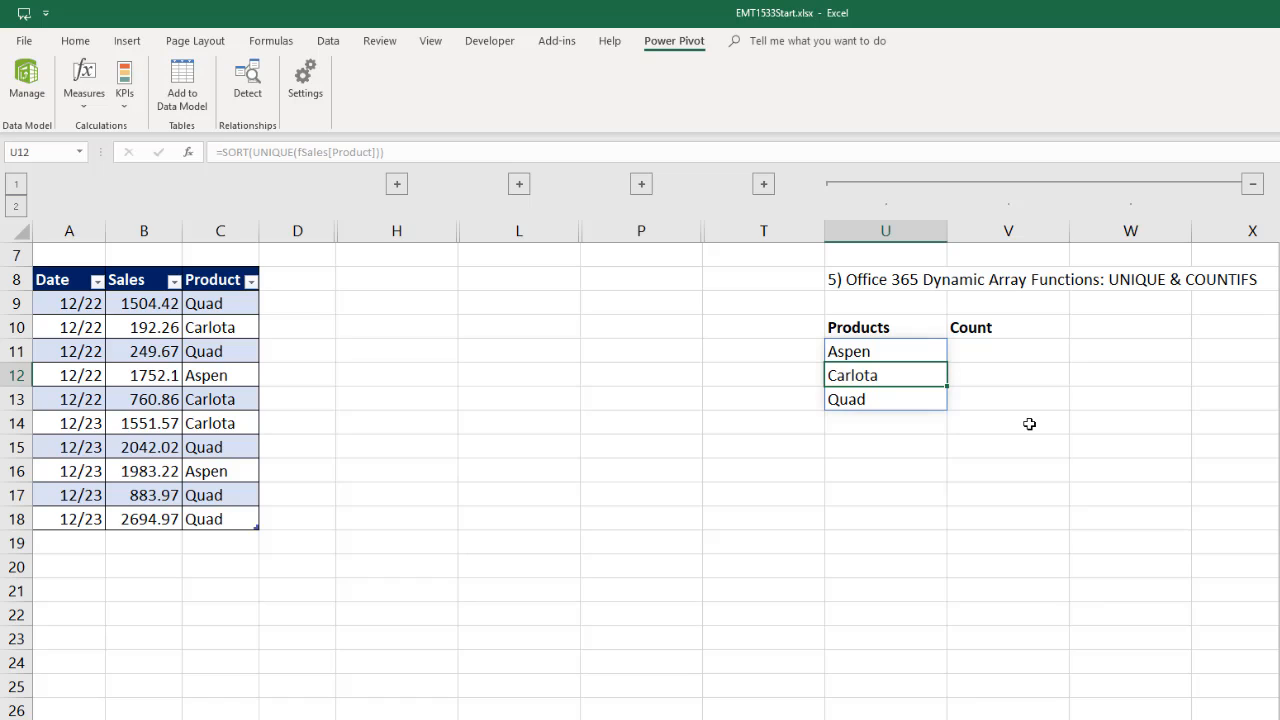
mouse_move(504, 390)
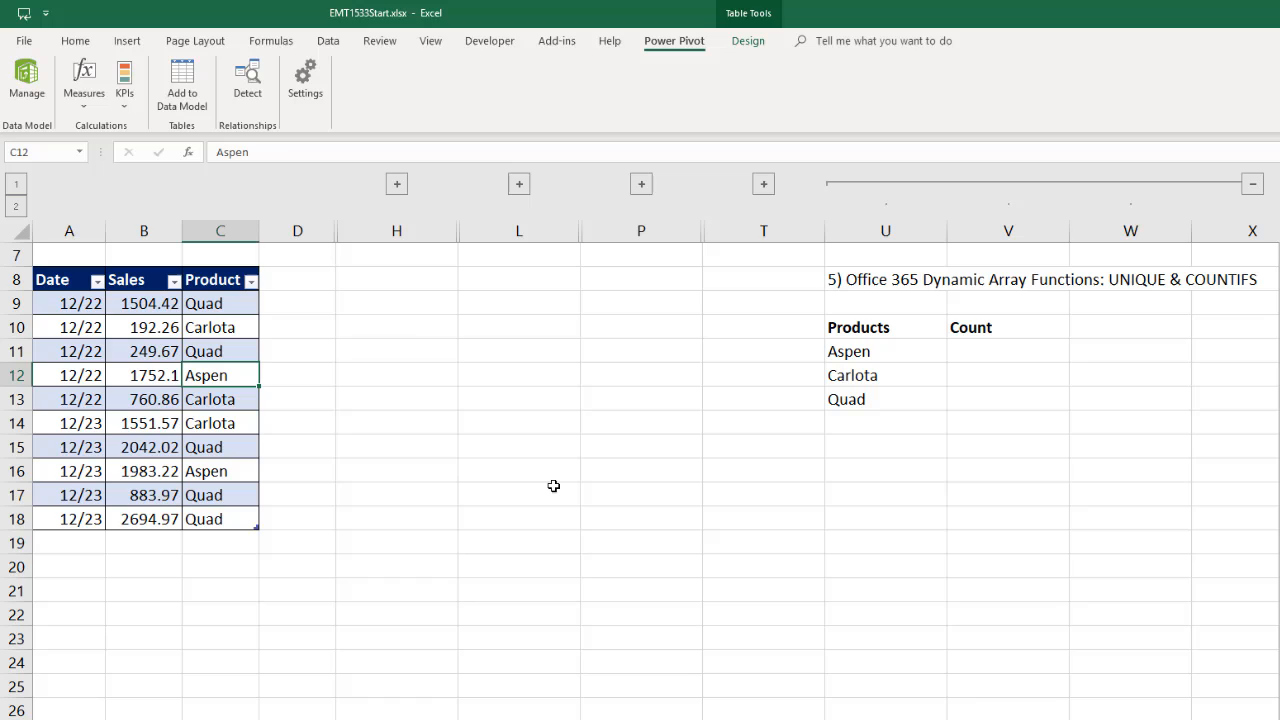
Rename the Aspen sale in C12 to Sunspot so the spilled list updates
text(Sunspo)
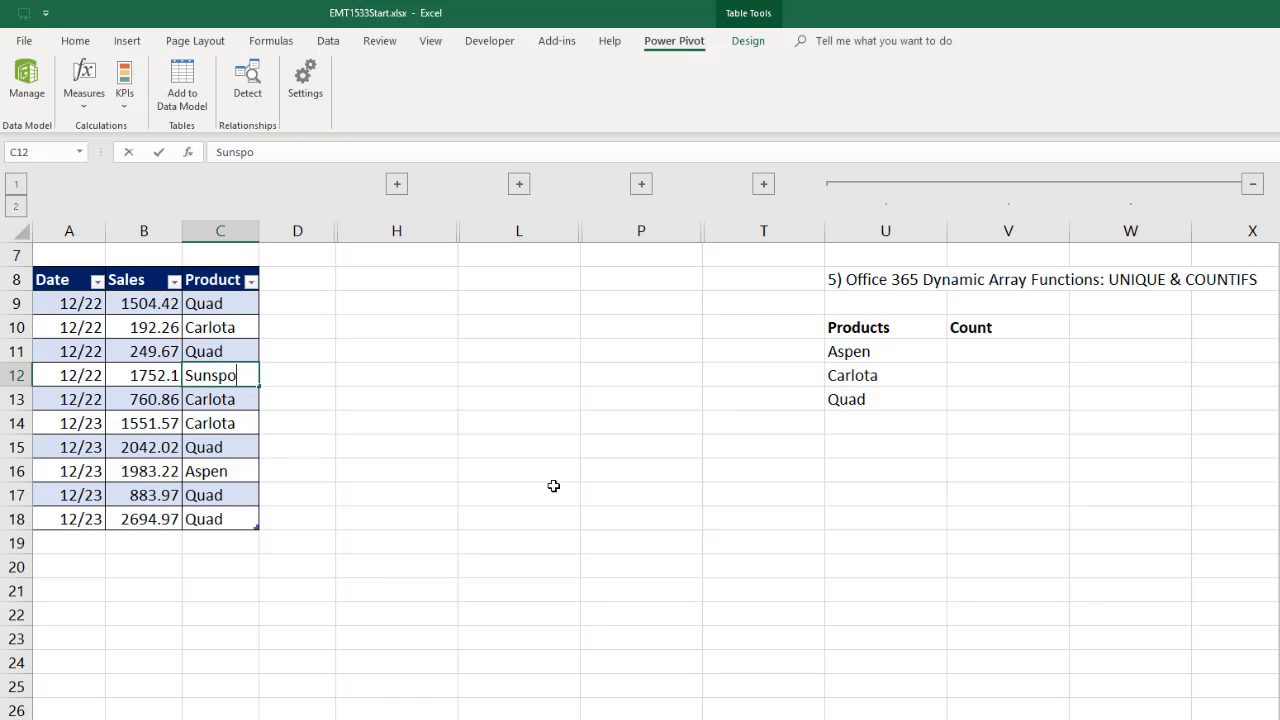
text(t)
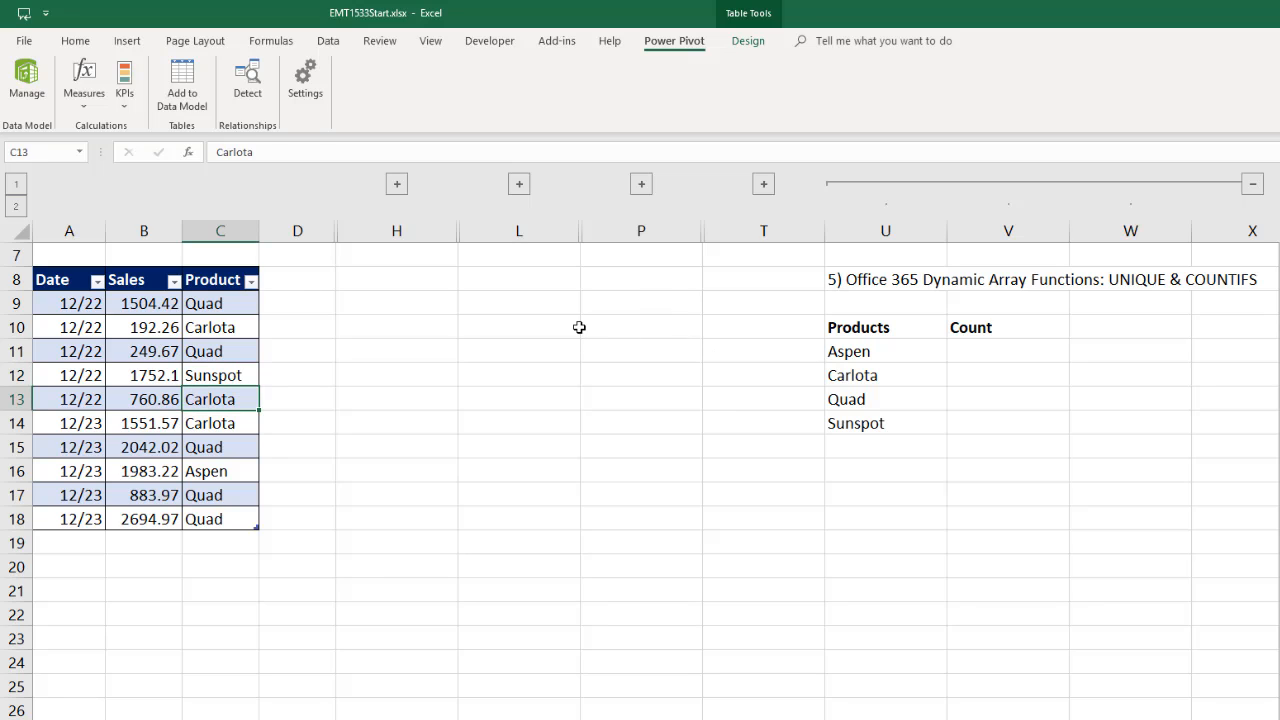
mouse_move(268, 384)
text(Aspen)
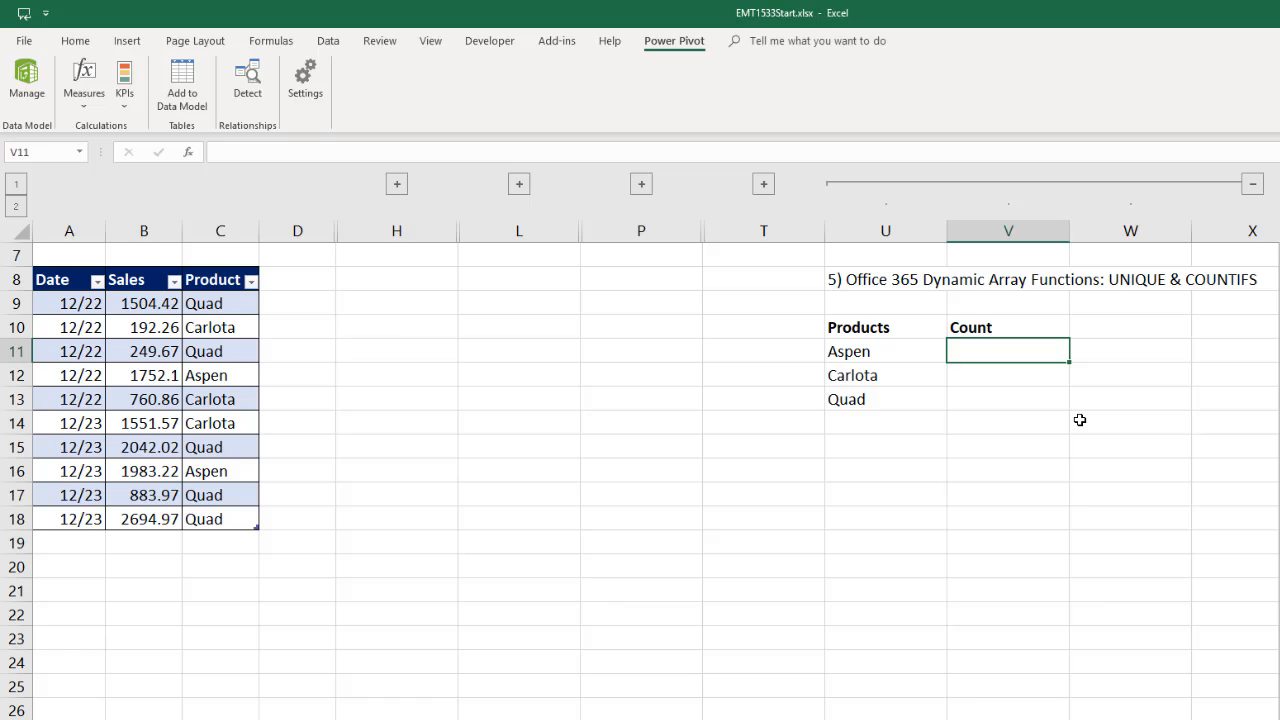
mouse_move(1080, 380)
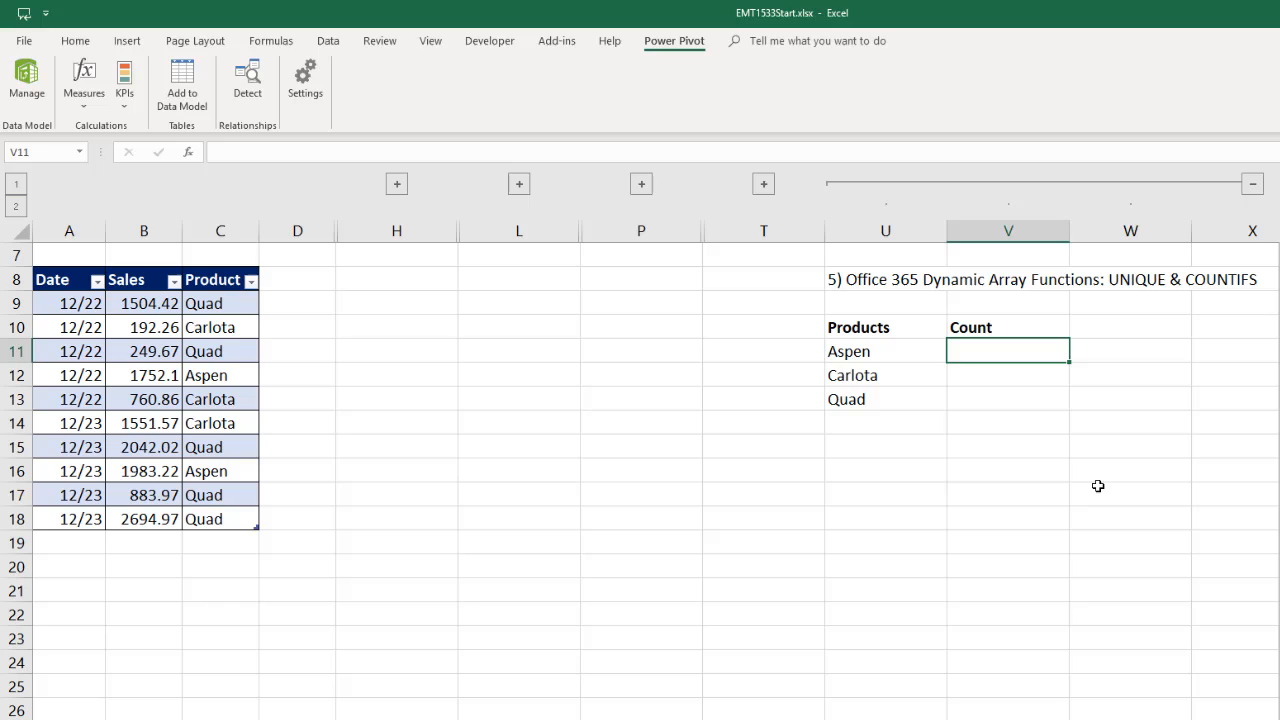
Start =COUNTIFS(fSales[Product], U11# in V11 using the spilled list as criteria
text(=counti)
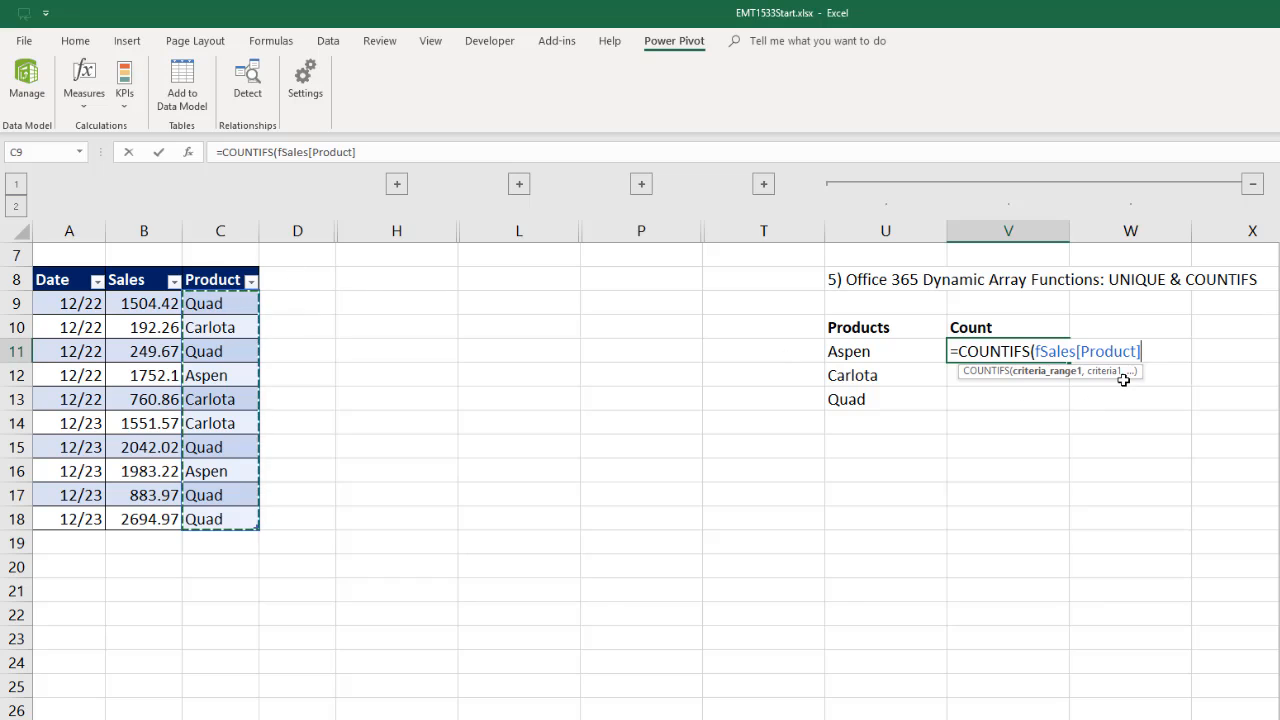
text(,)
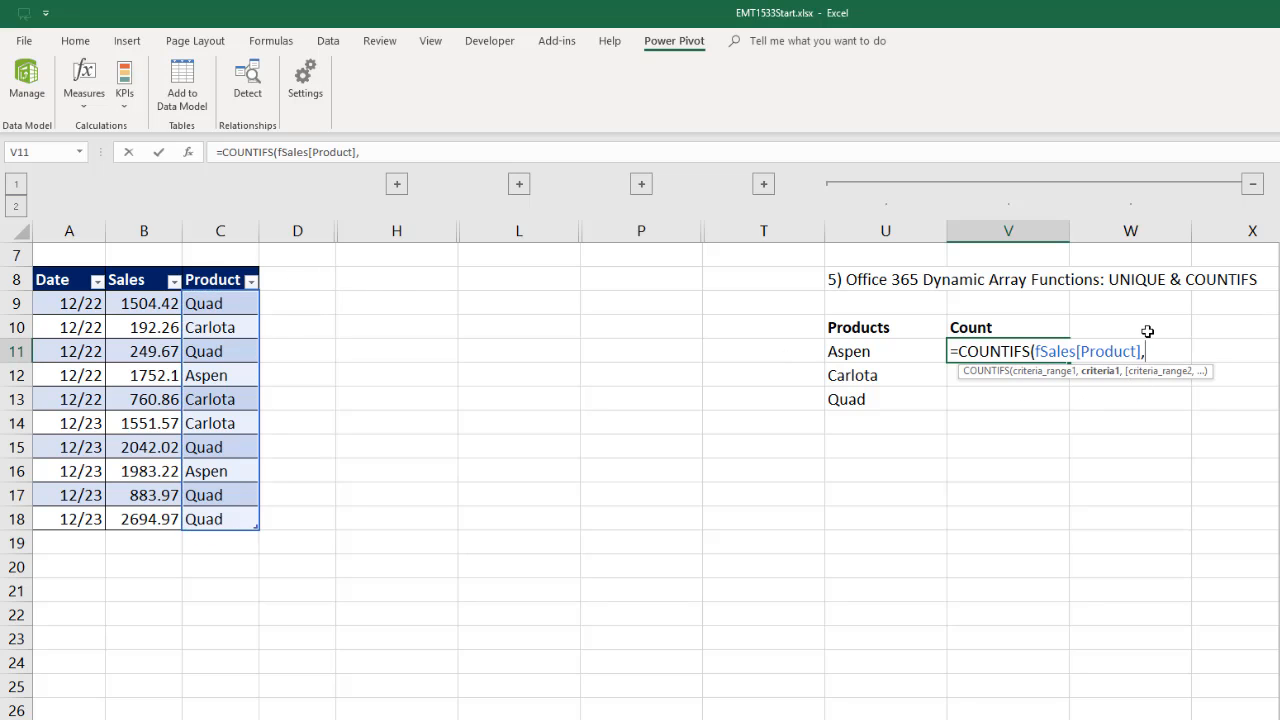
click(848, 352)
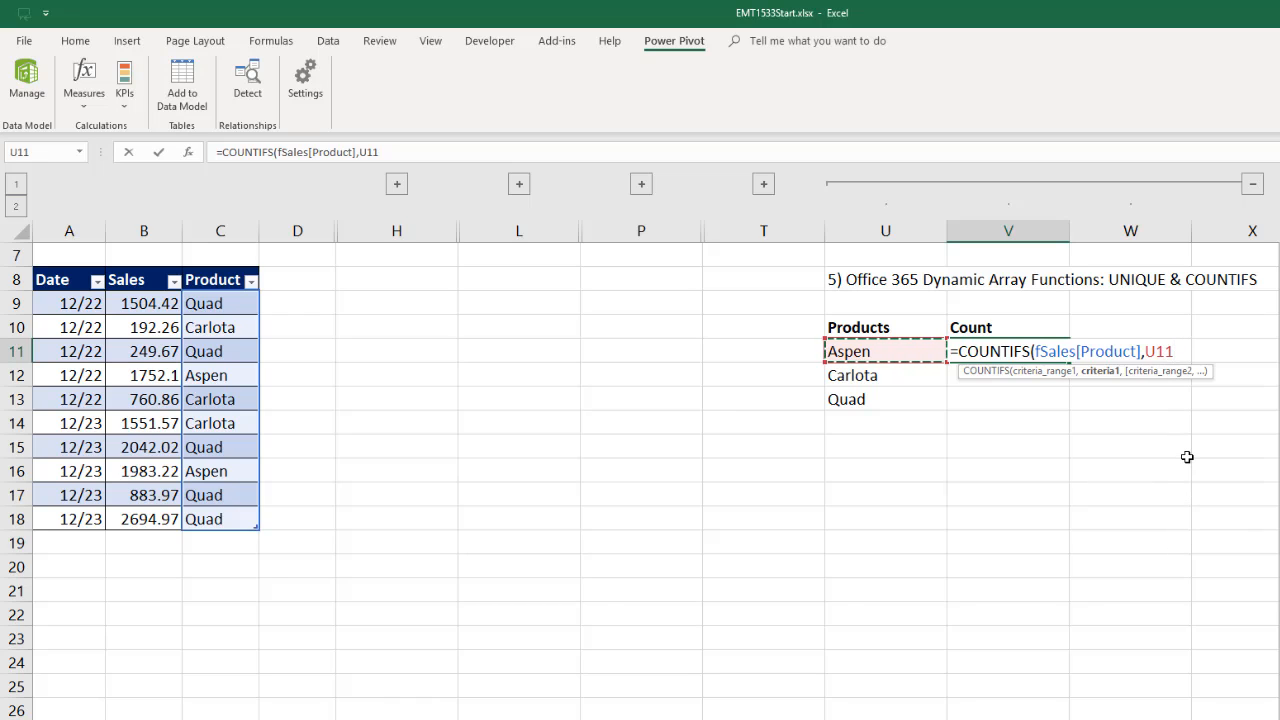
text(#)
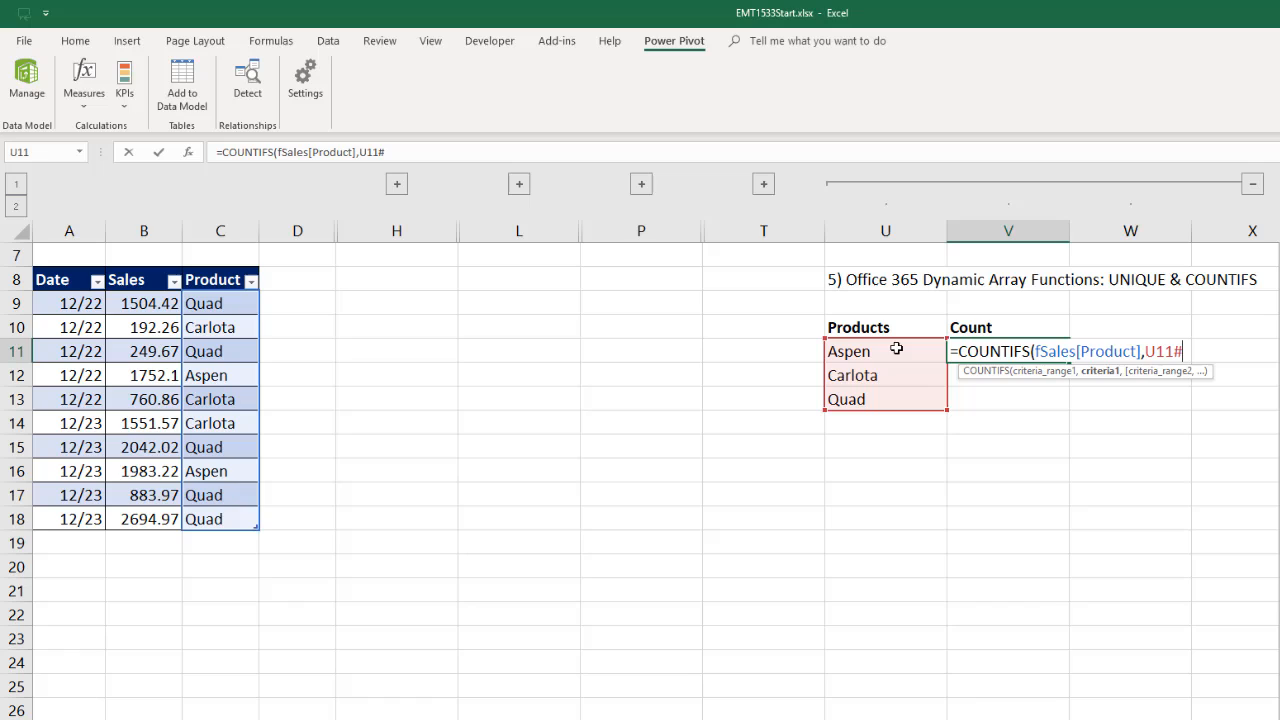
mouse_move(864, 404)
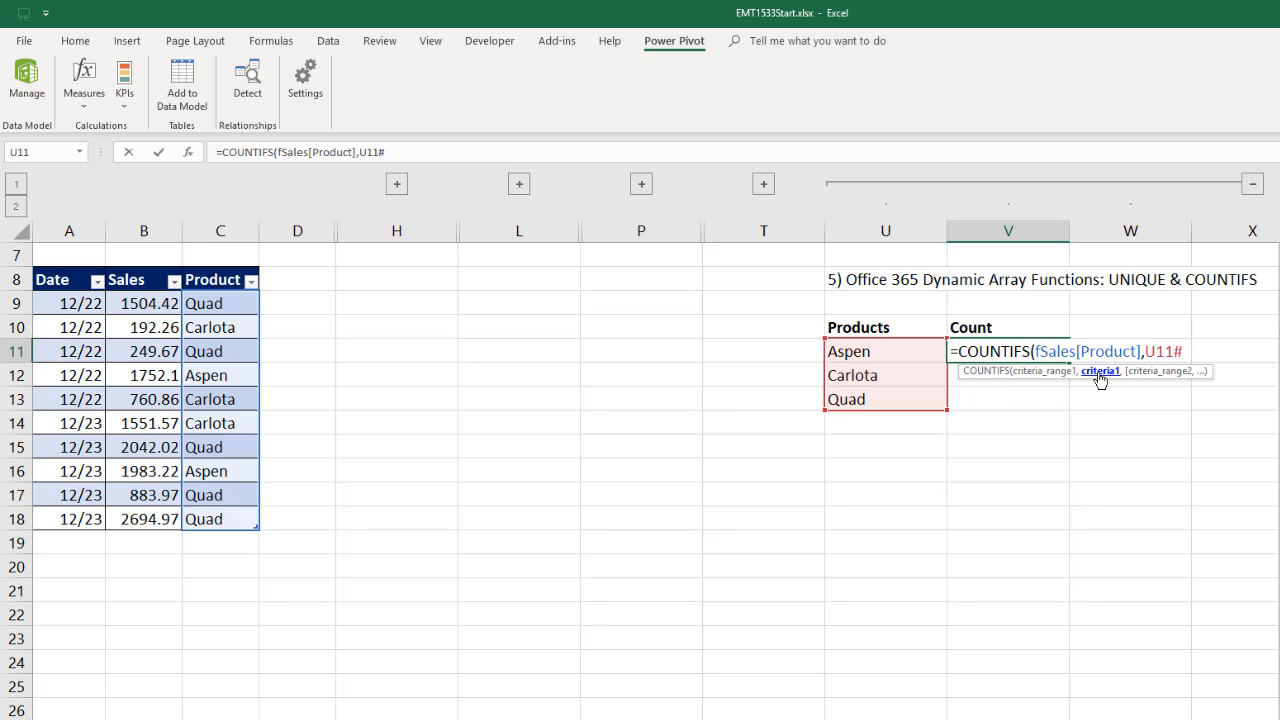
Evaluate the U11# criteria with F9 into the array {"Aspen";"Carlota";"Quad"}
key(f9)
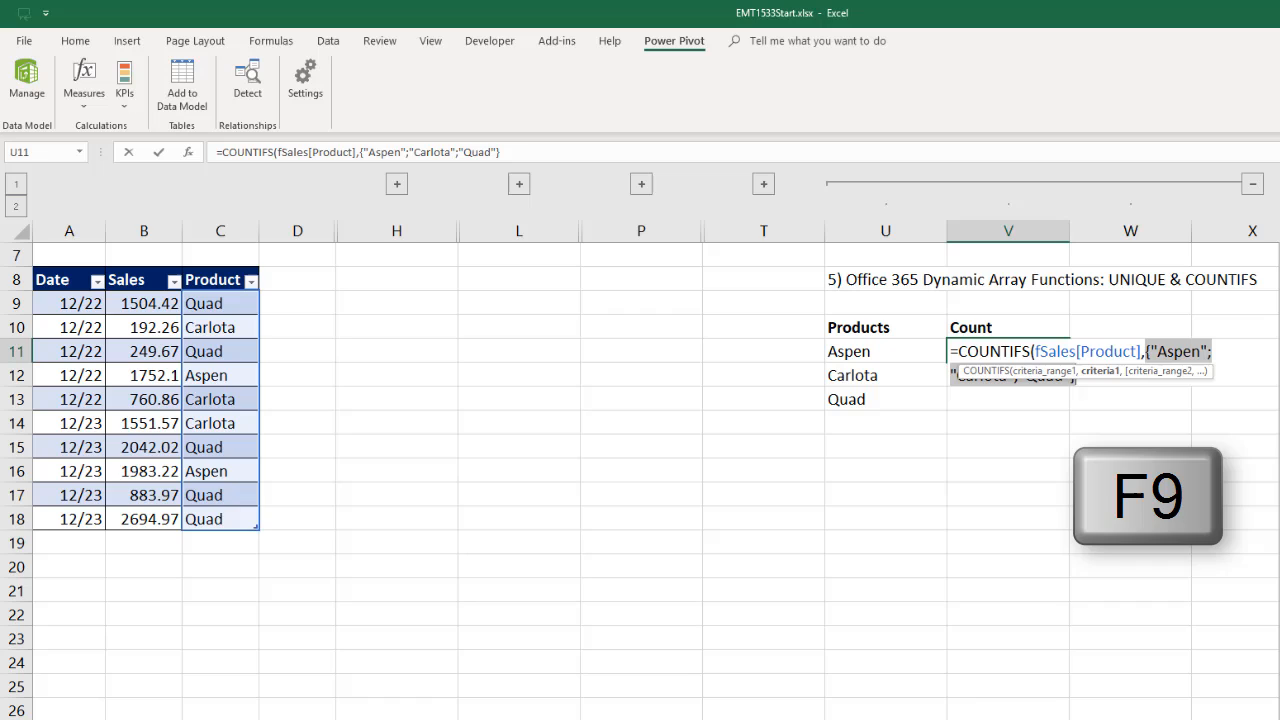
key(f9)
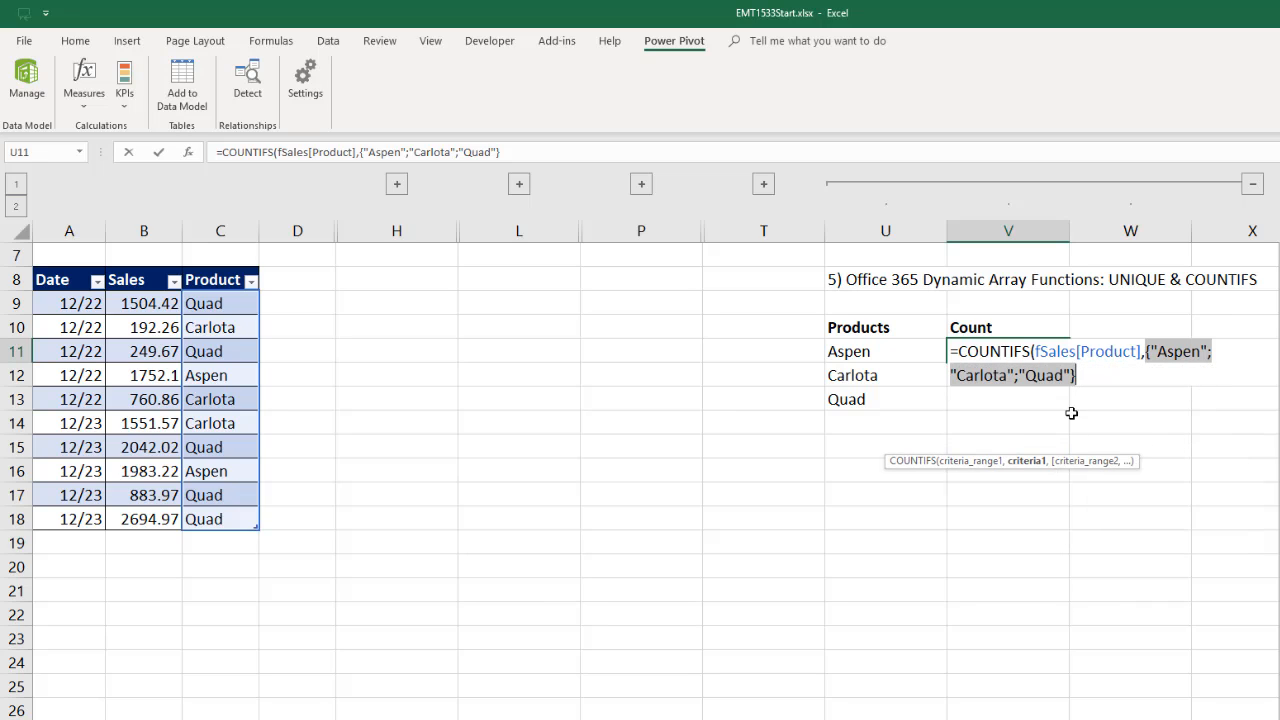
mouse_move(1140, 390)
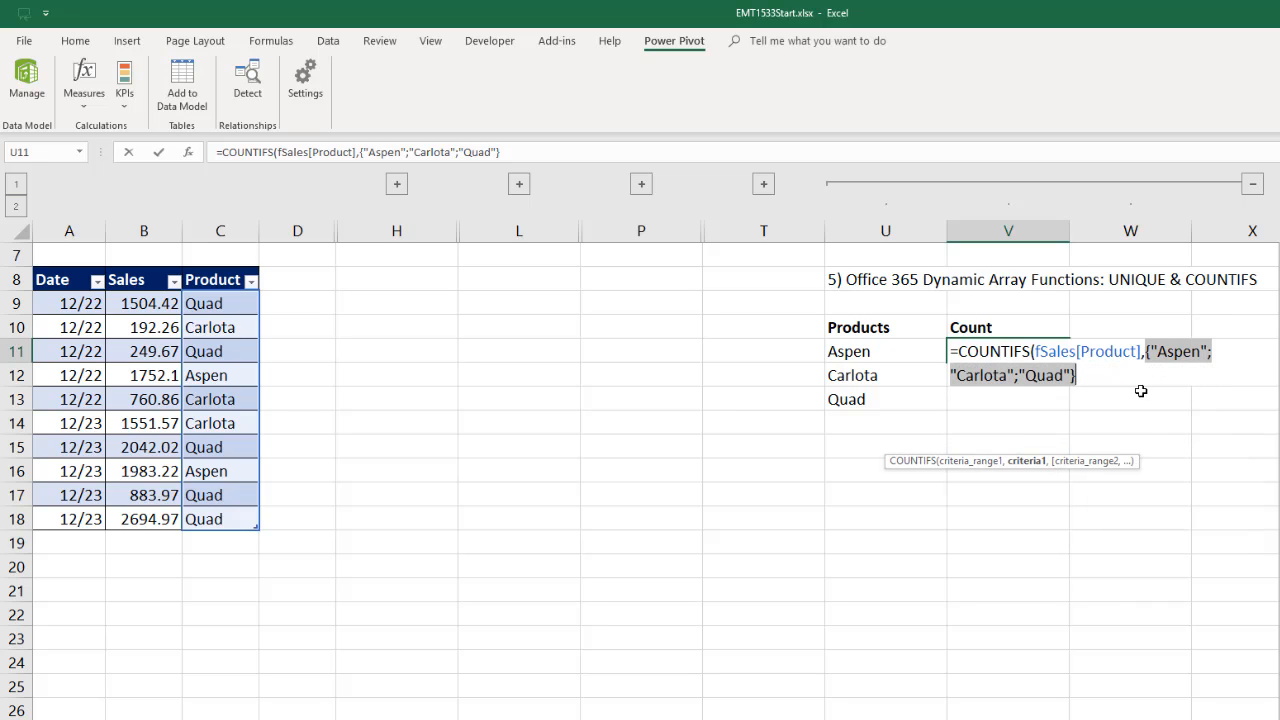
mouse_move(1028, 472)
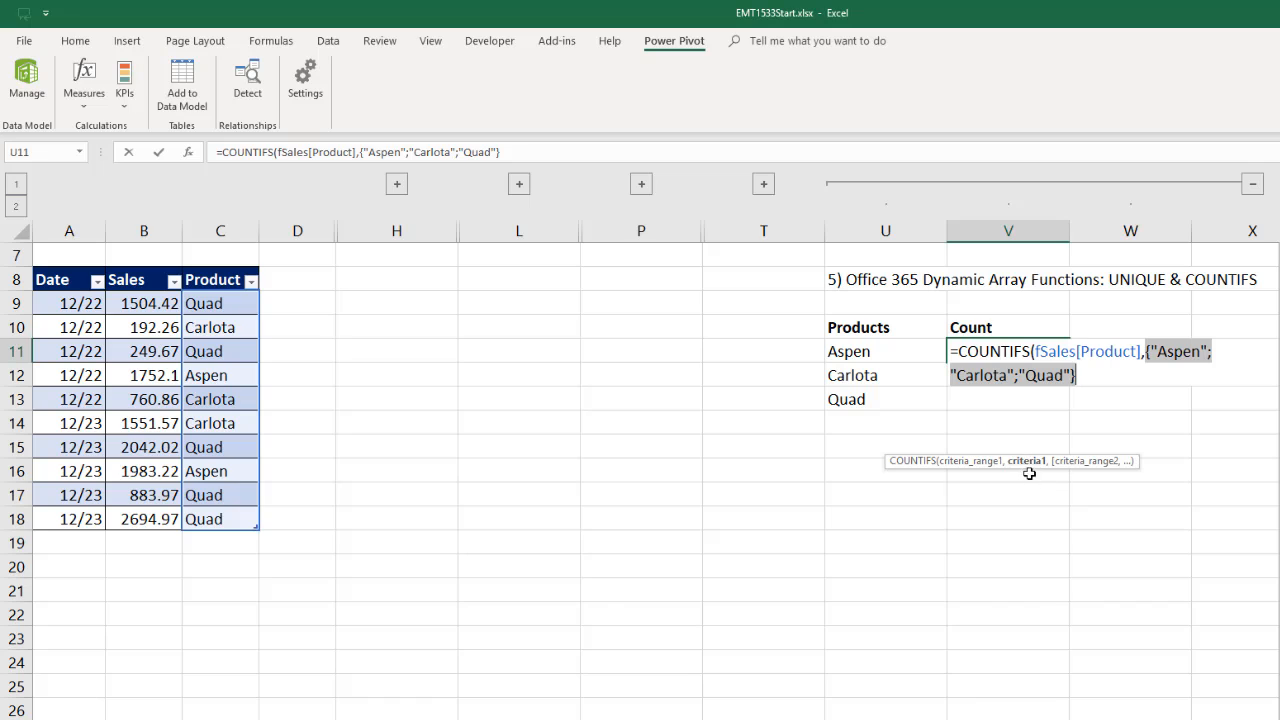
mouse_move(1028, 468)
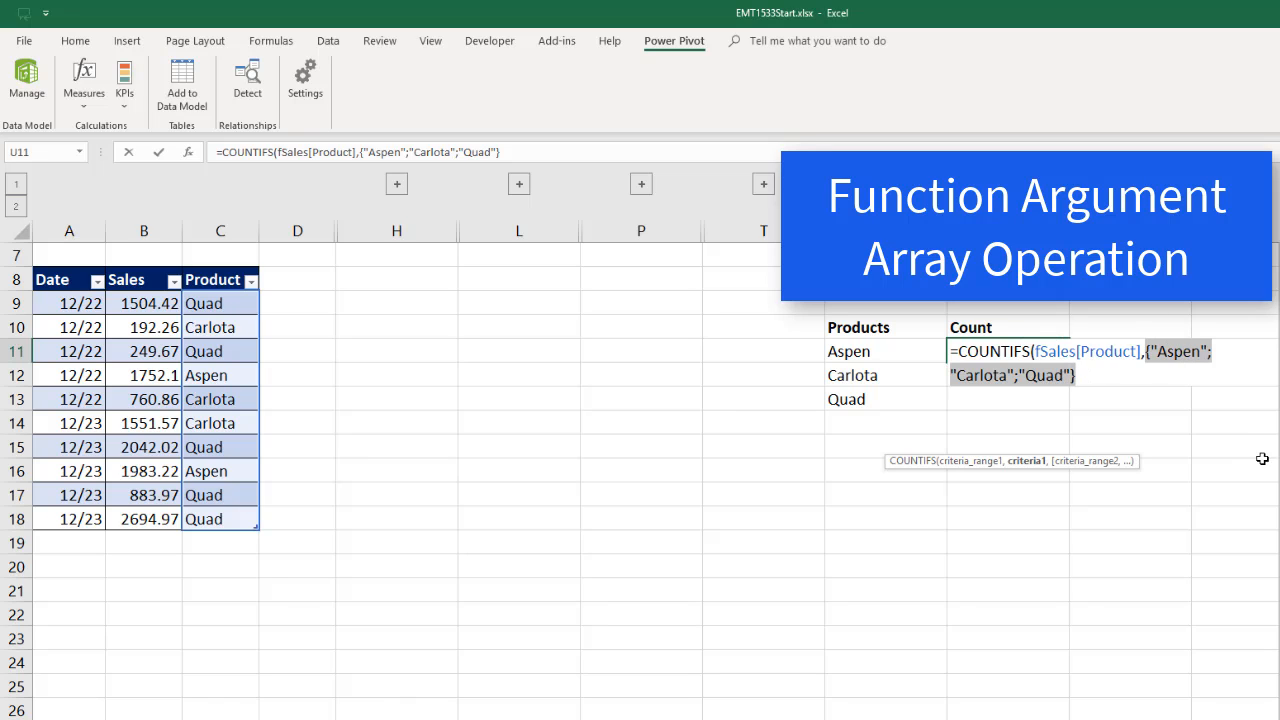
Undo back to U11#, enter the COUNTIFS so counts spill, and begin retyping Sunspot in C12
key(ctrl+z)
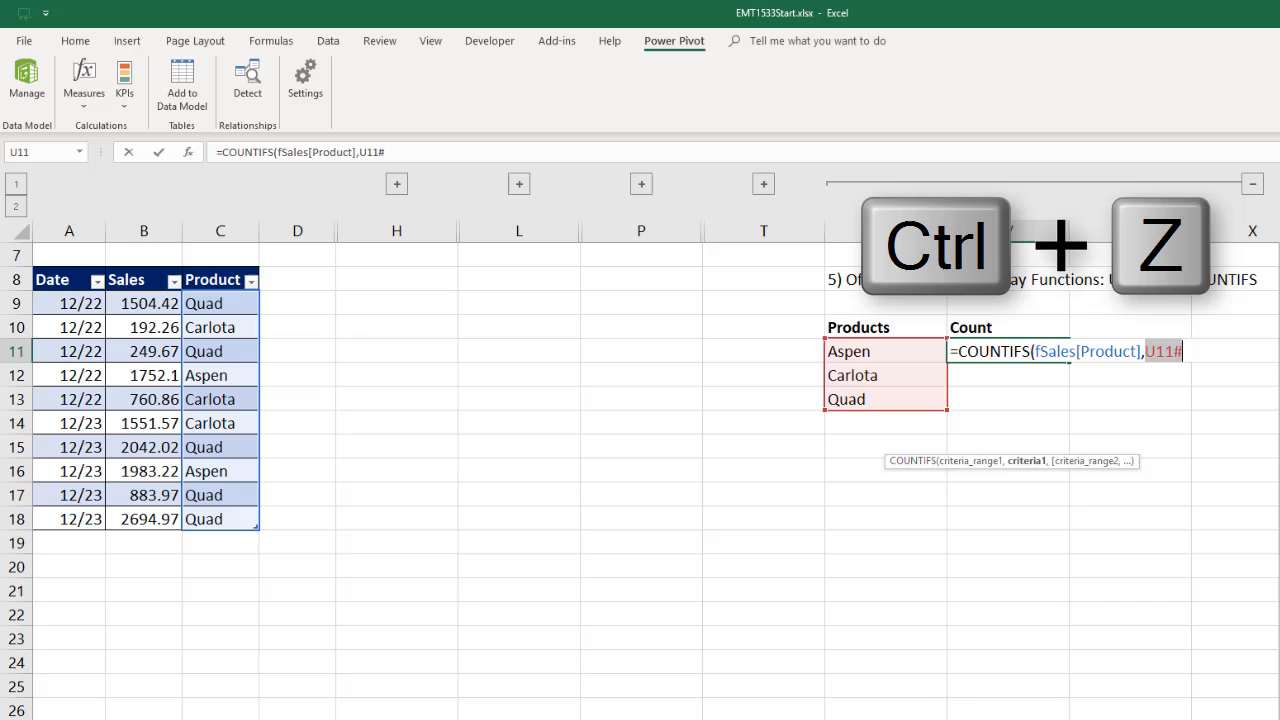
key(ctrl+z)
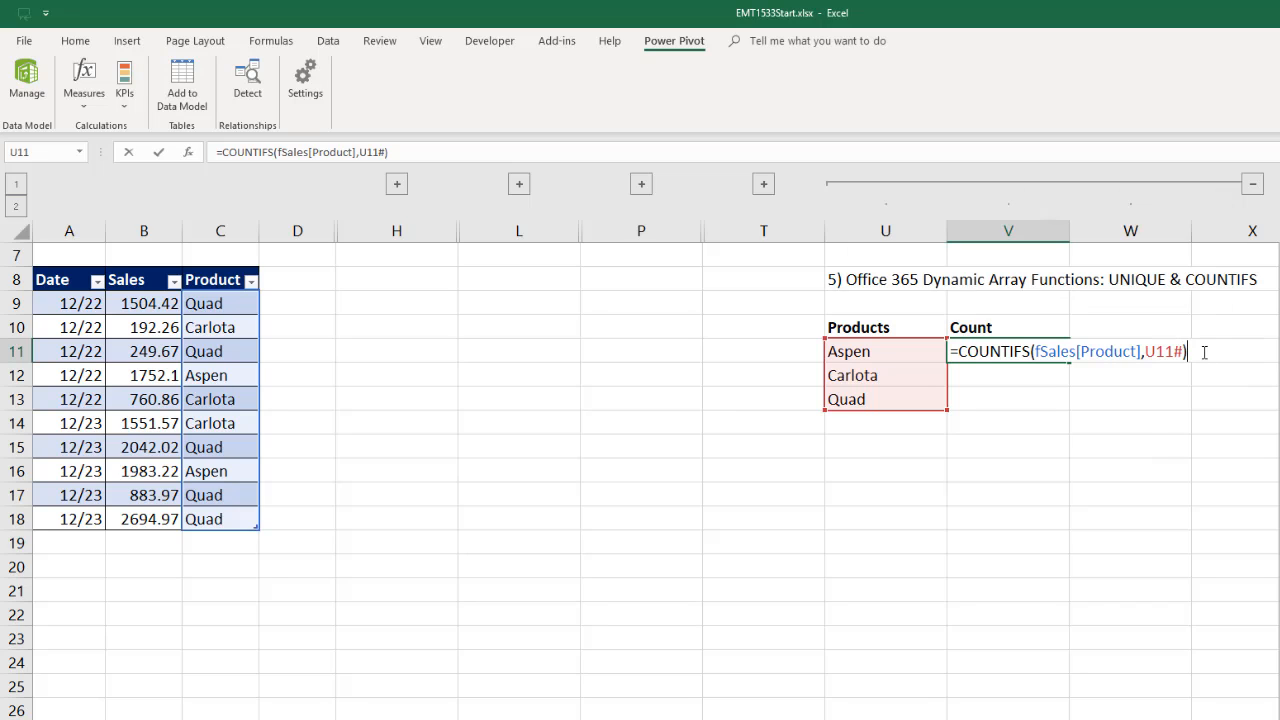
key(Enter)
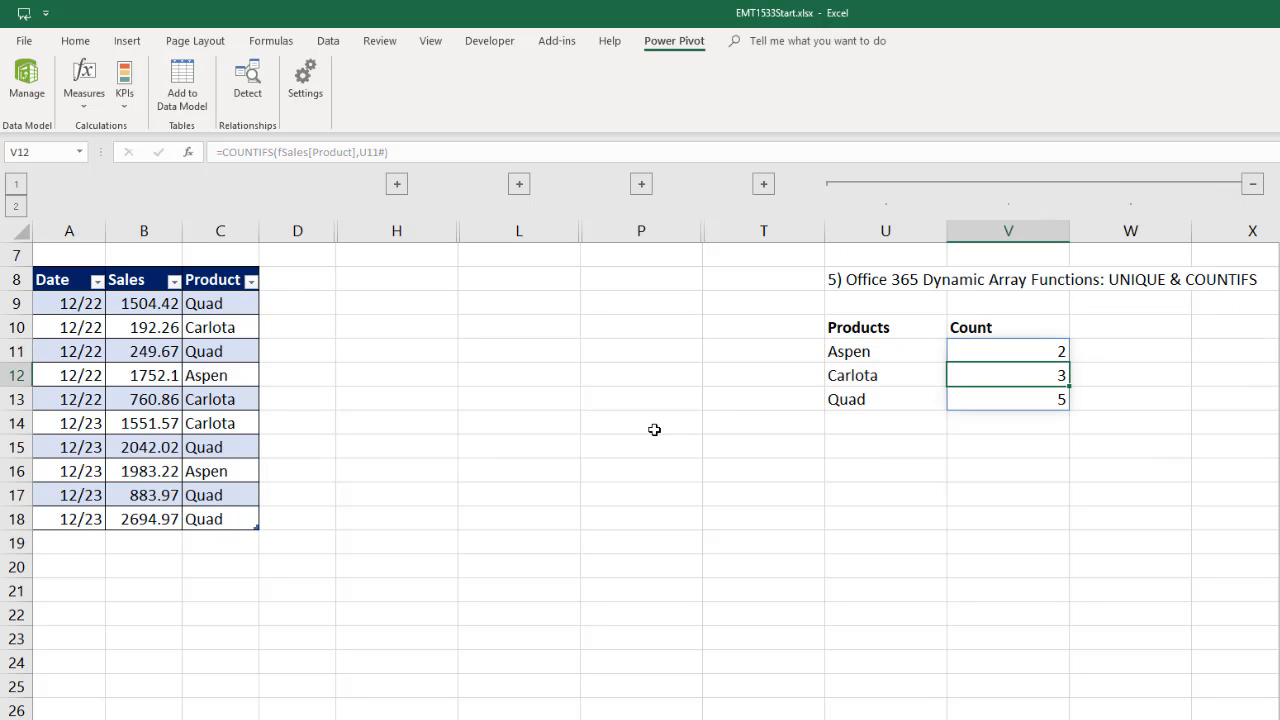
text(Sunspot)
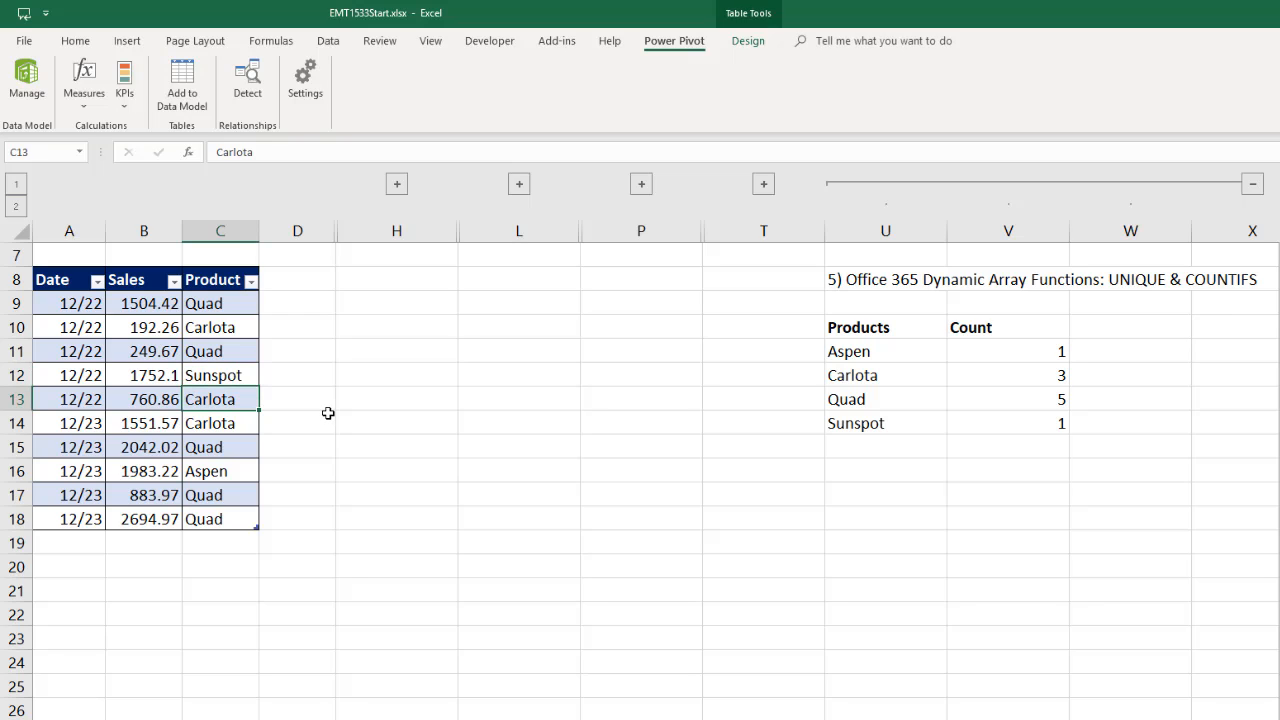
mouse_move(1148, 380)
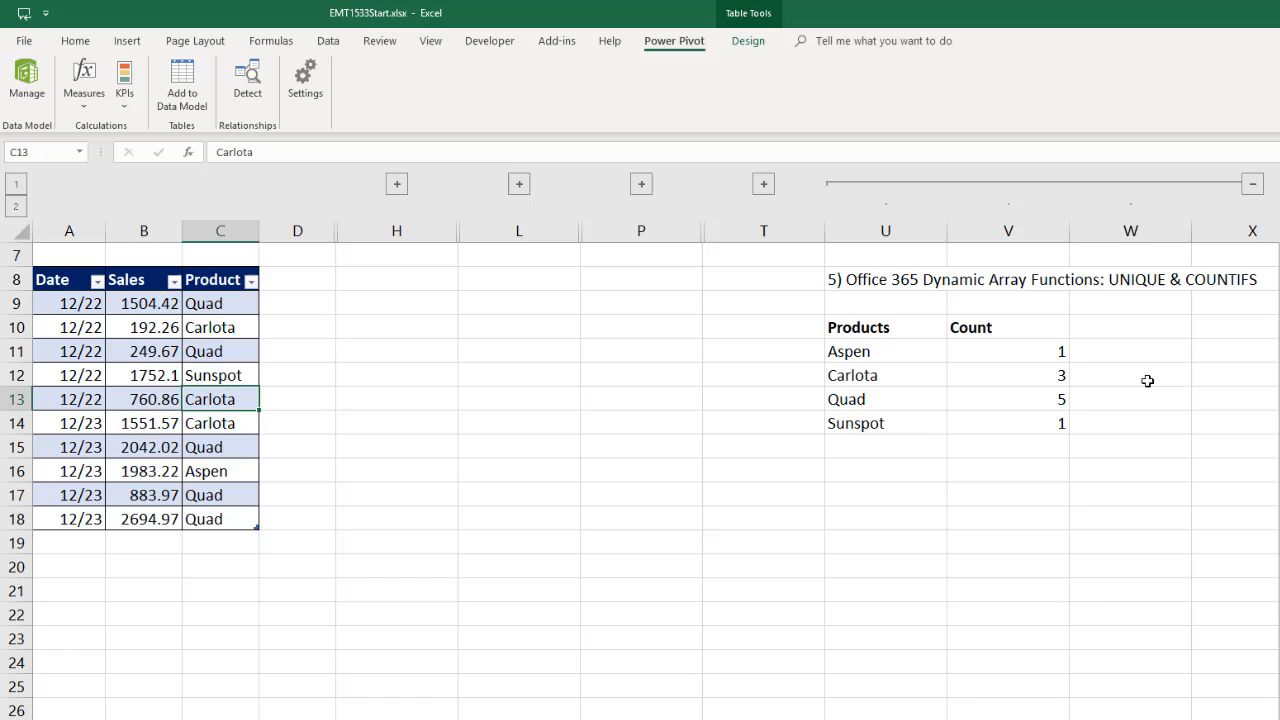
mouse_move(878, 360)
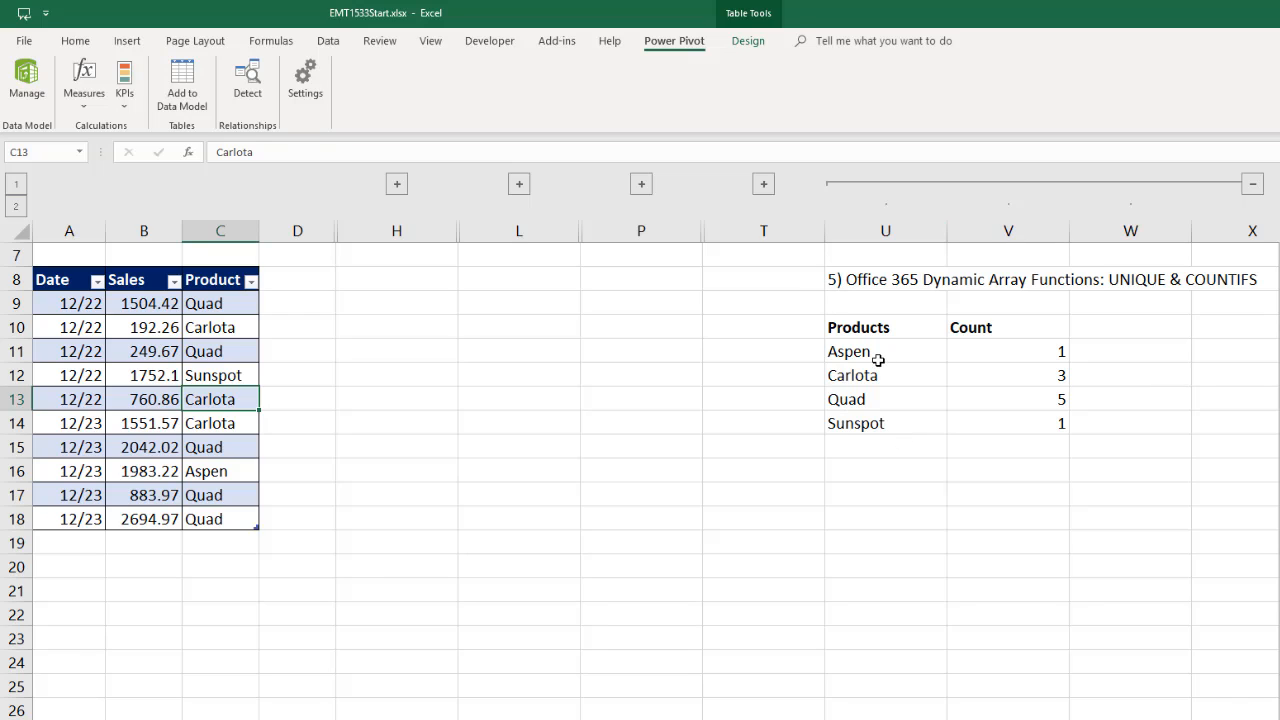
mouse_move(872, 458)
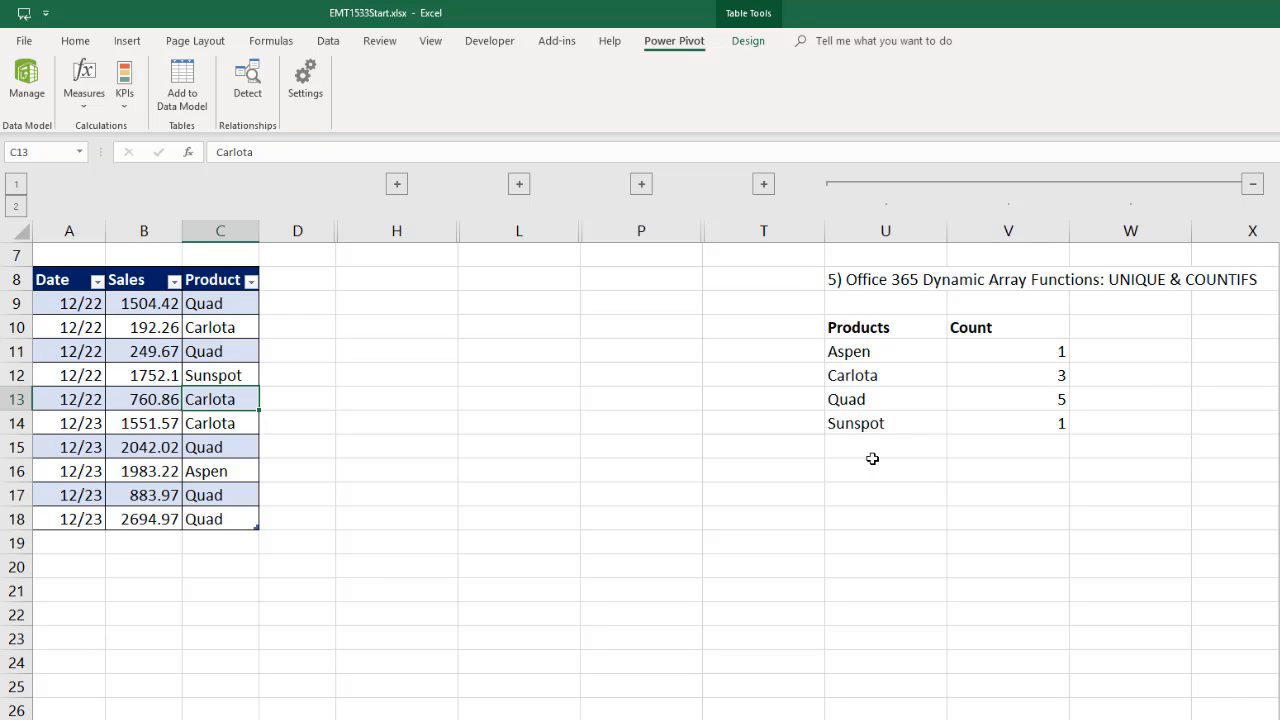
click(848, 352)
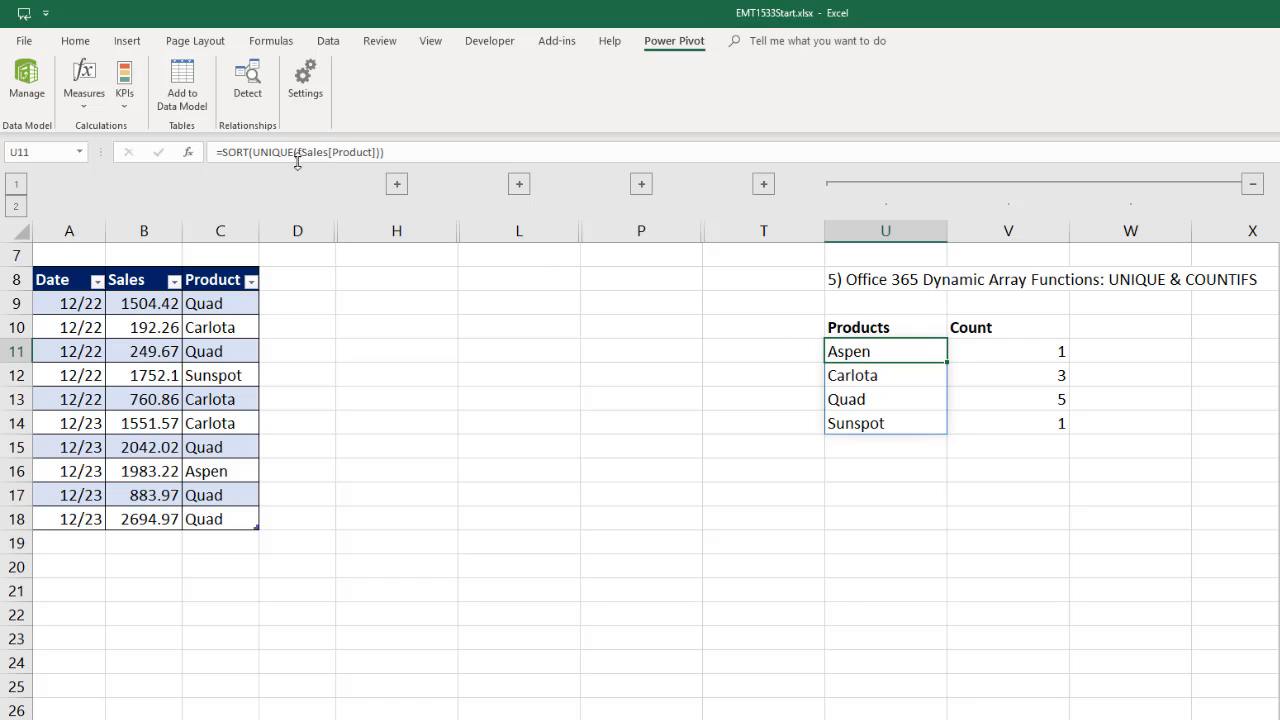
mouse_move(300, 160)
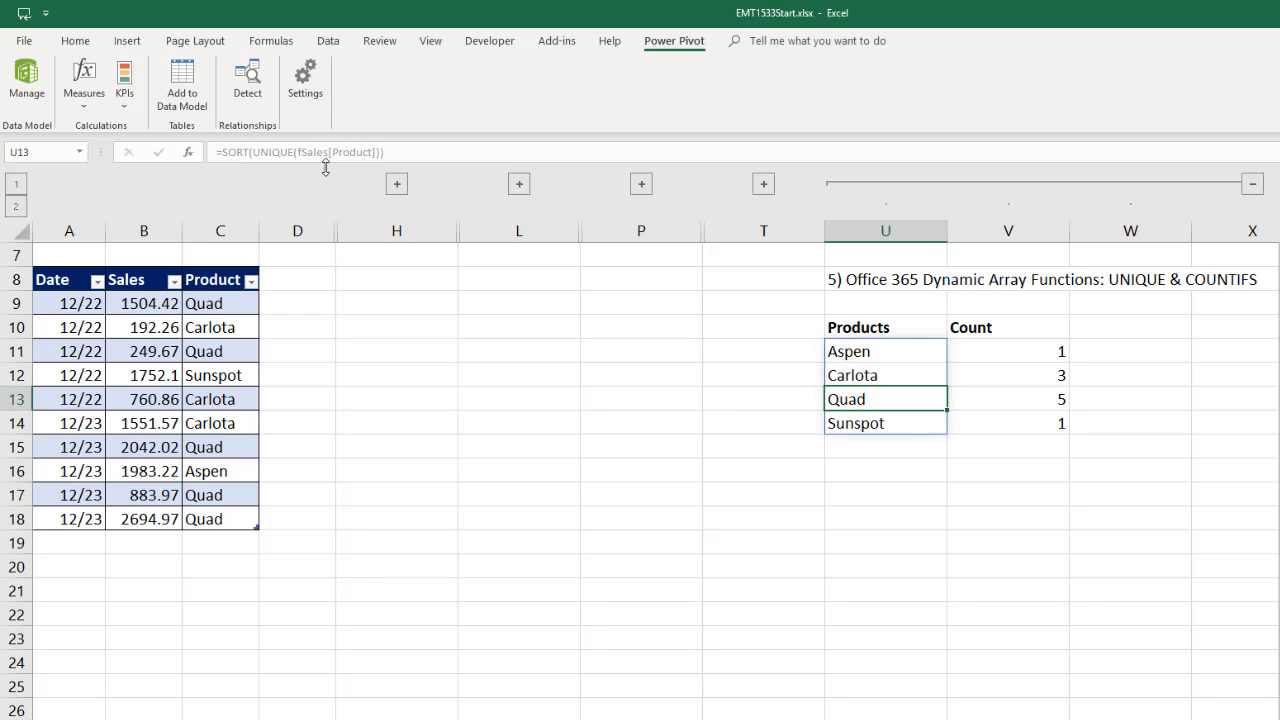
mouse_move(870, 376)
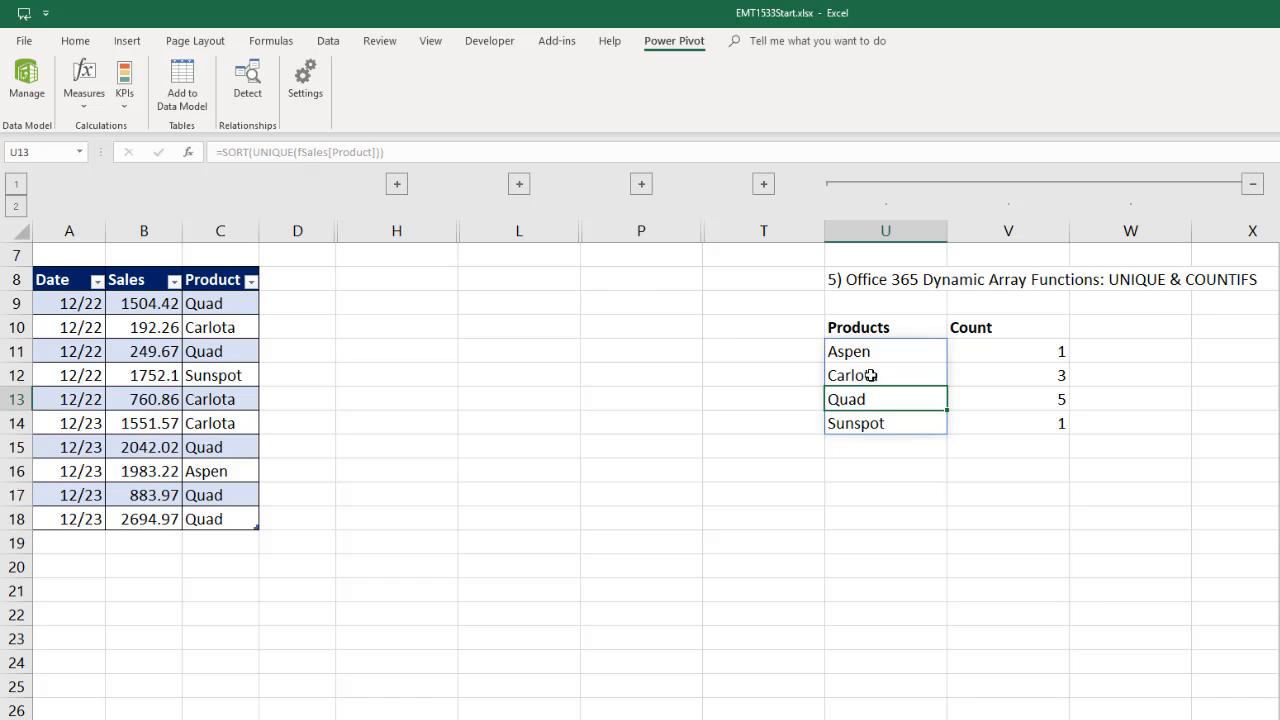
click(848, 352)
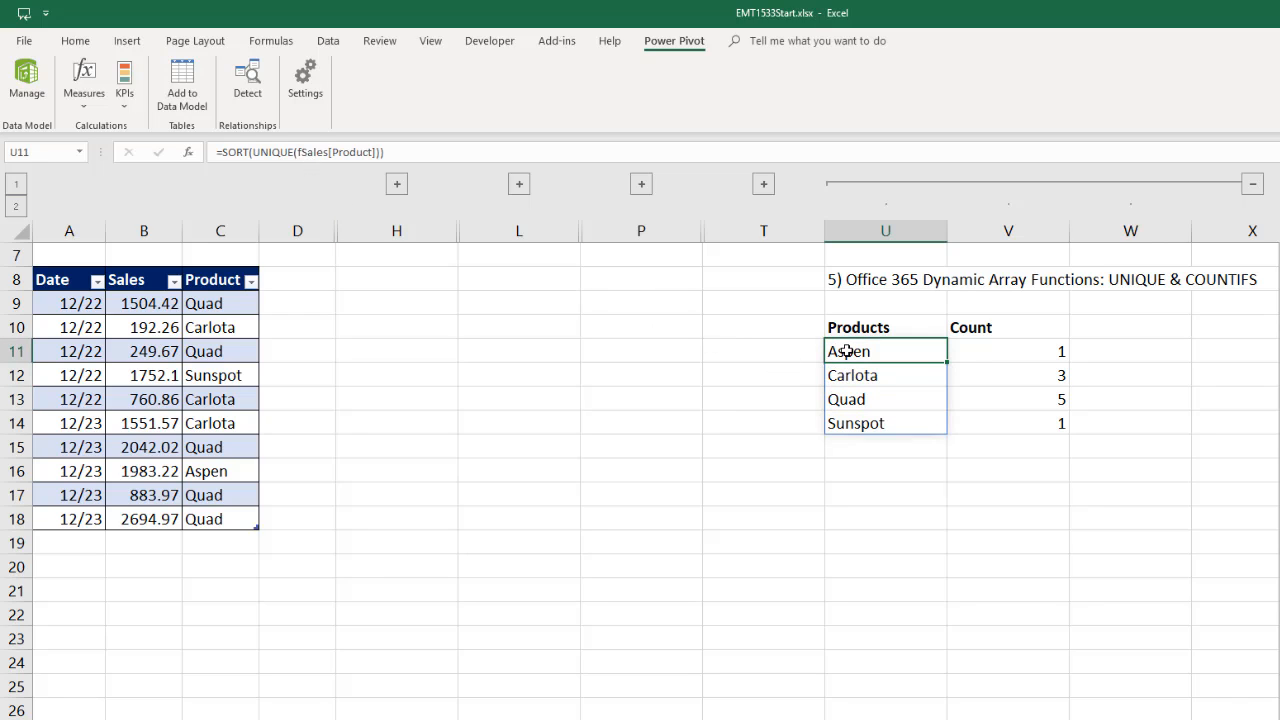
mouse_move(270, 176)
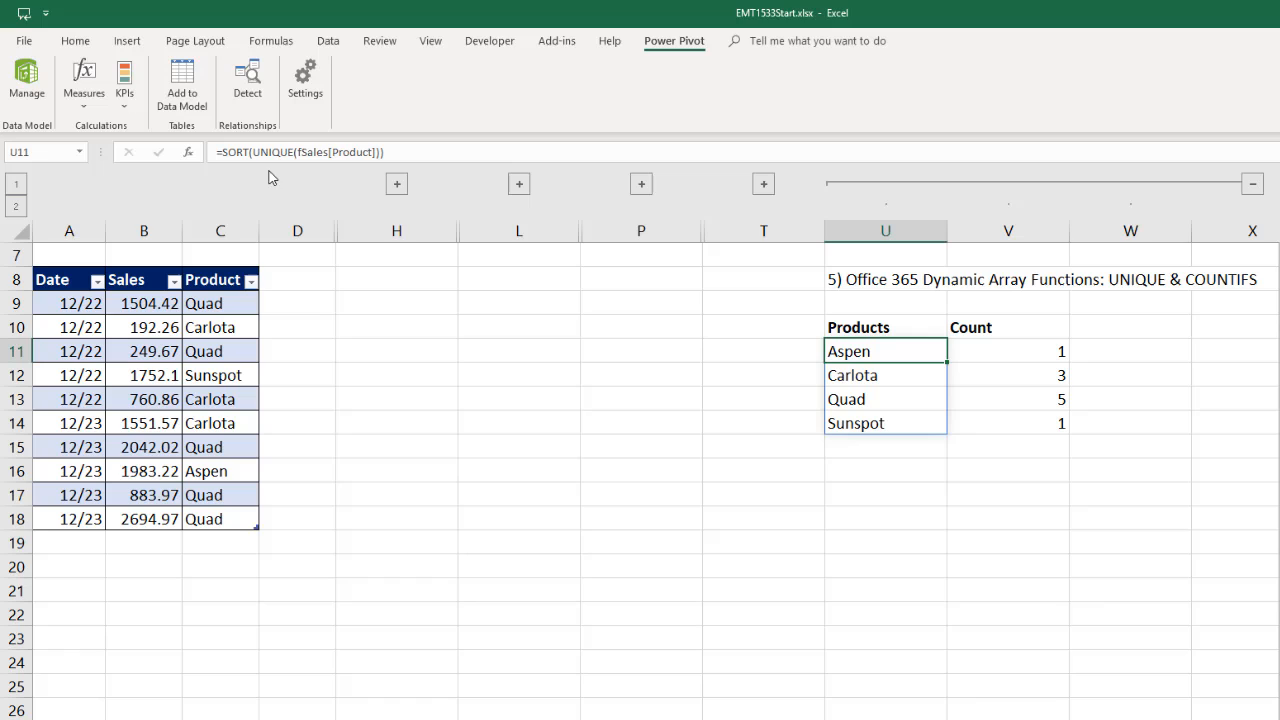
mouse_move(998, 396)
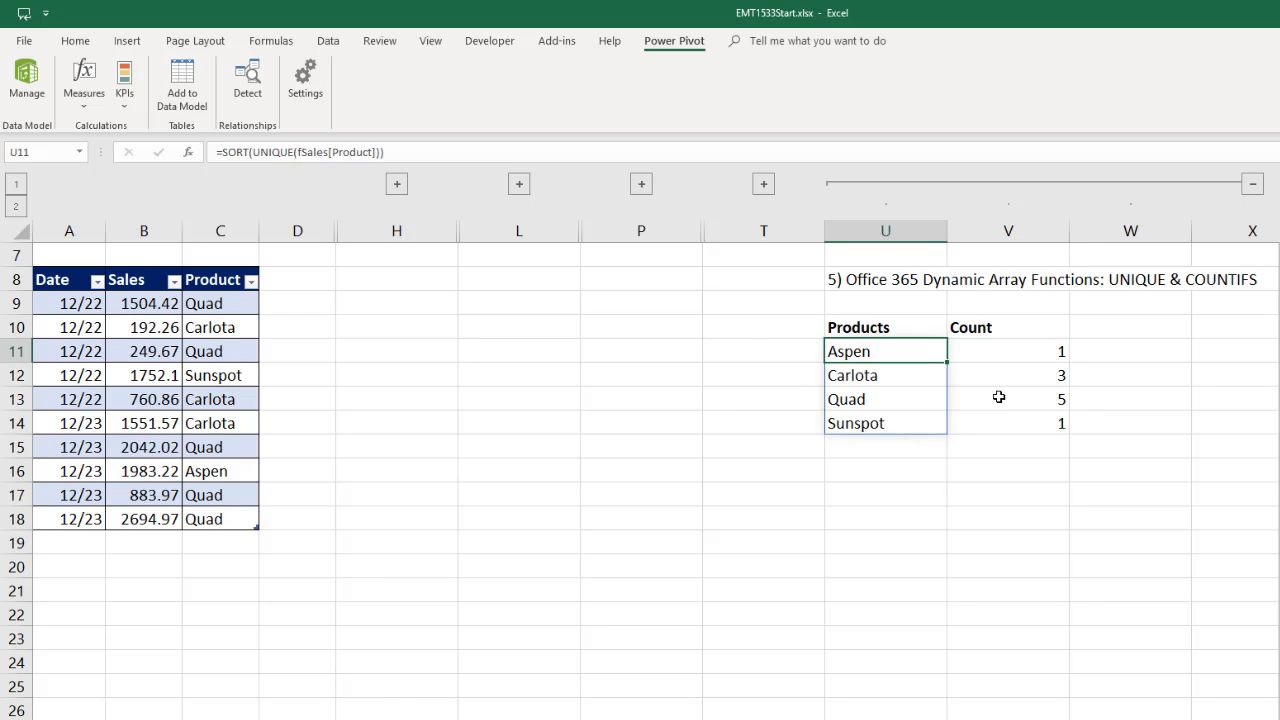
click(1008, 352)
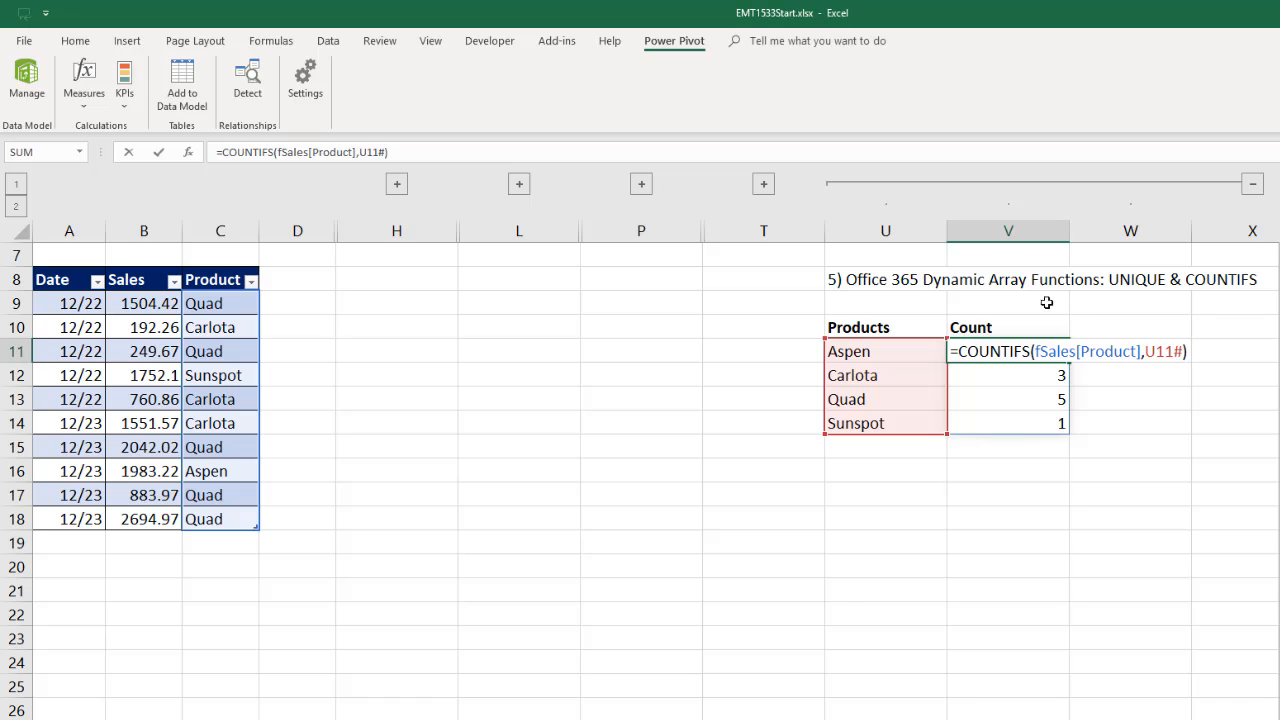
mouse_move(872, 306)
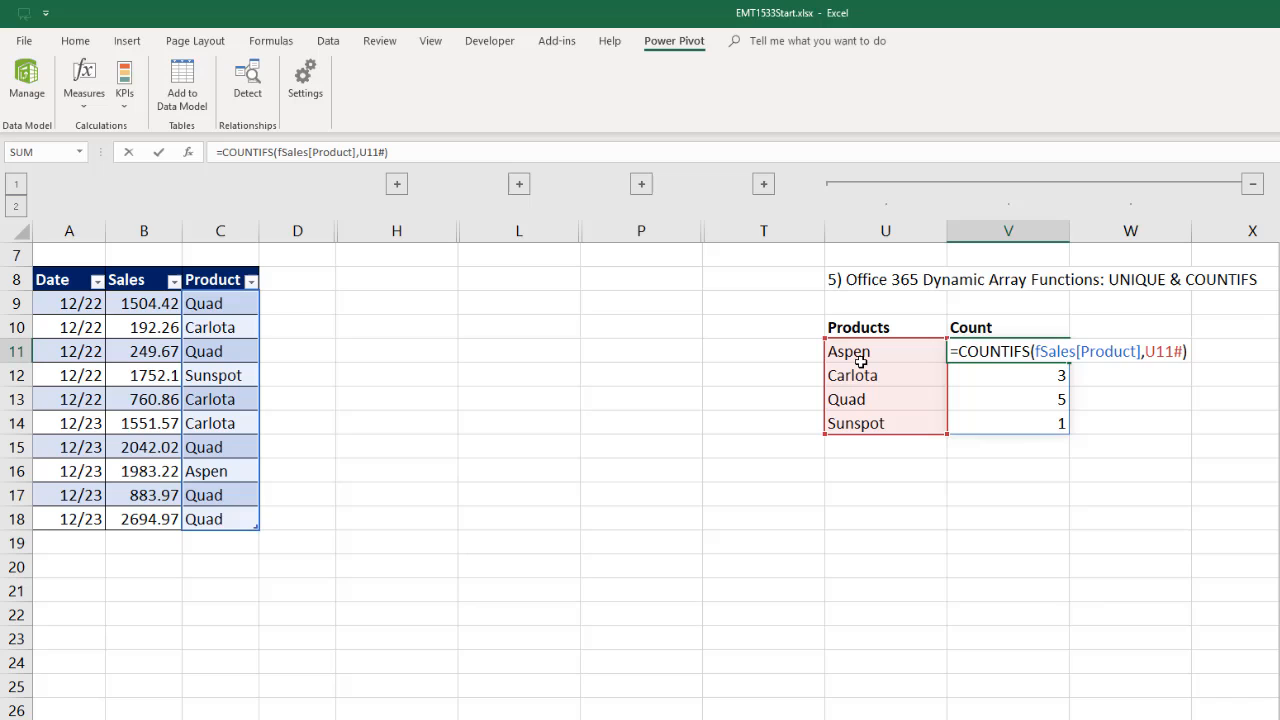
mouse_move(880, 424)
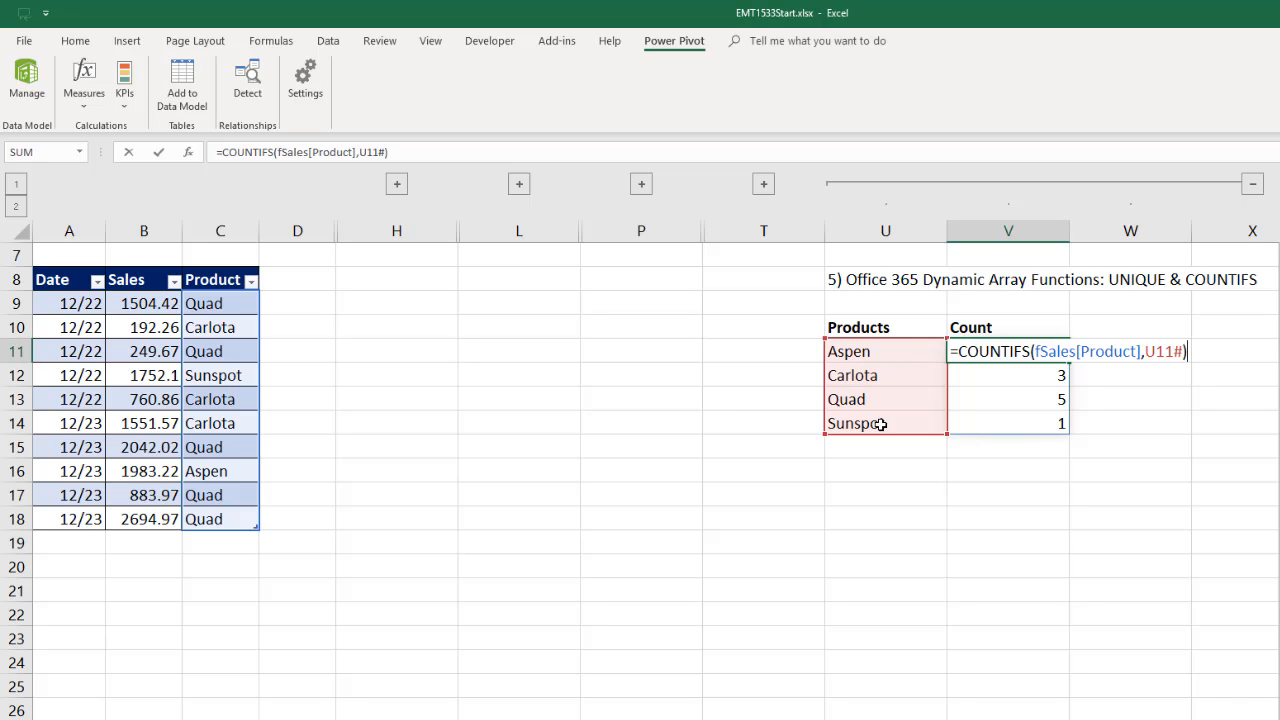
key(Enter)
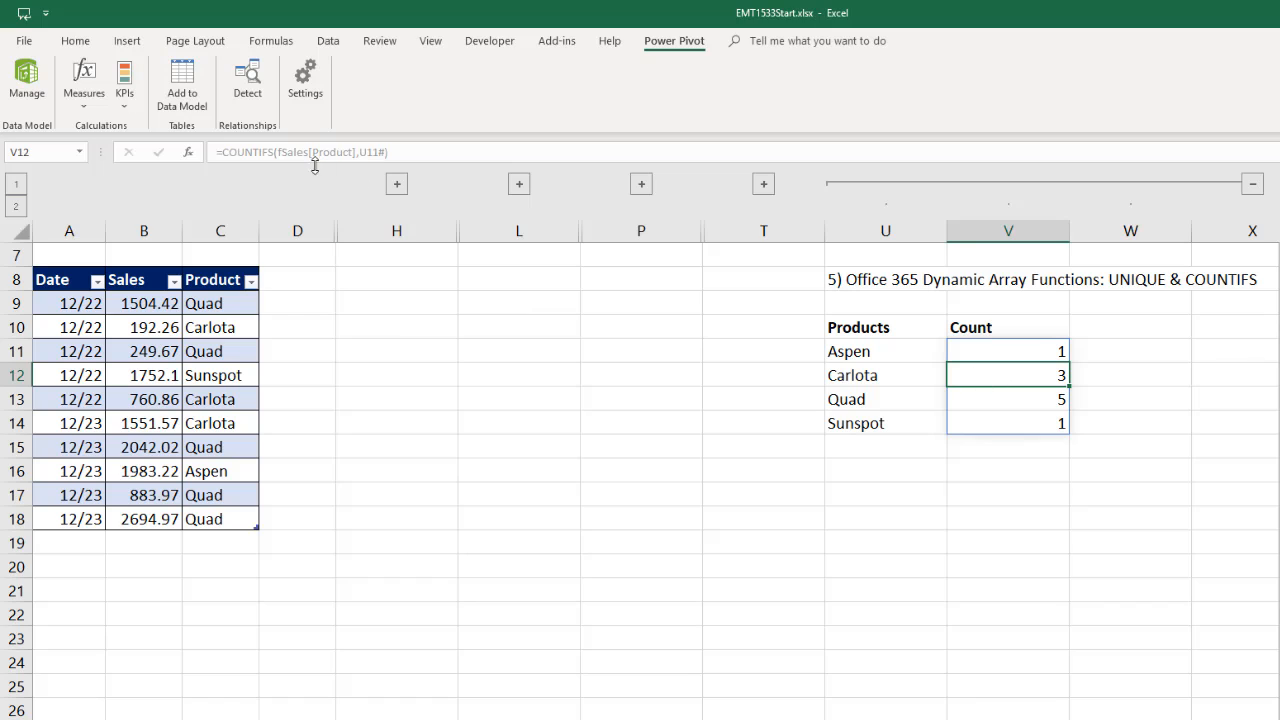
click(1008, 352)
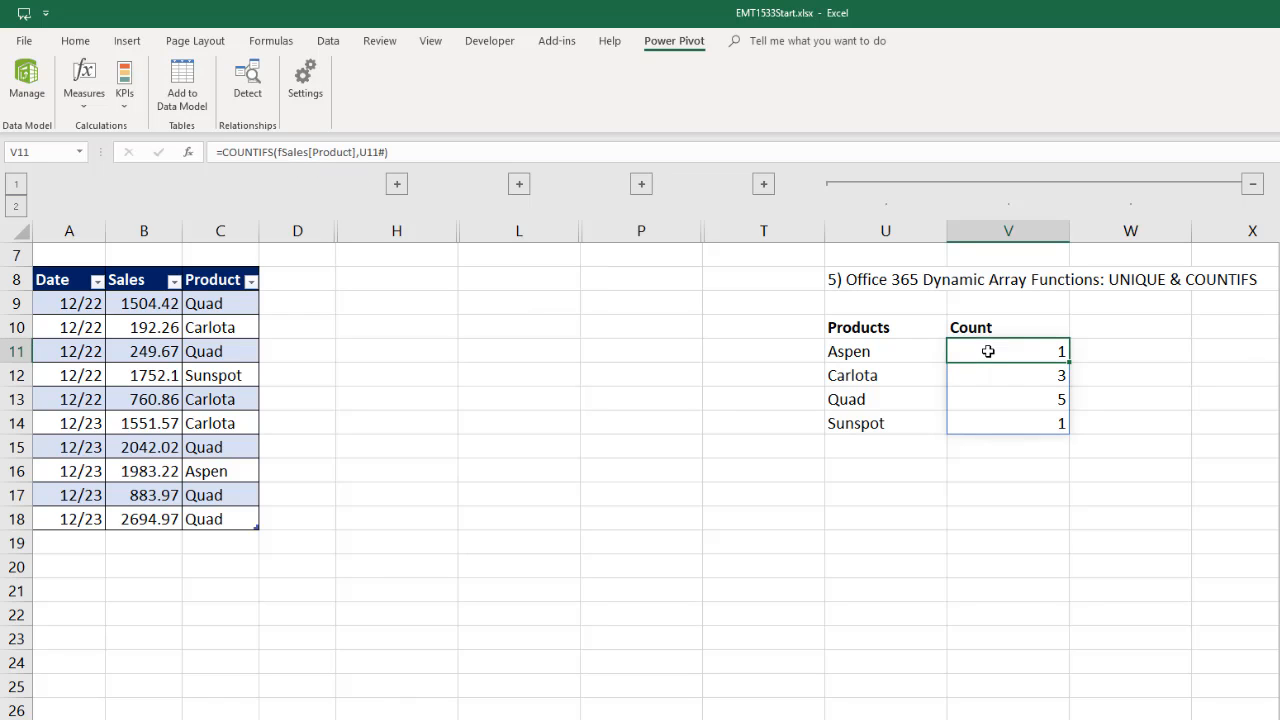
click(1008, 376)
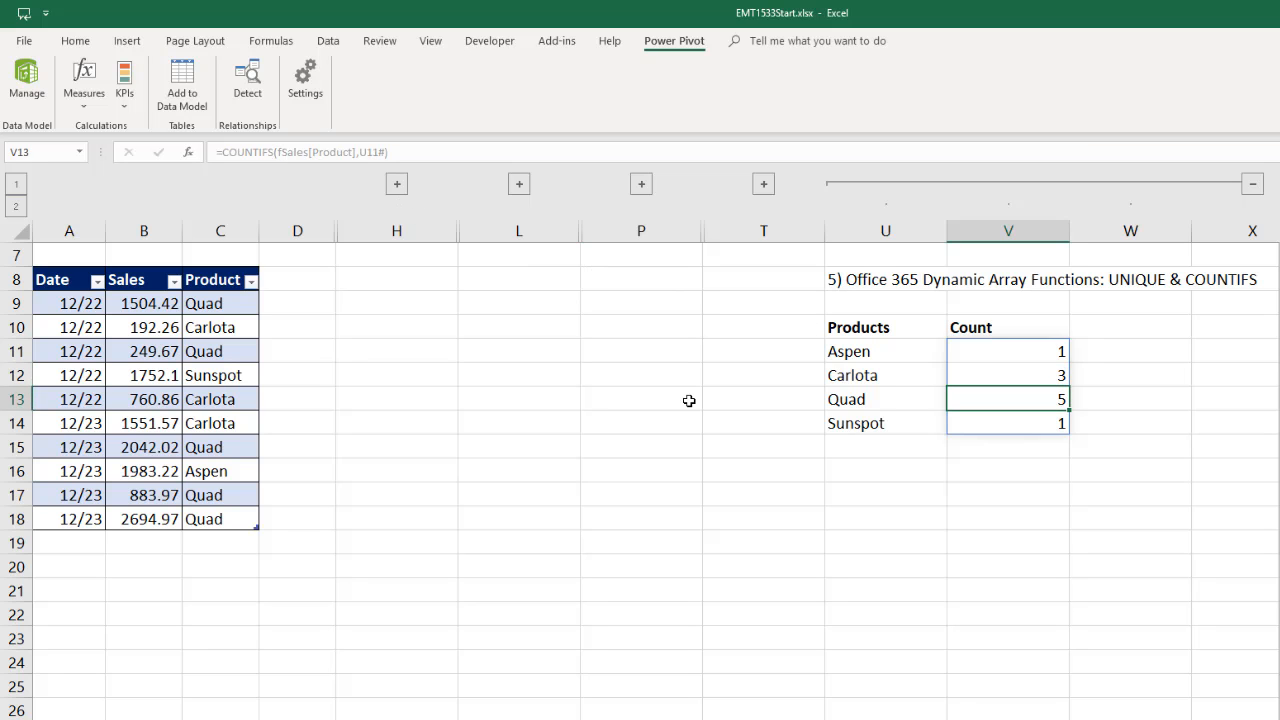
mouse_move(772, 388)
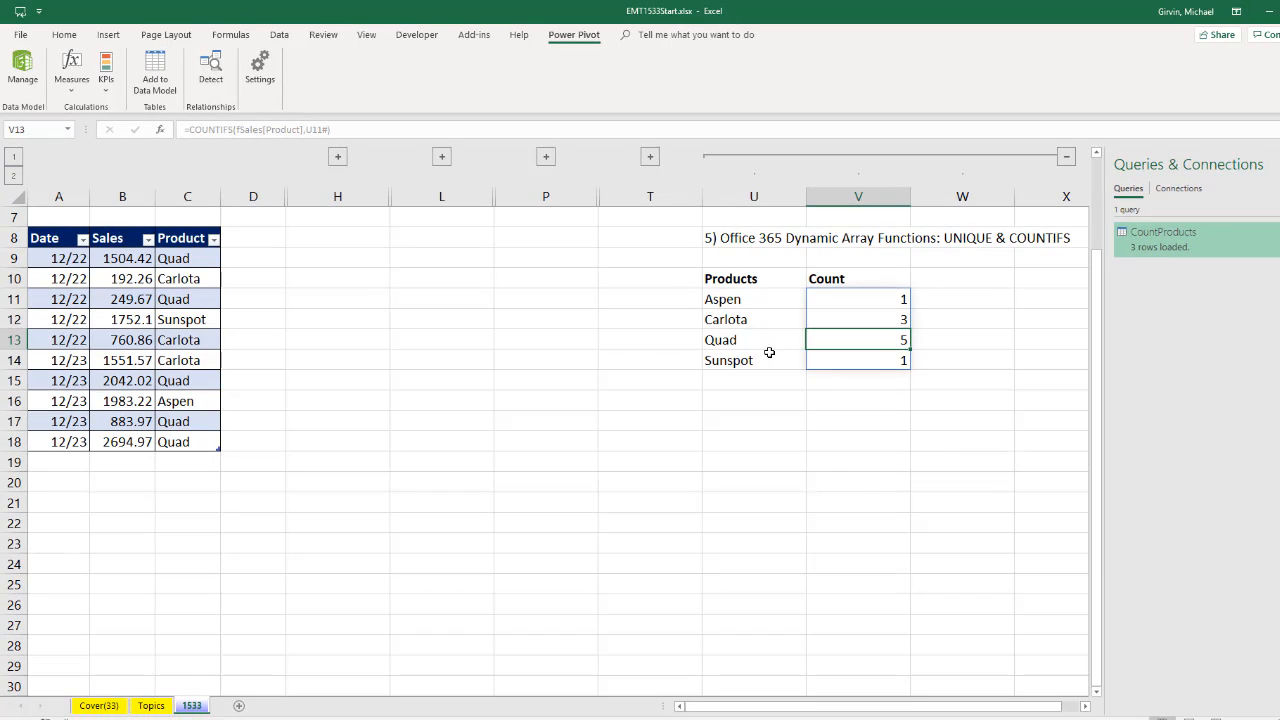
mouse_move(856, 460)
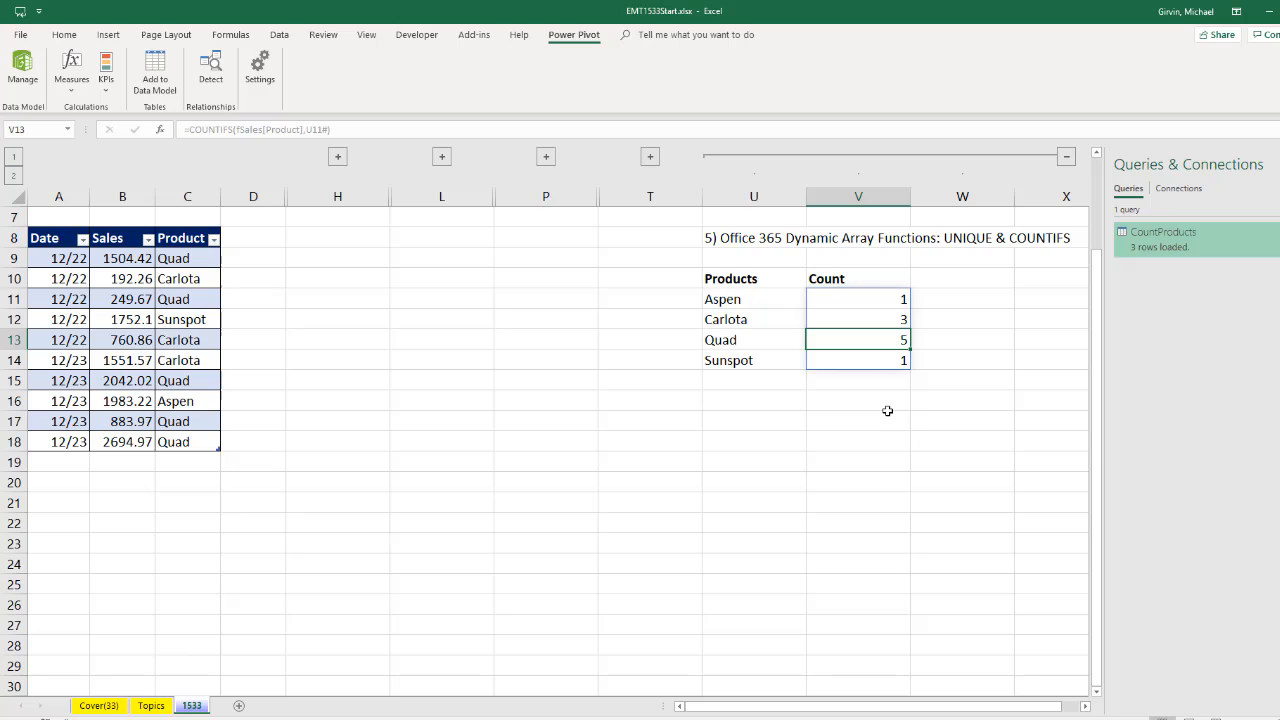
mouse_move(776, 222)
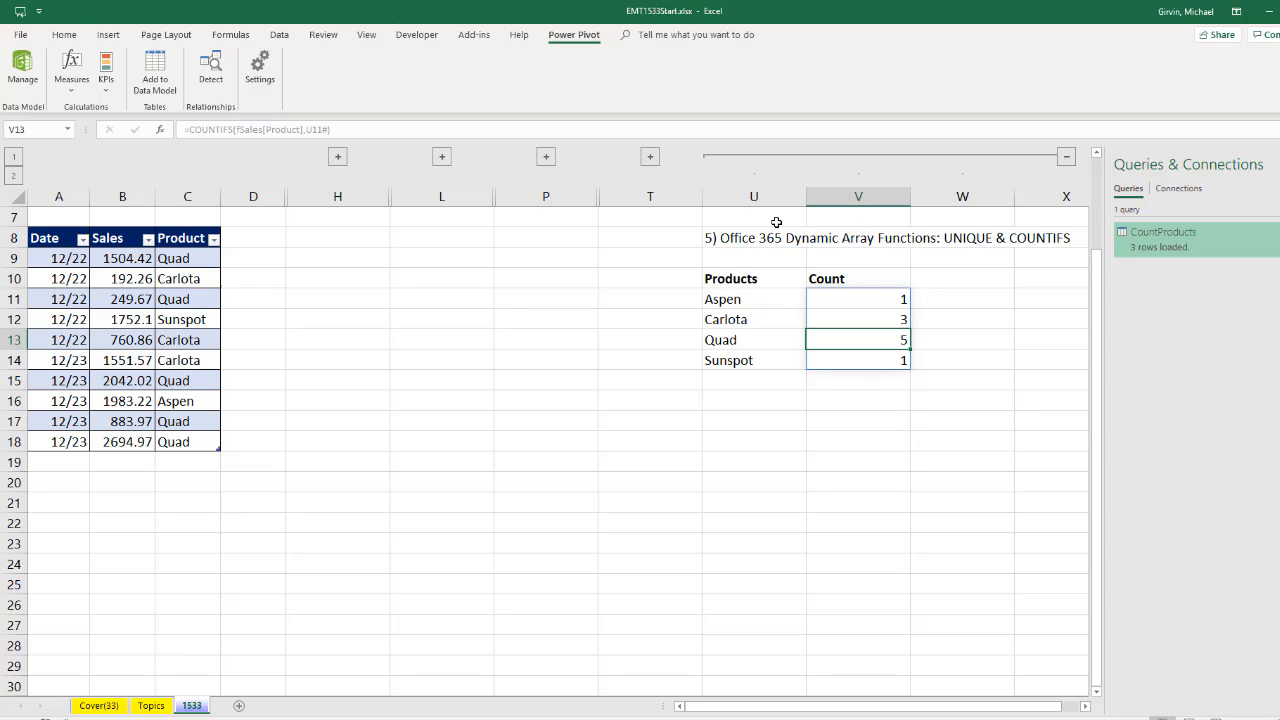
mouse_move(760, 276)
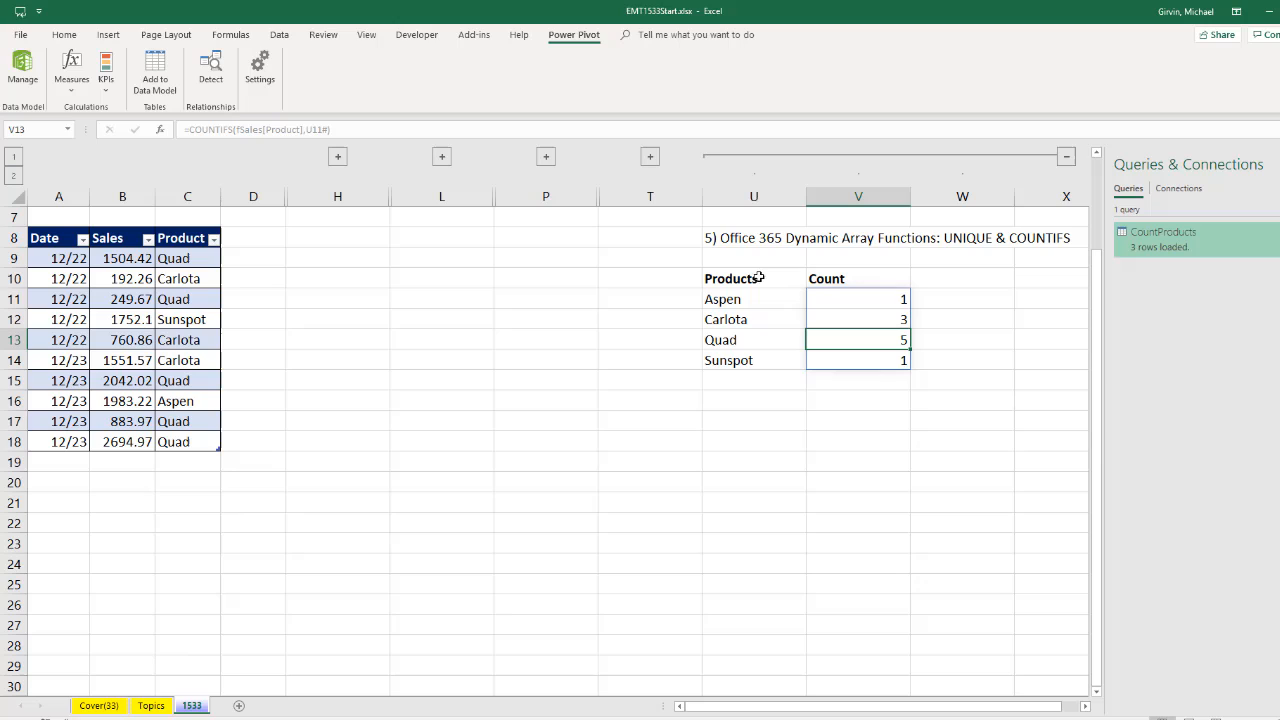
mouse_move(732, 340)
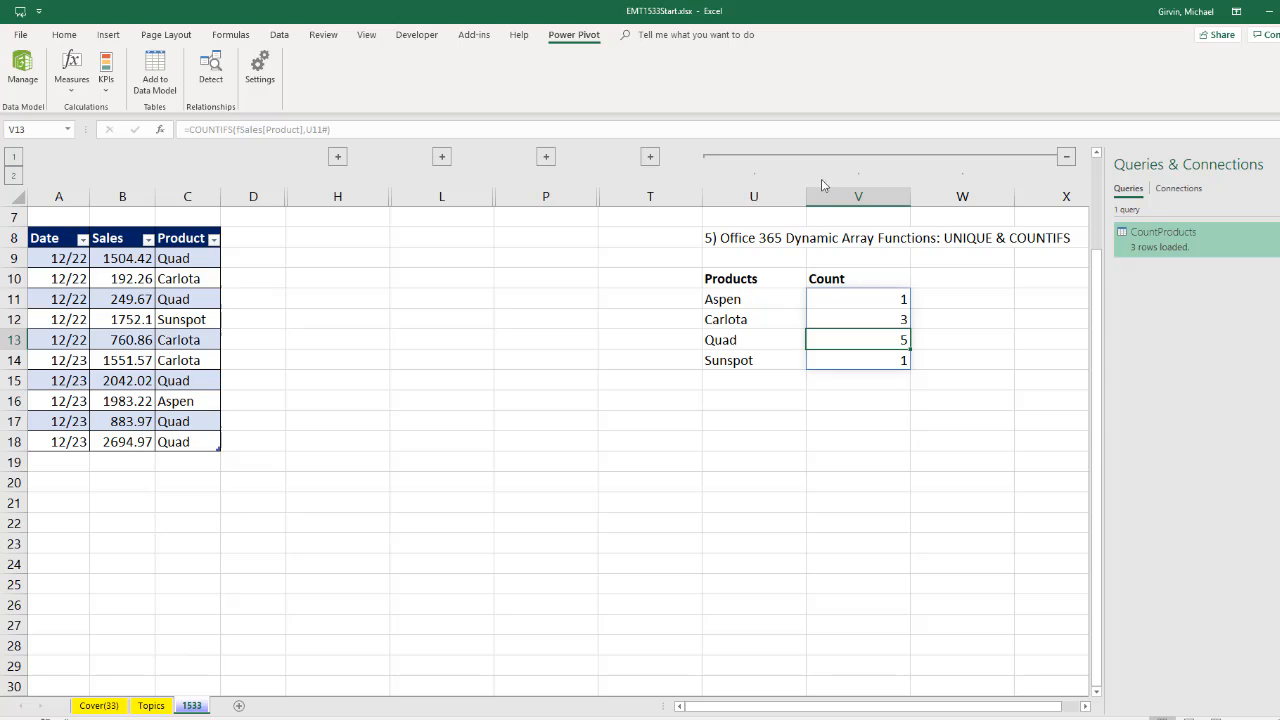
mouse_move(650, 156)
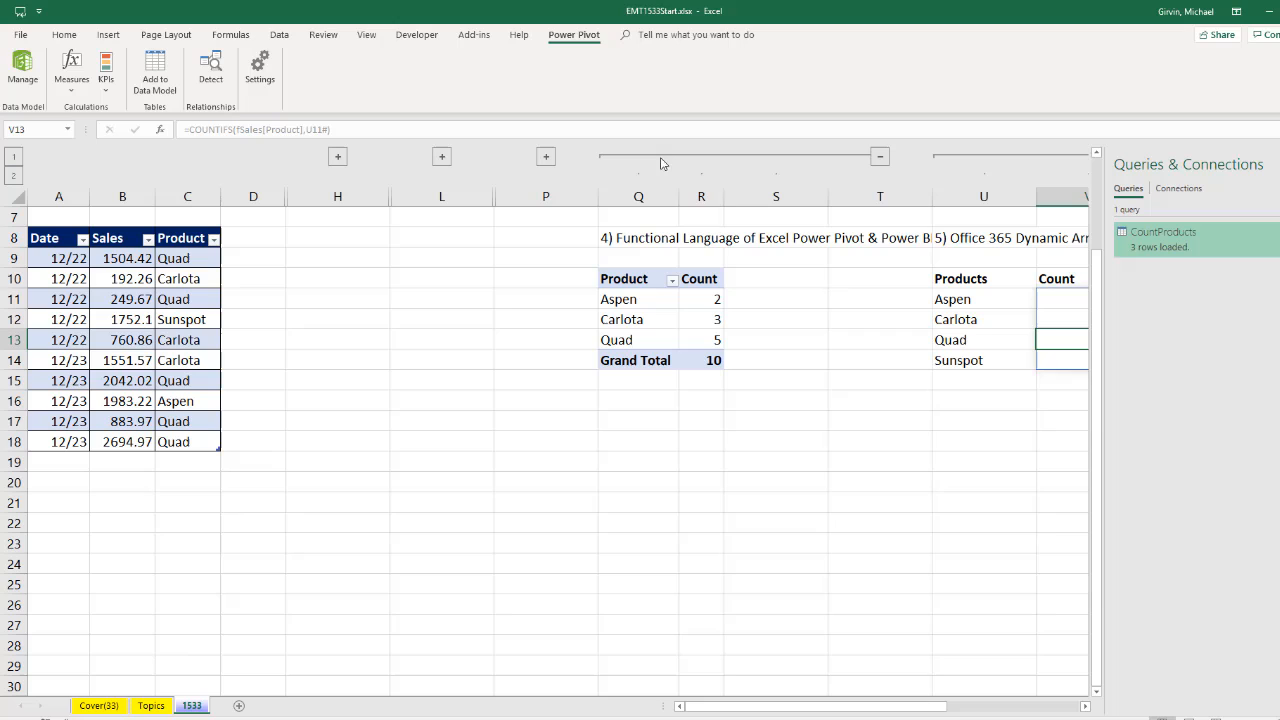
mouse_move(696, 320)
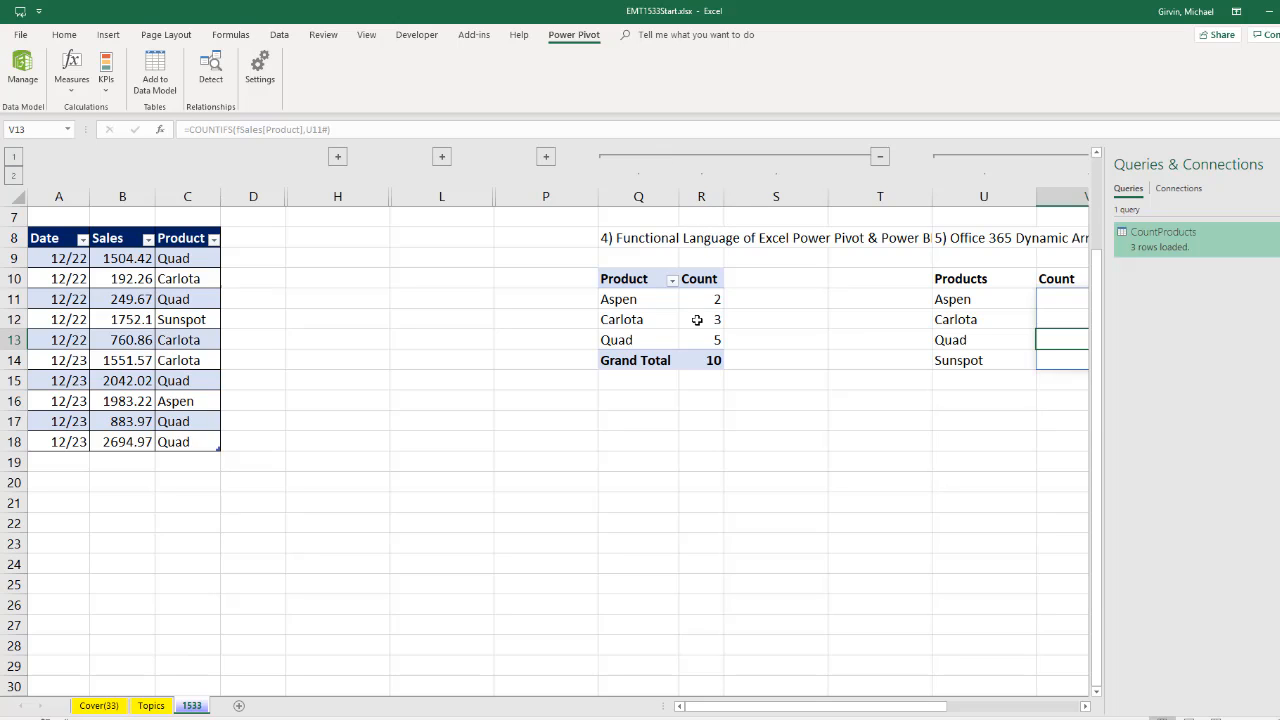
Scroll left to show the Power Query Group By table and PivotTable counts again
scroll(left, 3)
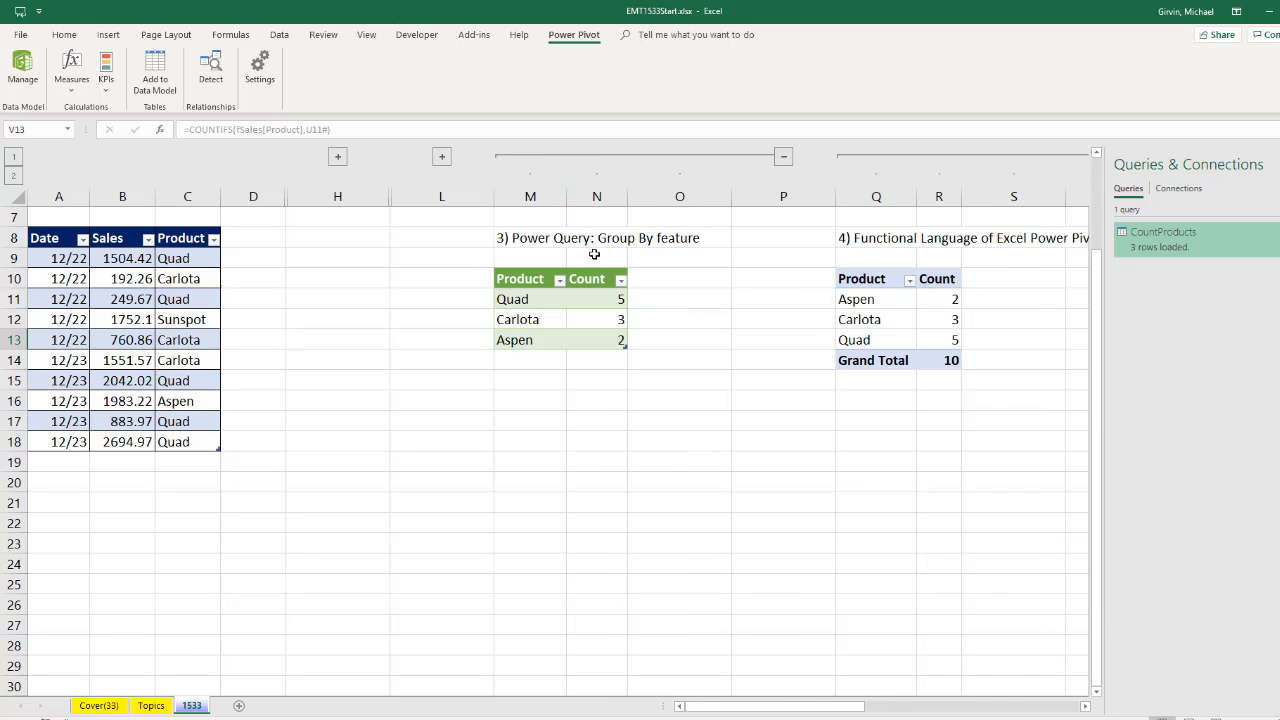